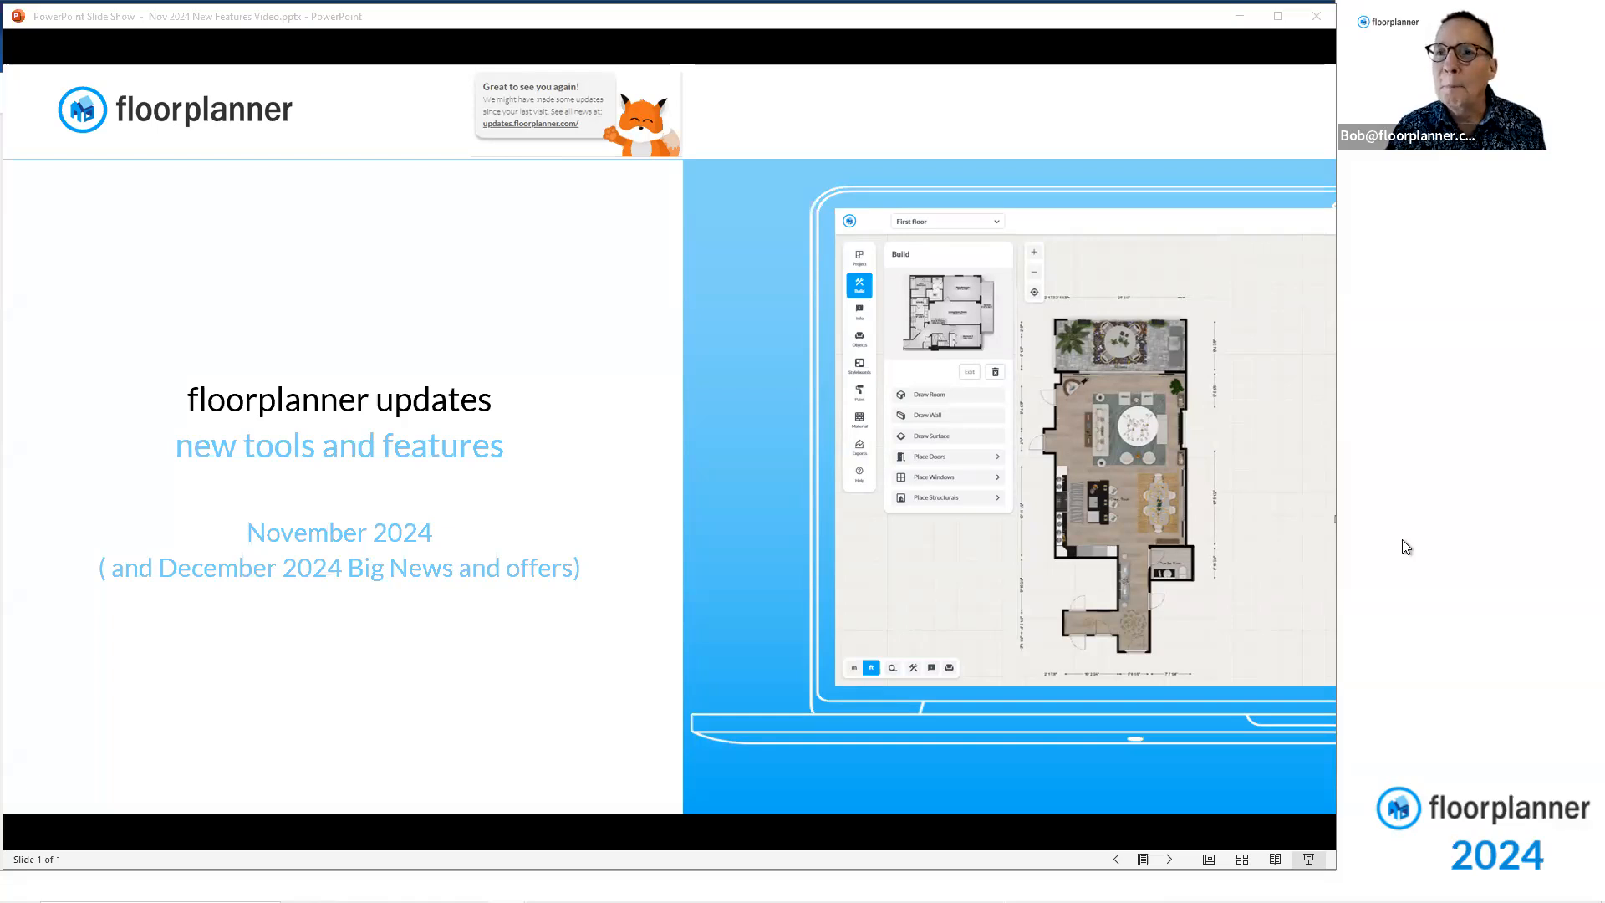
{"action": "mouse_move", "coordinate": [1250, 105]}
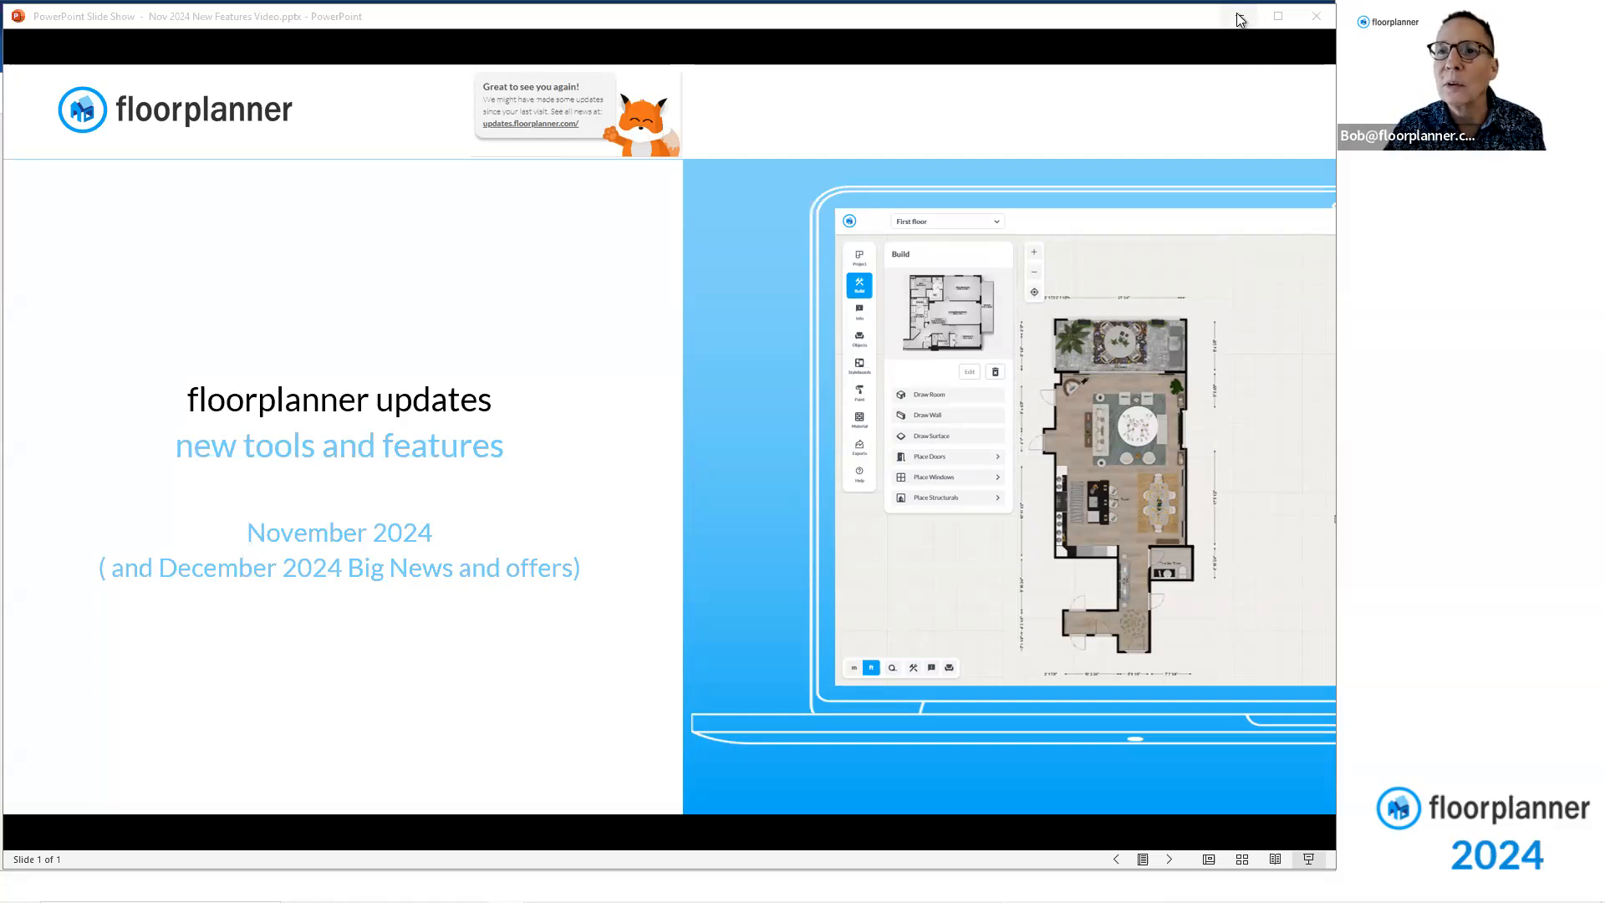
{"action": "mouse_move", "coordinate": [1237, 17]}
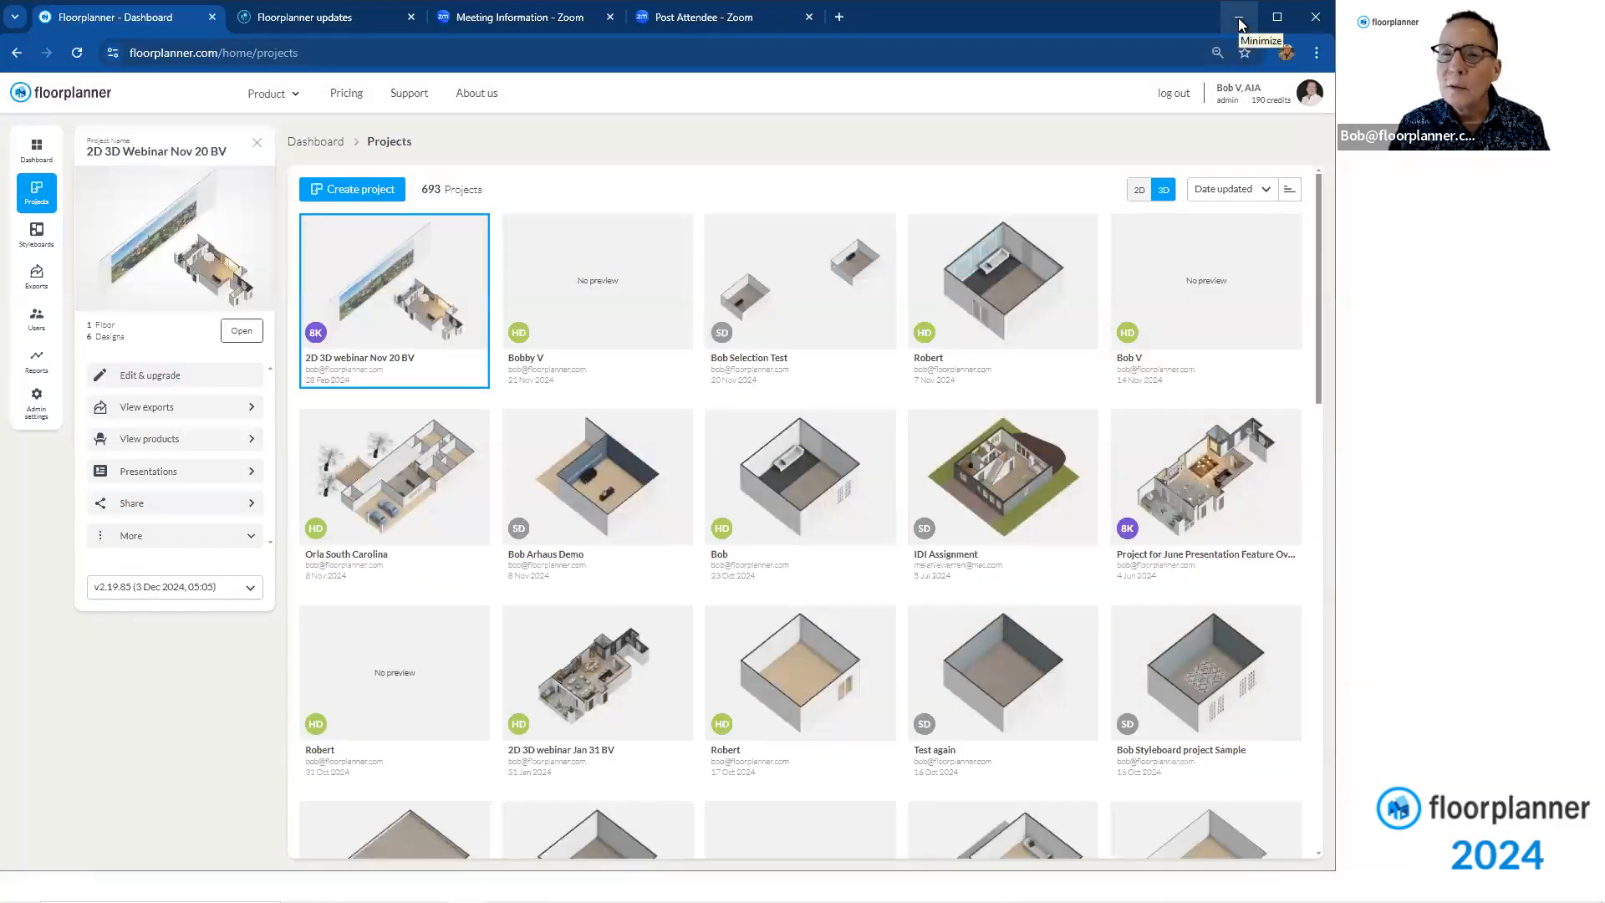
{"action": "mouse_move", "coordinate": [998, 266]}
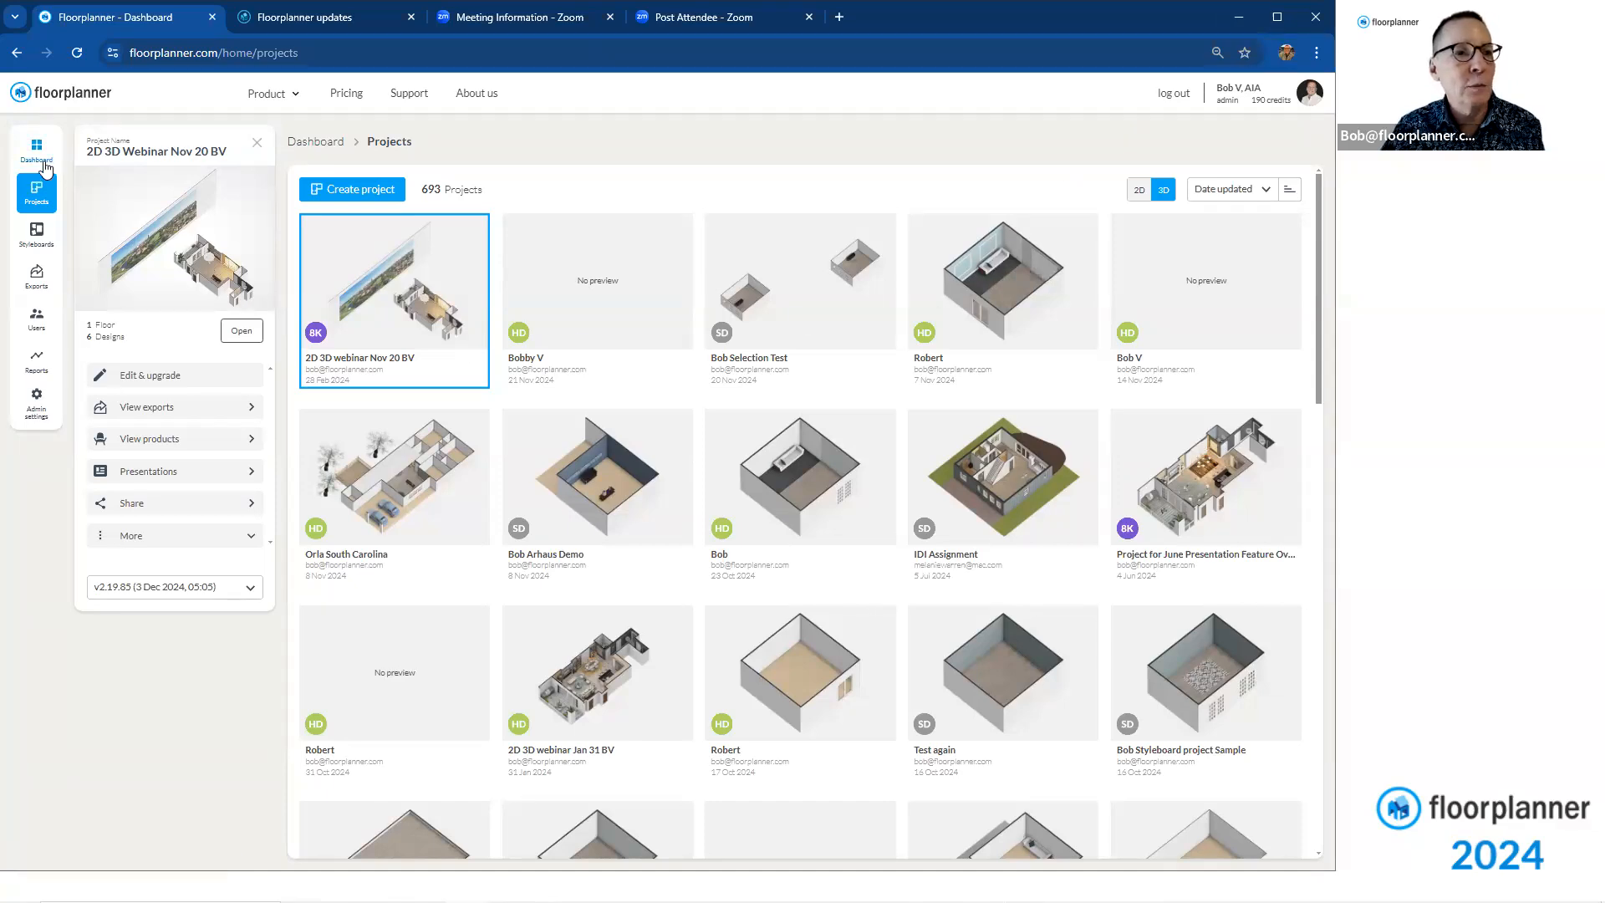
{"action": "mouse_move", "coordinate": [35, 149]}
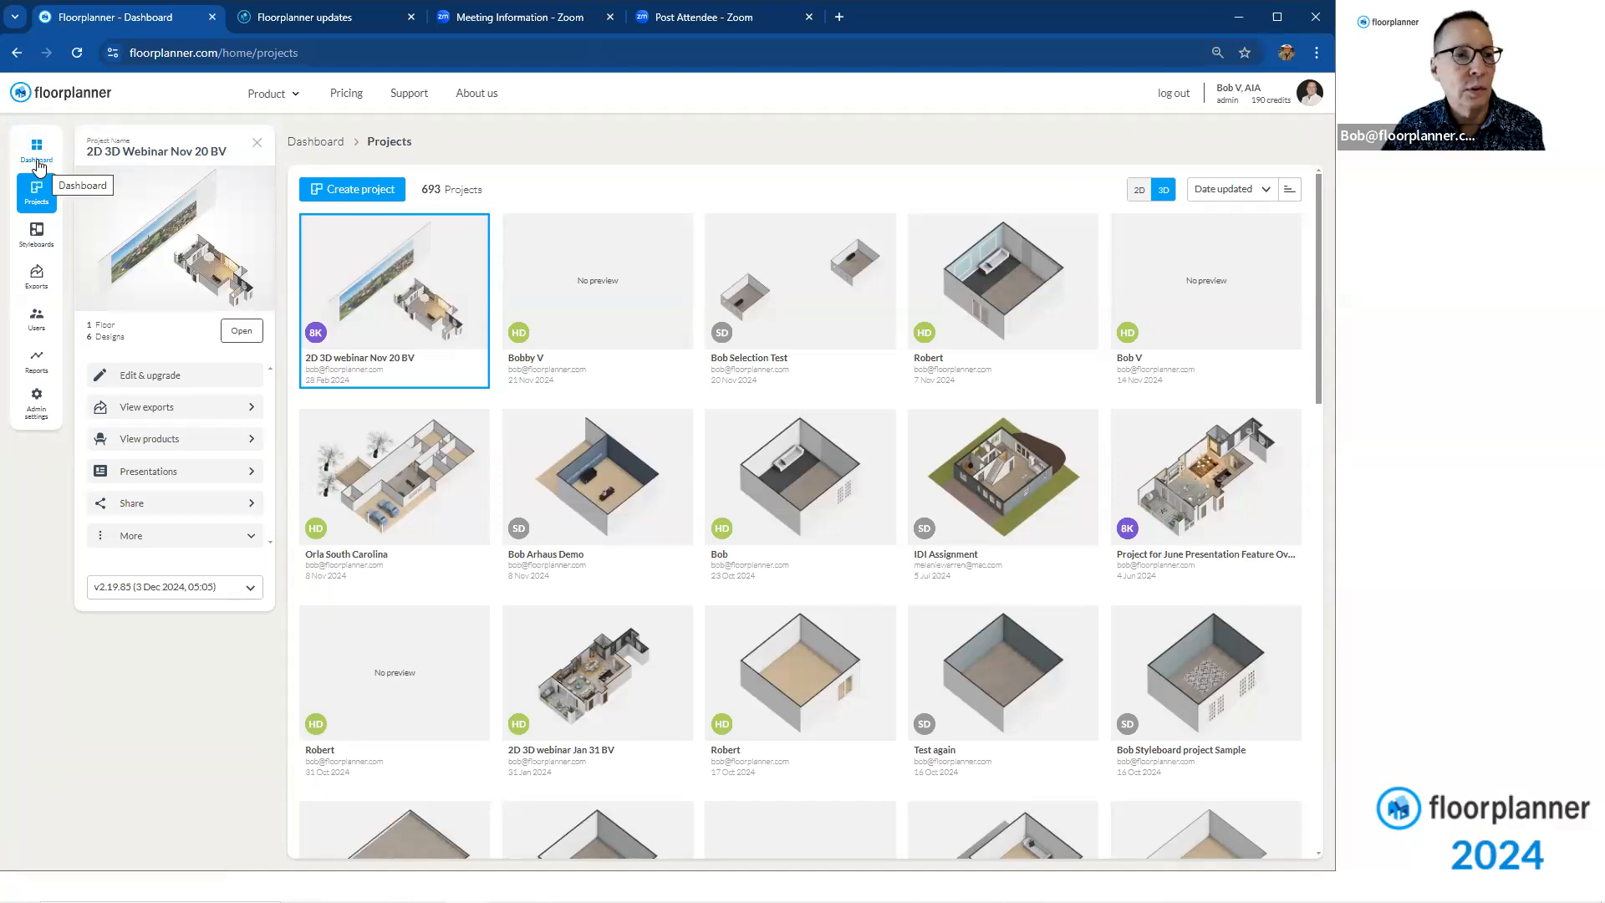
{"action": "left_click", "coordinate": [35, 154]}
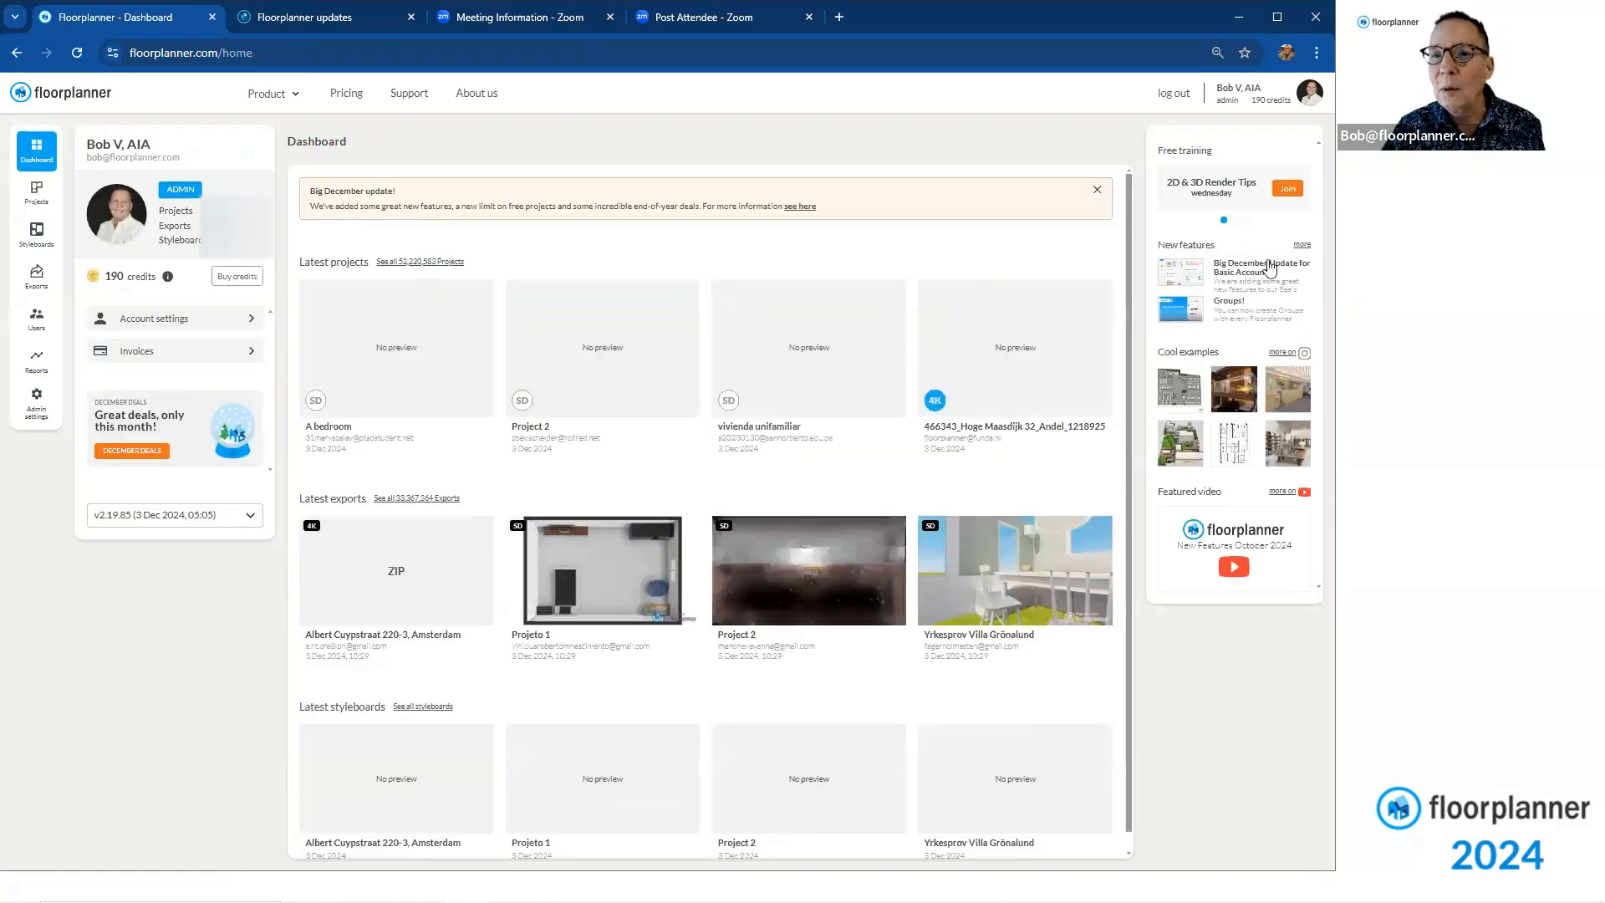
{"action": "mouse_move", "coordinate": [1314, 261]}
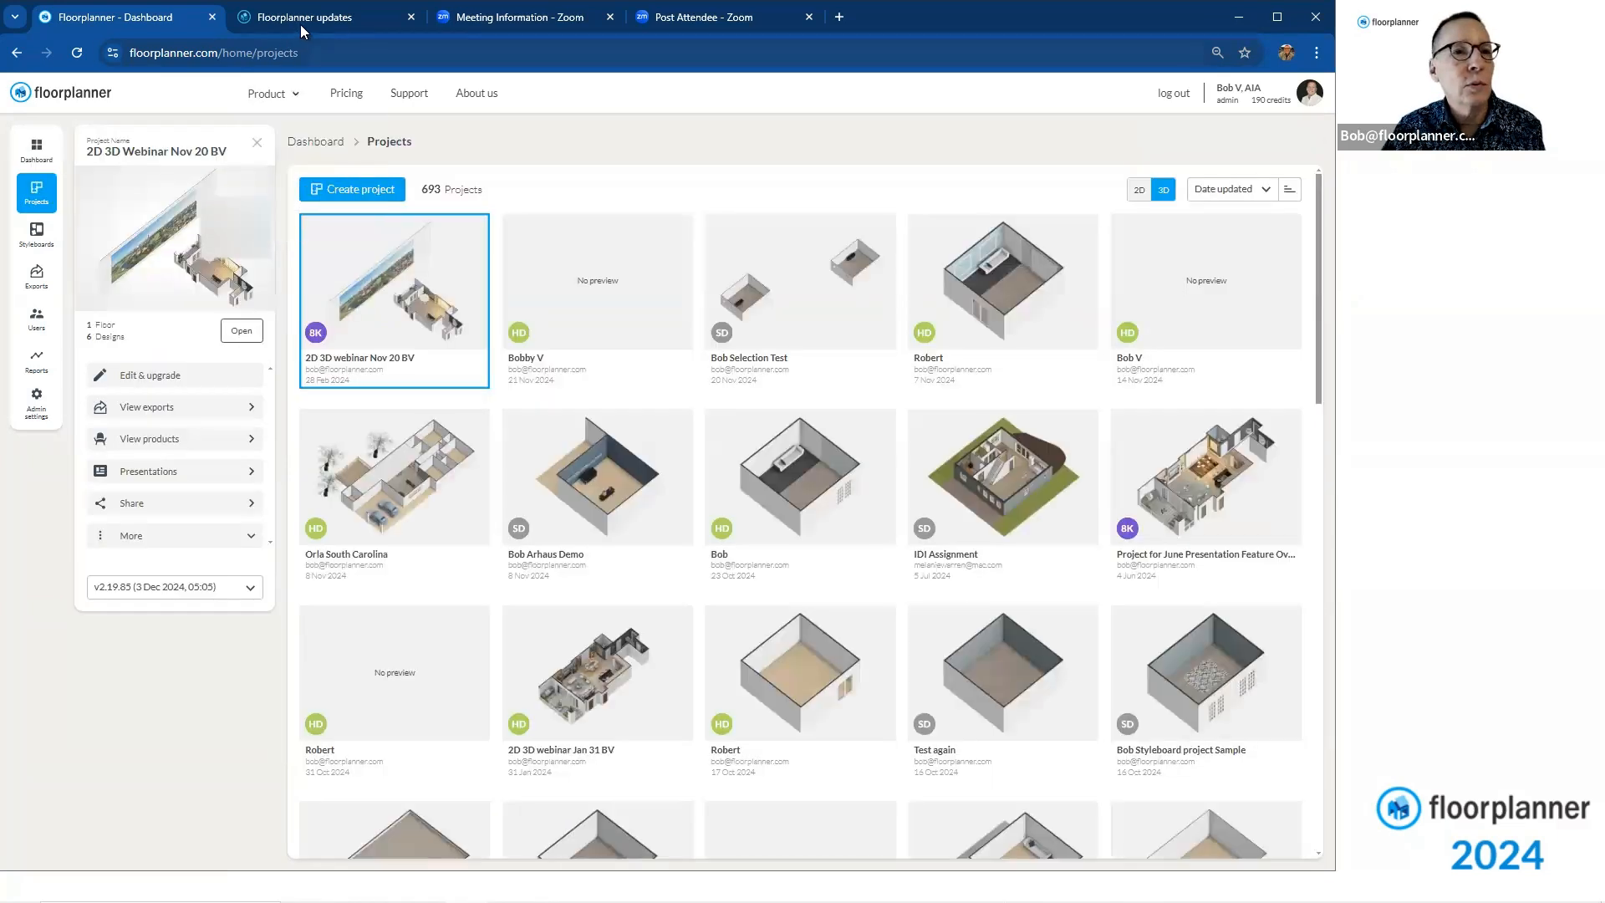
Review the Big December Update notes on Basic colors and Isometric 3D in the updates page
{"action": "left_click", "coordinate": [308, 17]}
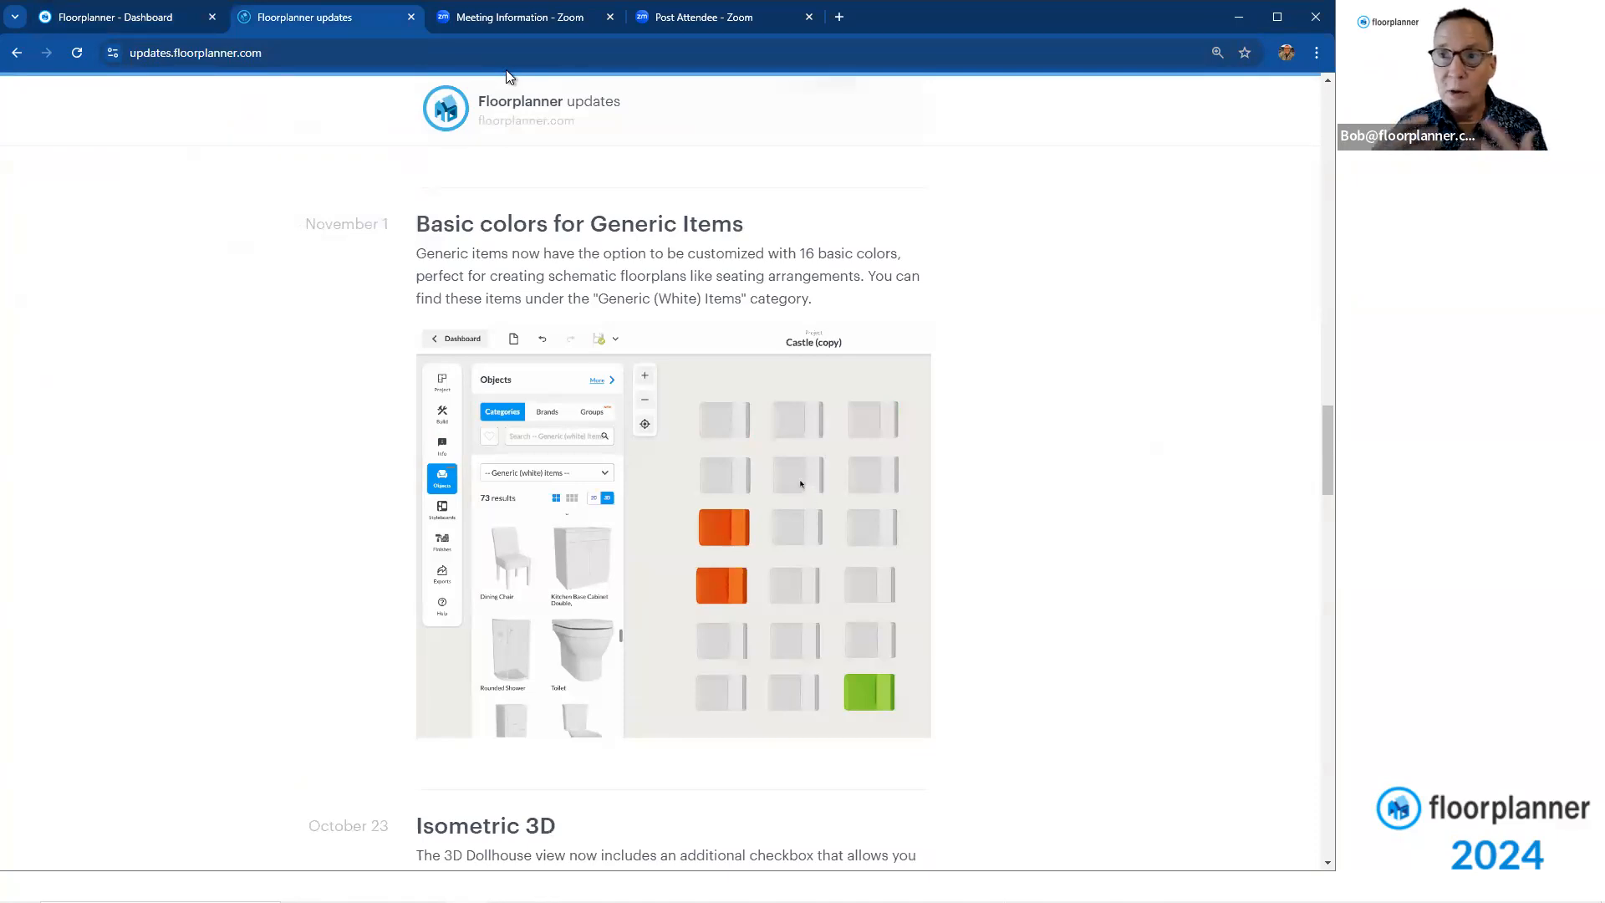
{"action": "mouse_move", "coordinate": [724, 420]}
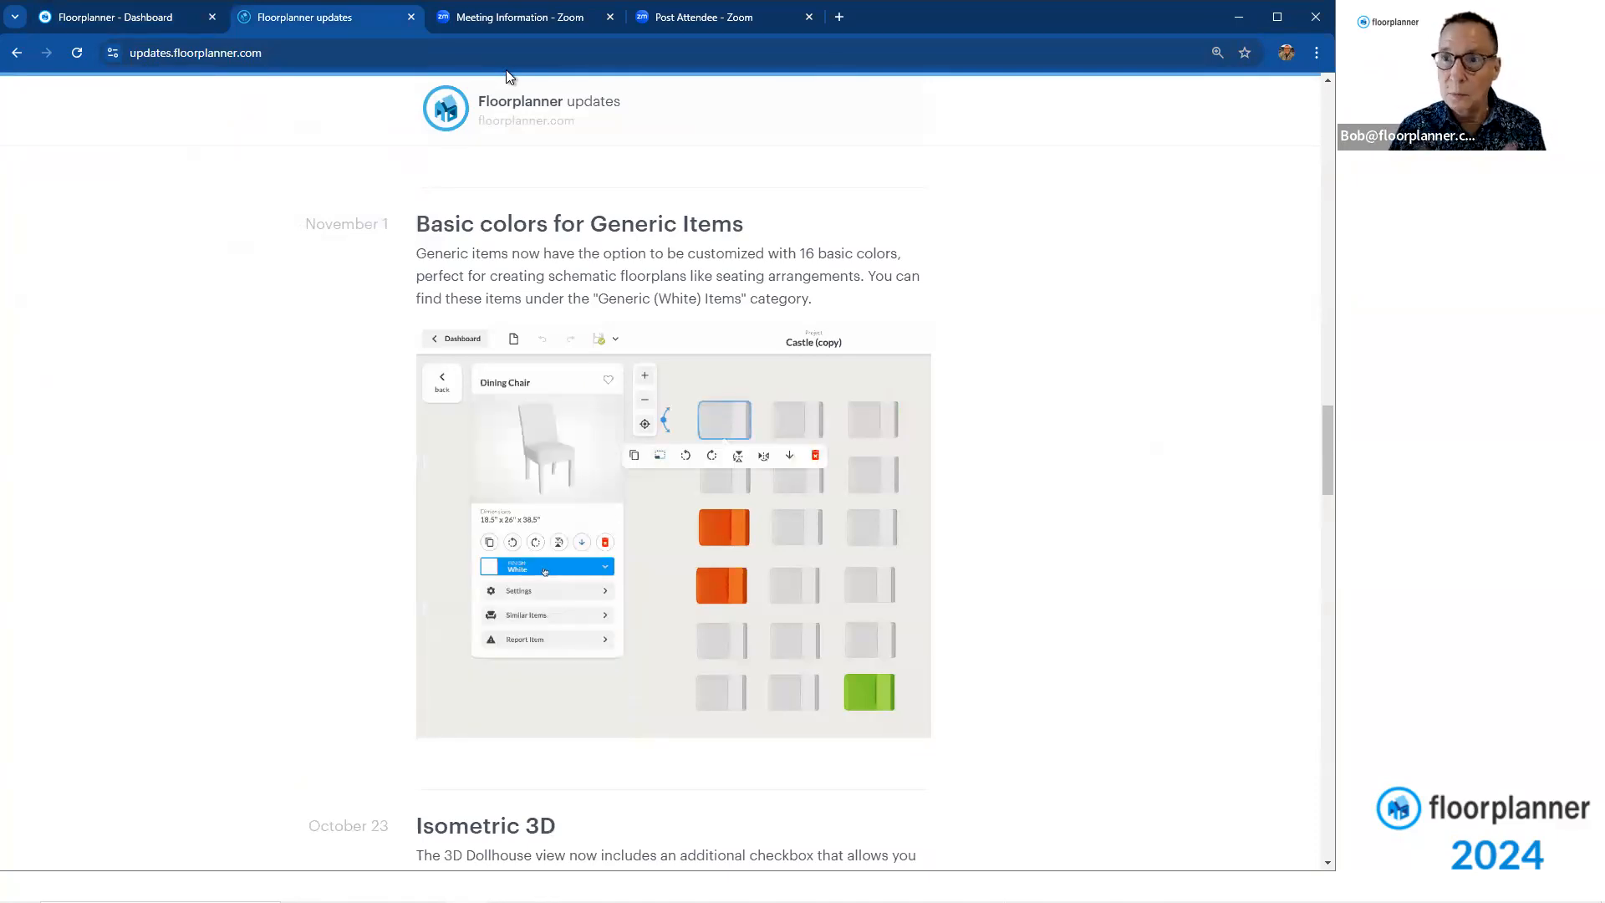
{"action": "left_click", "coordinate": [545, 567]}
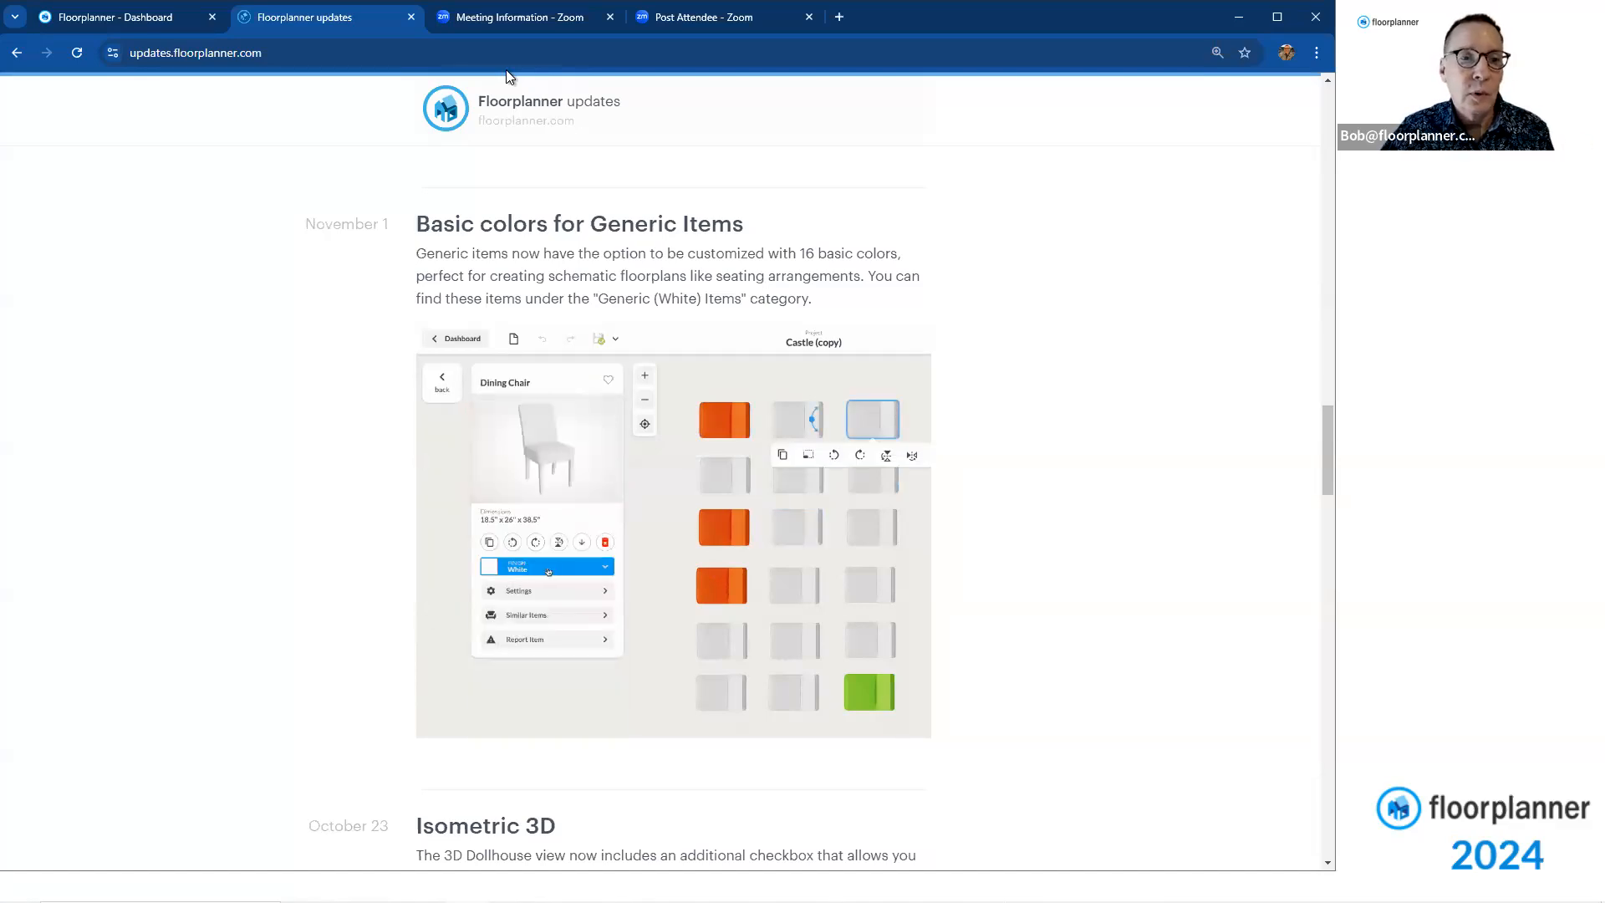
{"action": "left_click", "coordinate": [545, 567]}
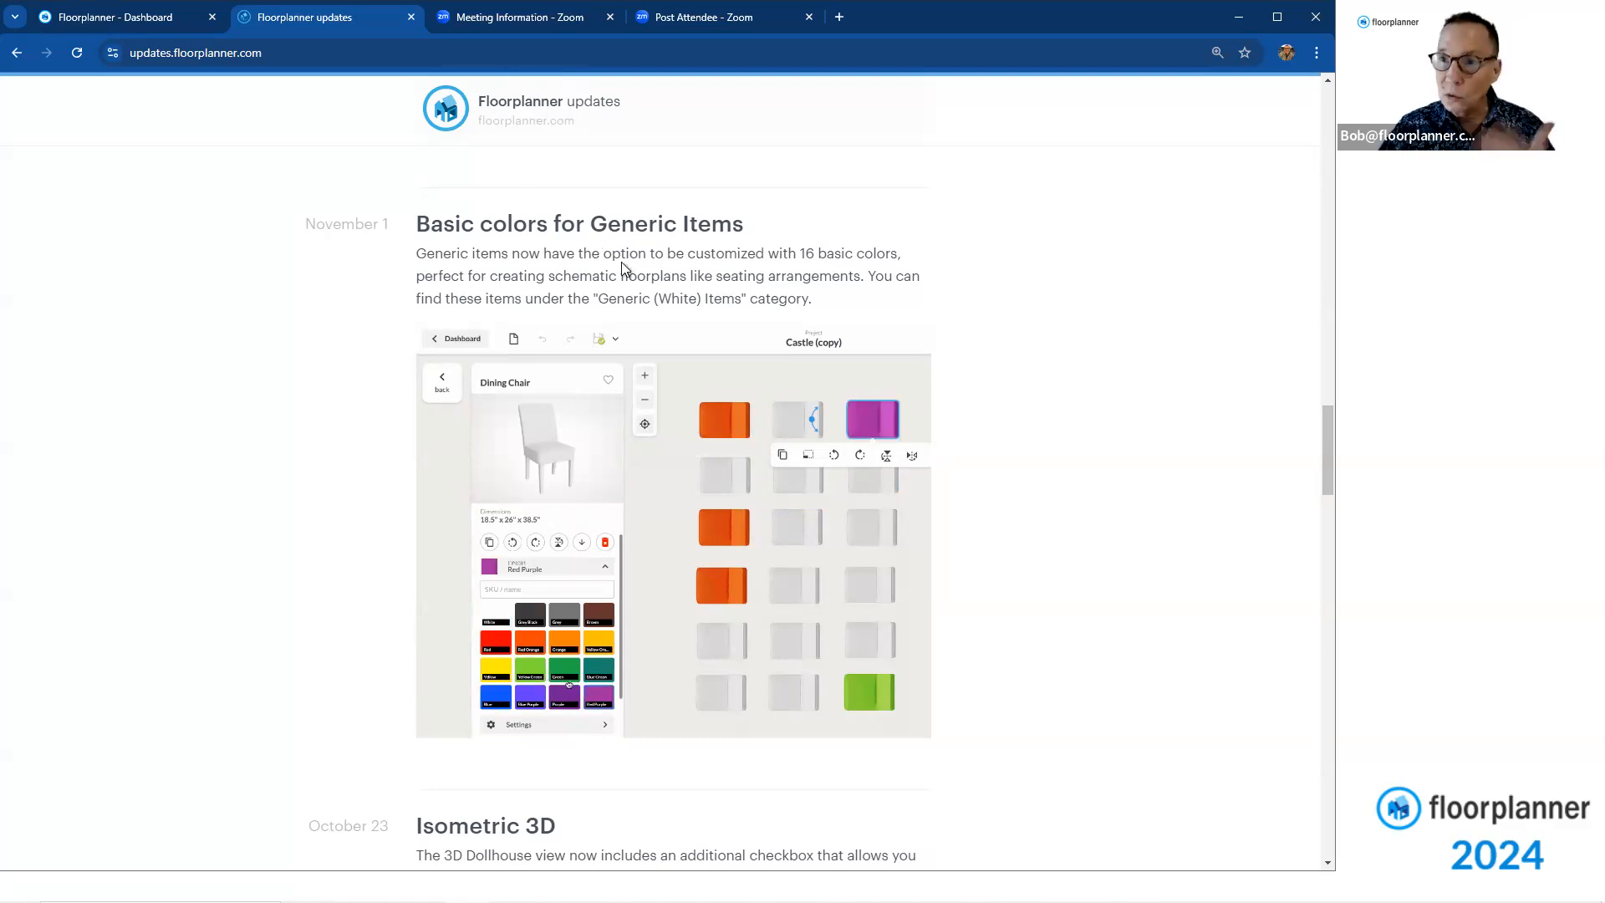
{"action": "scroll", "scroll_direction": "down", "scroll_amount": 3}
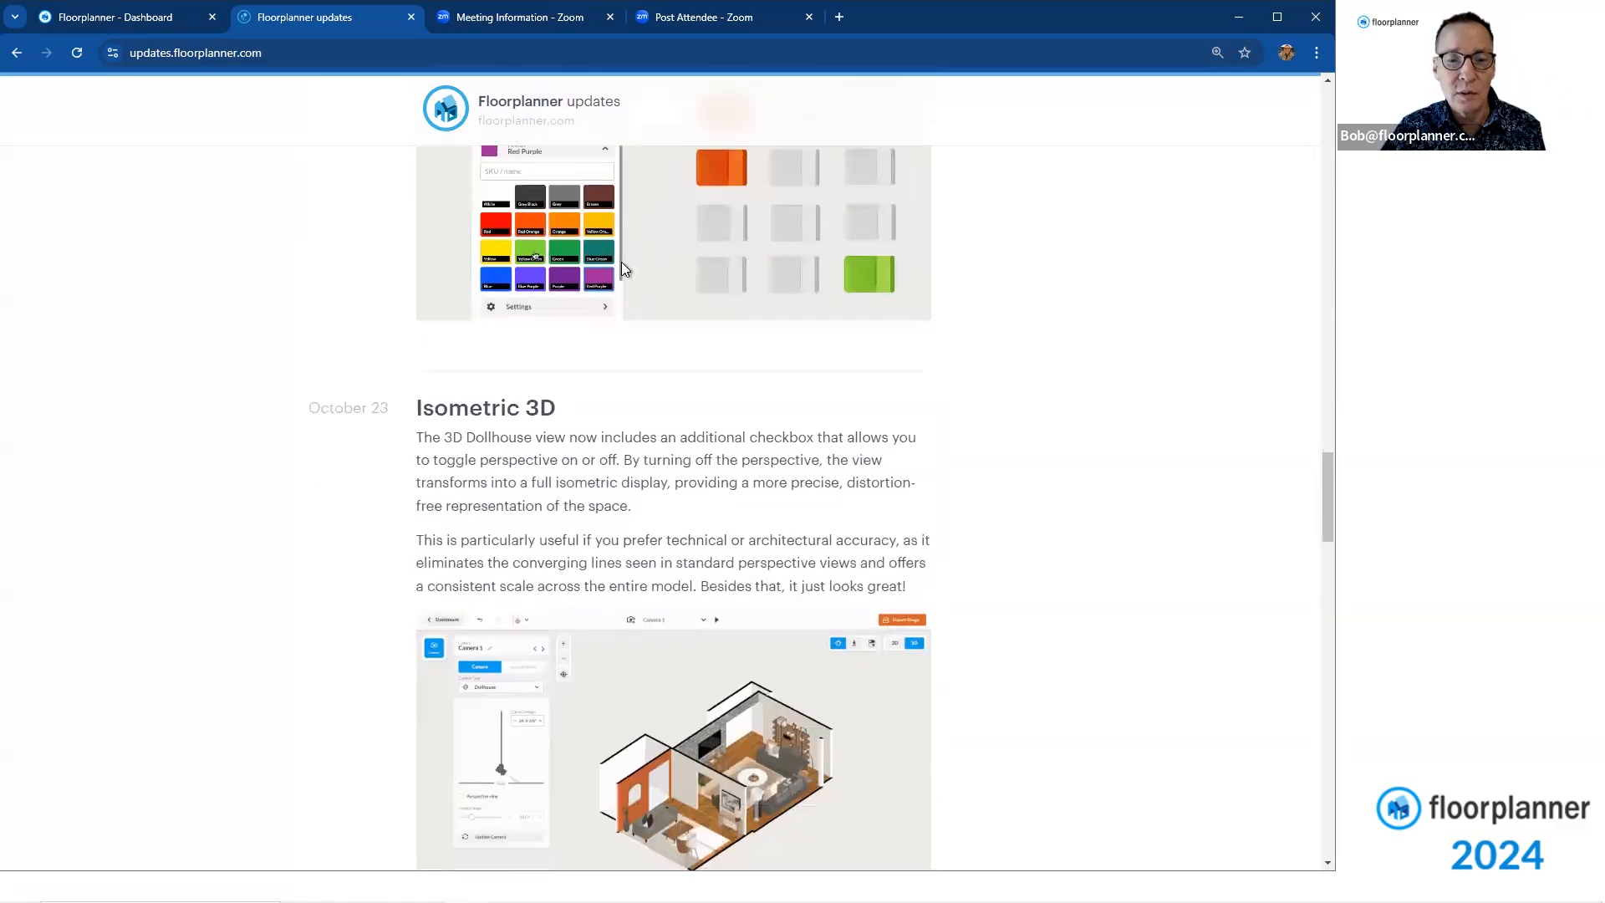
{"action": "scroll", "scroll_direction": "down", "scroll_amount": 3}
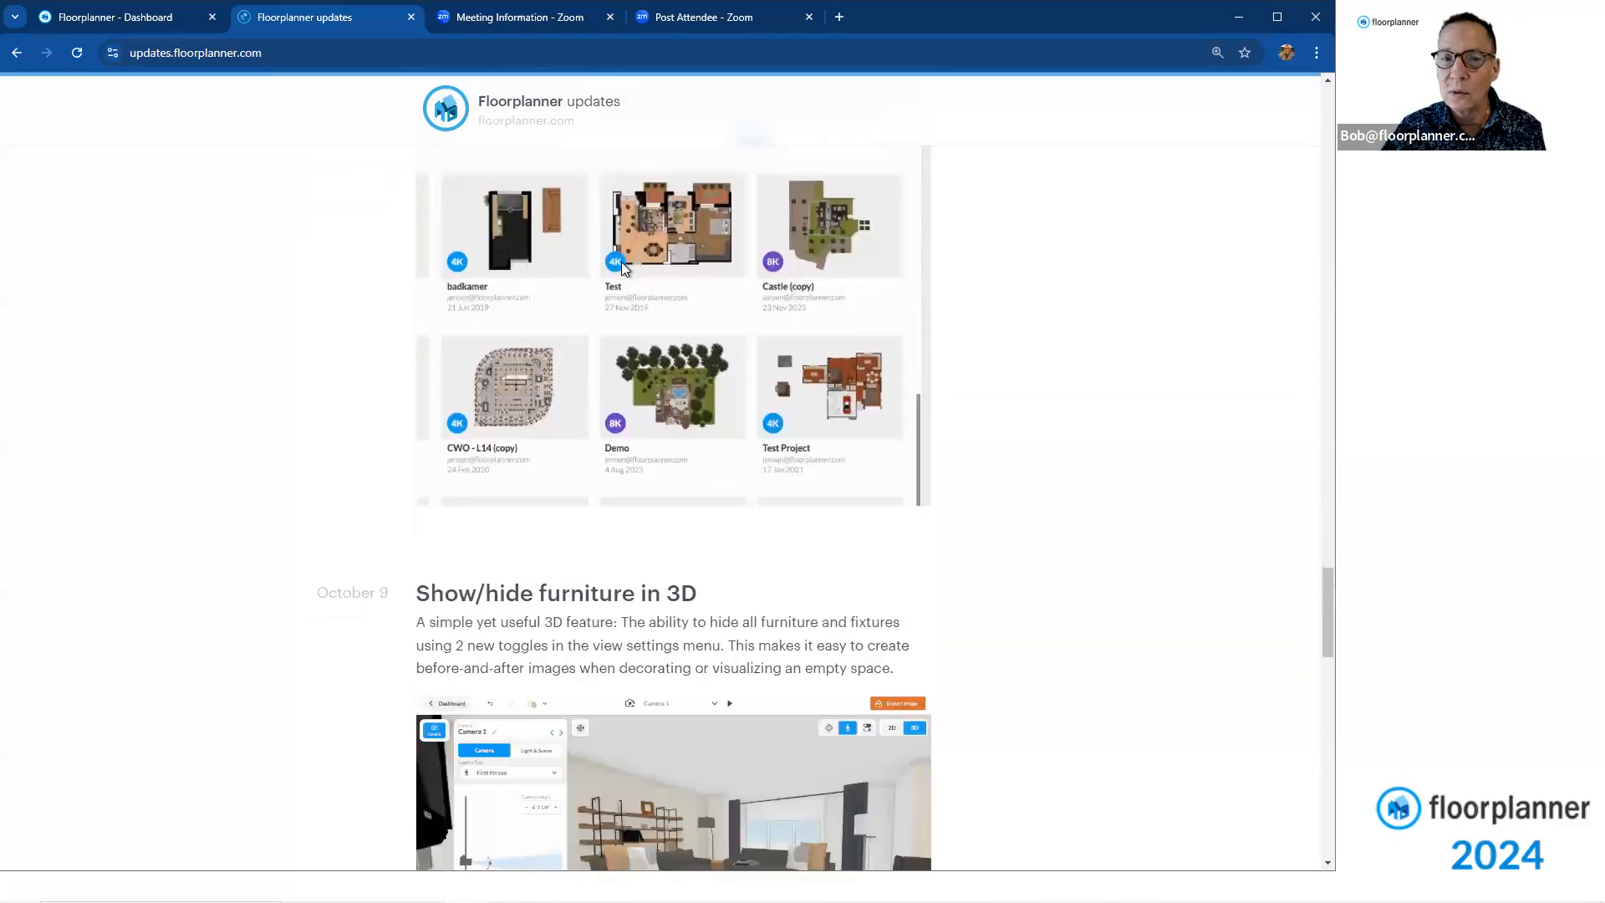
{"action": "scroll", "scroll_direction": "down", "scroll_amount": 3}
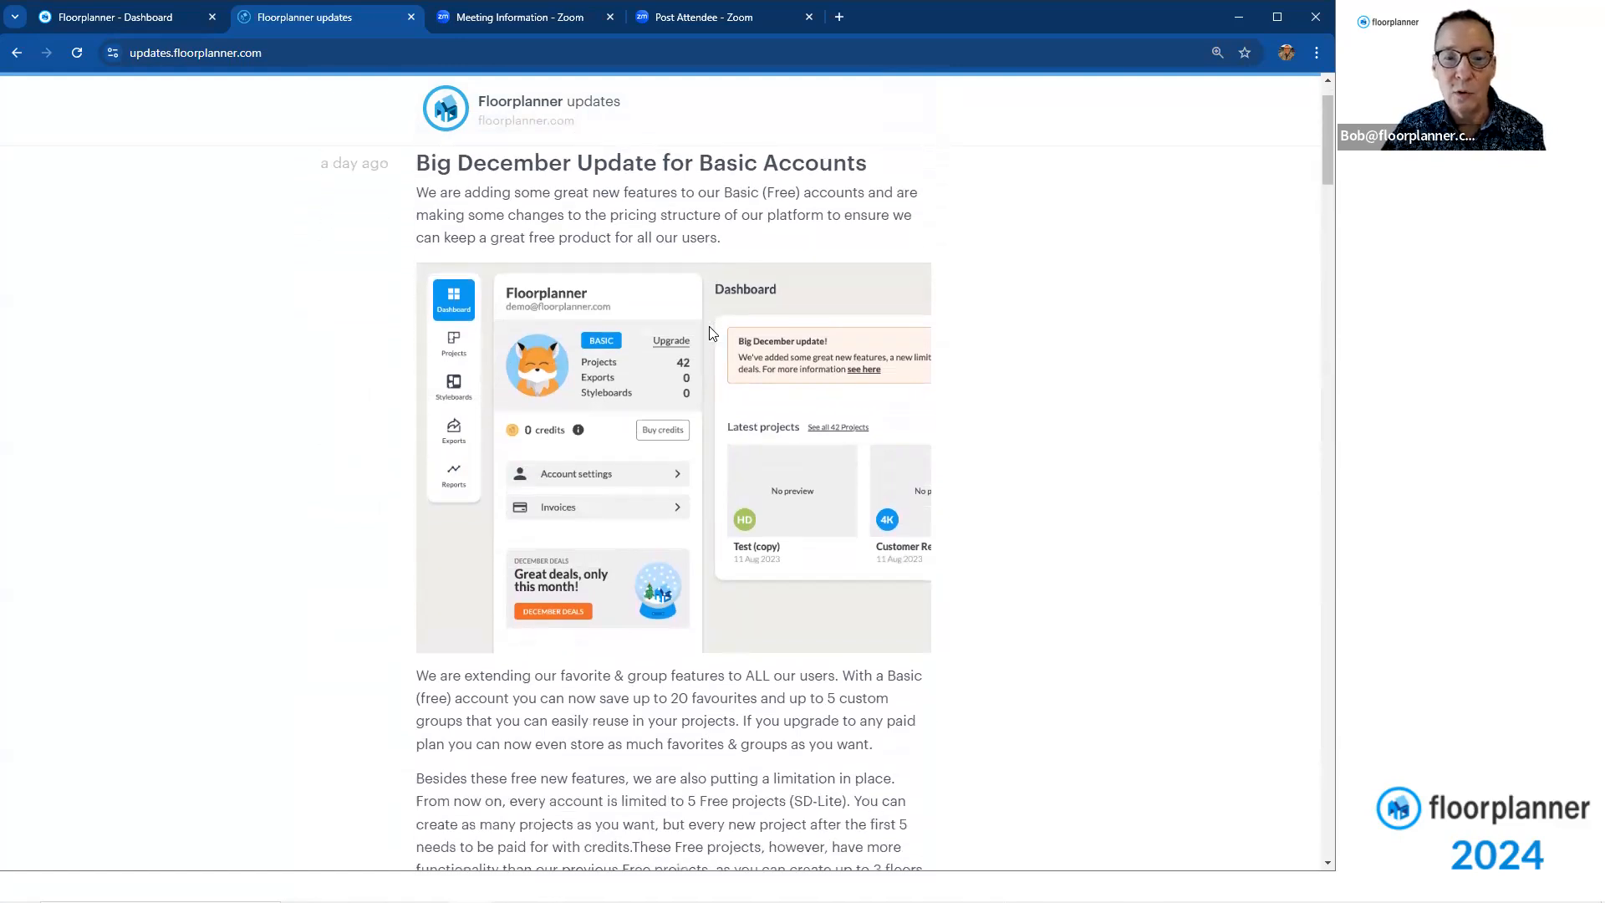
{"action": "scroll", "scroll_direction": "down", "scroll_amount": 3}
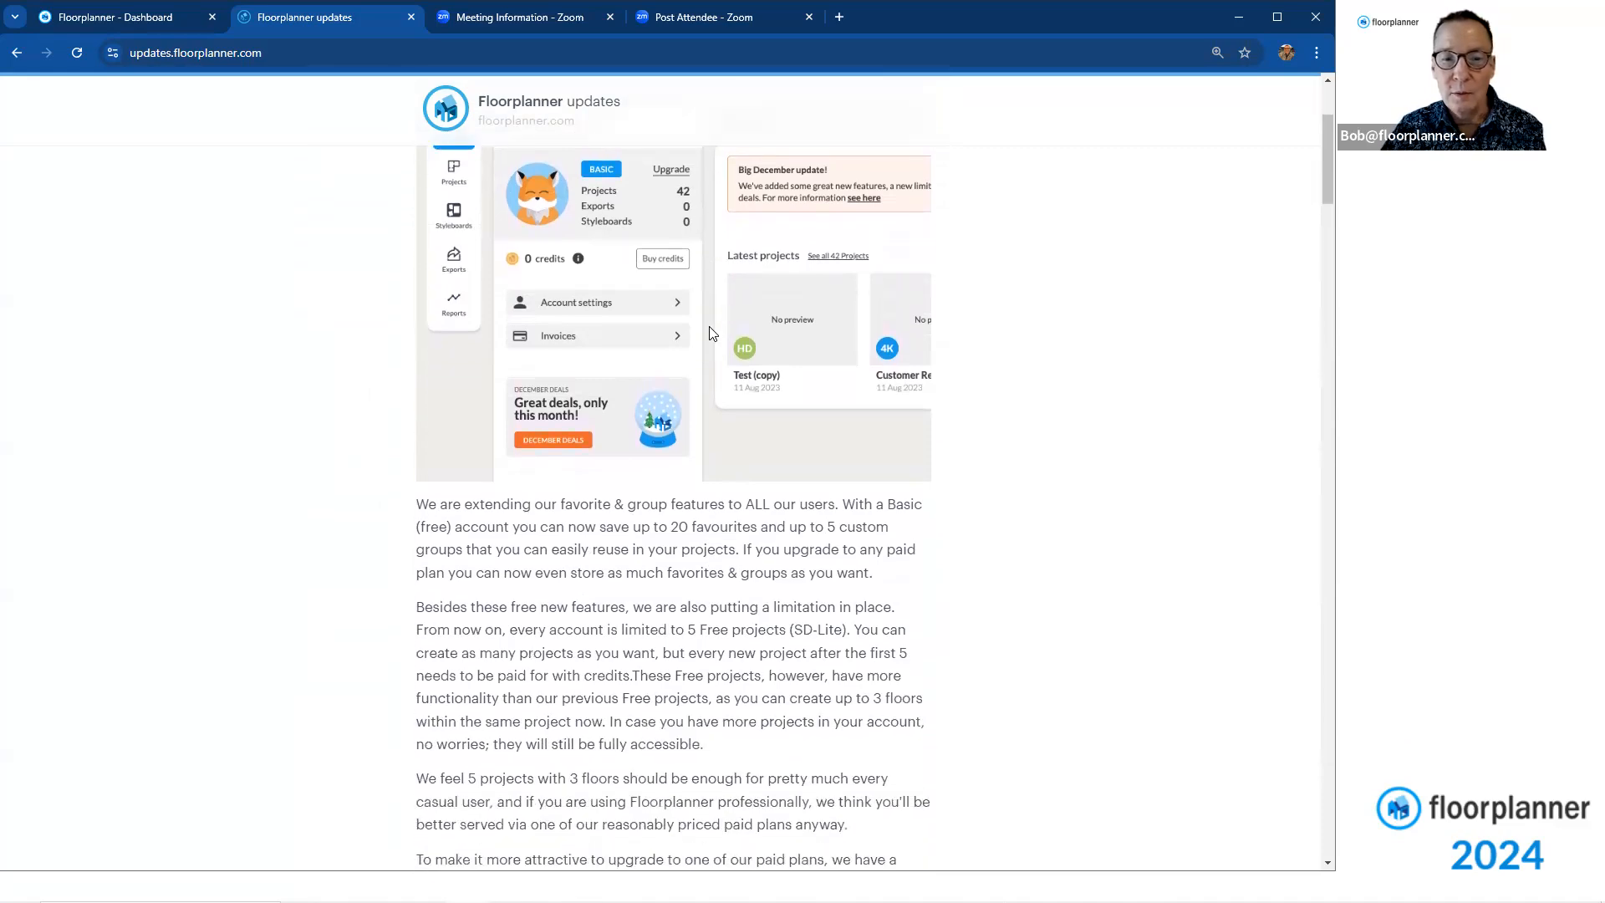
{"action": "scroll", "scroll_direction": "down", "scroll_amount": 3}
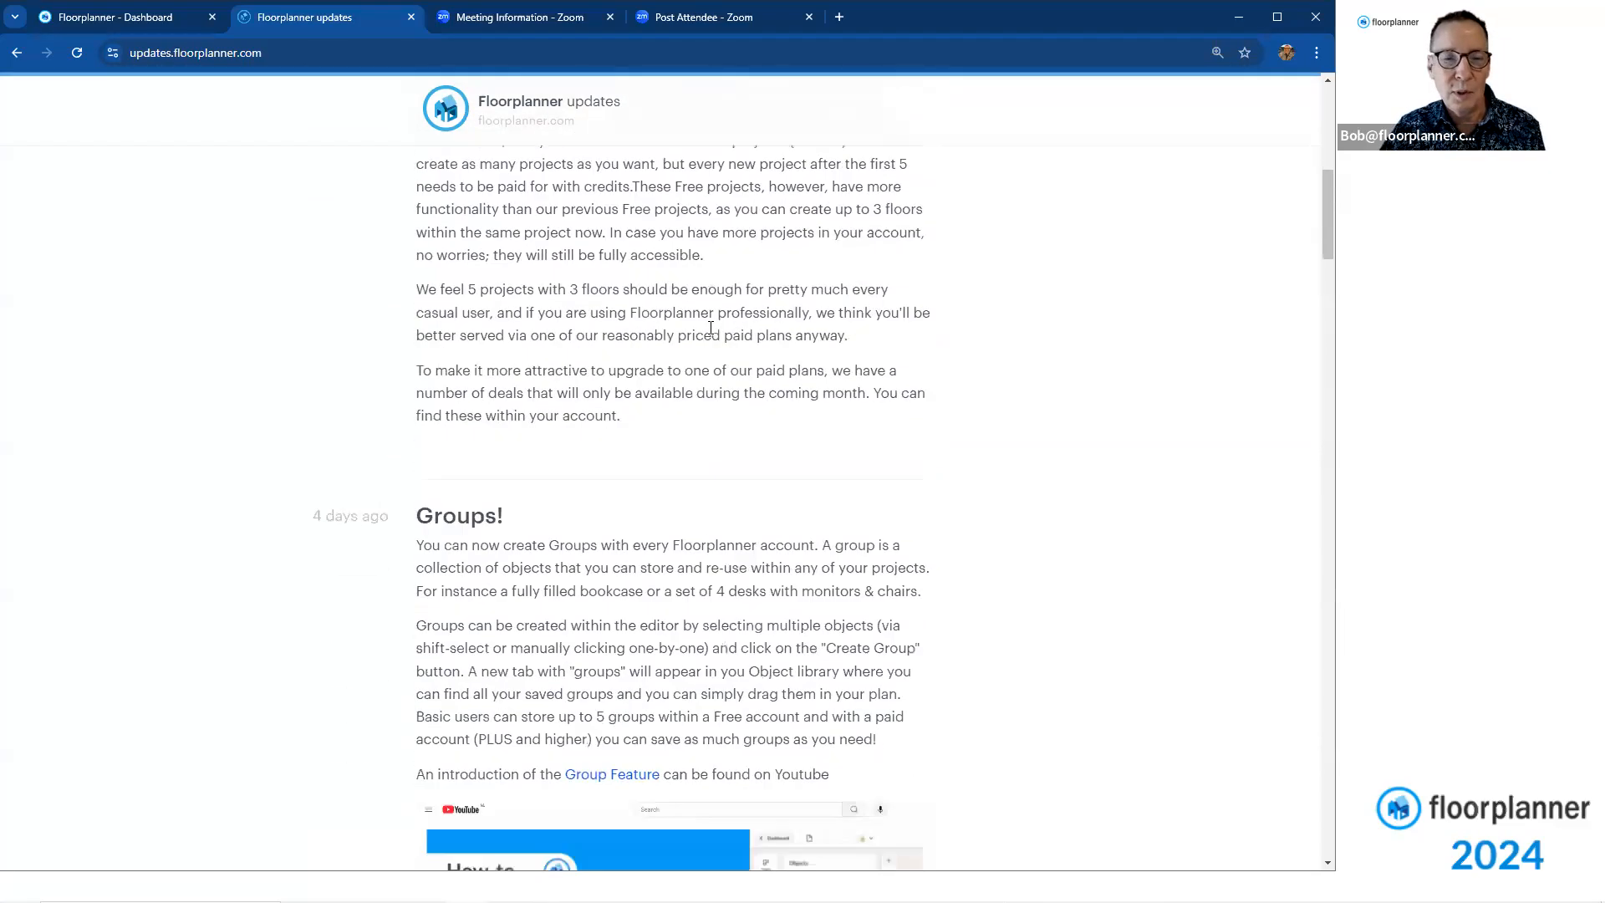
{"action": "scroll", "scroll_direction": "down", "scroll_amount": 3}
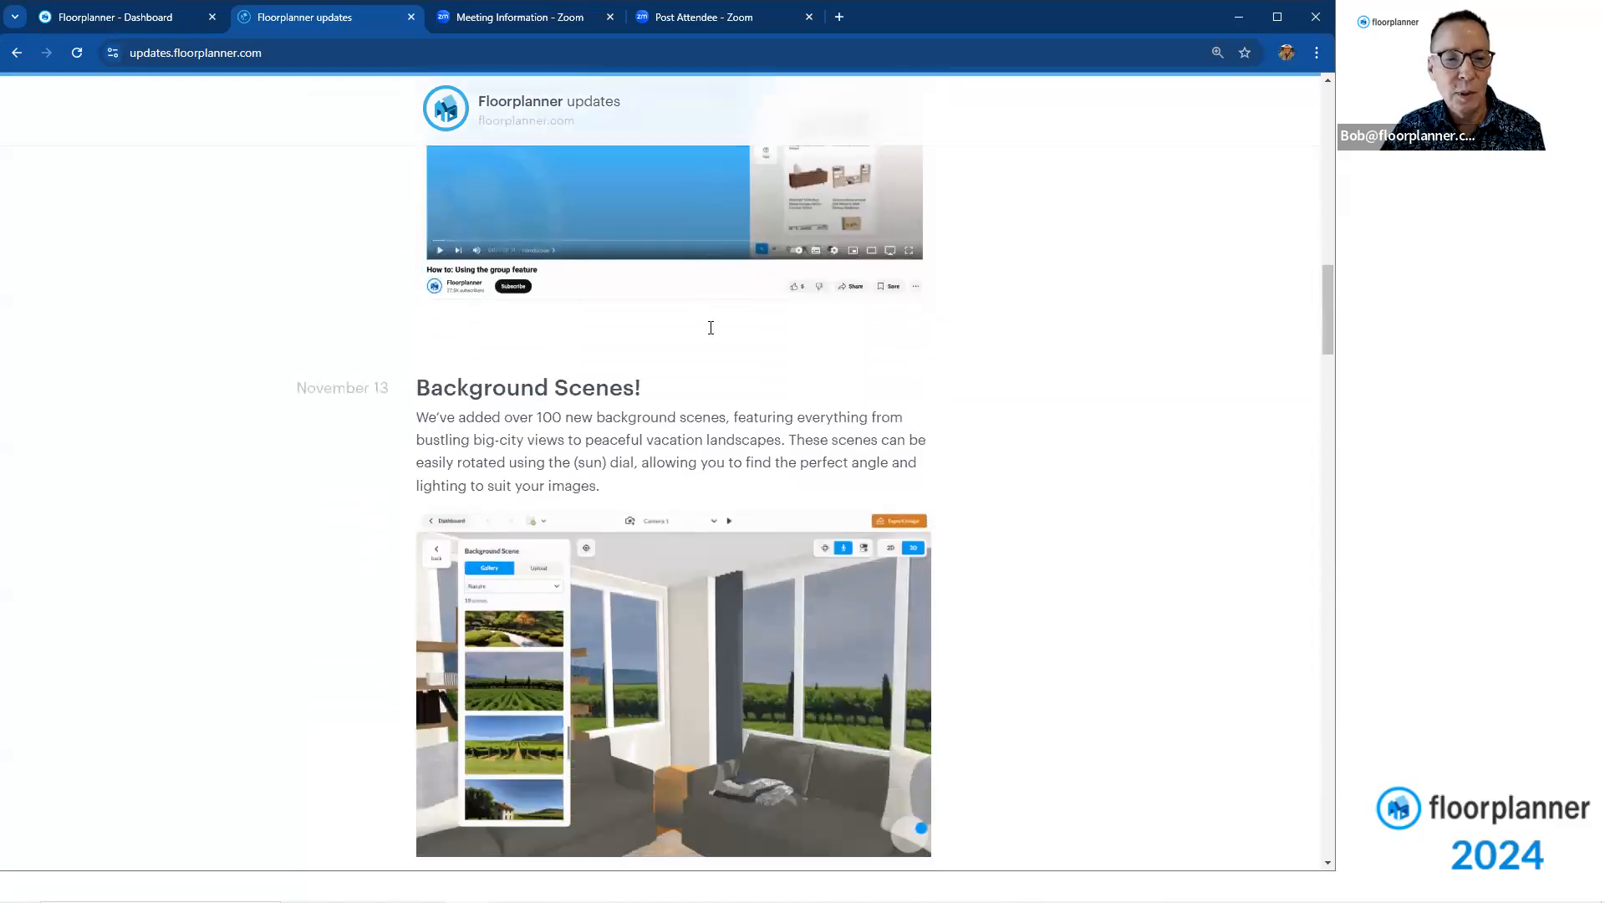
{"action": "scroll", "scroll_direction": "down", "scroll_amount": 3}
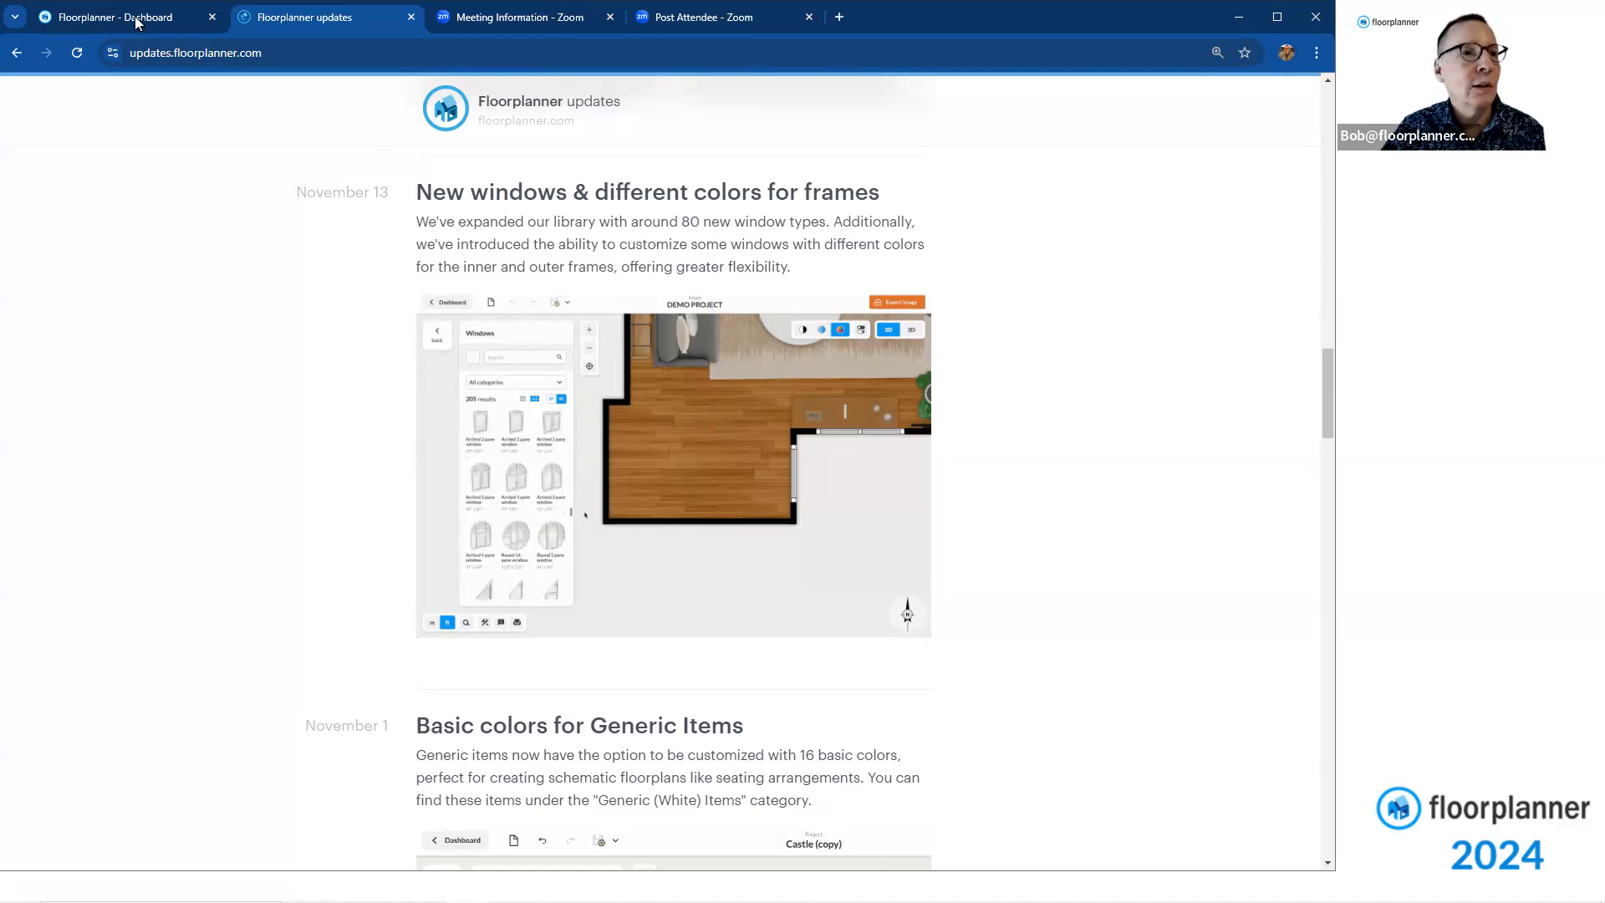
{"action": "mouse_move", "coordinate": [117, 16]}
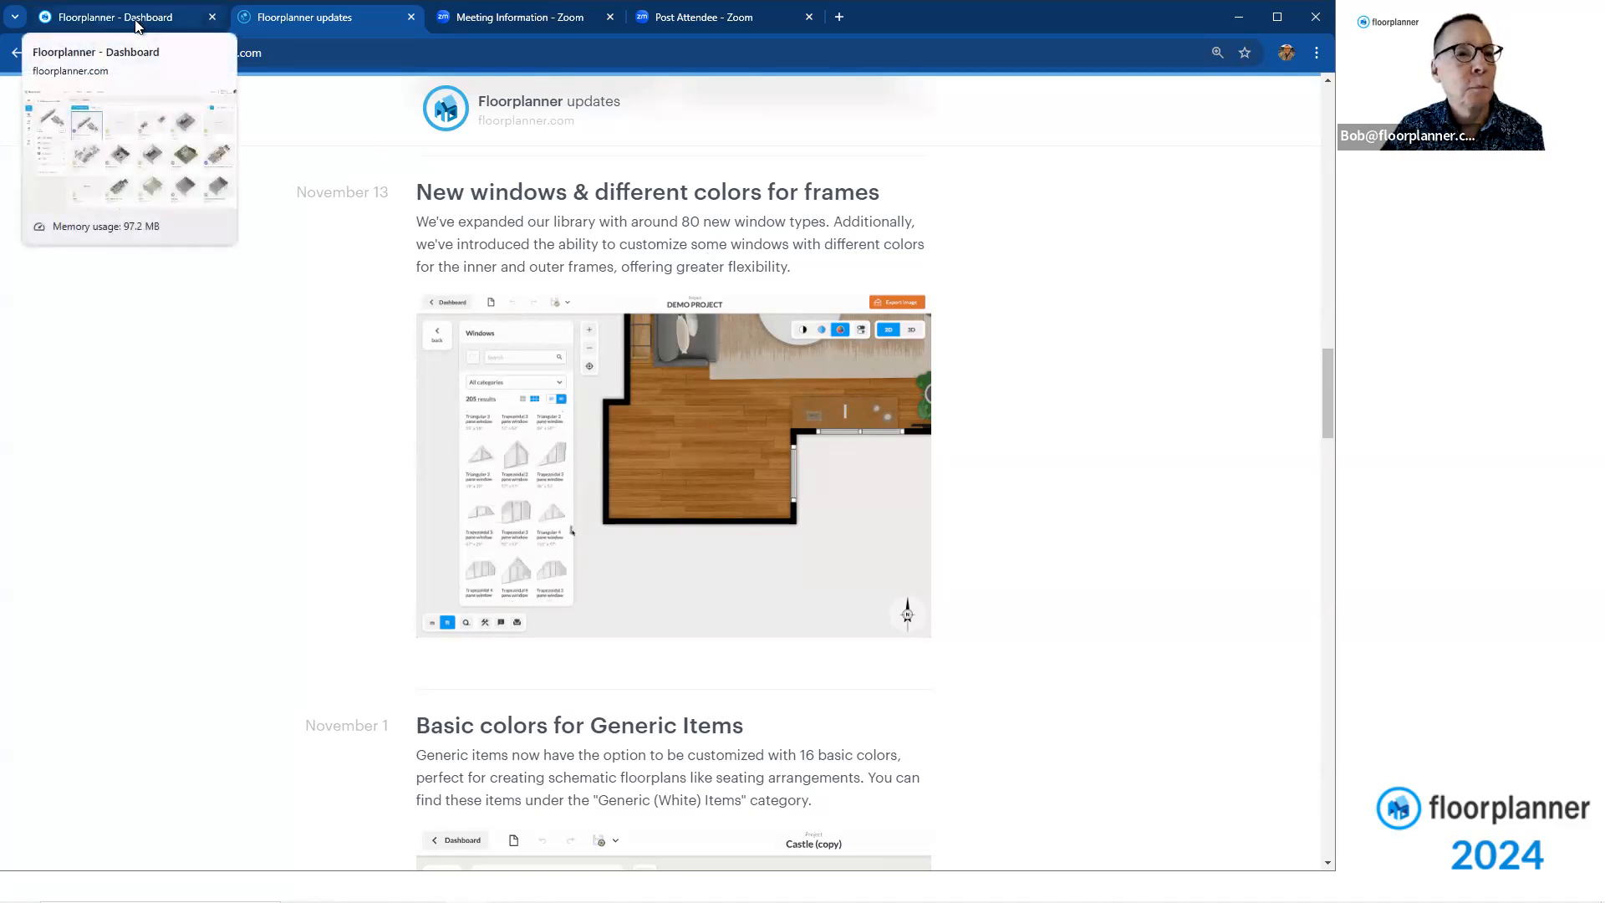
Load the 2D 3D webinar Nov 20 BV project and choose its Furnished Floor Plan design
{"action": "left_click", "coordinate": [107, 17]}
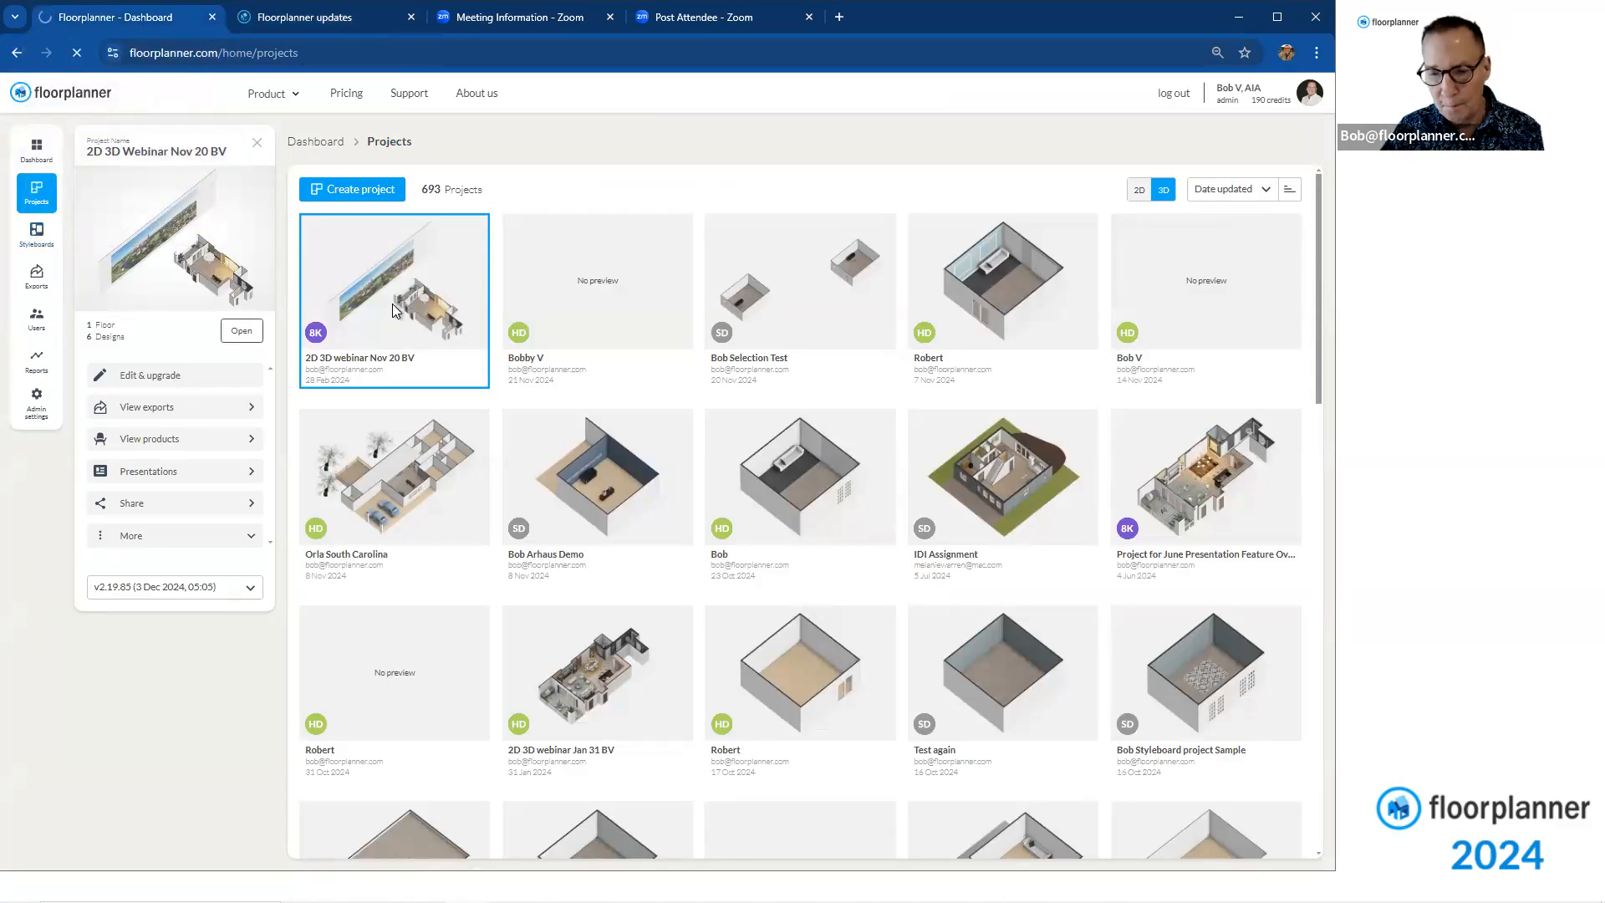
{"action": "left_click", "coordinate": [241, 331]}
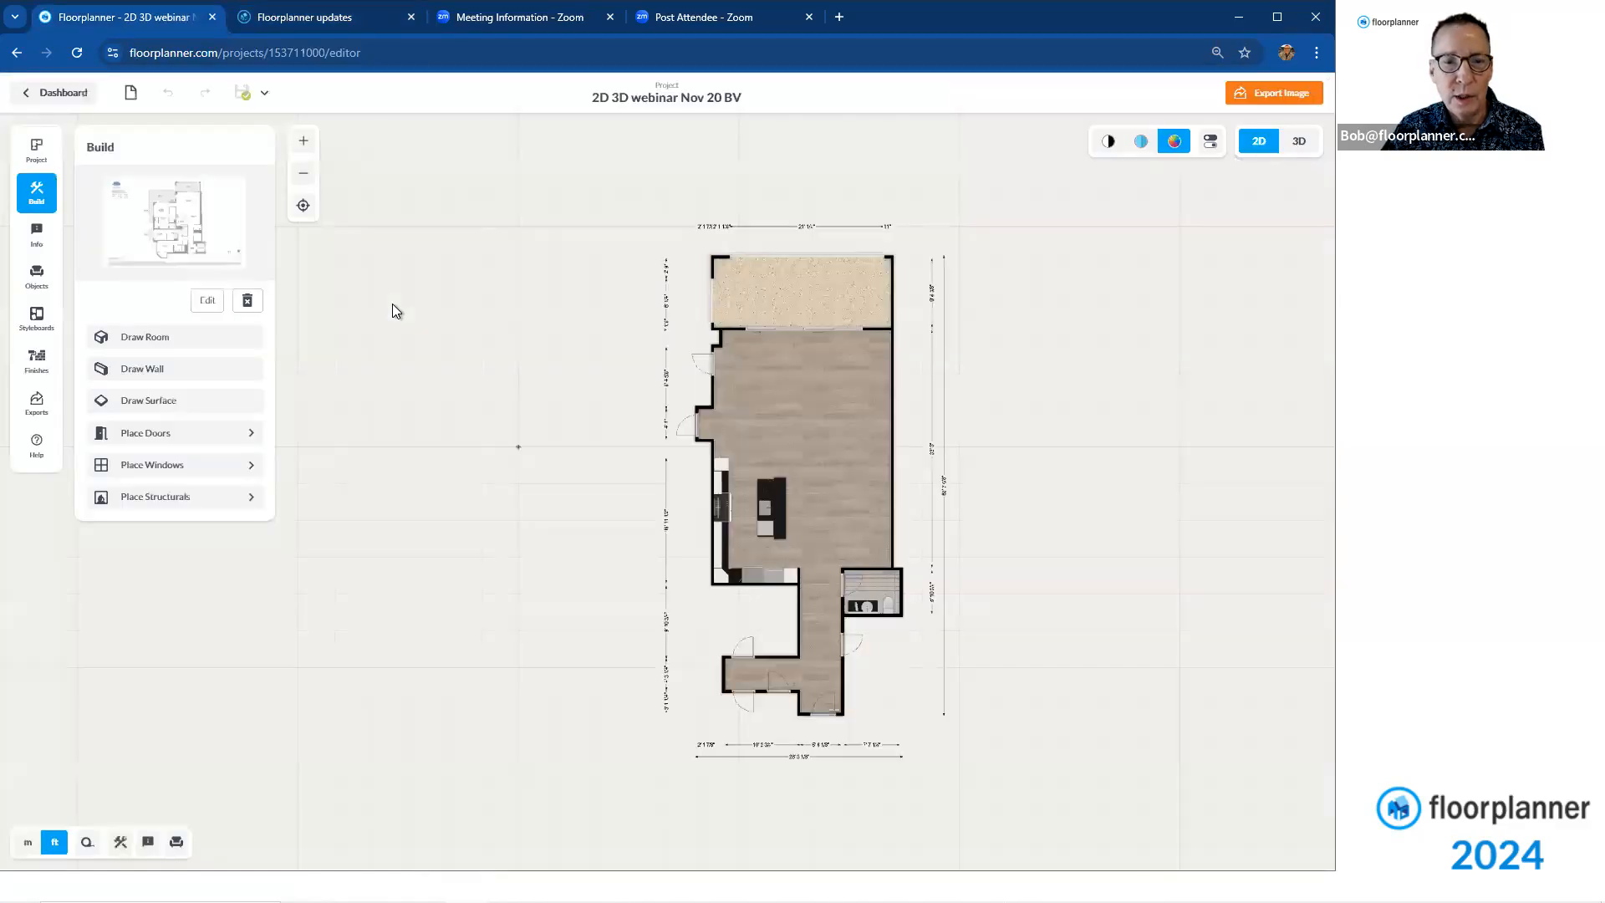
{"action": "mouse_move", "coordinate": [202, 344]}
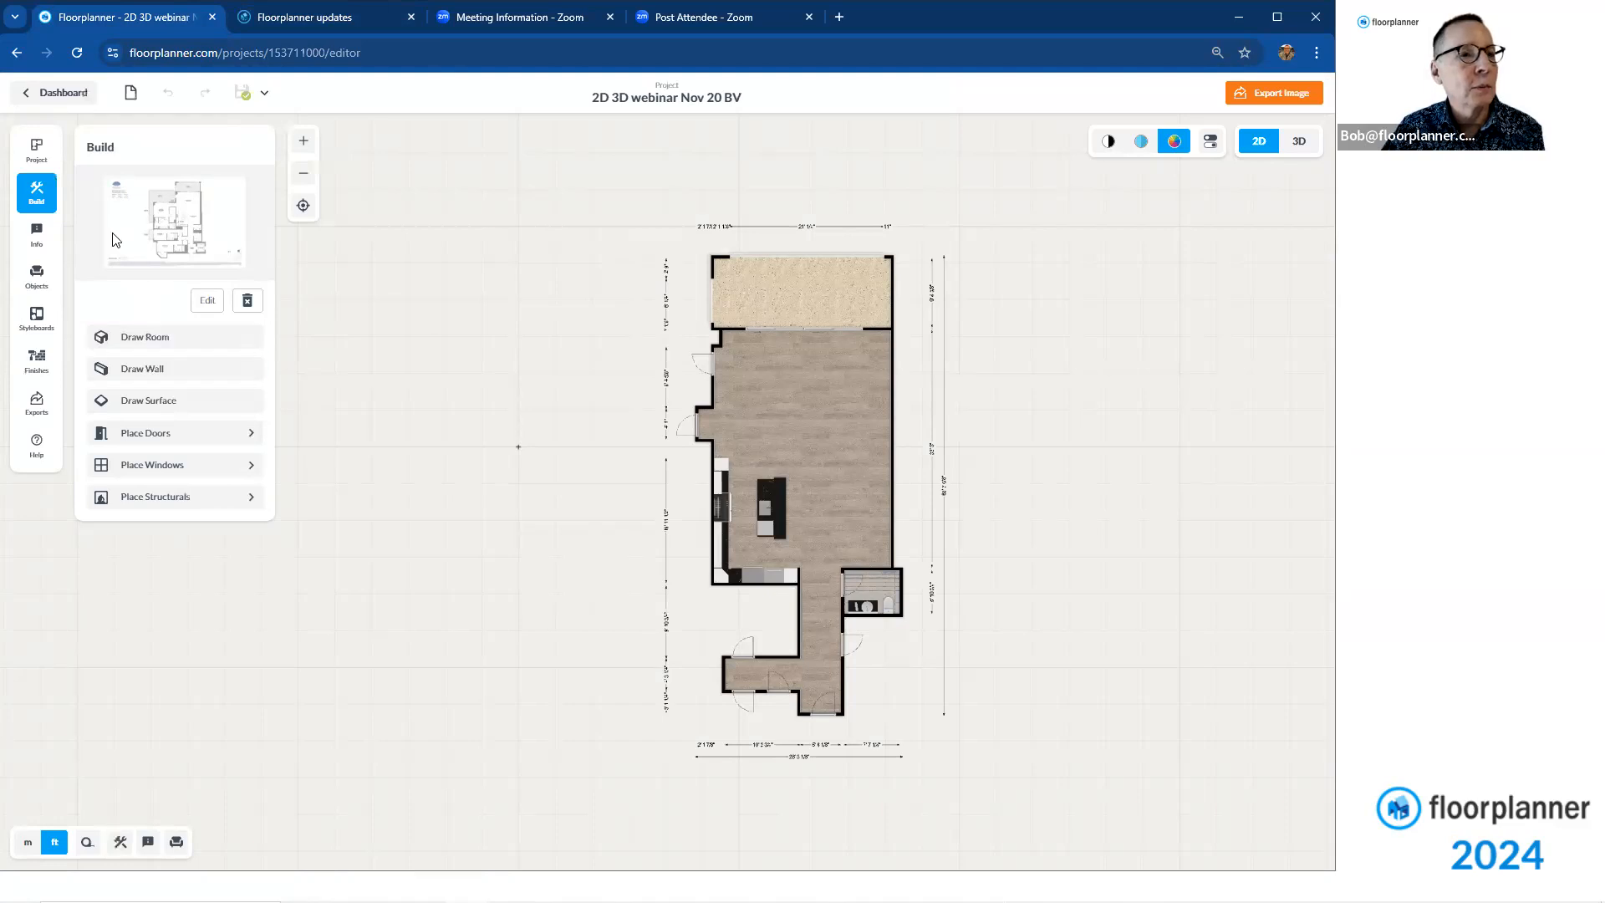
{"action": "left_click", "coordinate": [35, 151]}
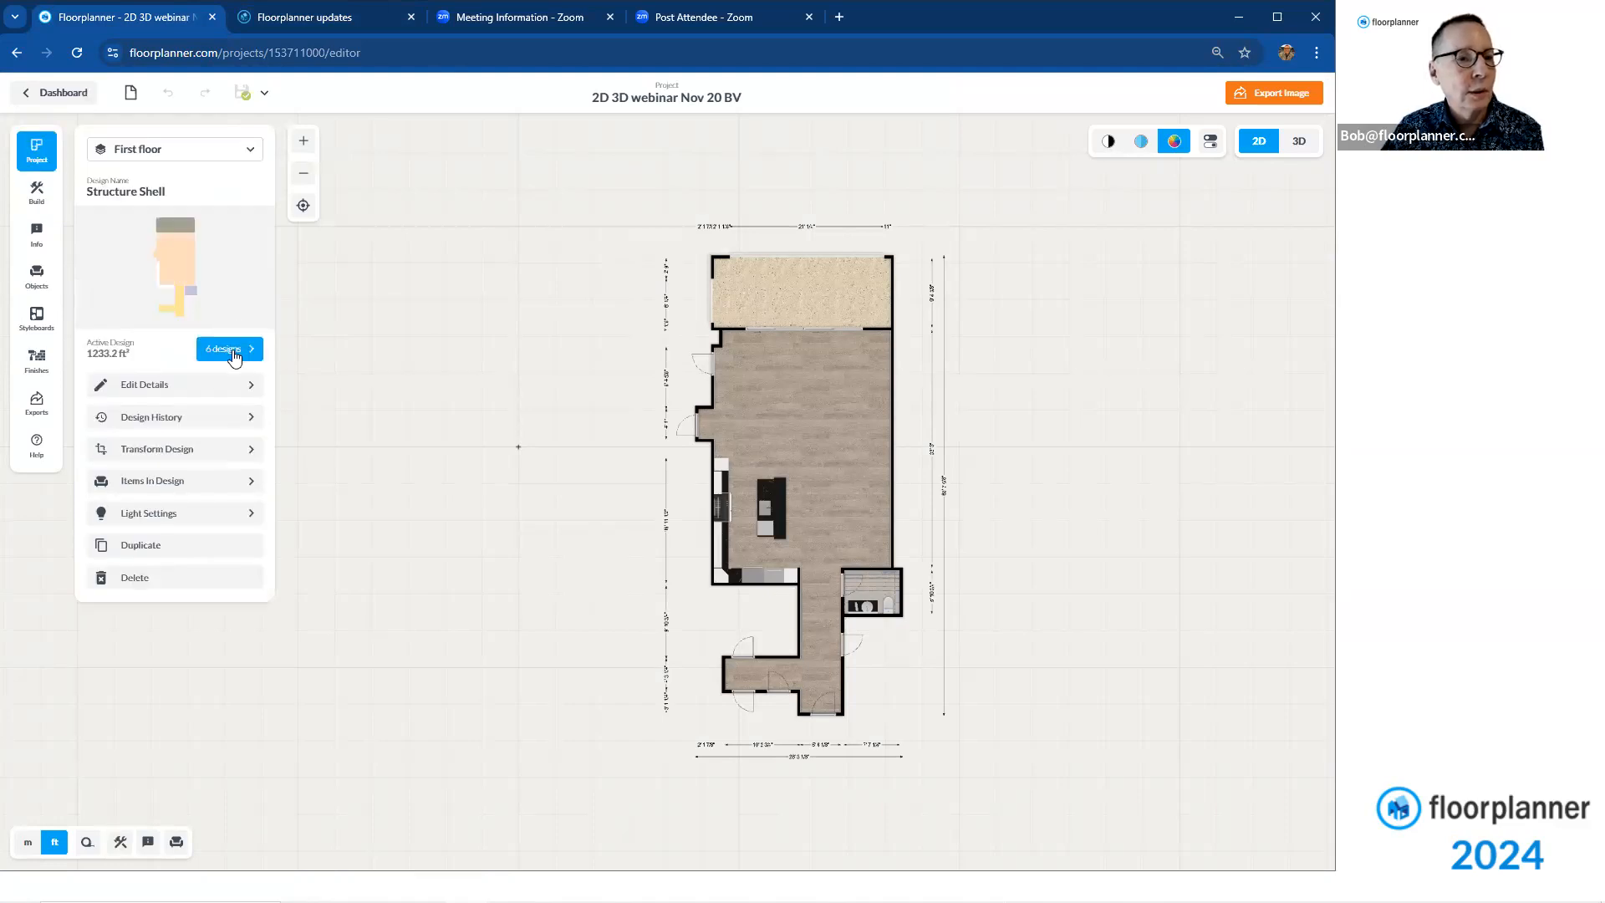
{"action": "left_click", "coordinate": [223, 348]}
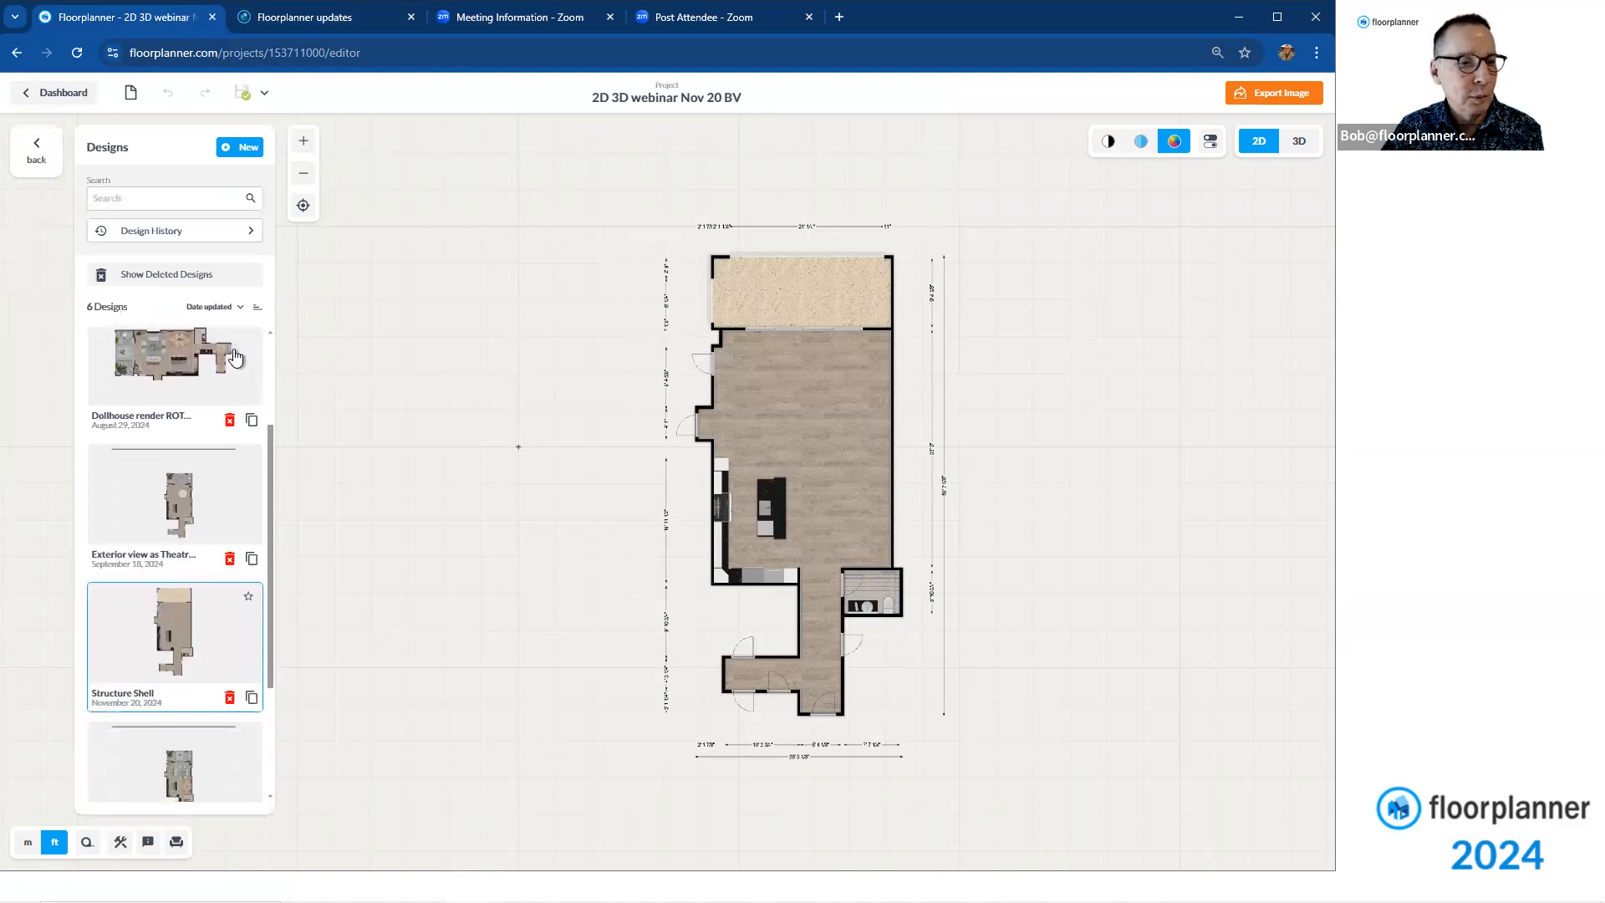
{"action": "scroll", "scroll_direction": "down", "scroll_amount": 3}
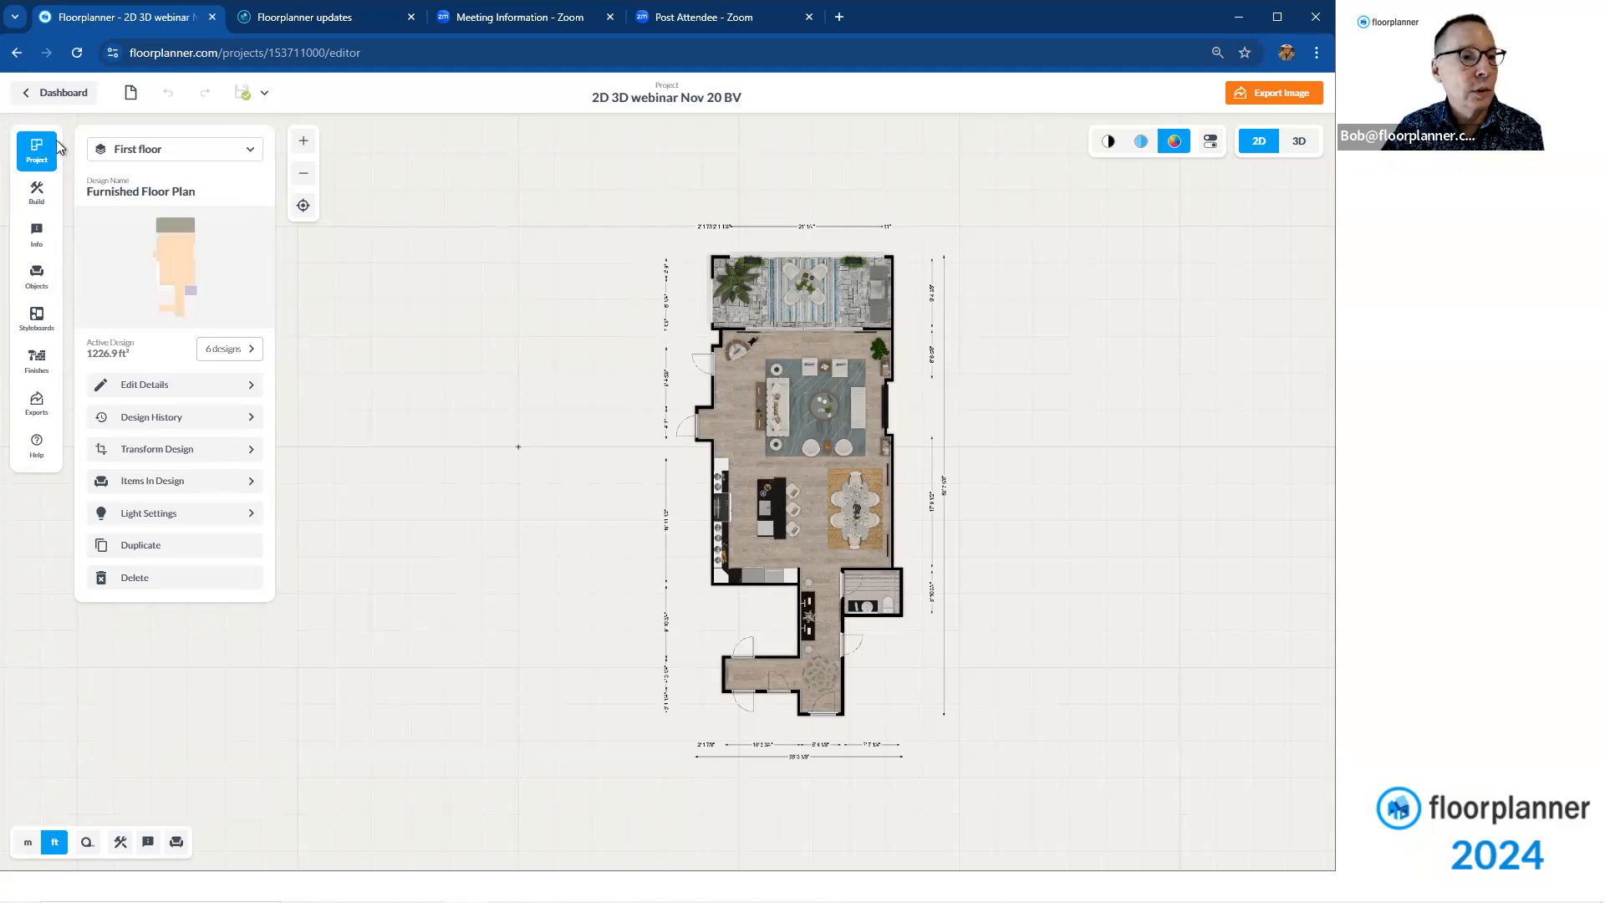
{"action": "mouse_move", "coordinate": [65, 251]}
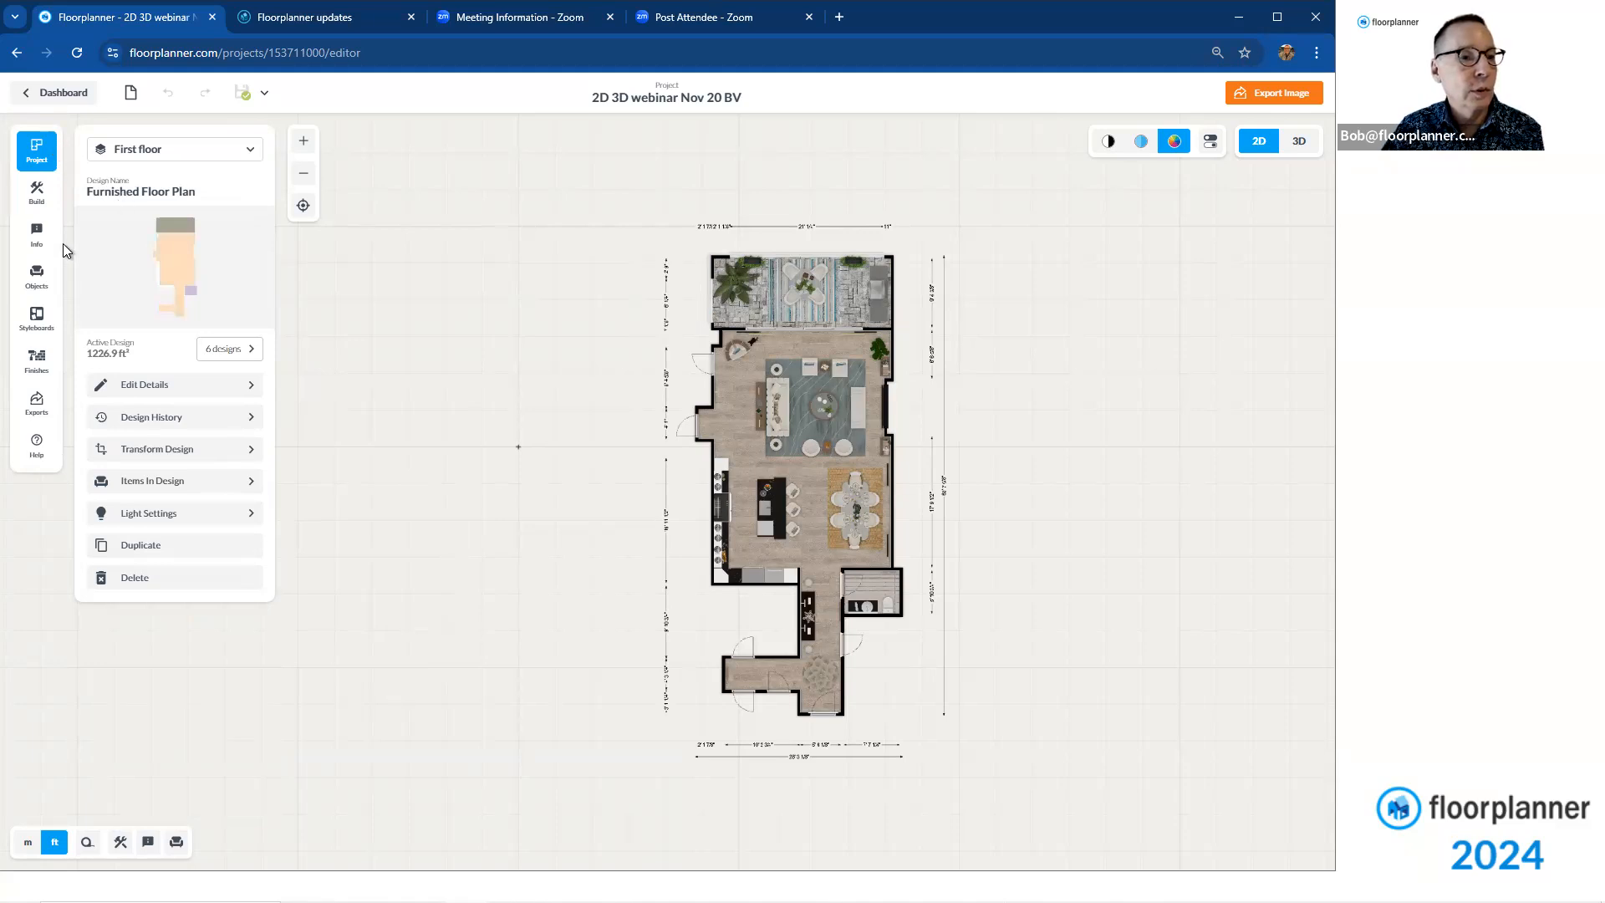
{"action": "mouse_move", "coordinate": [37, 191]}
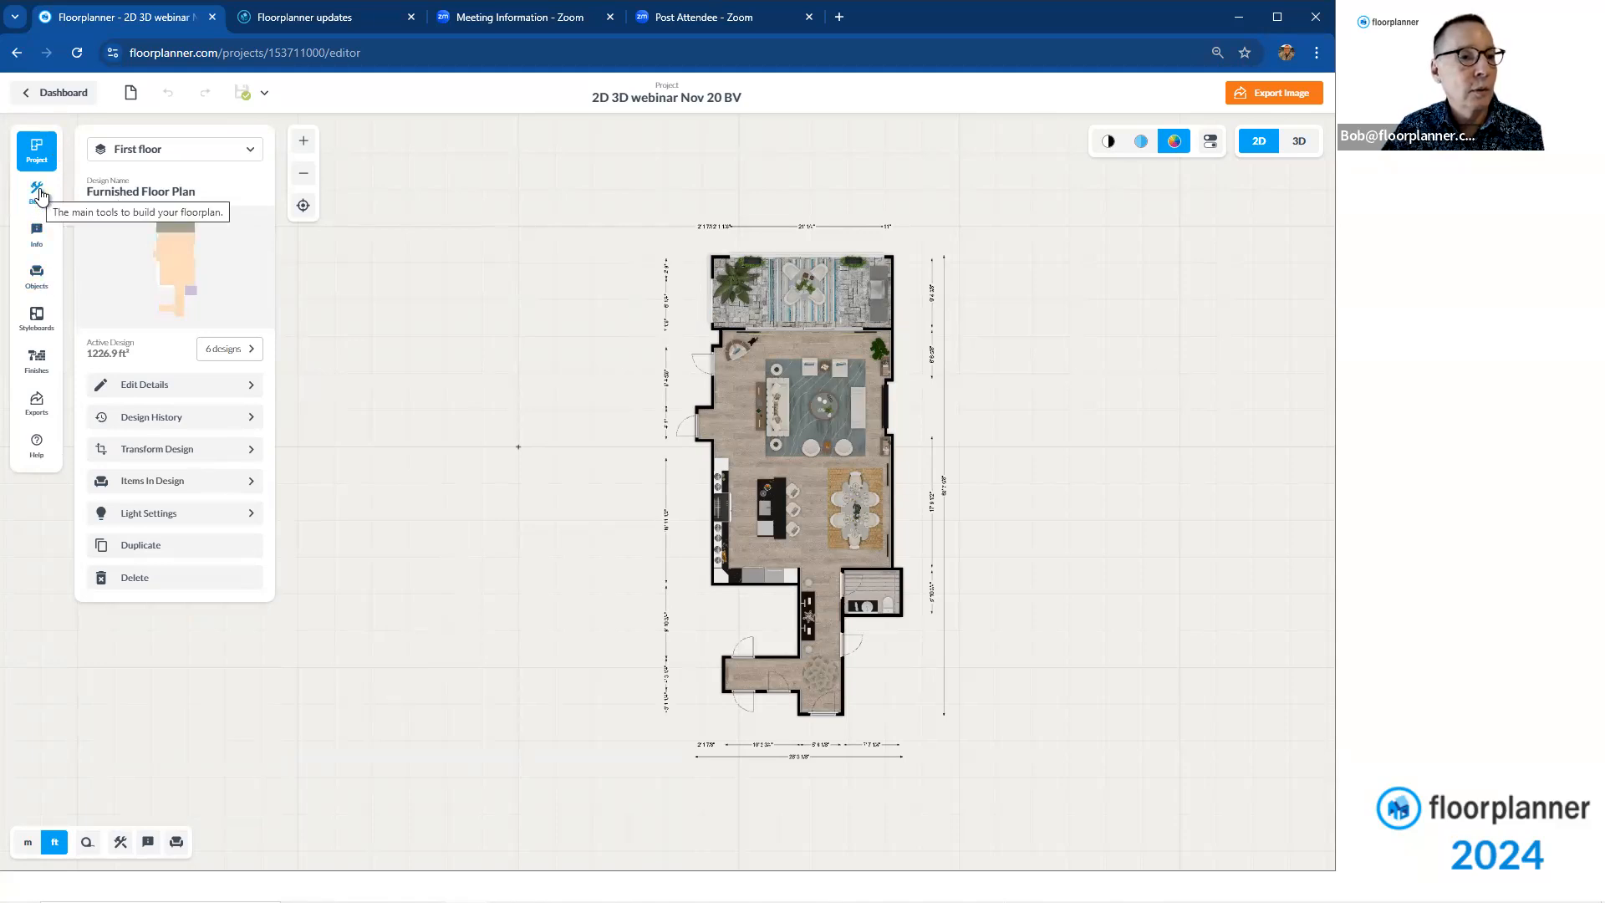
Browse the Place Windows library across all window categories
{"action": "left_click", "coordinate": [35, 192]}
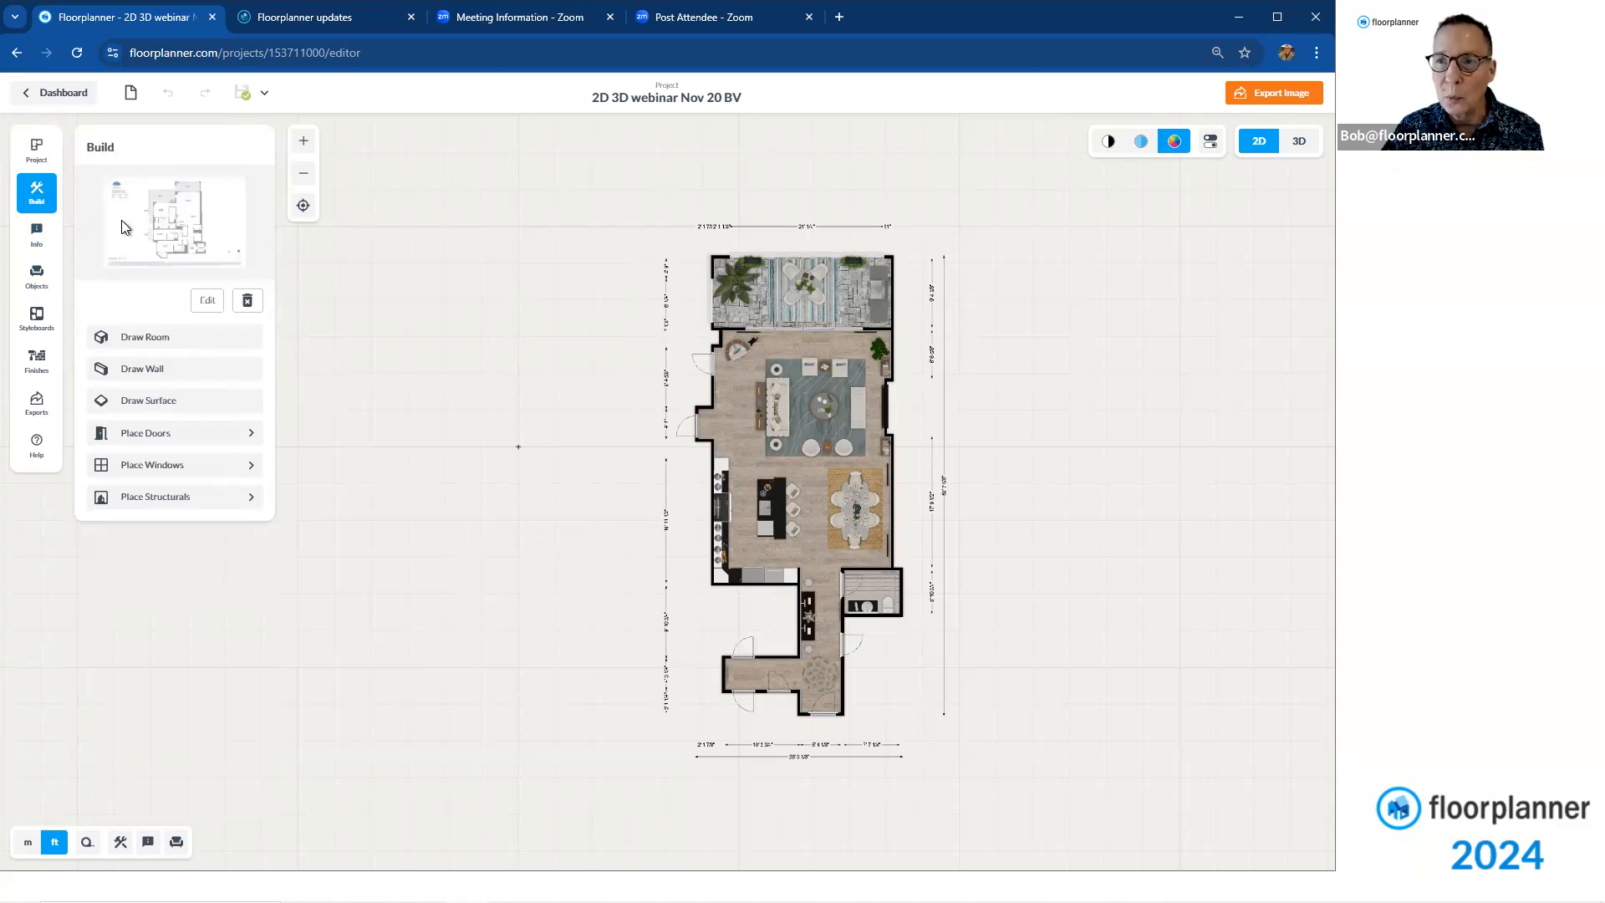
{"action": "left_click", "coordinate": [146, 336]}
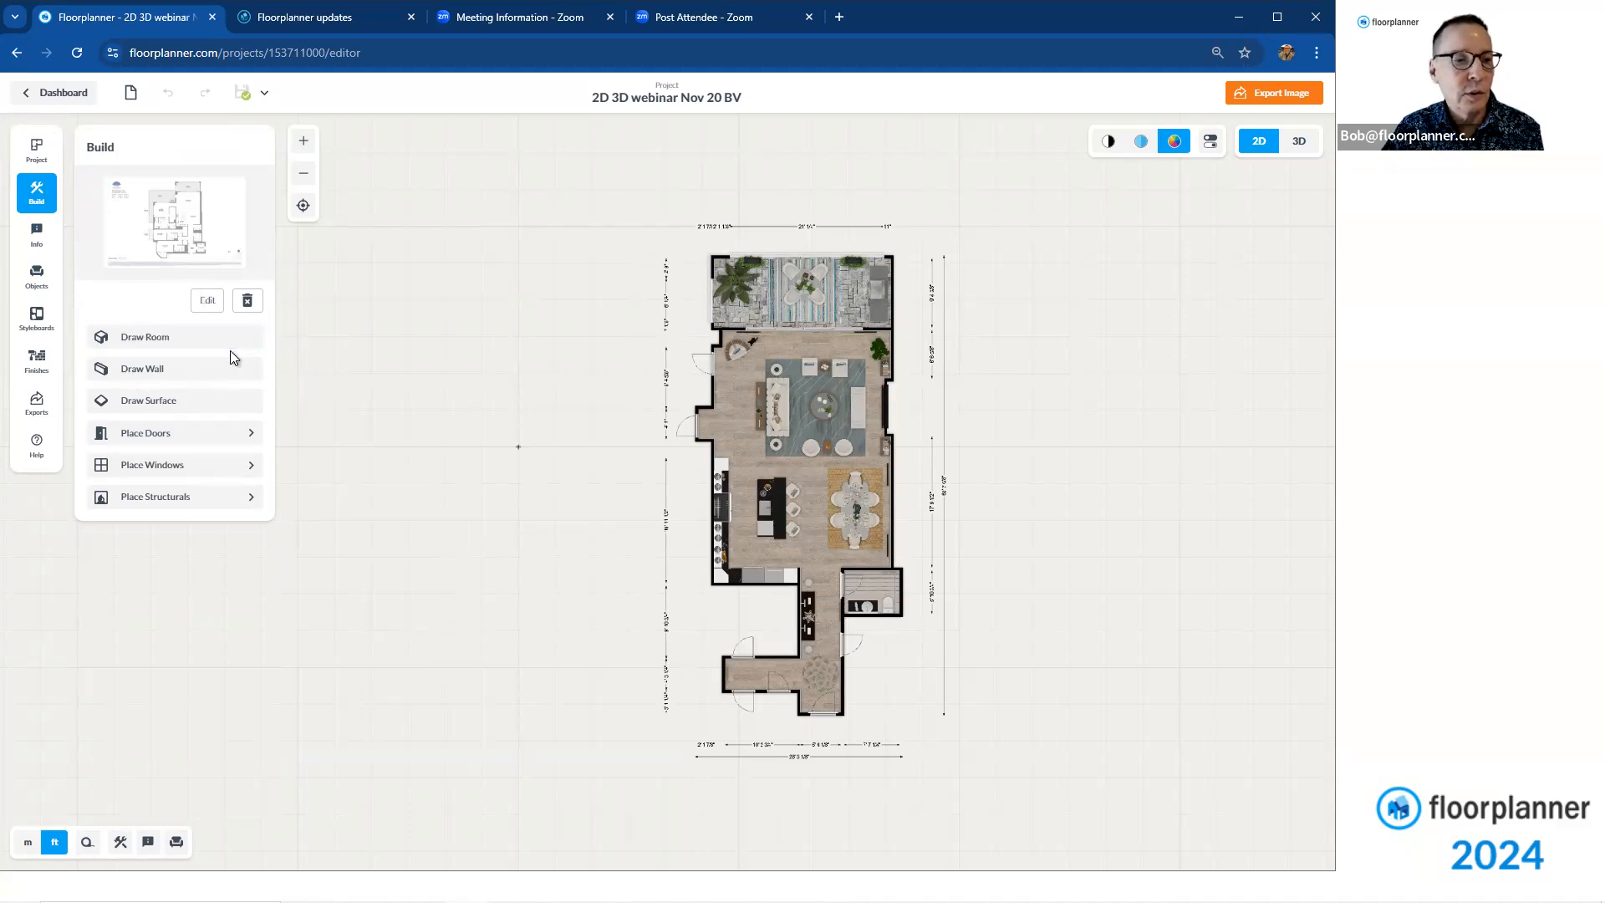
{"action": "left_click", "coordinate": [164, 432]}
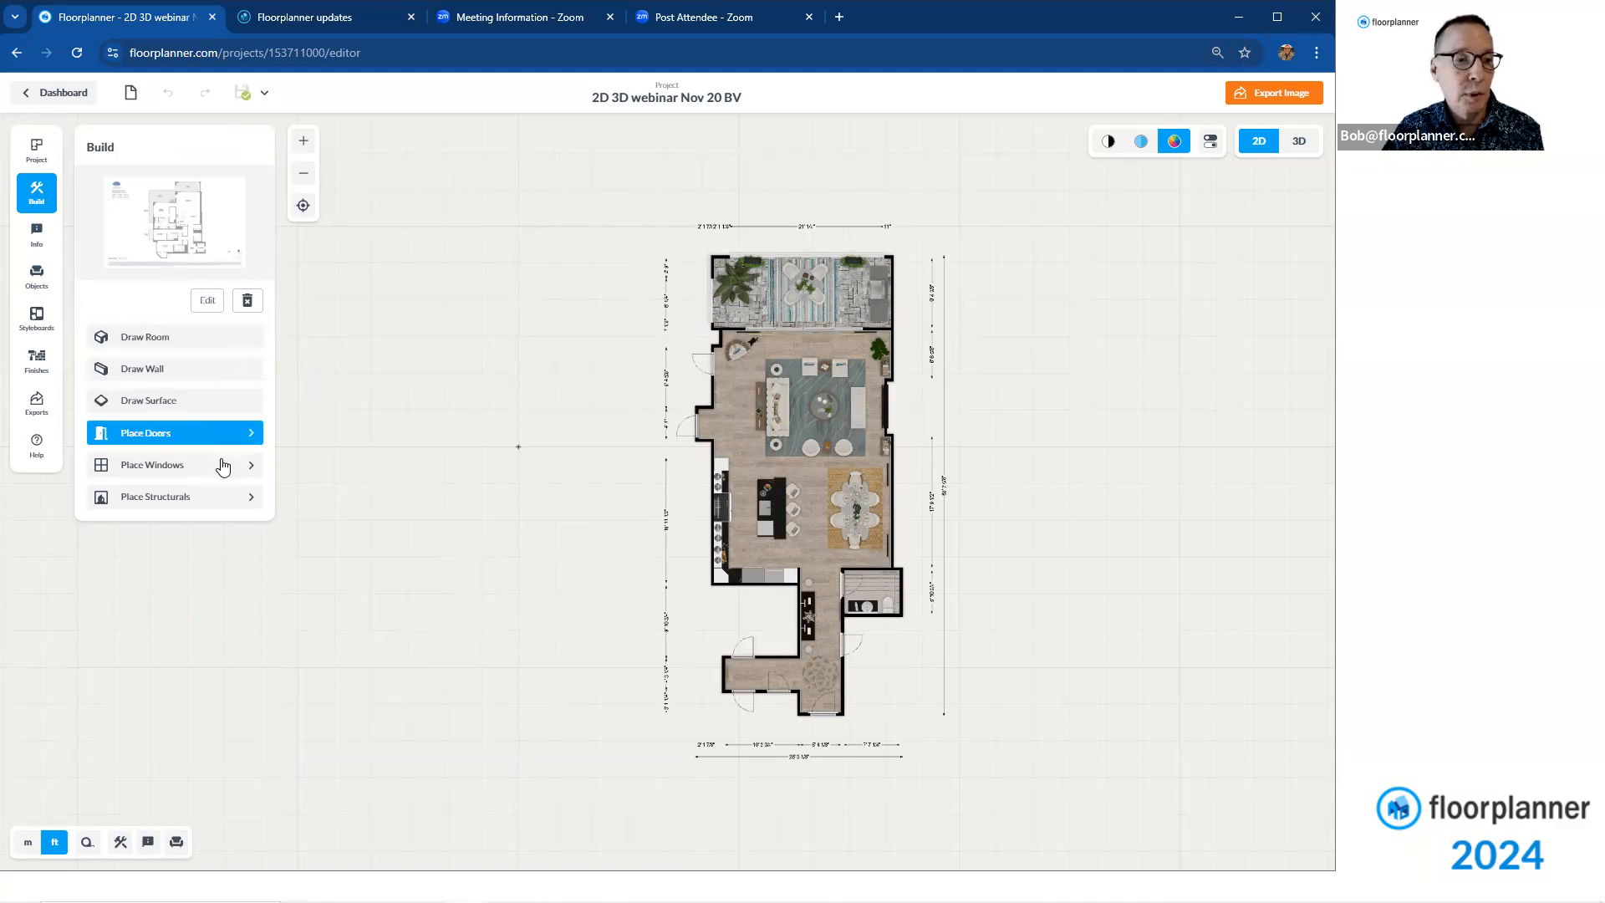
{"action": "left_click", "coordinate": [174, 464]}
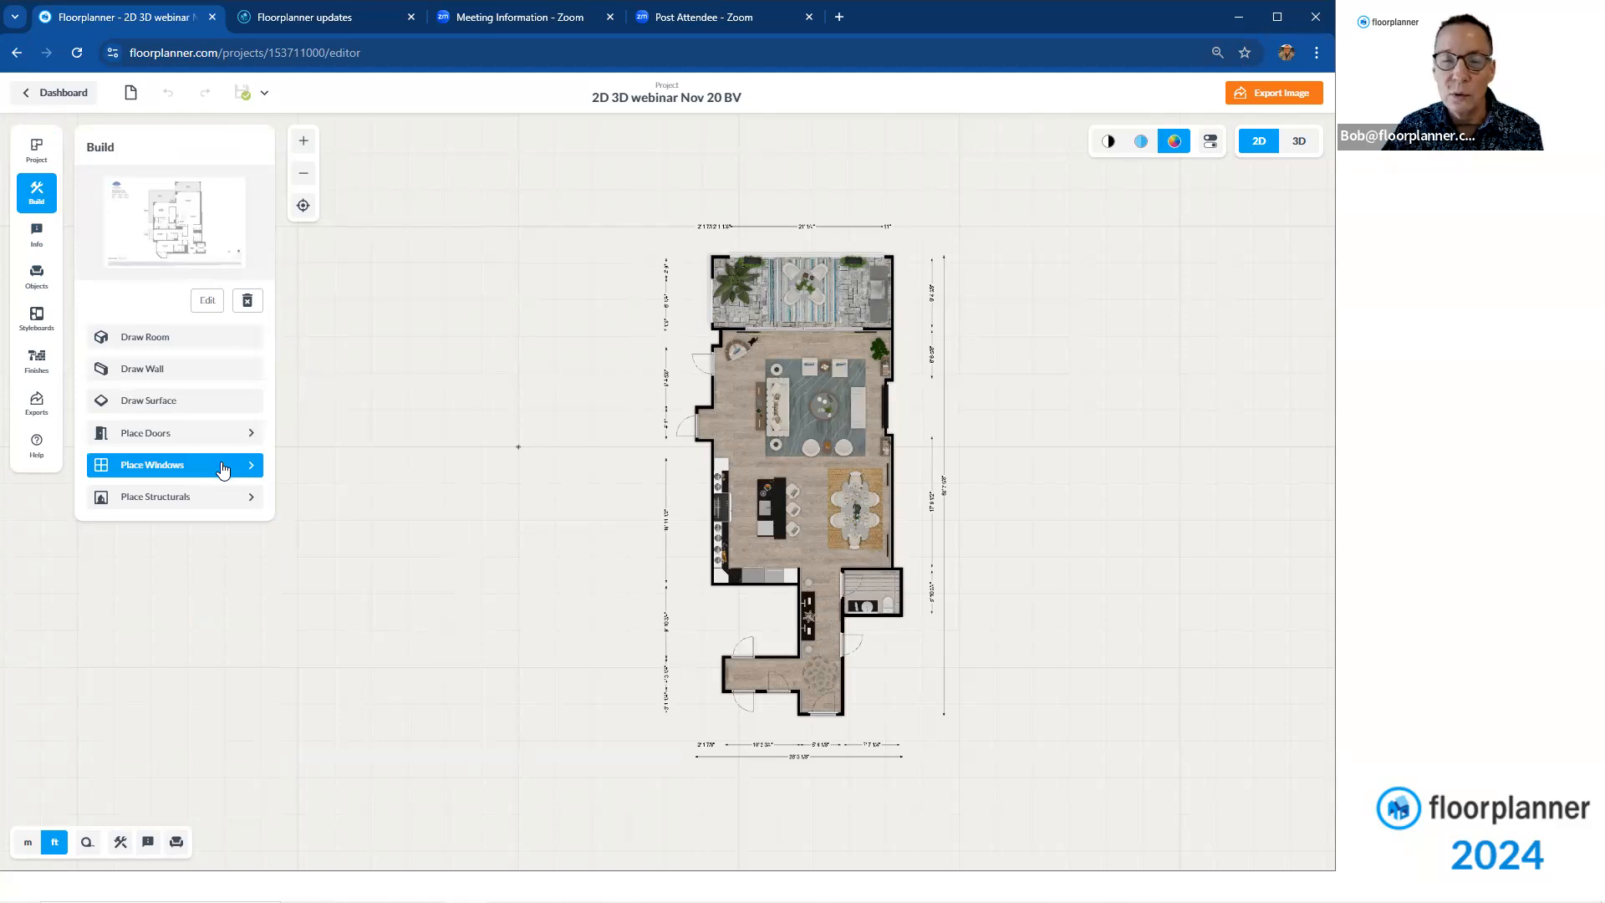
{"action": "left_click", "coordinate": [154, 463]}
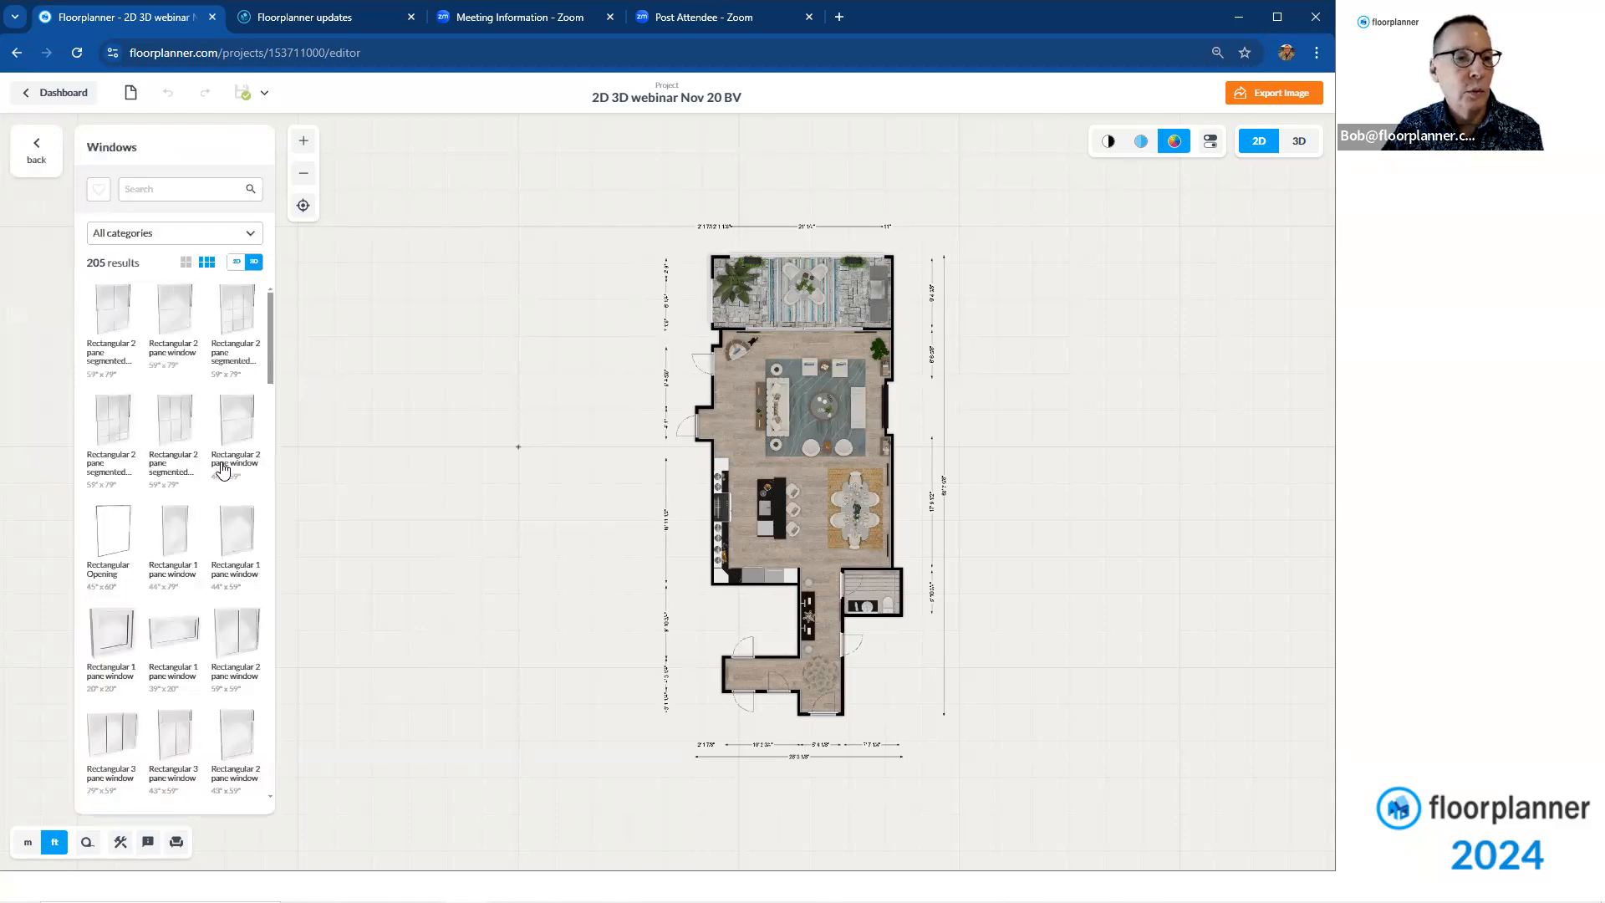
{"action": "mouse_move", "coordinate": [236, 440]}
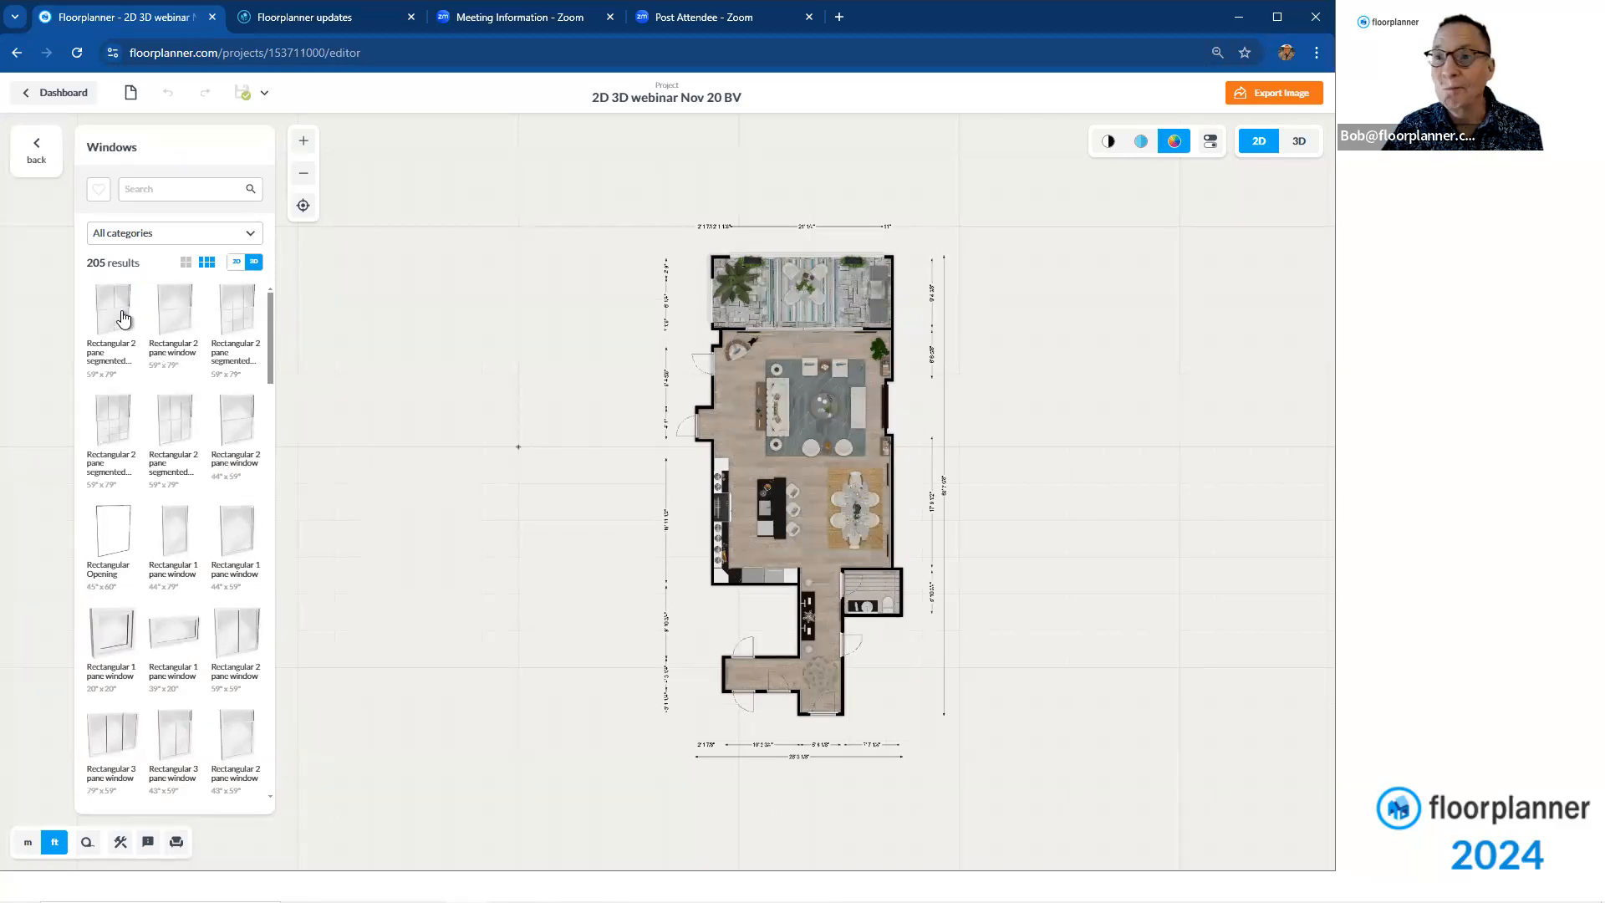
{"action": "scroll", "scroll_direction": "down", "scroll_amount": 3}
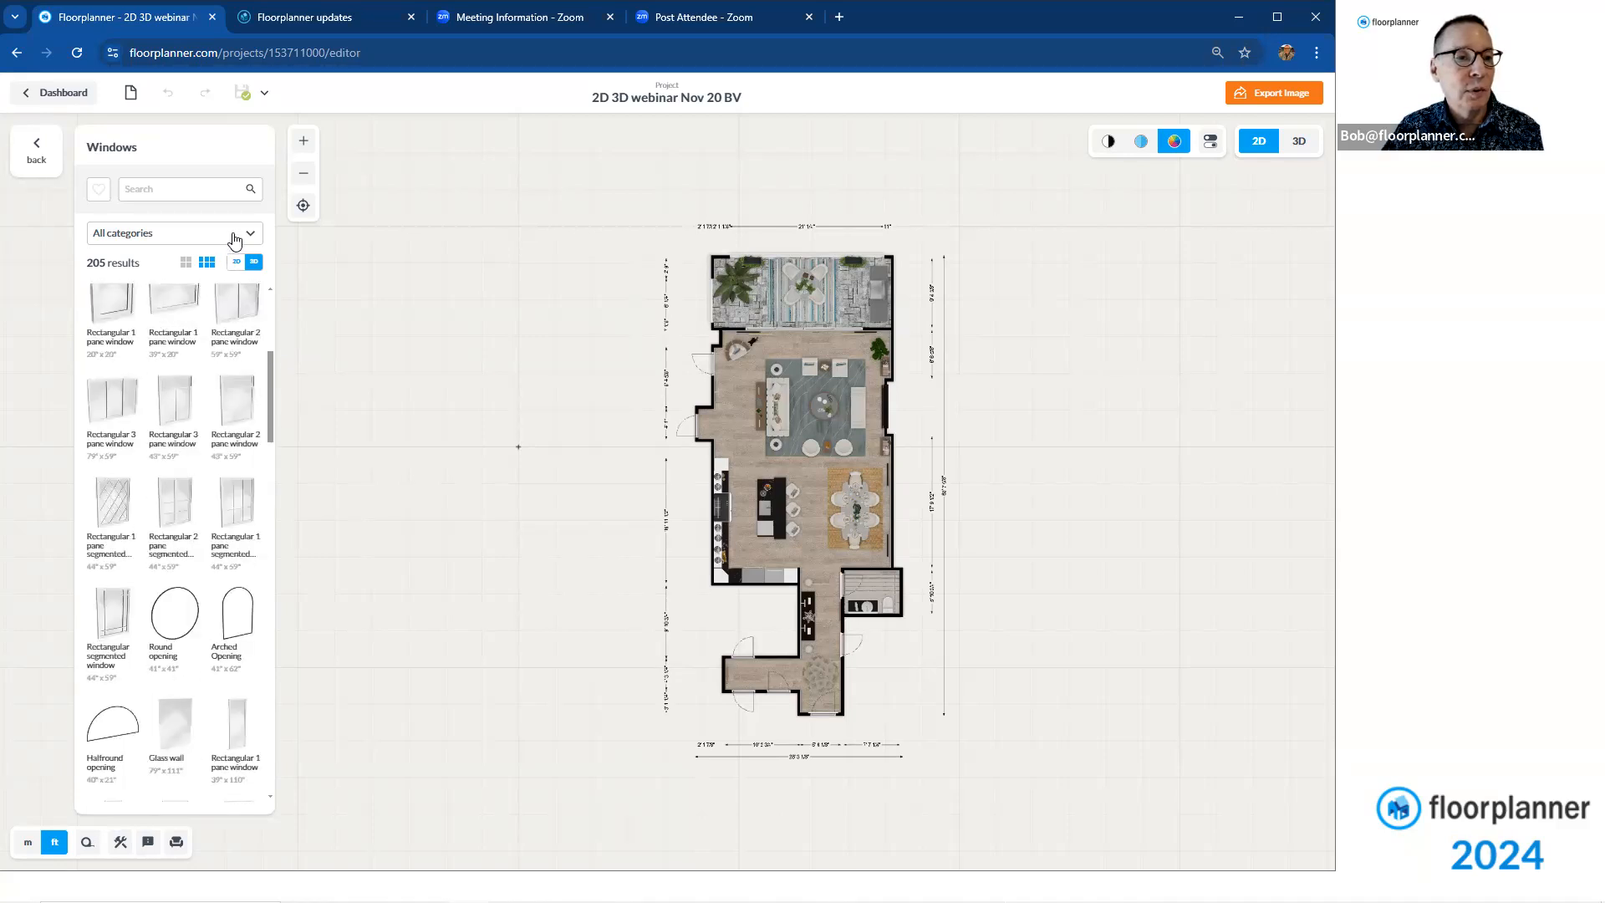
{"action": "left_click", "coordinate": [172, 233]}
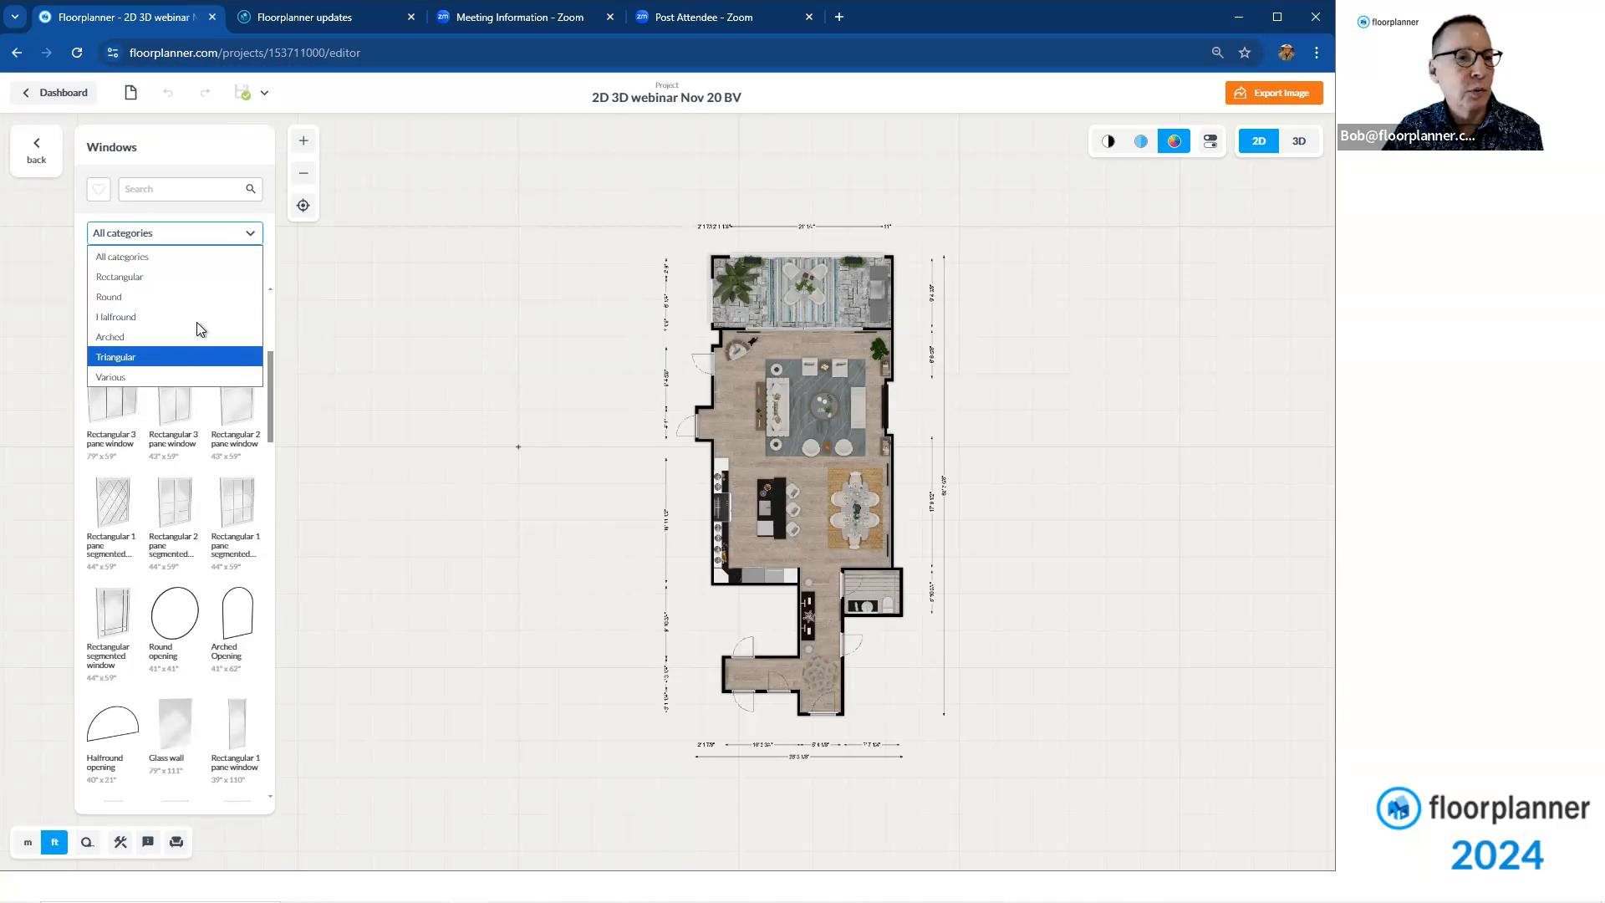
{"action": "left_click", "coordinate": [121, 256]}
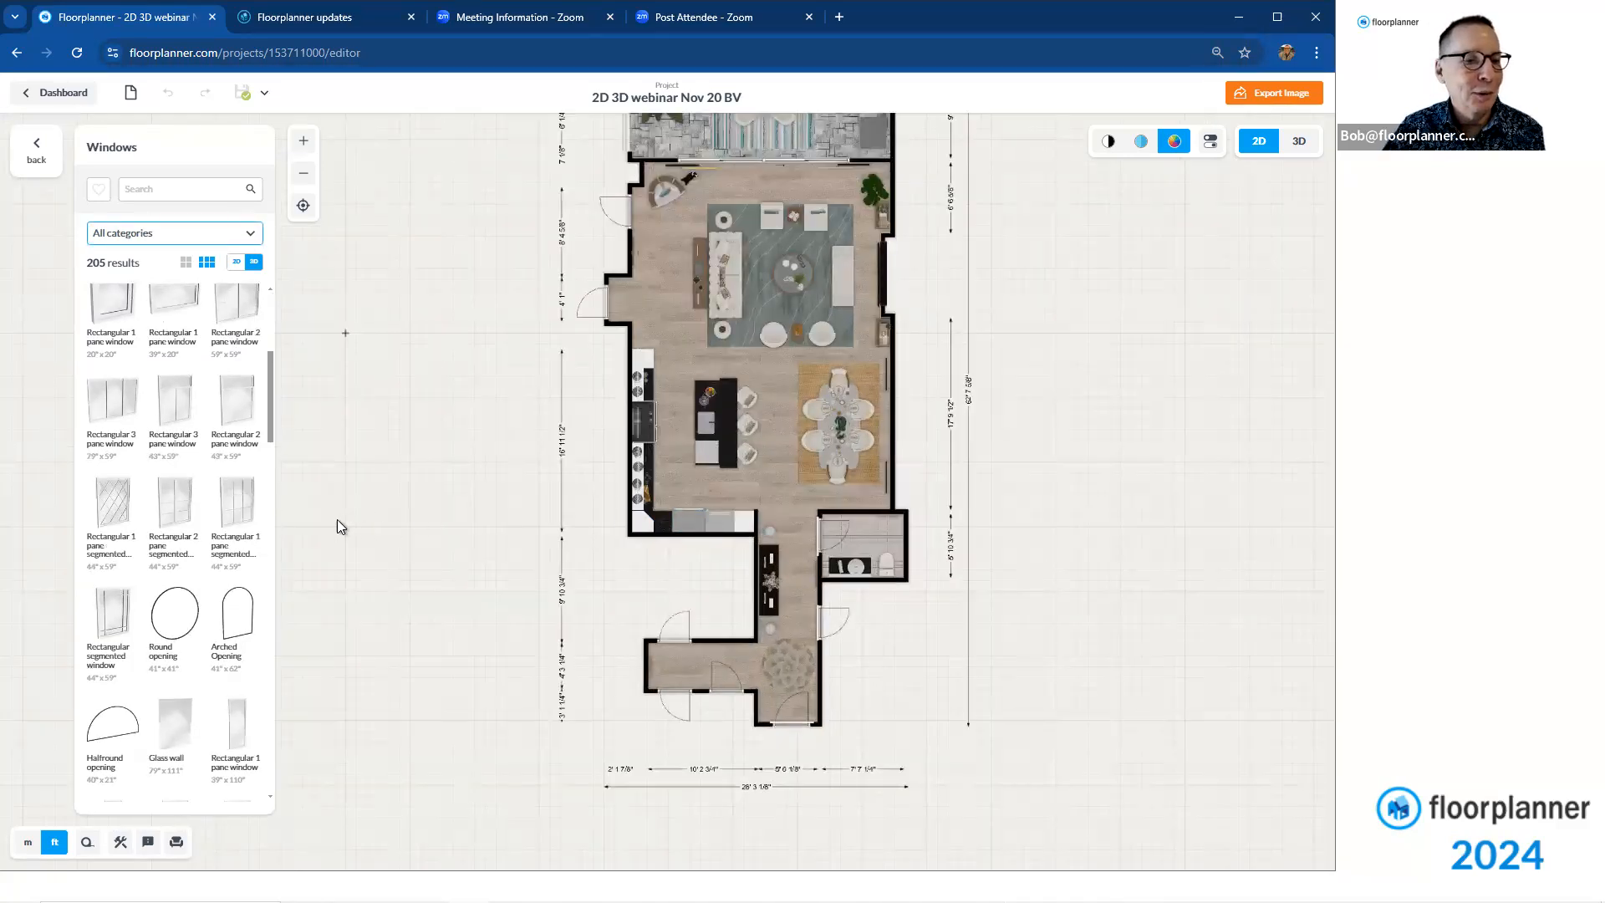
{"action": "mouse_move", "coordinate": [172, 623]}
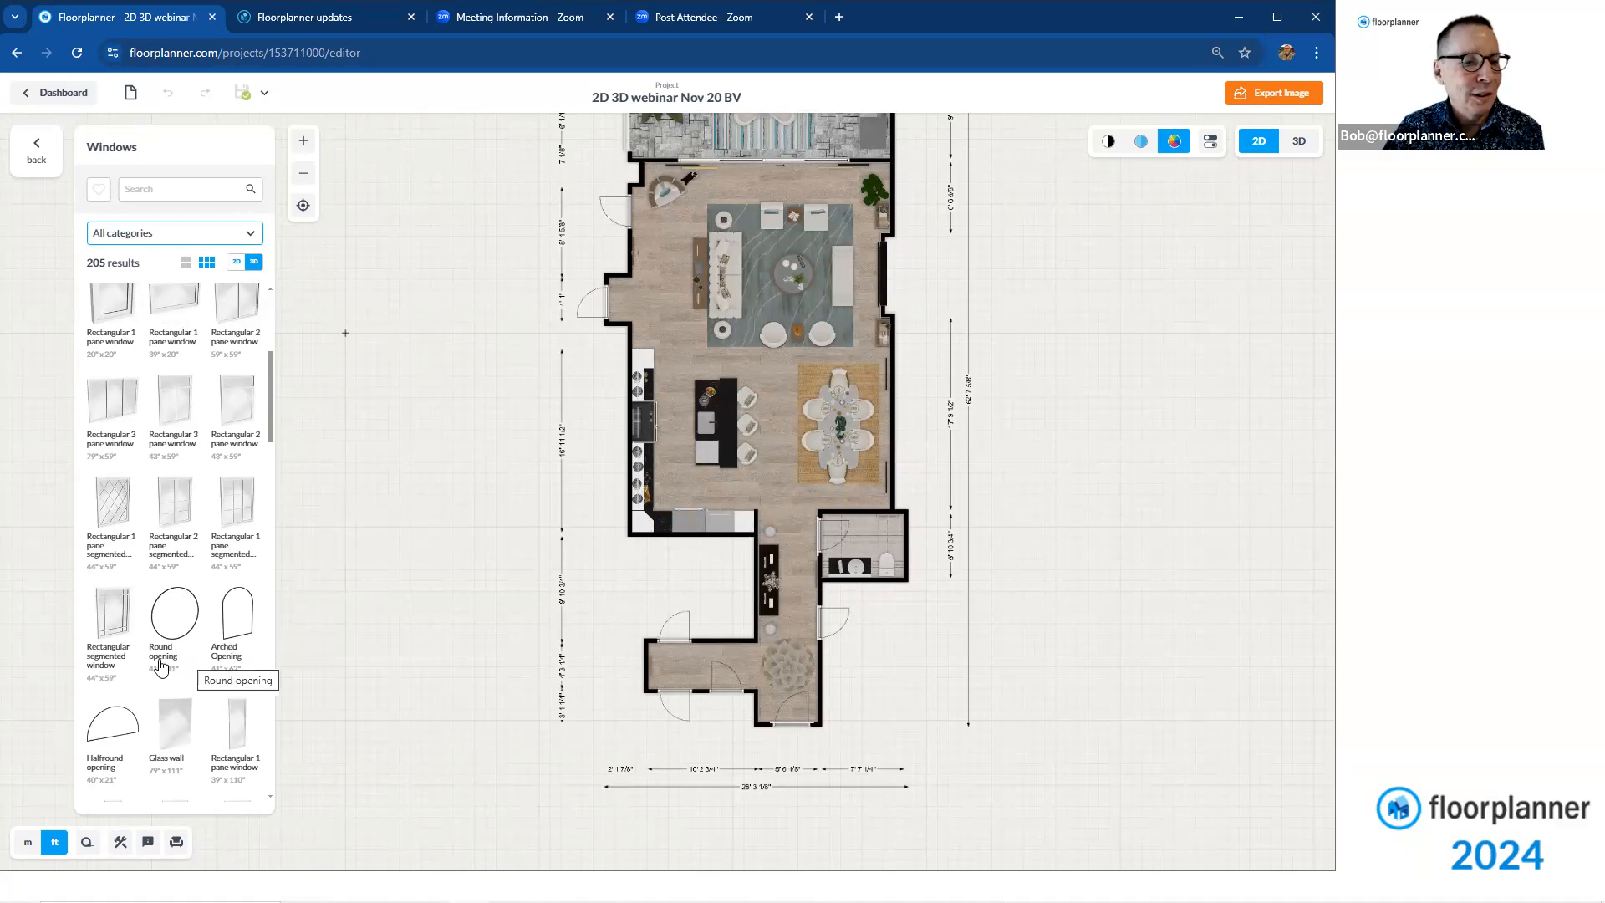
{"action": "mouse_move", "coordinate": [112, 626]}
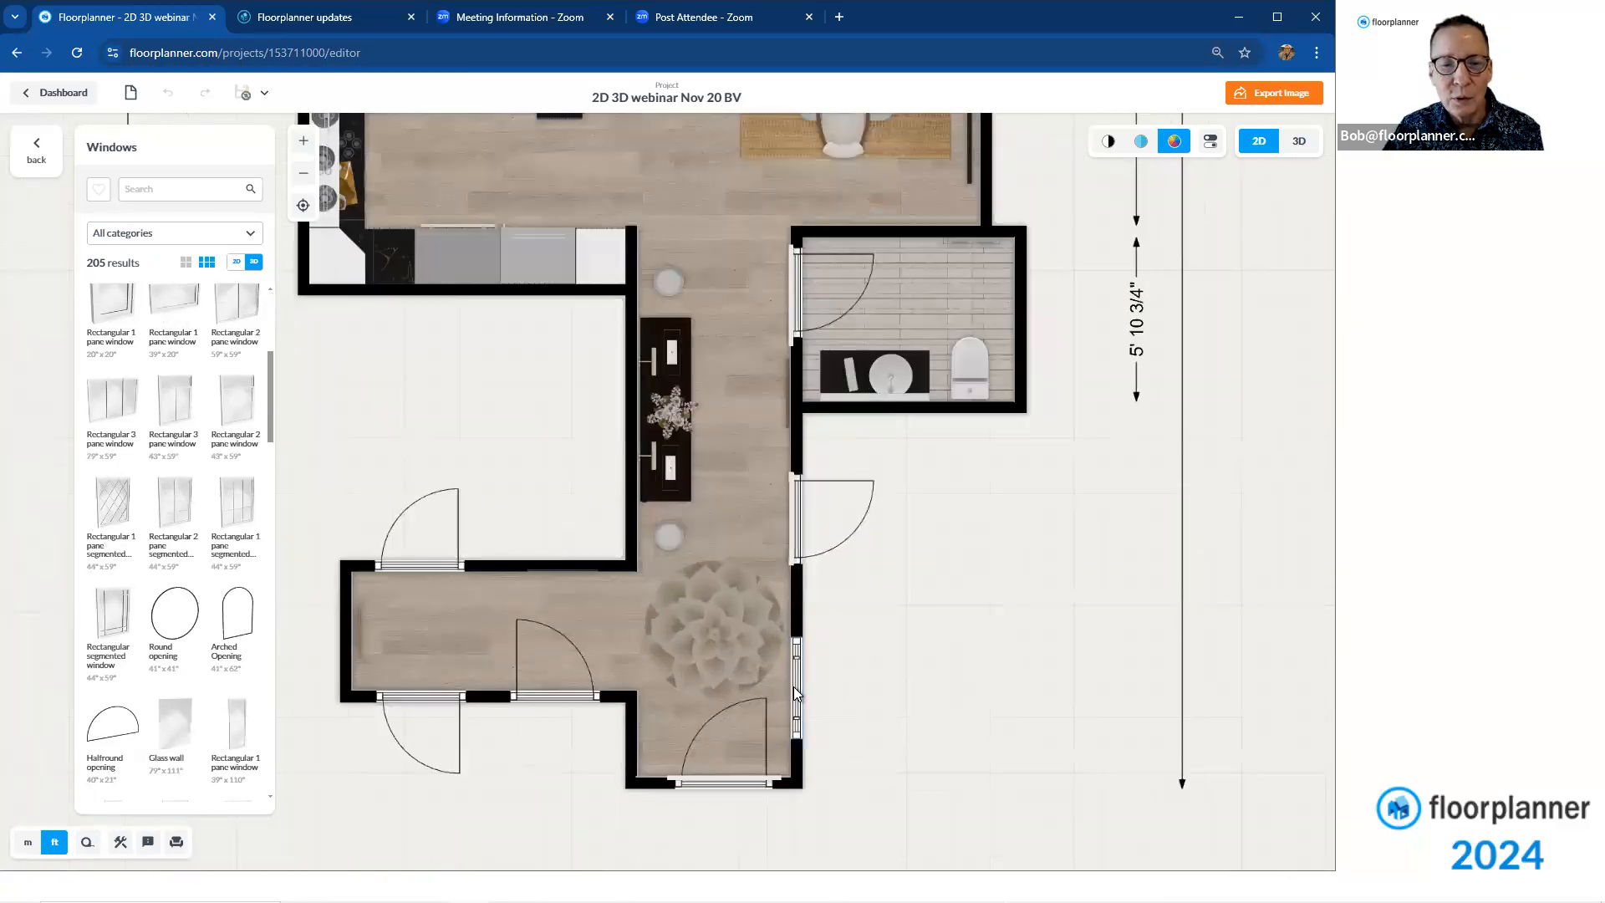
Review the entry wall's Rectangular Segmented Window at 43.5" x 59" and keep its Pure Brilliant White frame
{"action": "left_click", "coordinate": [797, 690]}
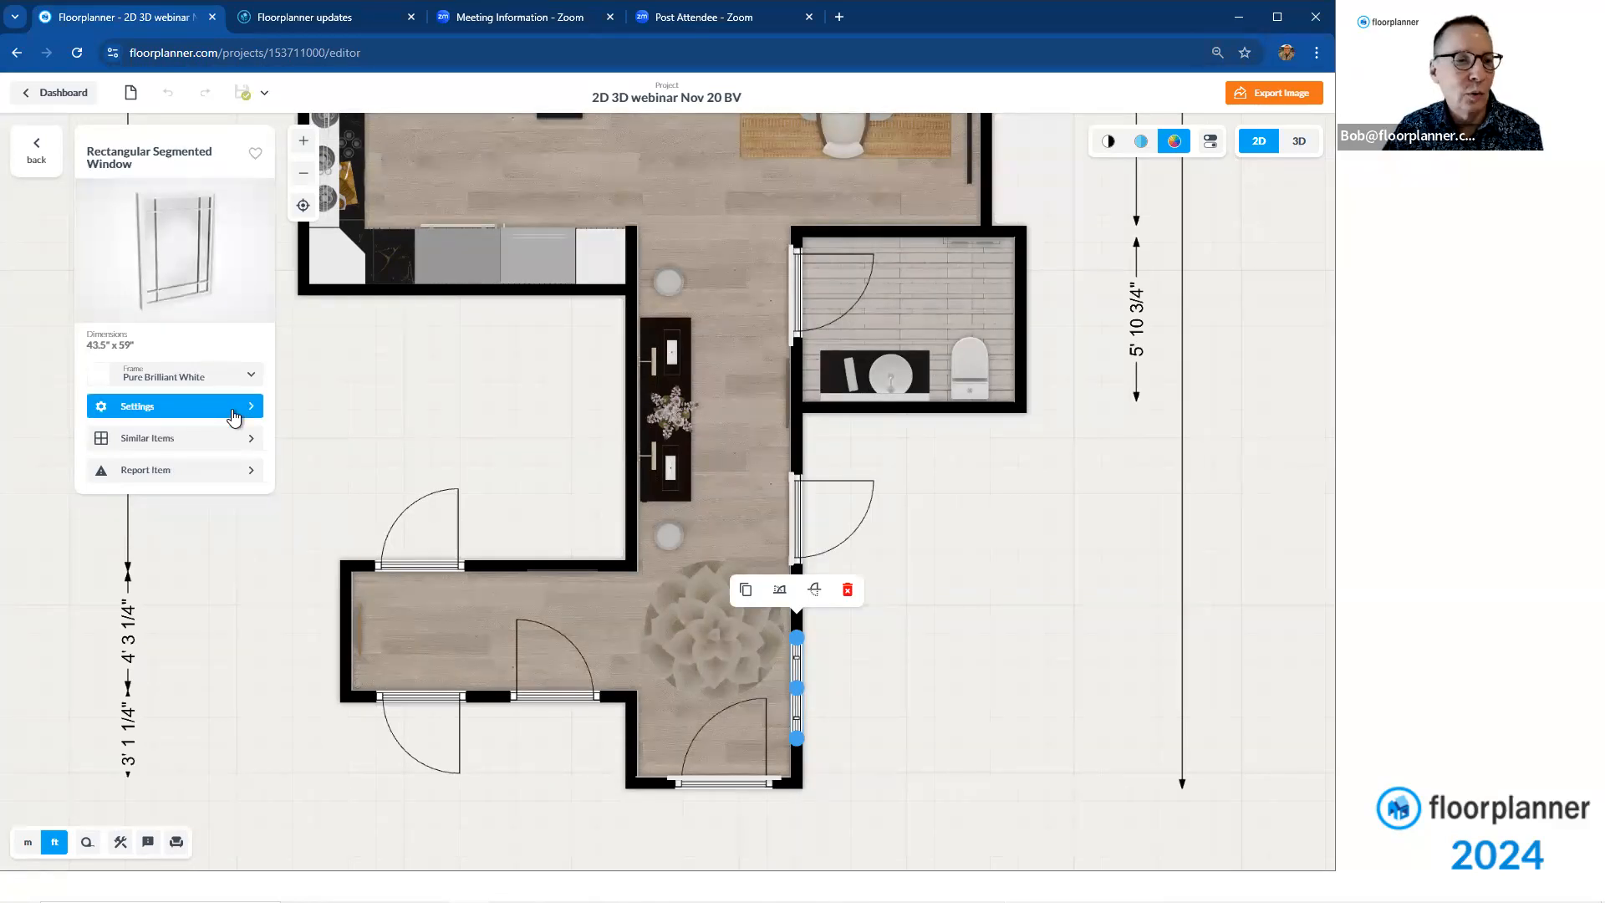
{"action": "left_click", "coordinate": [154, 404]}
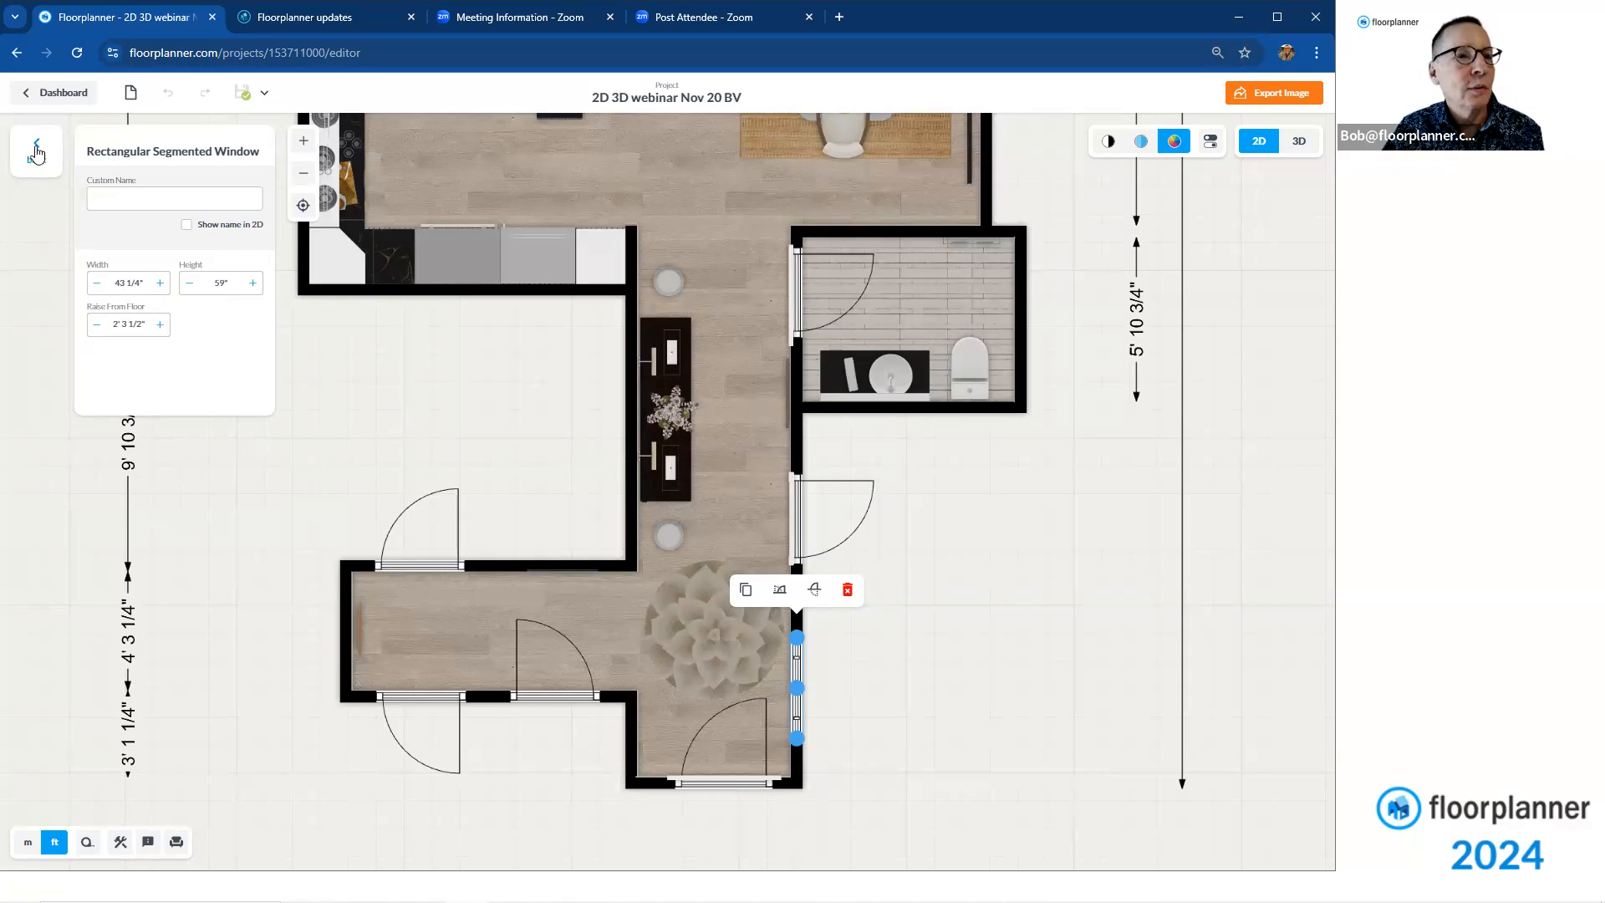
{"action": "left_click", "coordinate": [35, 144]}
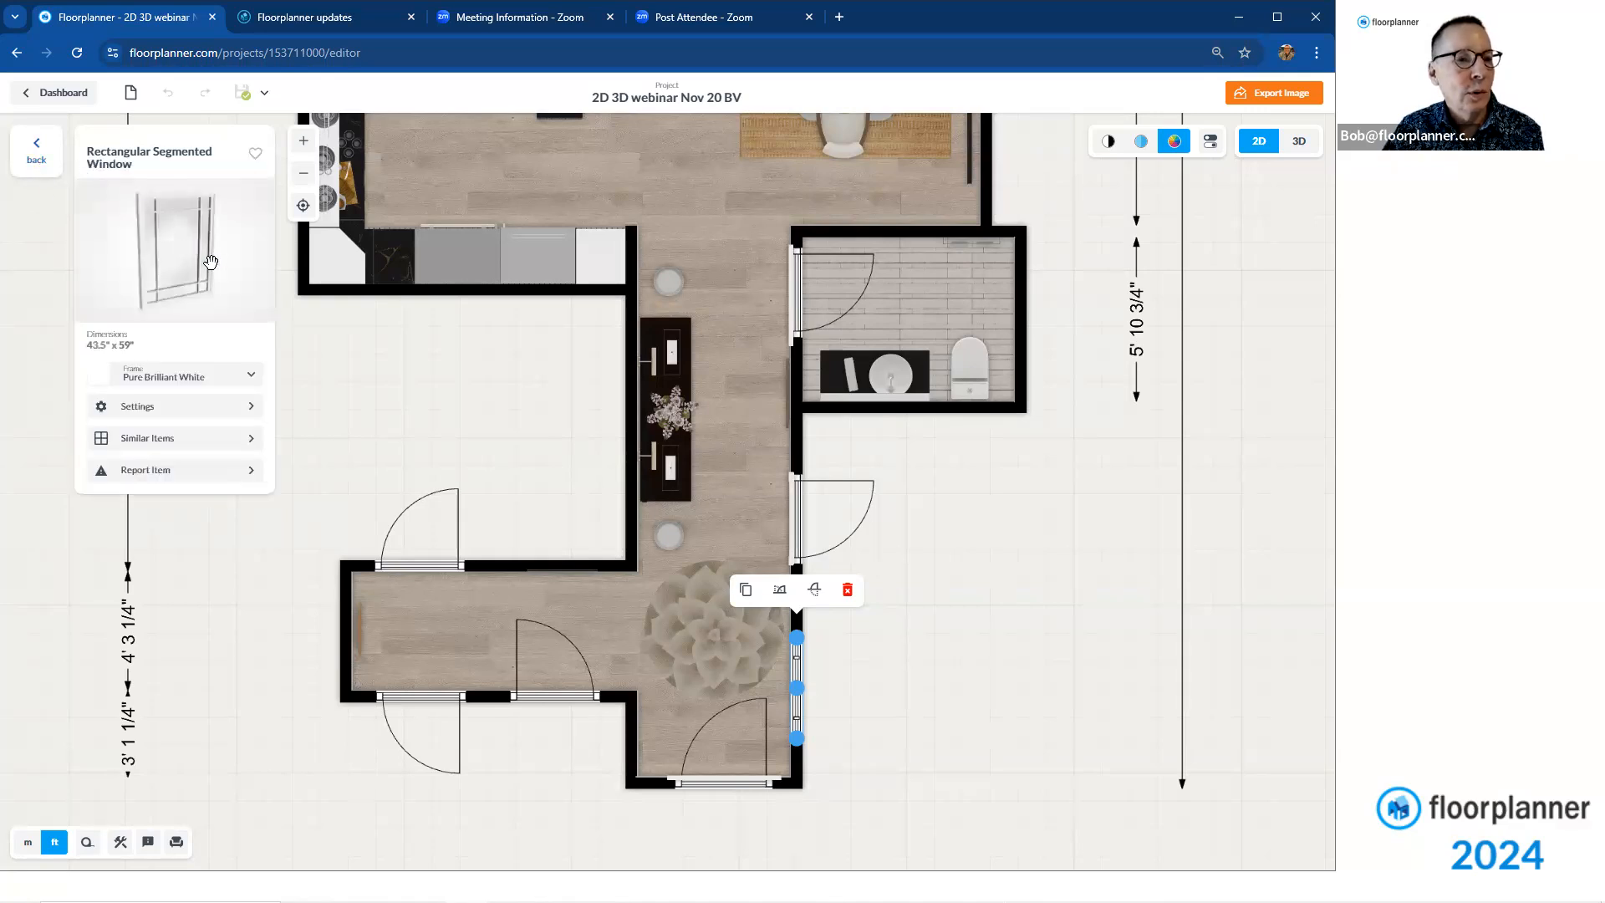
{"action": "mouse_move", "coordinate": [236, 391]}
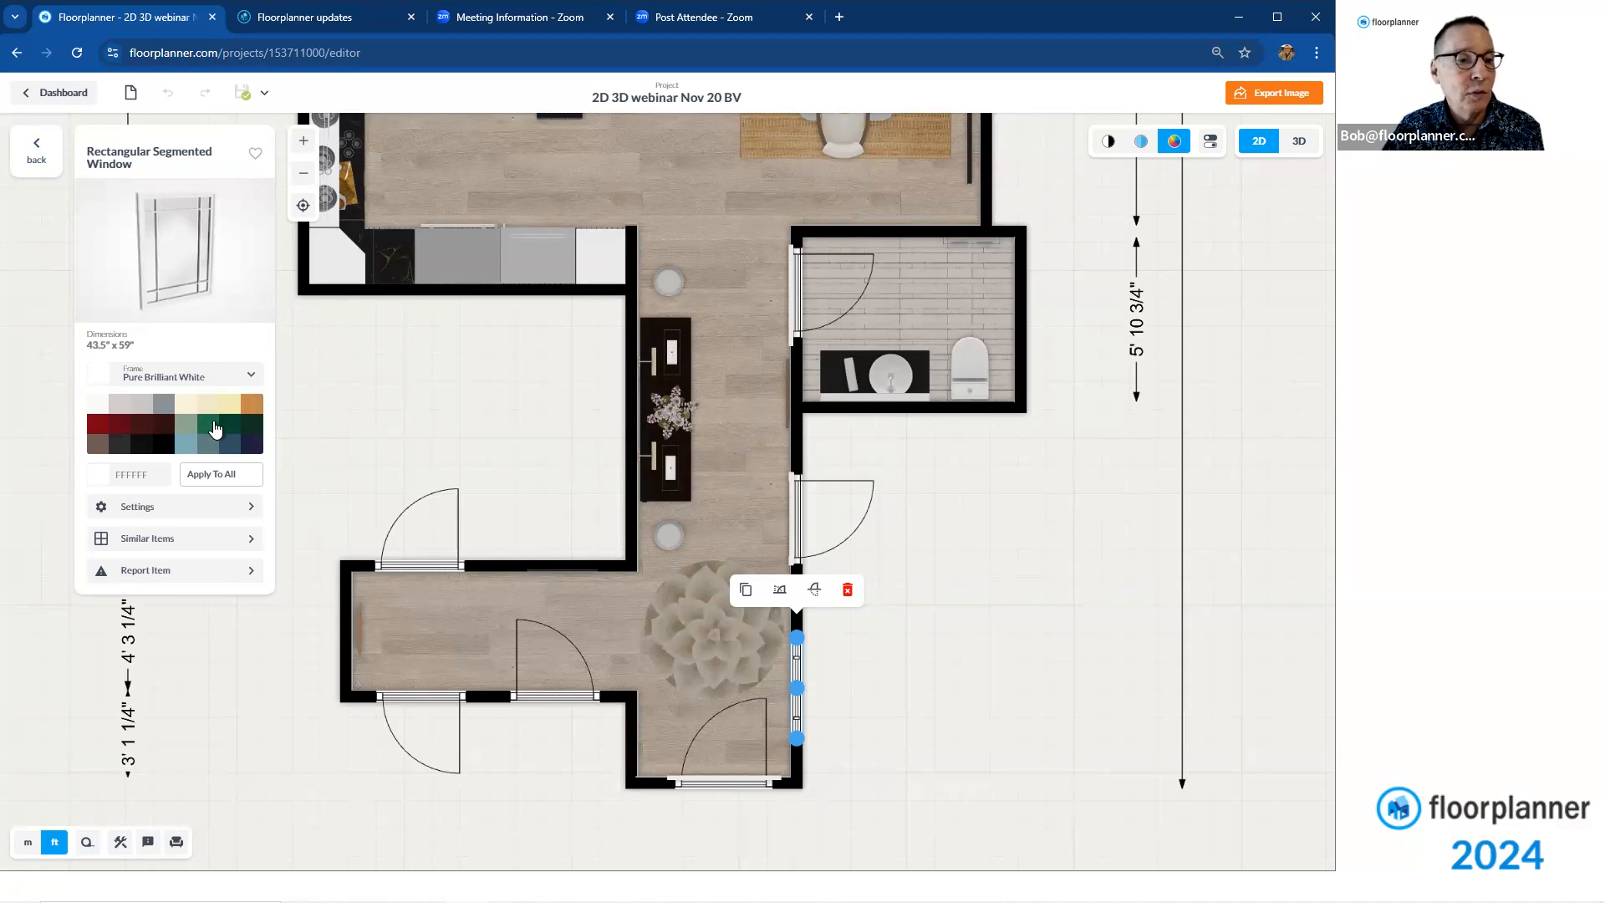
{"action": "mouse_move", "coordinate": [227, 448]}
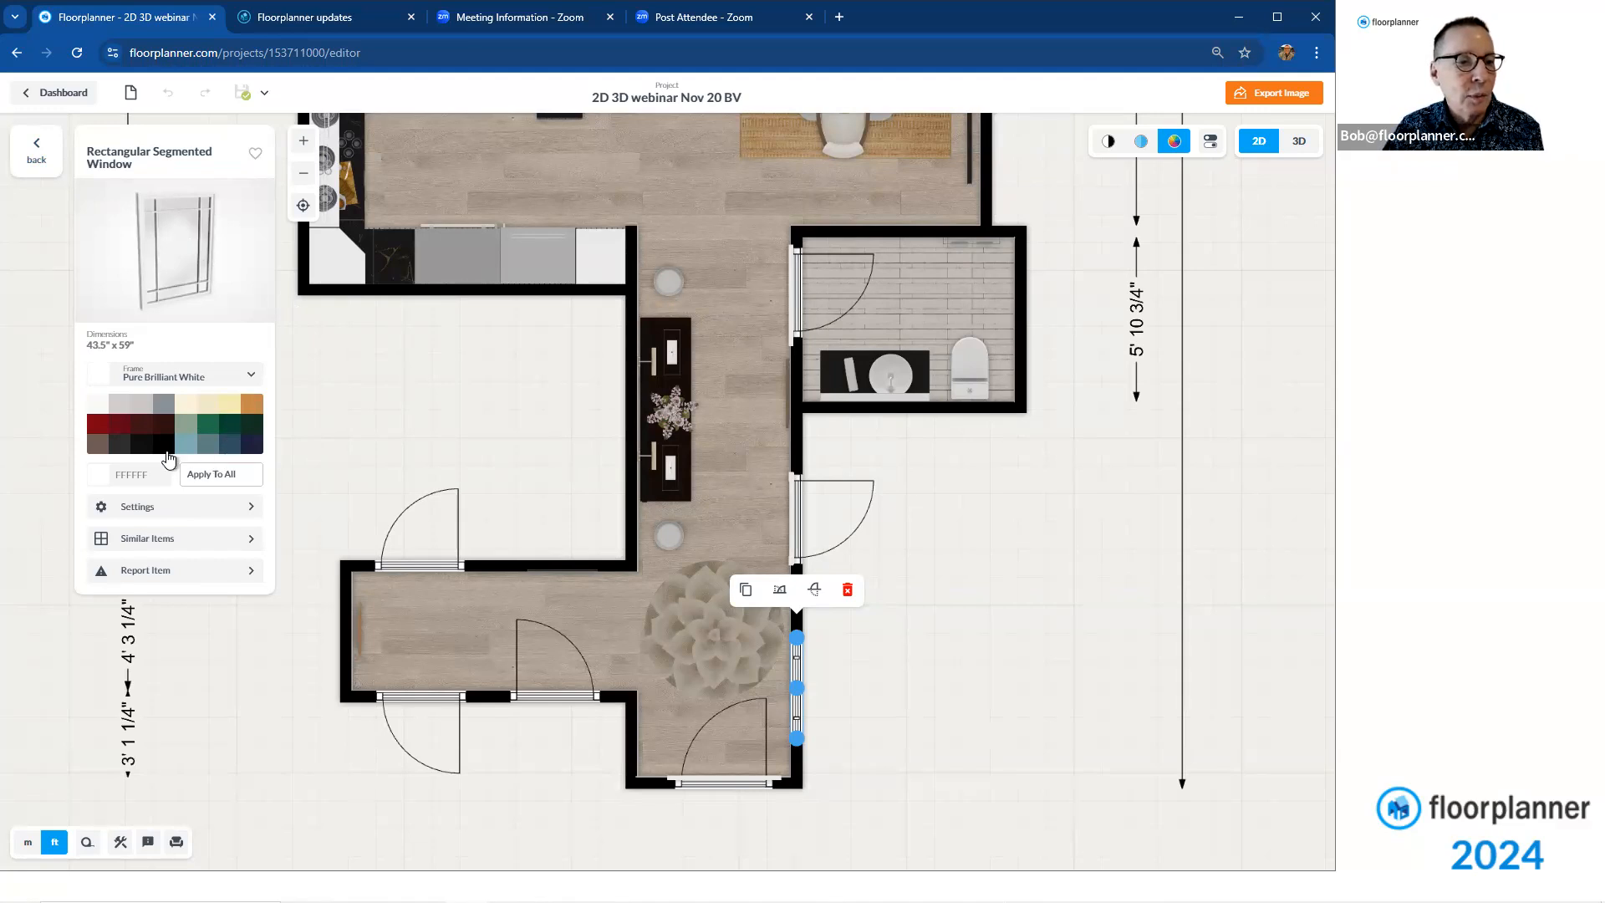
{"action": "left_click", "coordinate": [97, 445]}
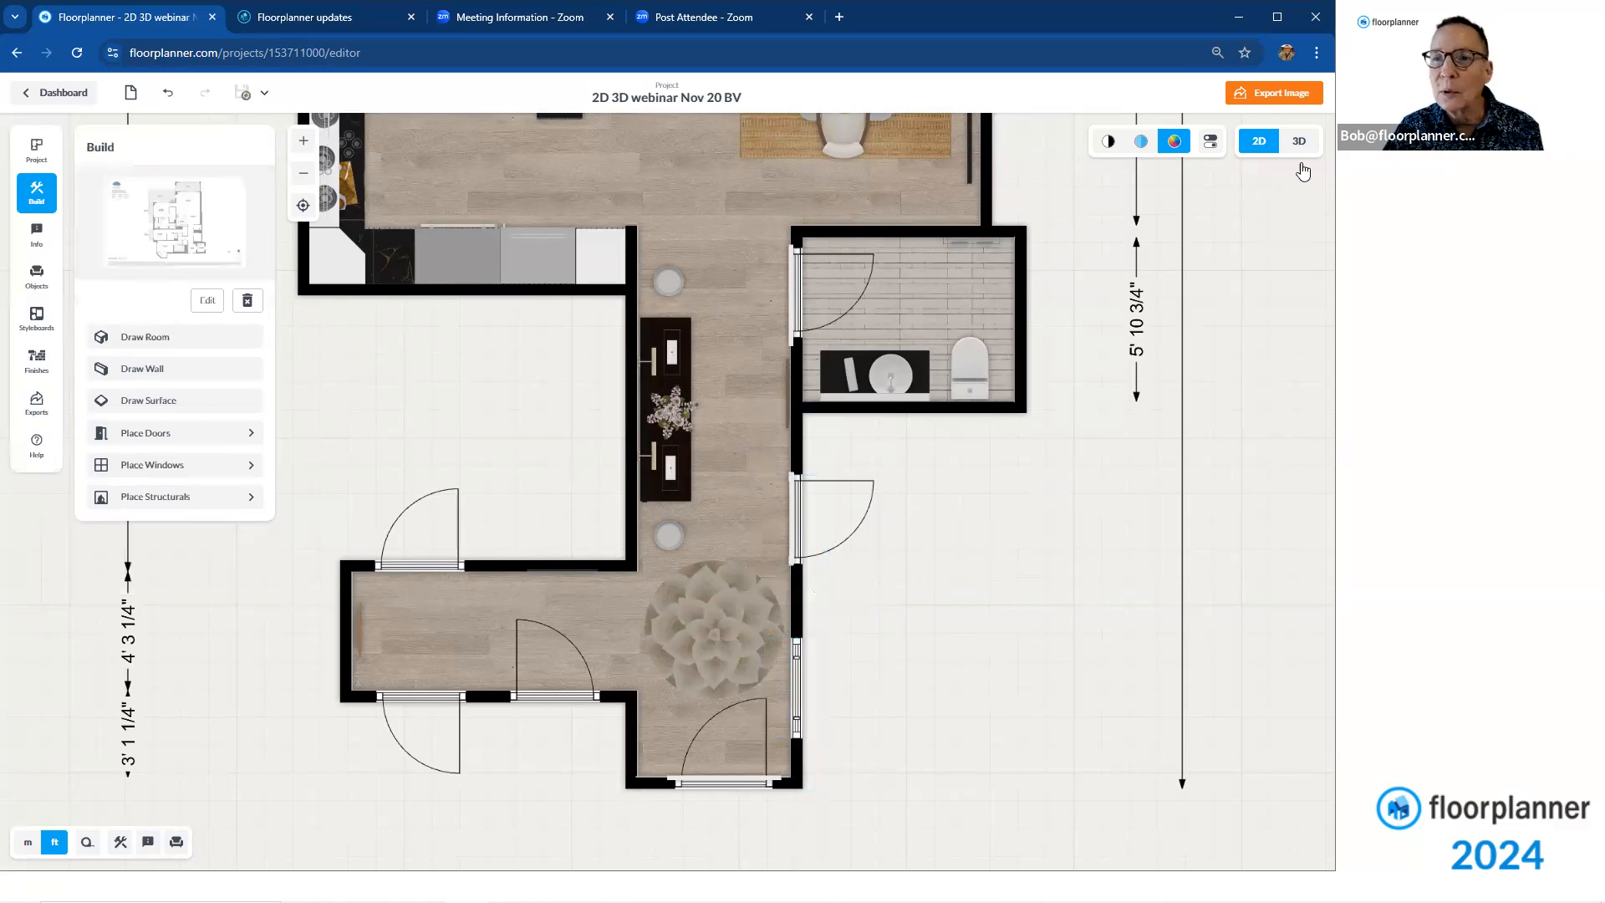
{"action": "left_click", "coordinate": [1298, 141]}
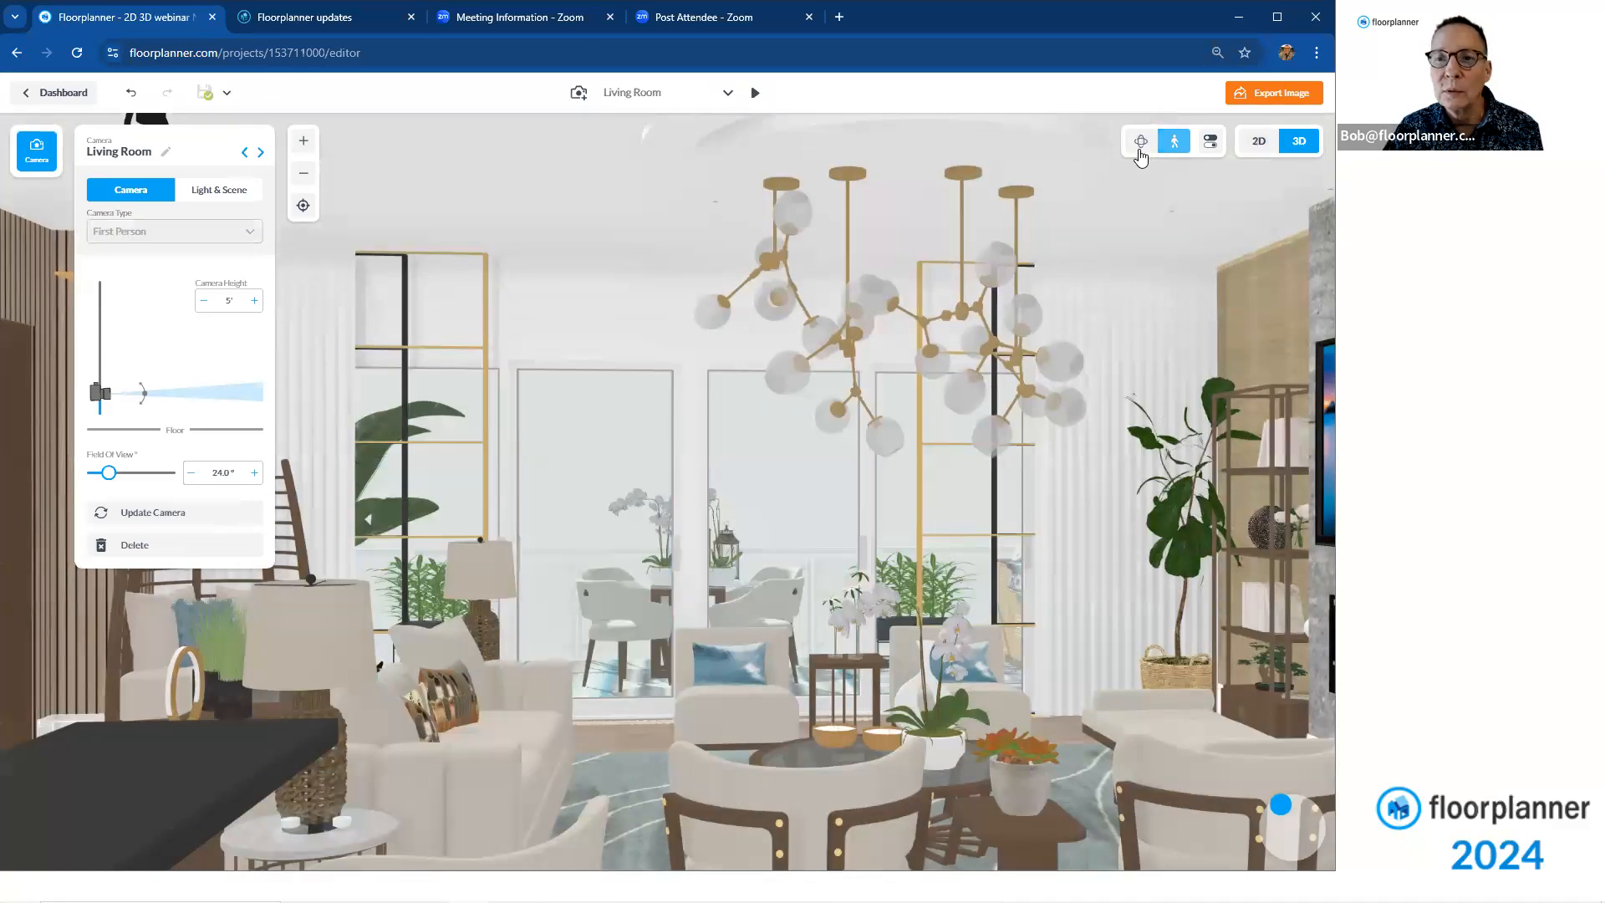
{"action": "left_click", "coordinate": [1140, 140]}
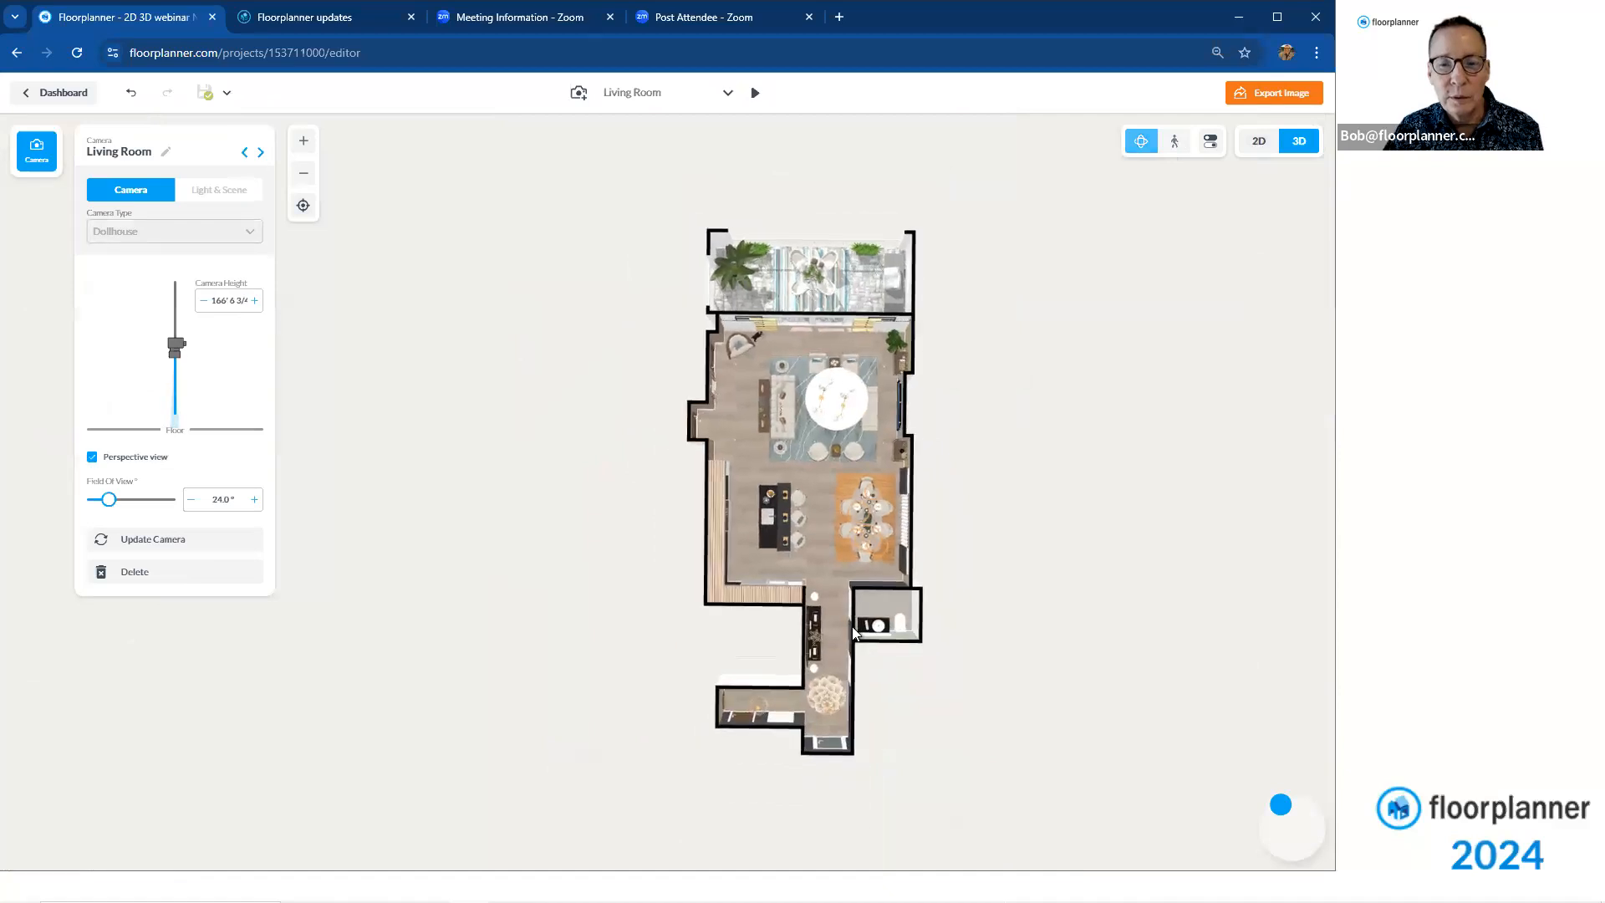
{"action": "left_click_drag", "start_coordinate": [175, 346], "coordinate": [175, 396]}
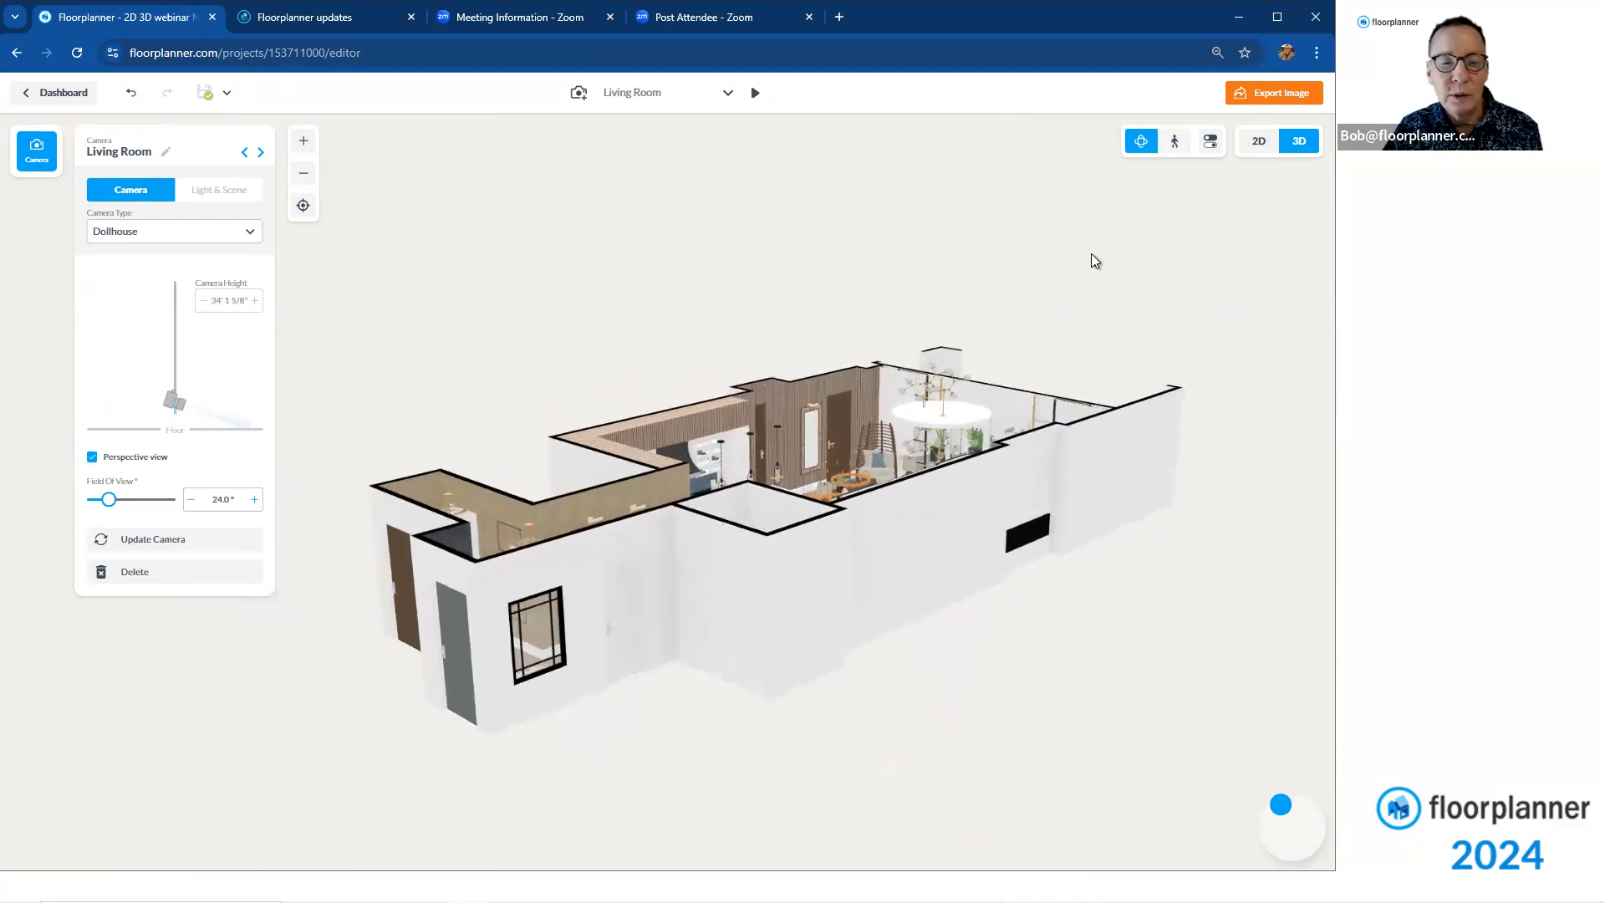
{"action": "left_click", "coordinate": [1257, 141]}
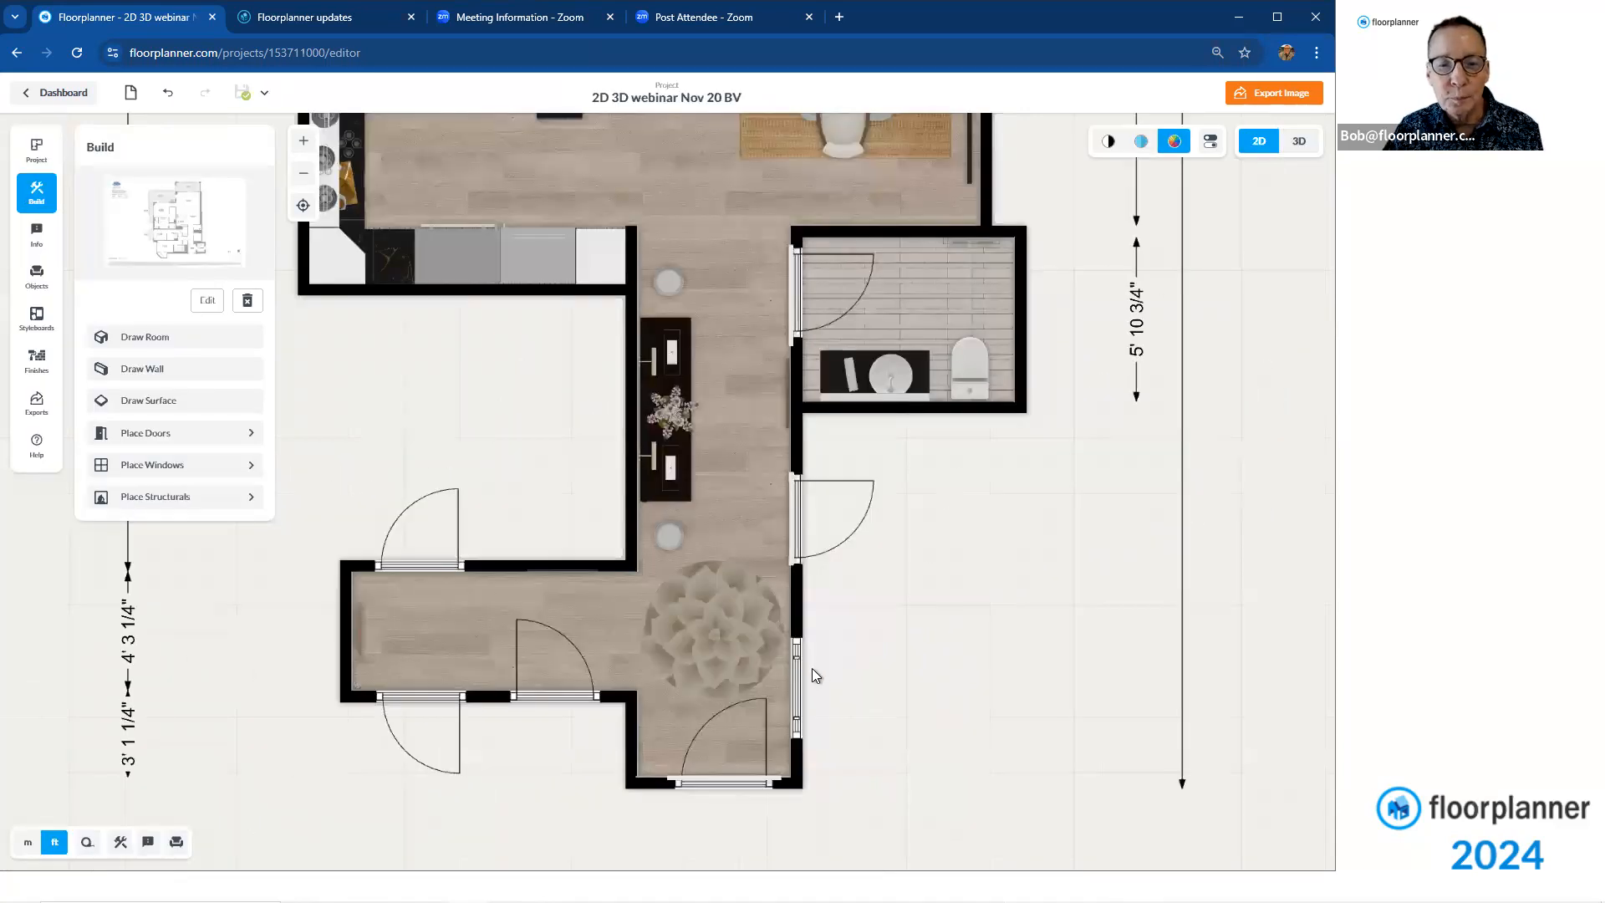
{"action": "left_click", "coordinate": [795, 687]}
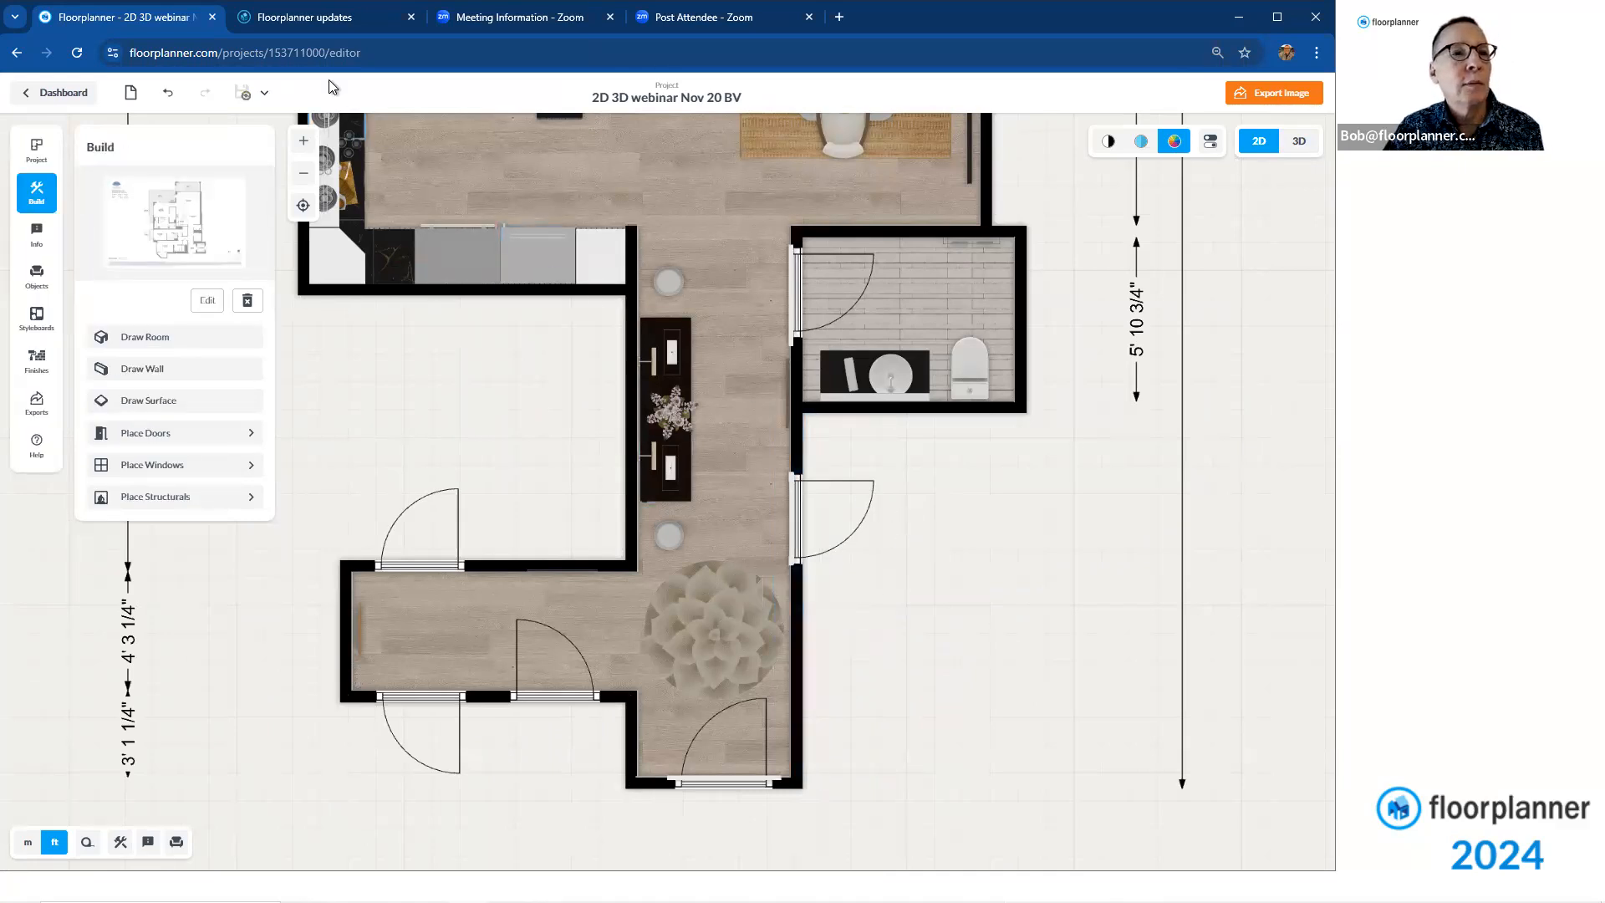
{"action": "left_click", "coordinate": [297, 16]}
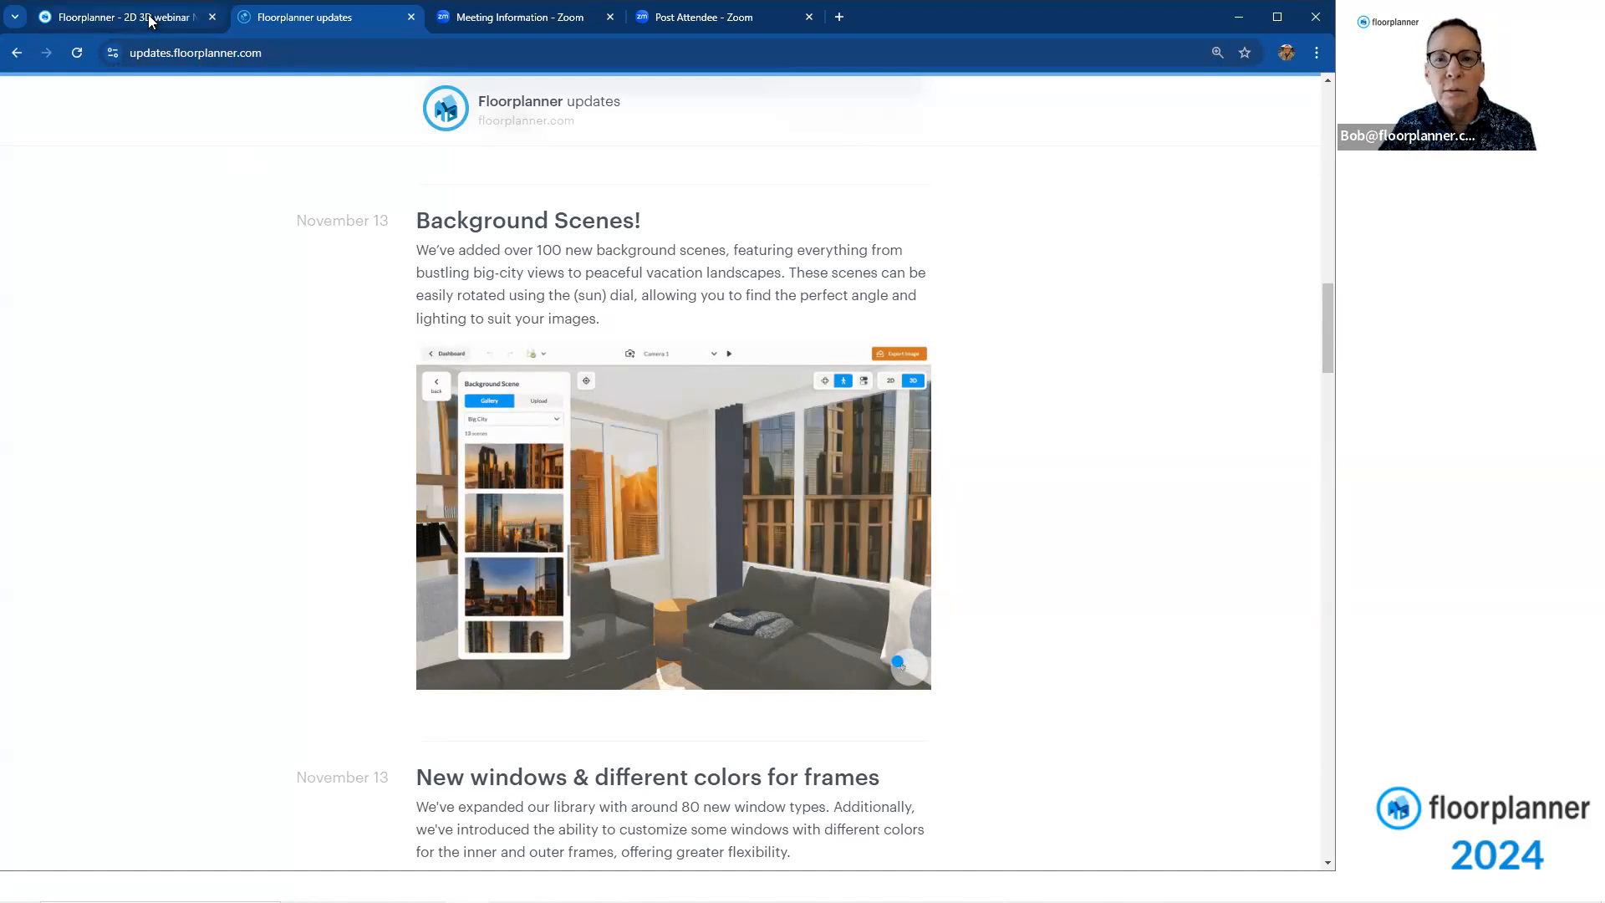
{"action": "left_click", "coordinate": [117, 17]}
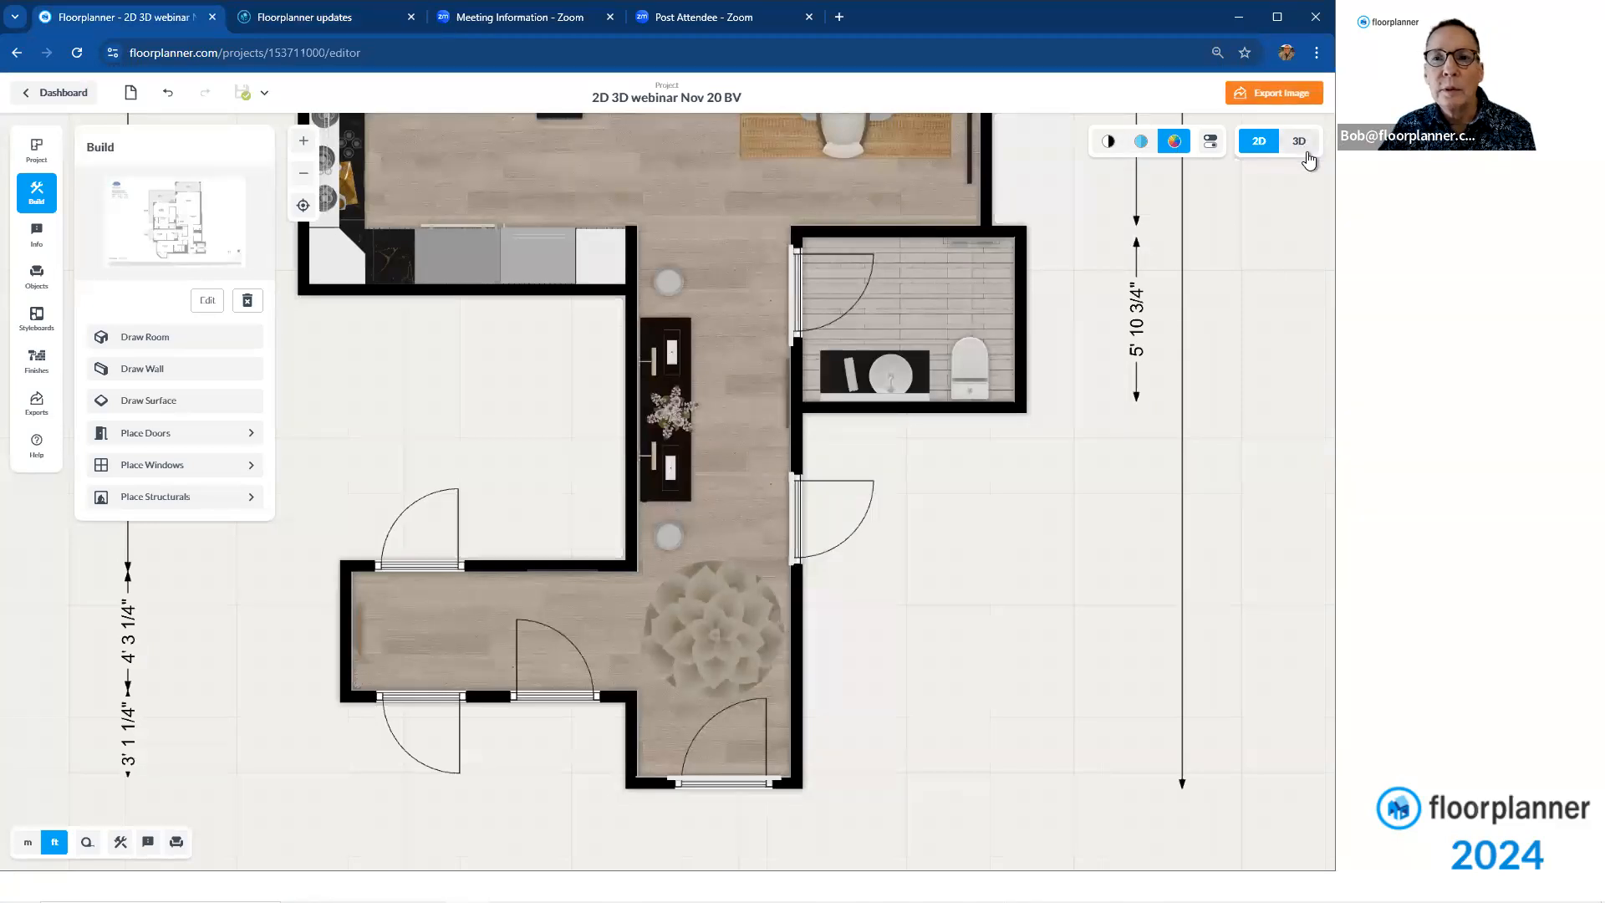
View the Living Room camera in 3D with its Light & Scene settings: city scene, Morning, light clouds, indoor
{"action": "left_click", "coordinate": [1299, 140]}
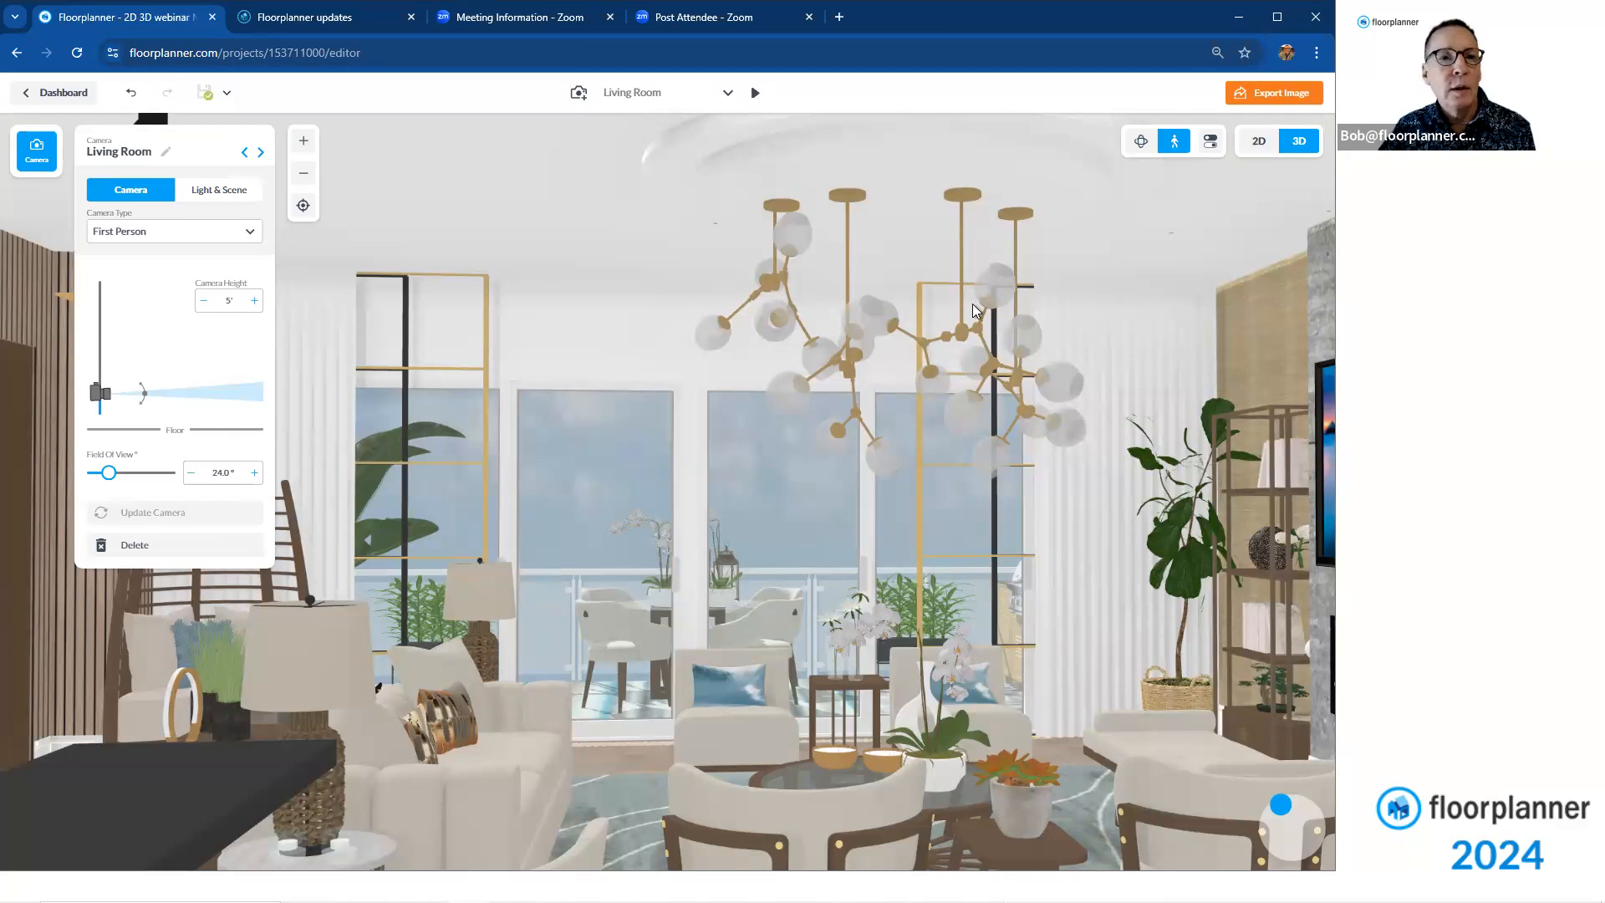
{"action": "mouse_move", "coordinate": [767, 393]}
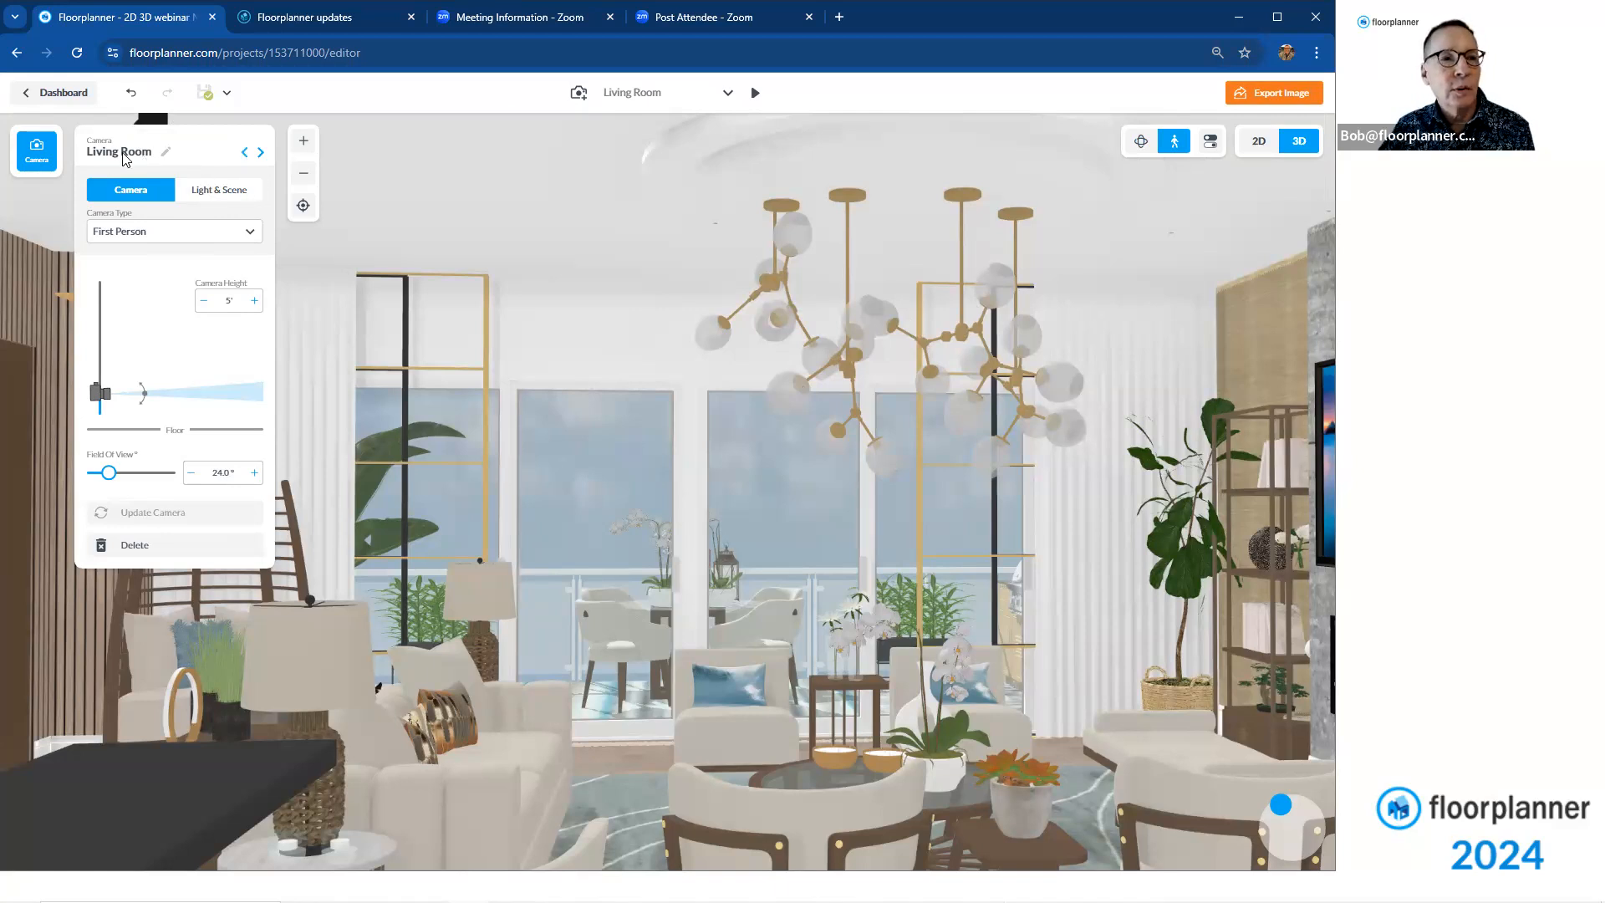
{"action": "mouse_move", "coordinate": [169, 160]}
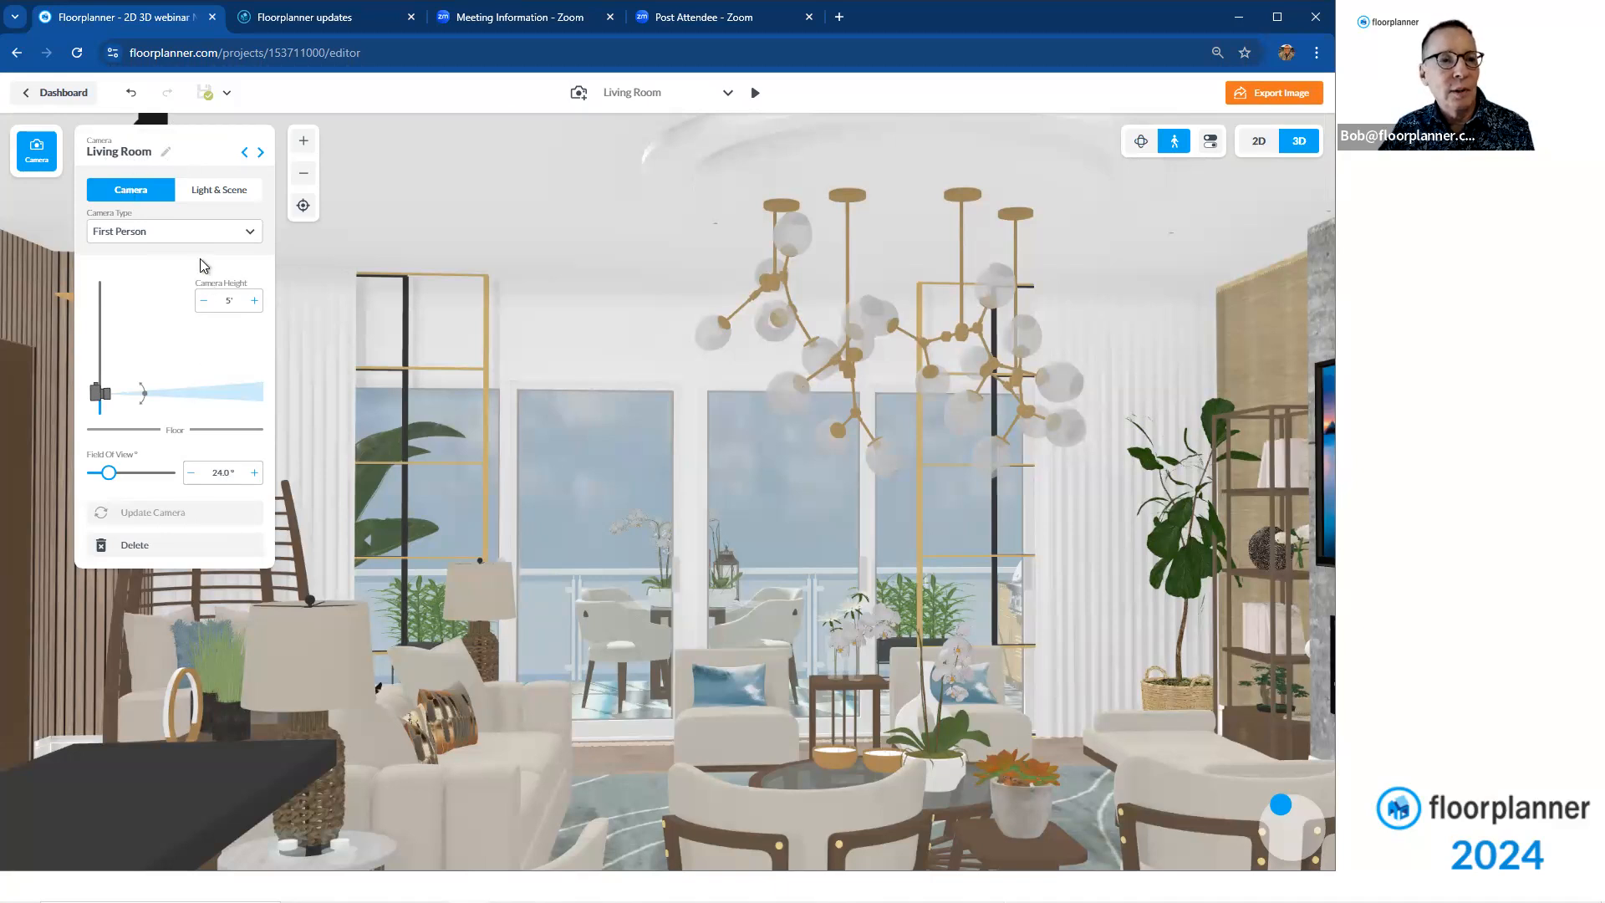
{"action": "mouse_move", "coordinate": [839, 602]}
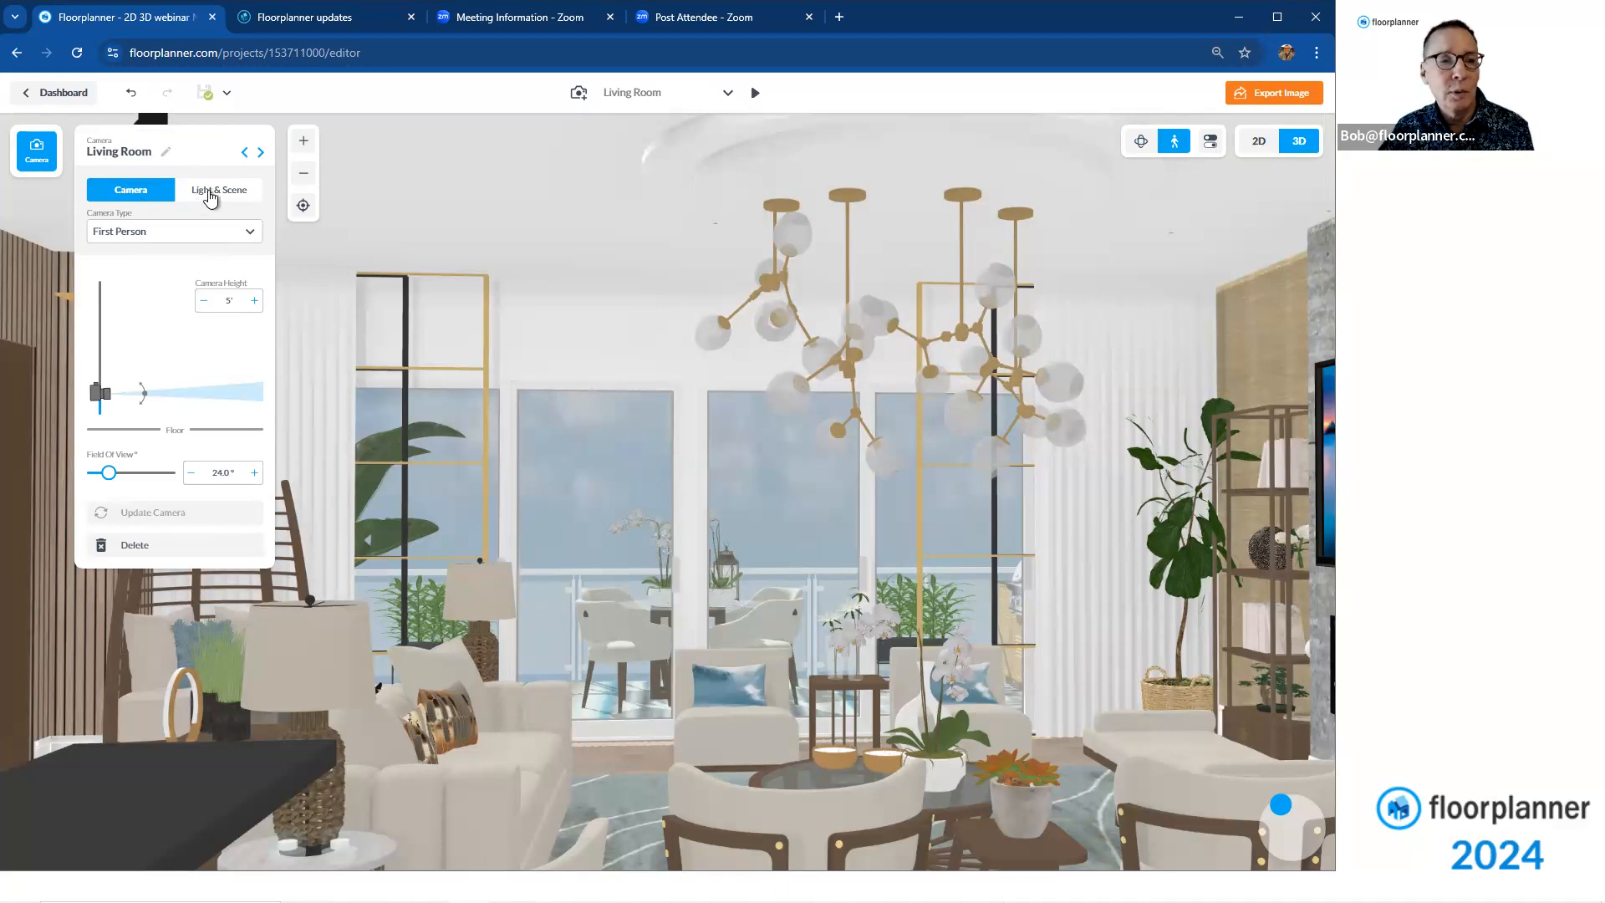
{"action": "left_click", "coordinate": [218, 189]}
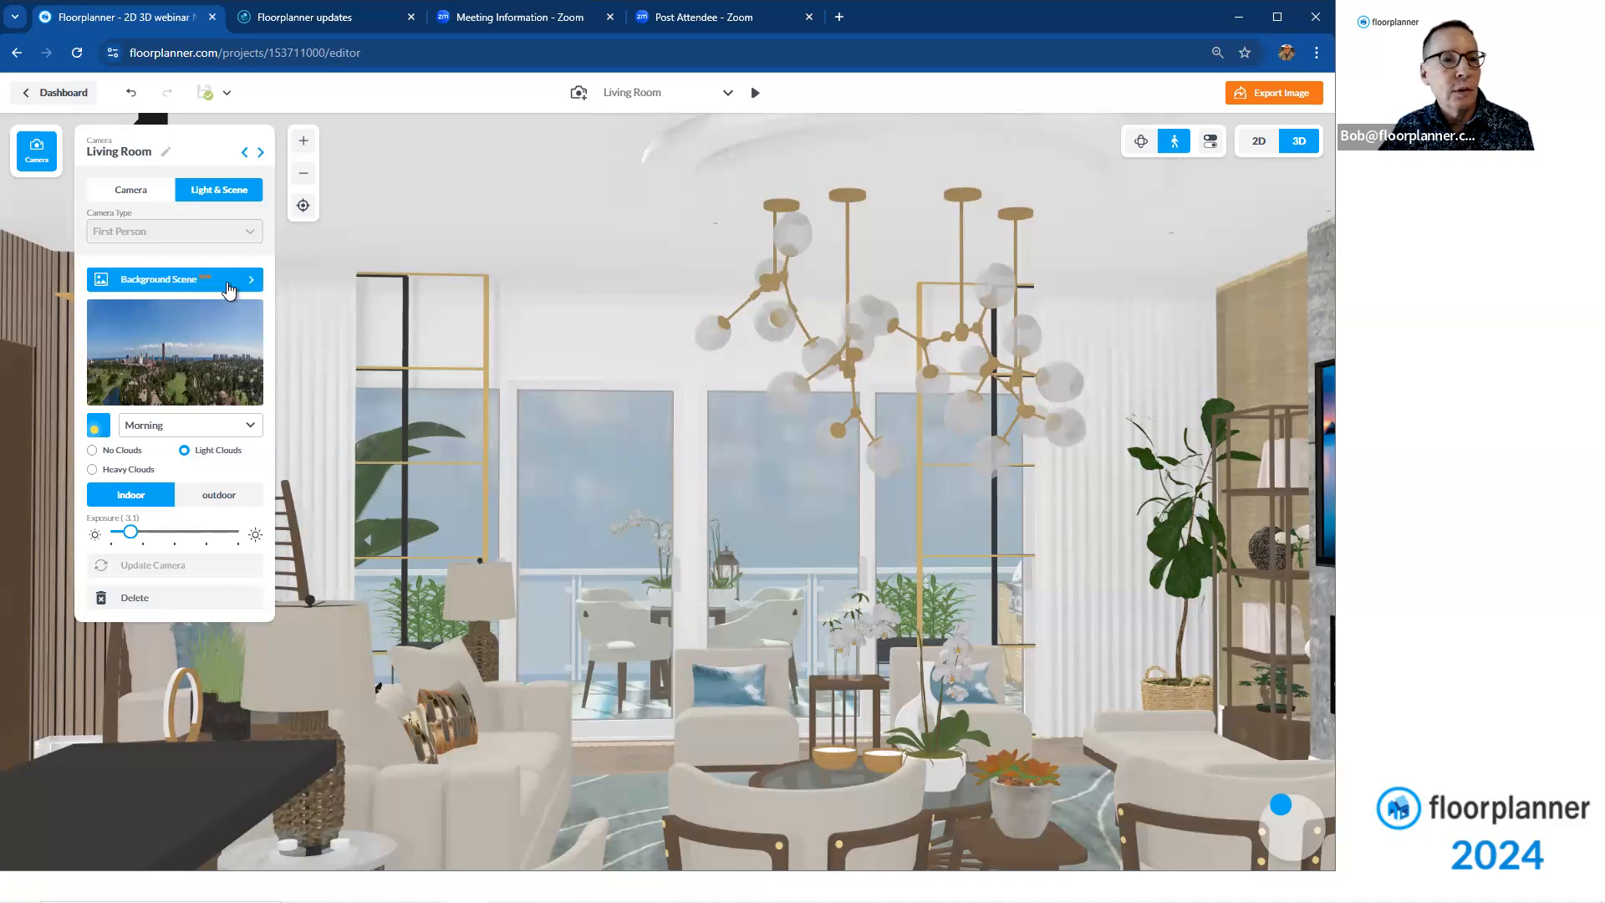
Browse the background scene gallery categories and apply the first grassland Dynamic Scene
{"action": "left_click", "coordinate": [159, 279]}
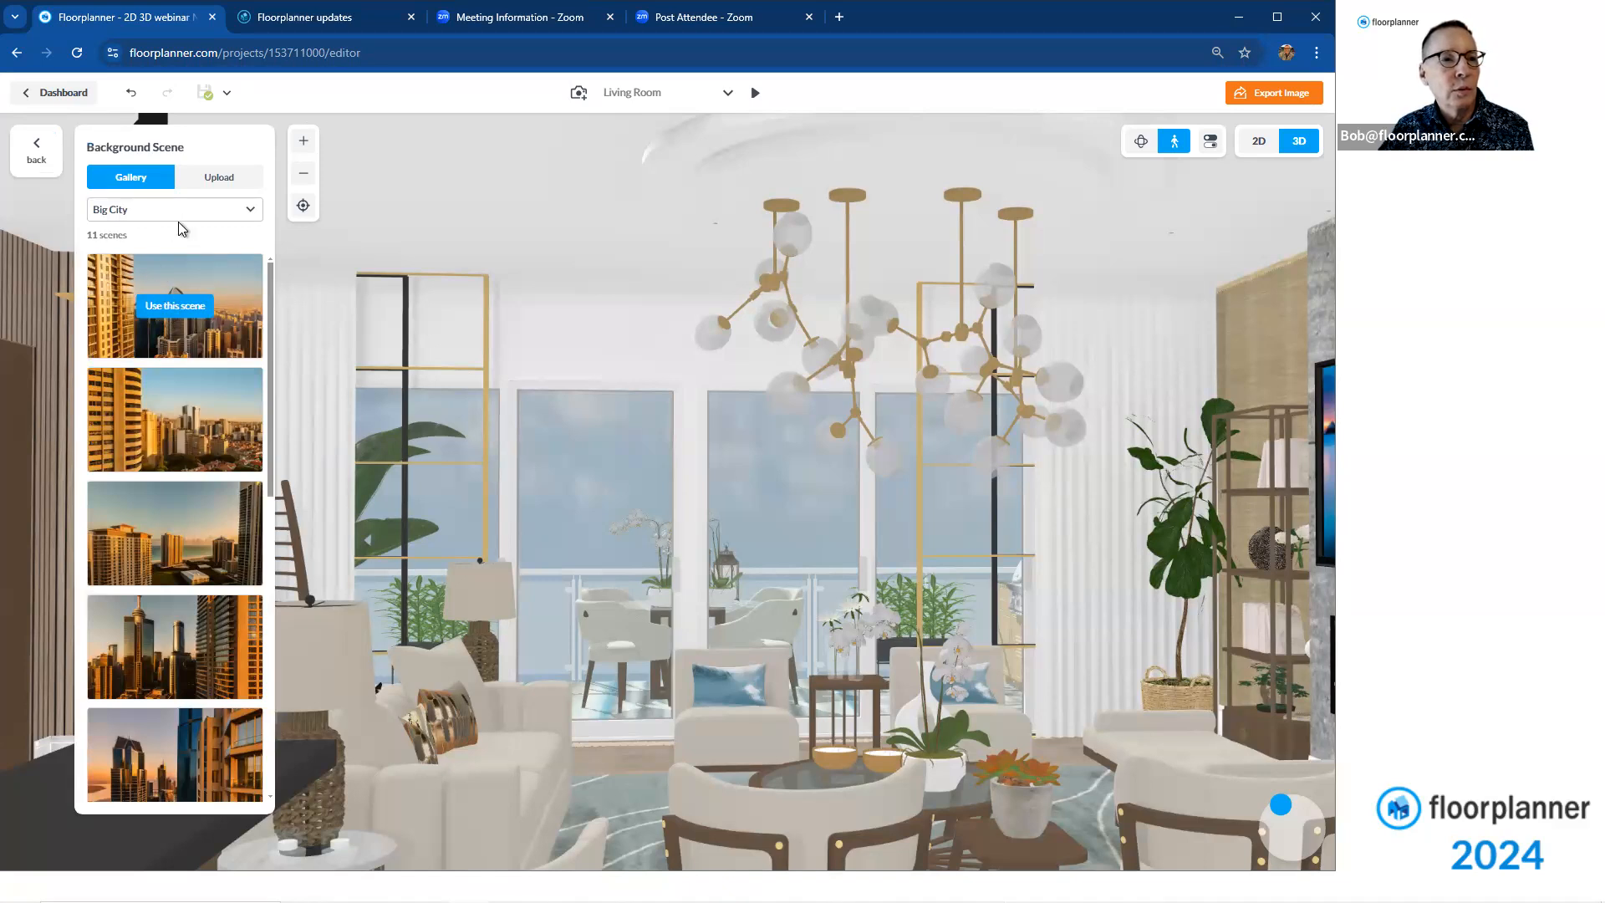
{"action": "left_click", "coordinate": [174, 209]}
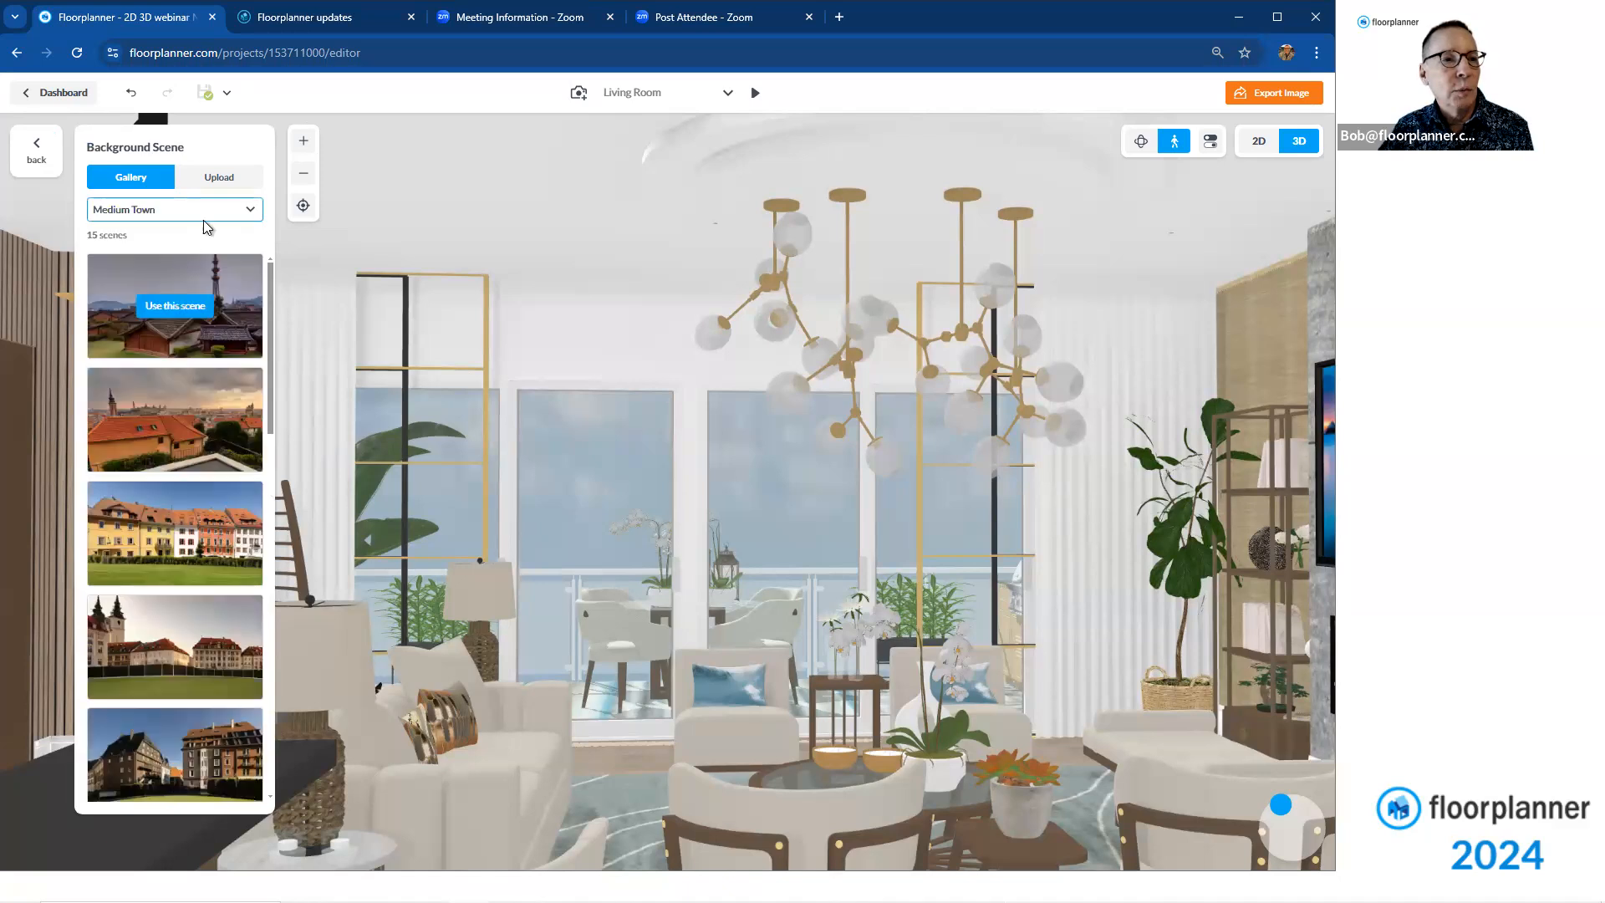
{"action": "left_click", "coordinate": [174, 209]}
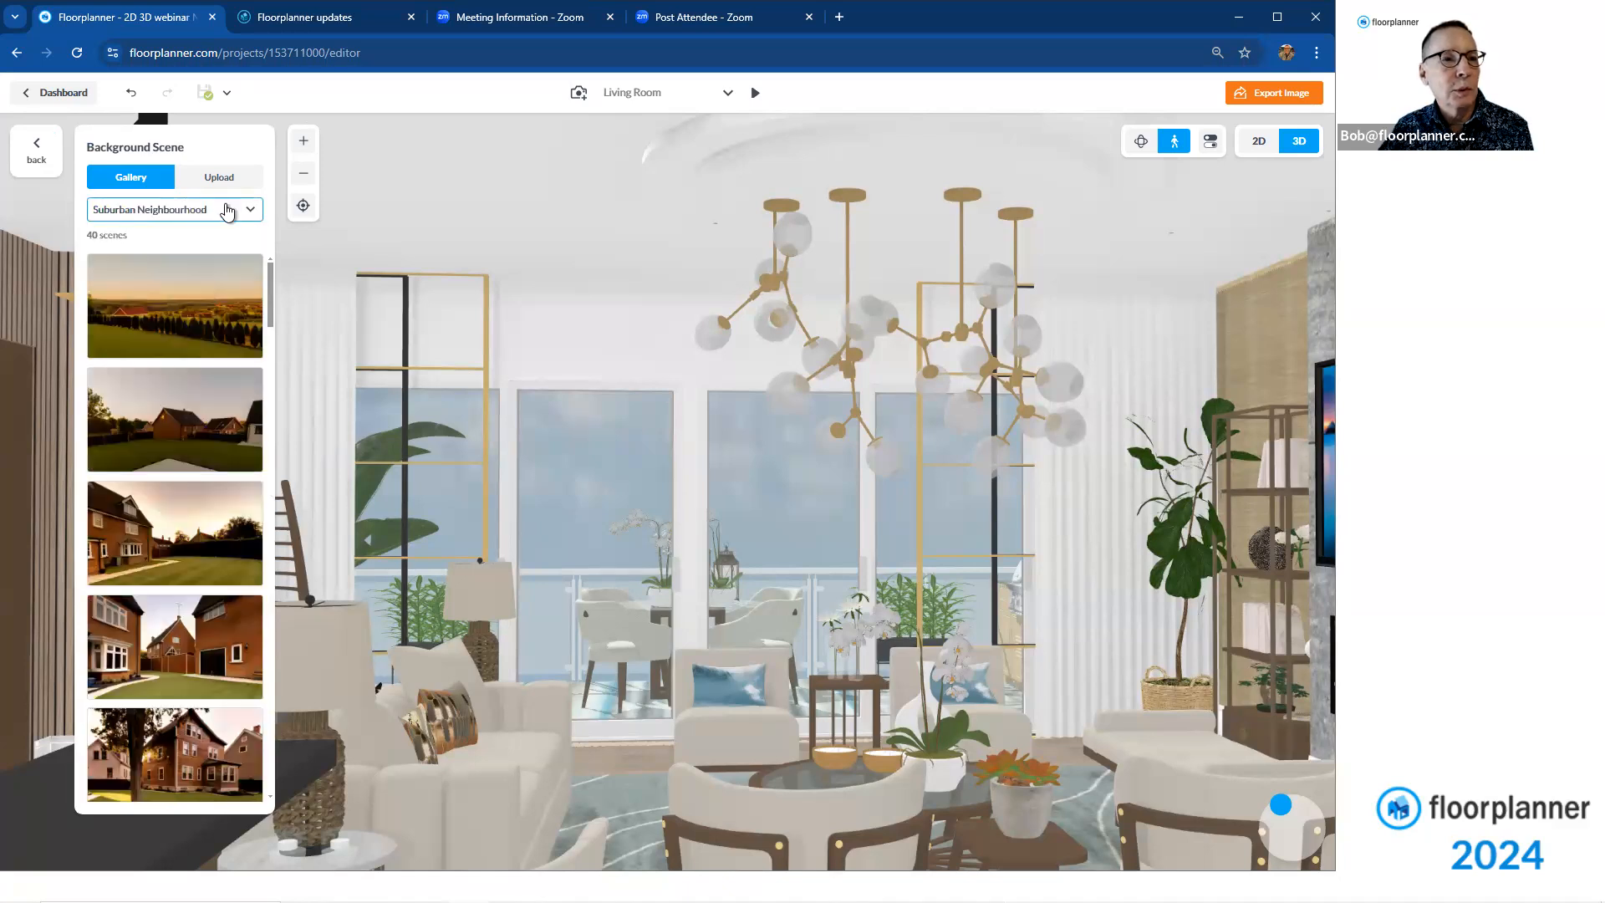
{"action": "left_click", "coordinate": [174, 209]}
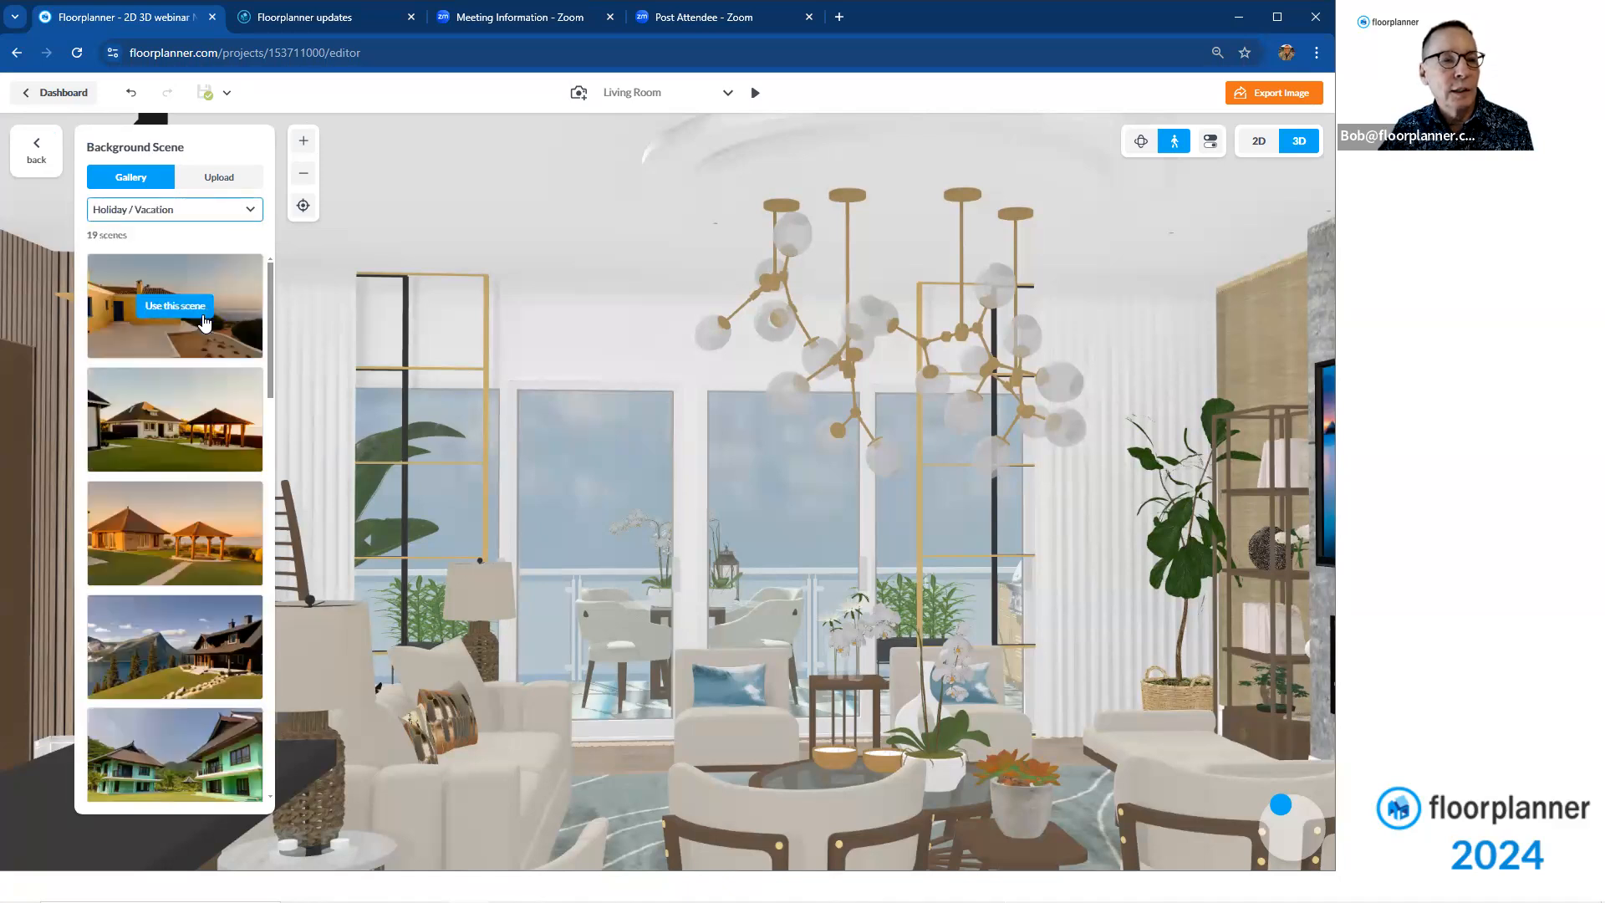
{"action": "left_click", "coordinate": [174, 209]}
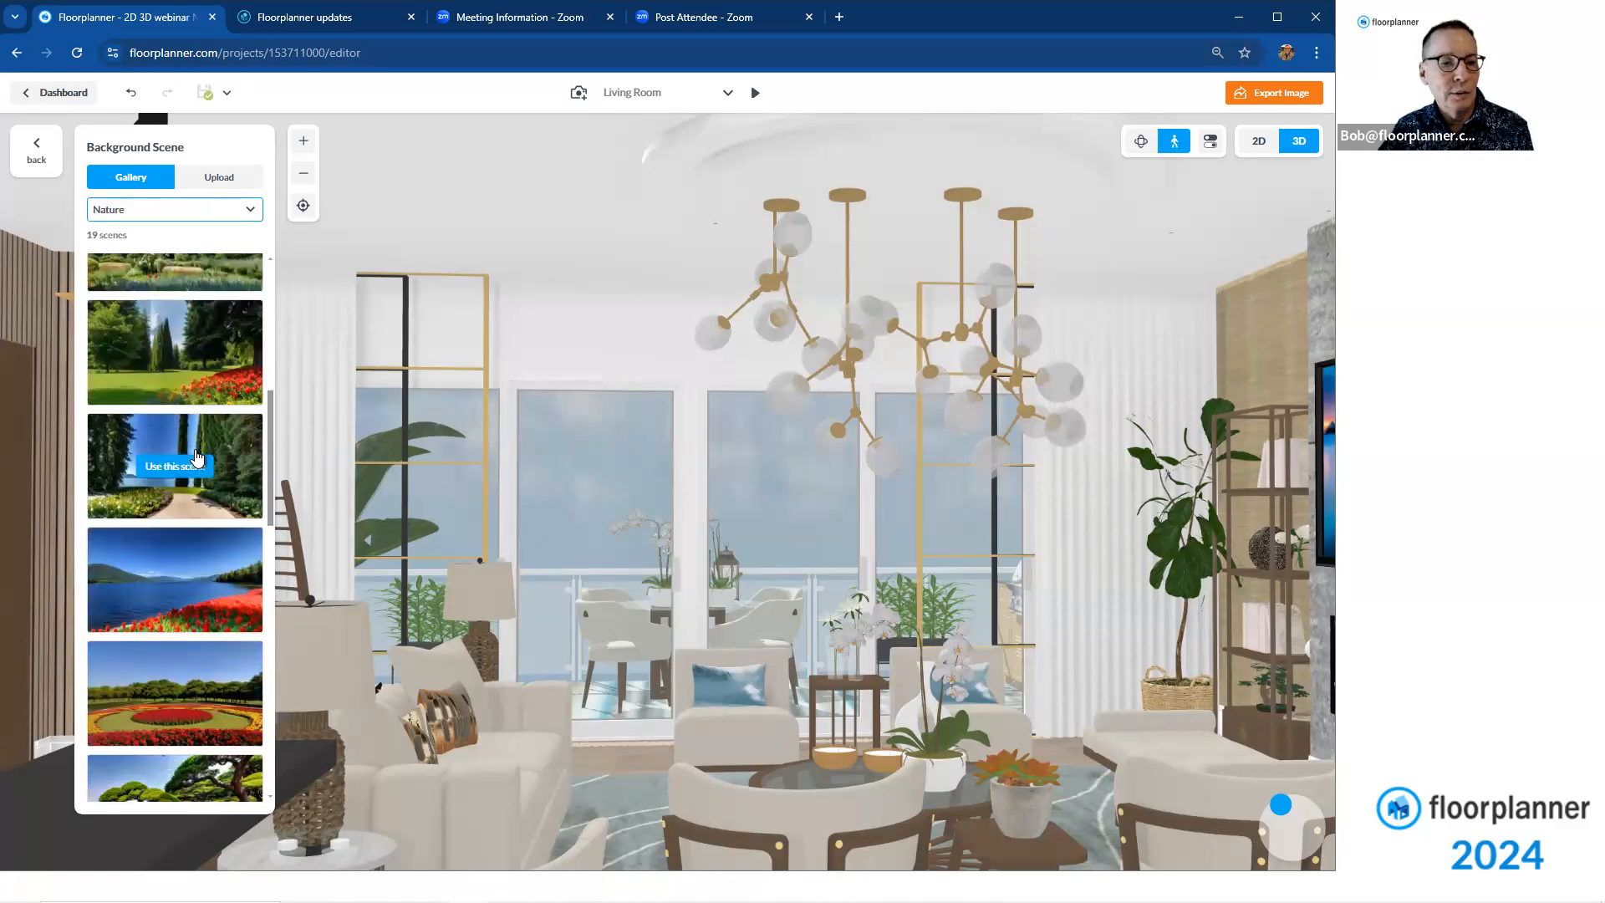
{"action": "scroll", "scroll_direction": "down", "scroll_amount": 3}
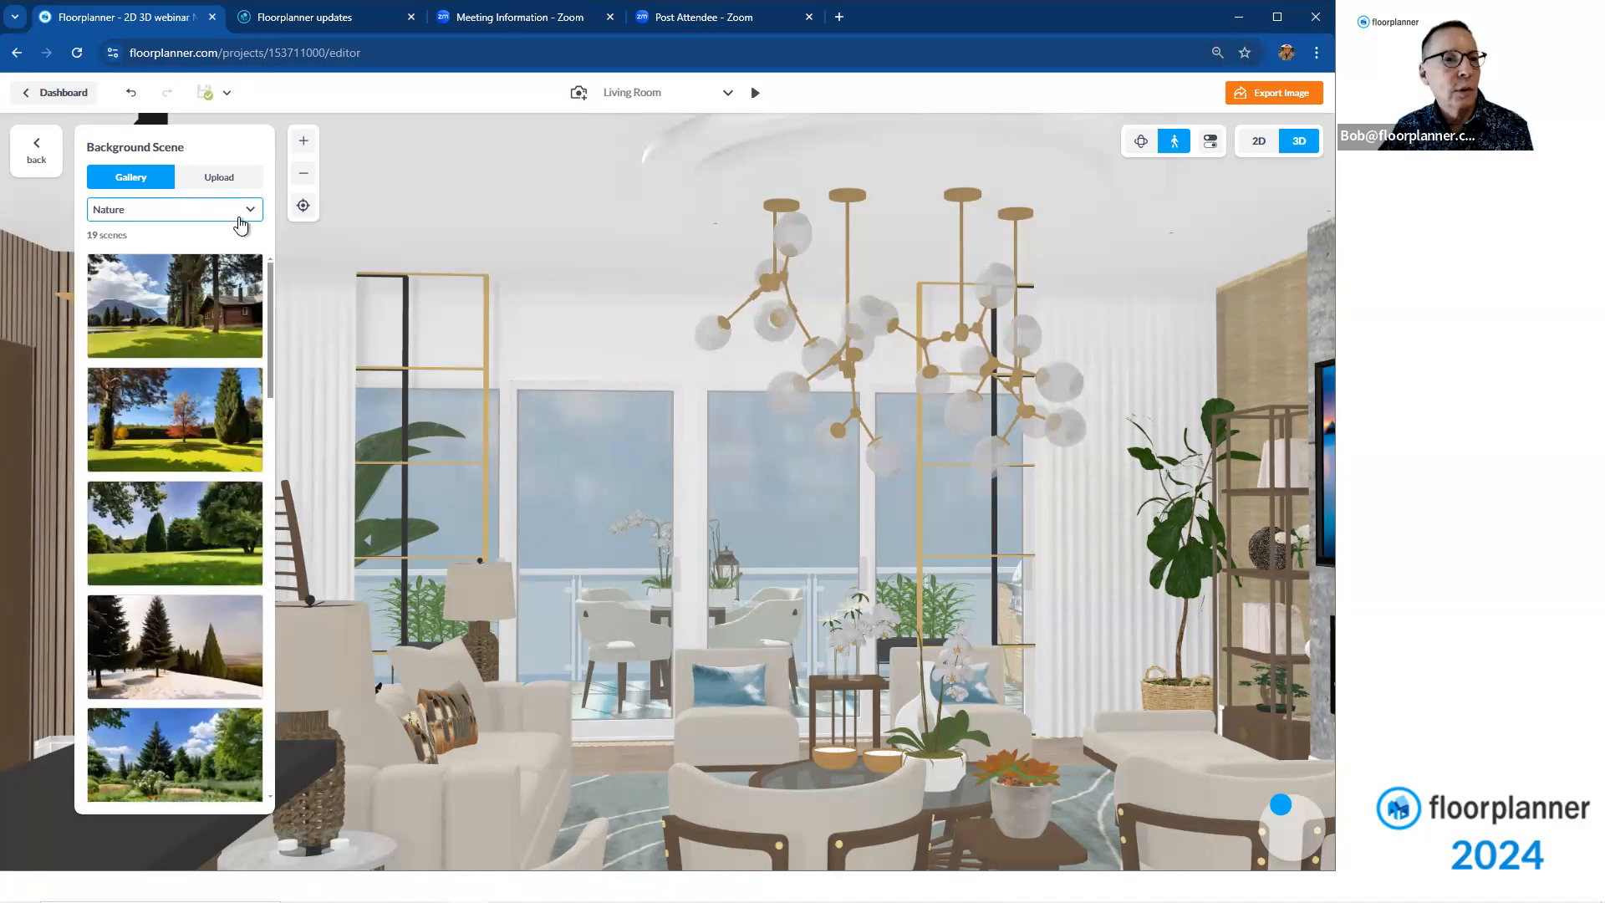
{"action": "left_click", "coordinate": [174, 209]}
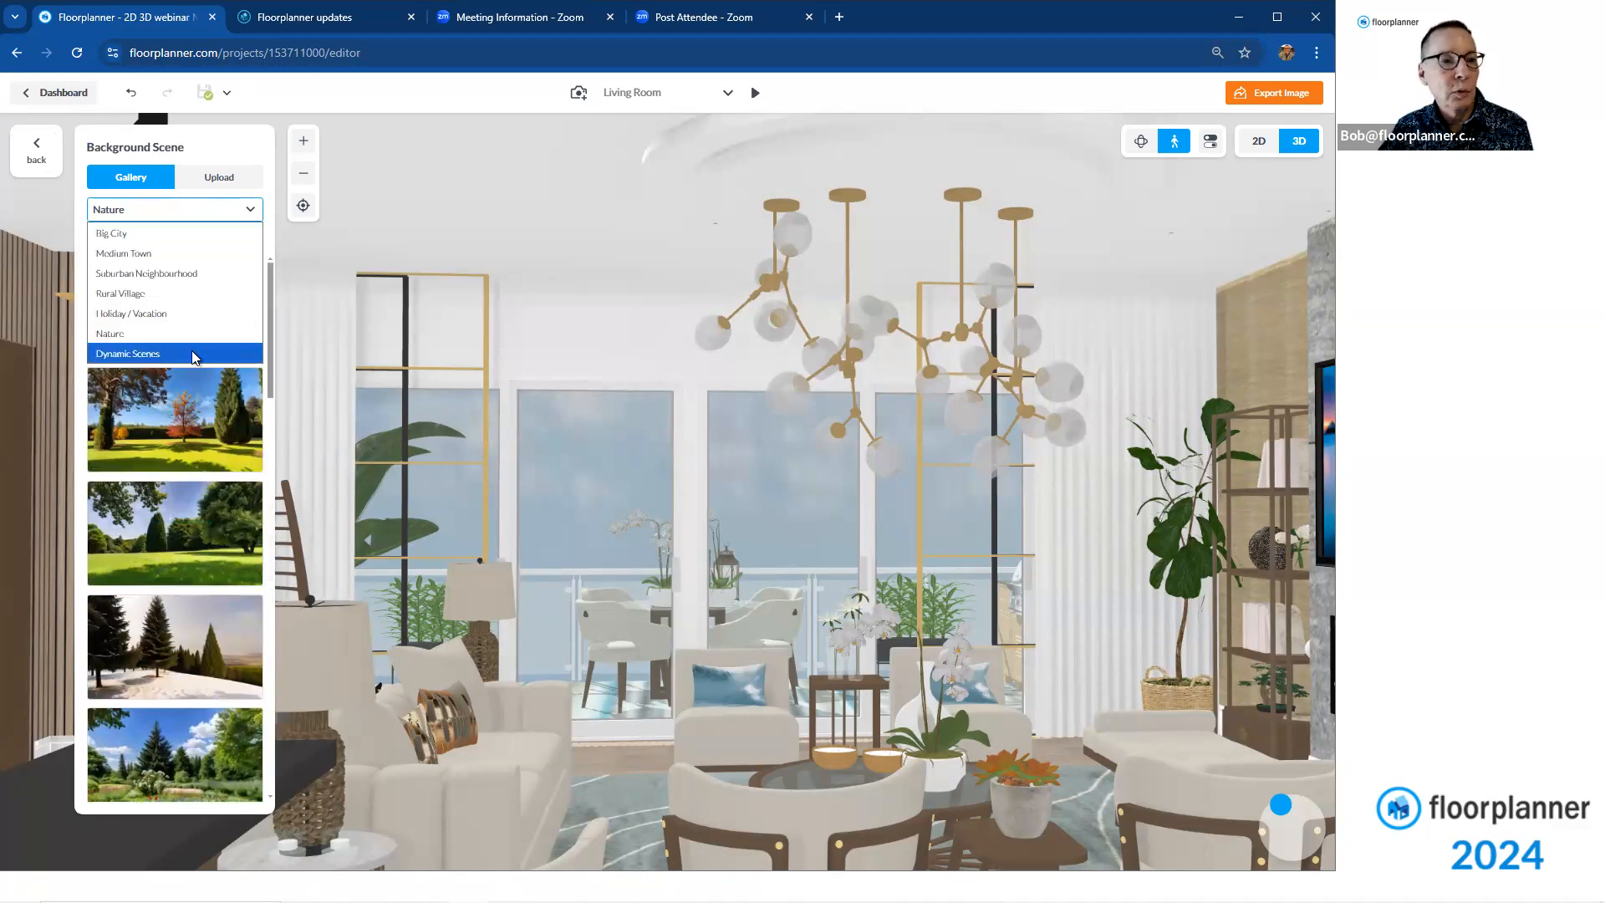
{"action": "left_click", "coordinate": [174, 353]}
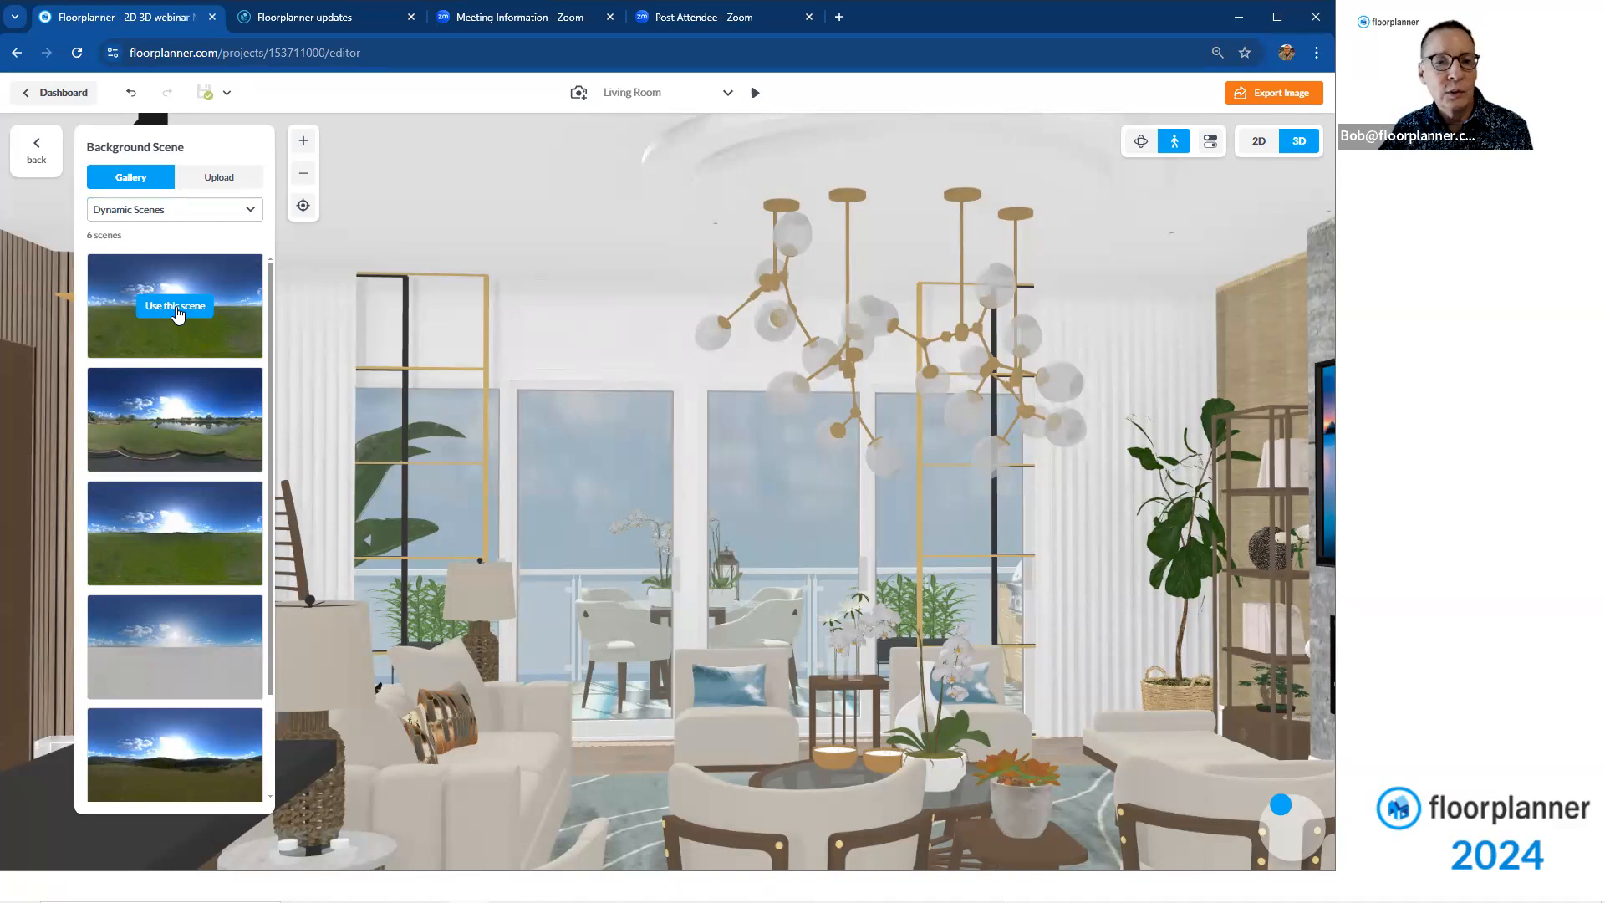
{"action": "left_click", "coordinate": [174, 305]}
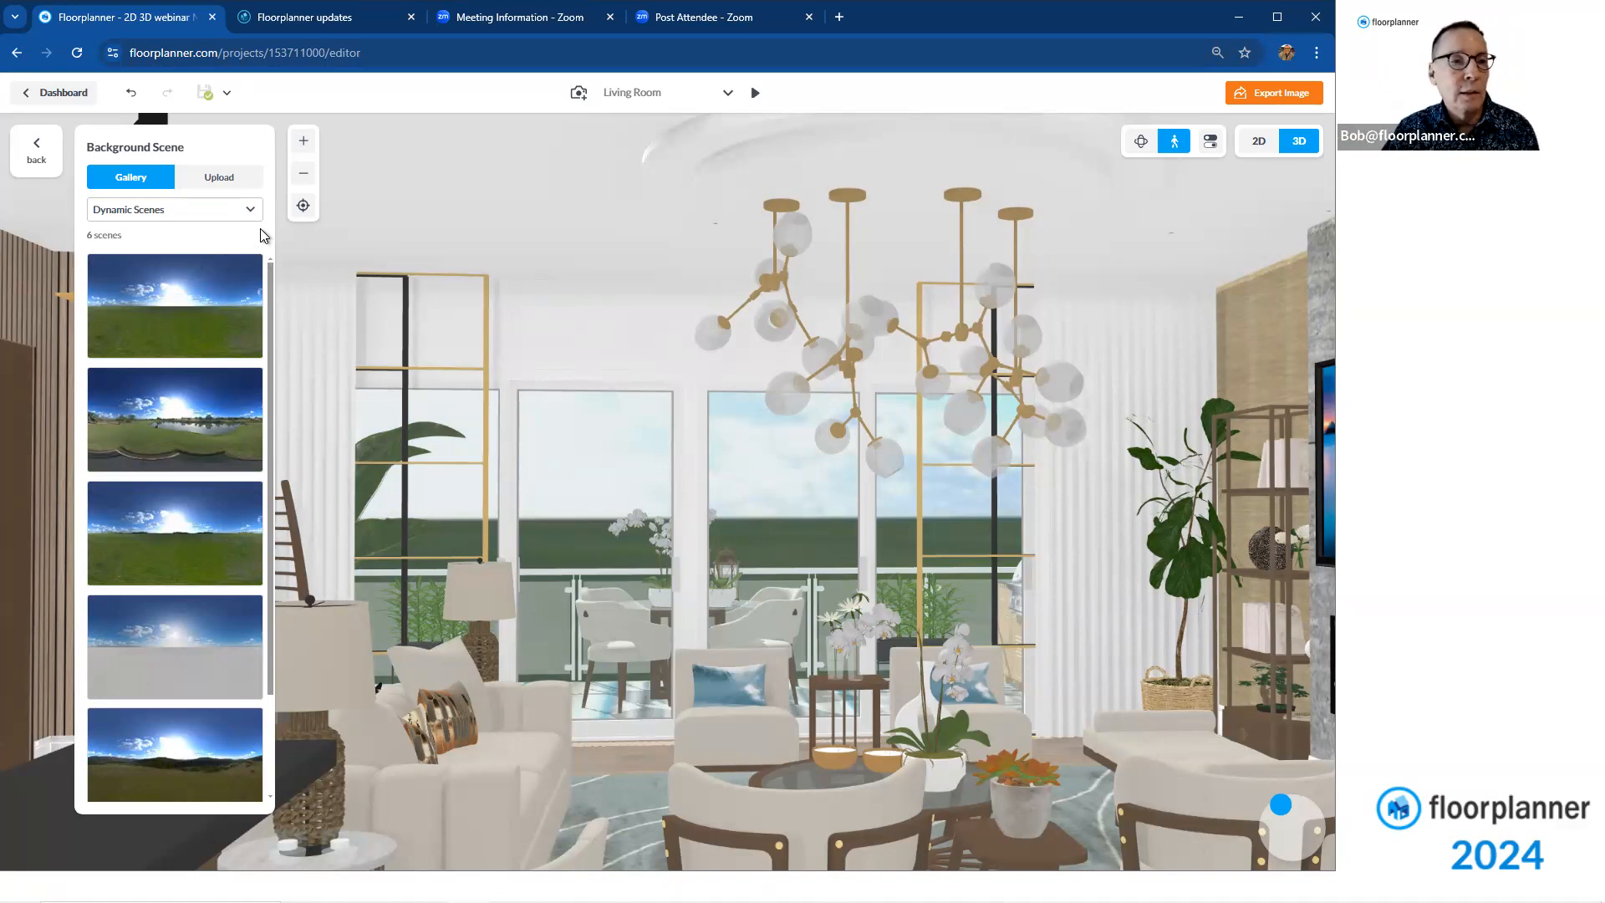
Switch the gallery to the Holiday / Vacation background scenes
{"action": "left_click", "coordinate": [174, 209]}
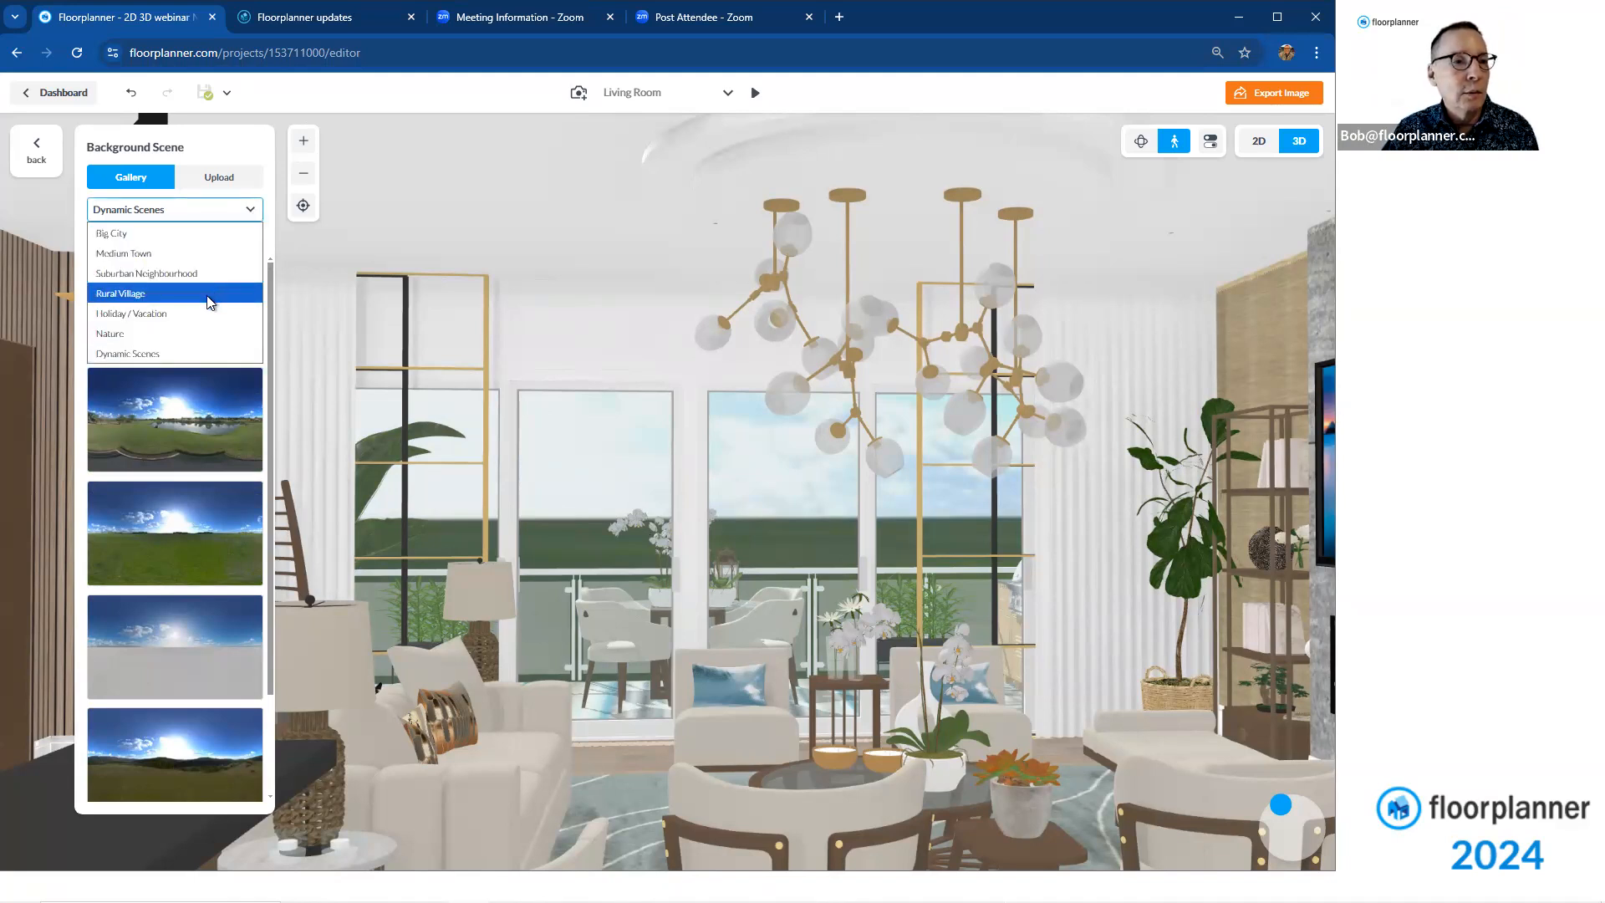
{"action": "left_click", "coordinate": [130, 312]}
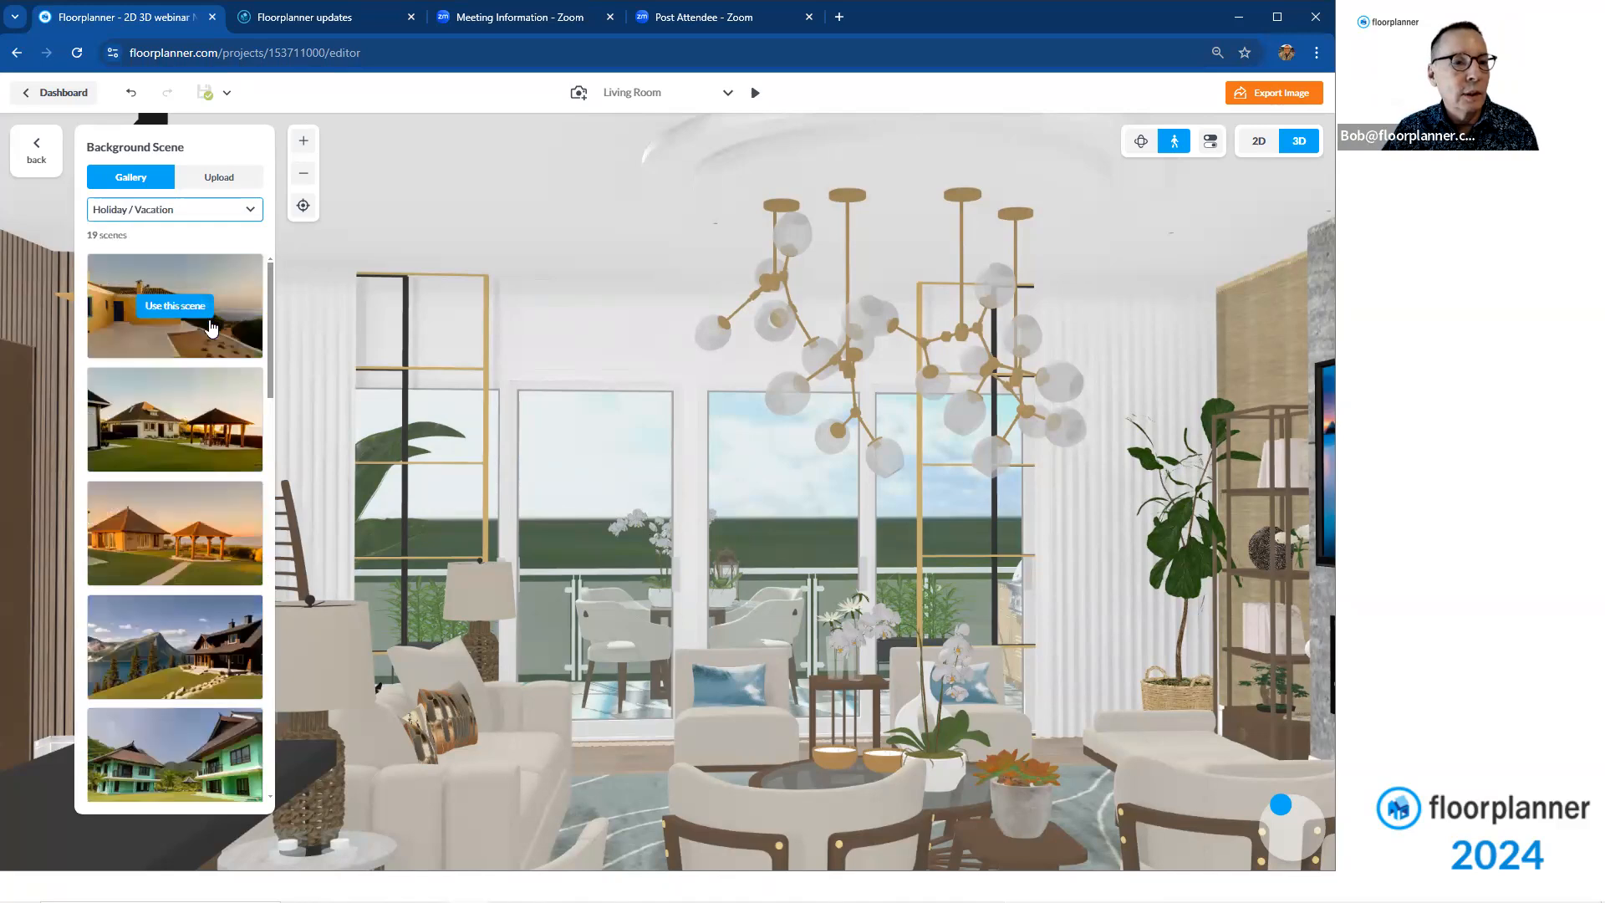
{"action": "scroll", "scroll_direction": "down", "scroll_amount": 3}
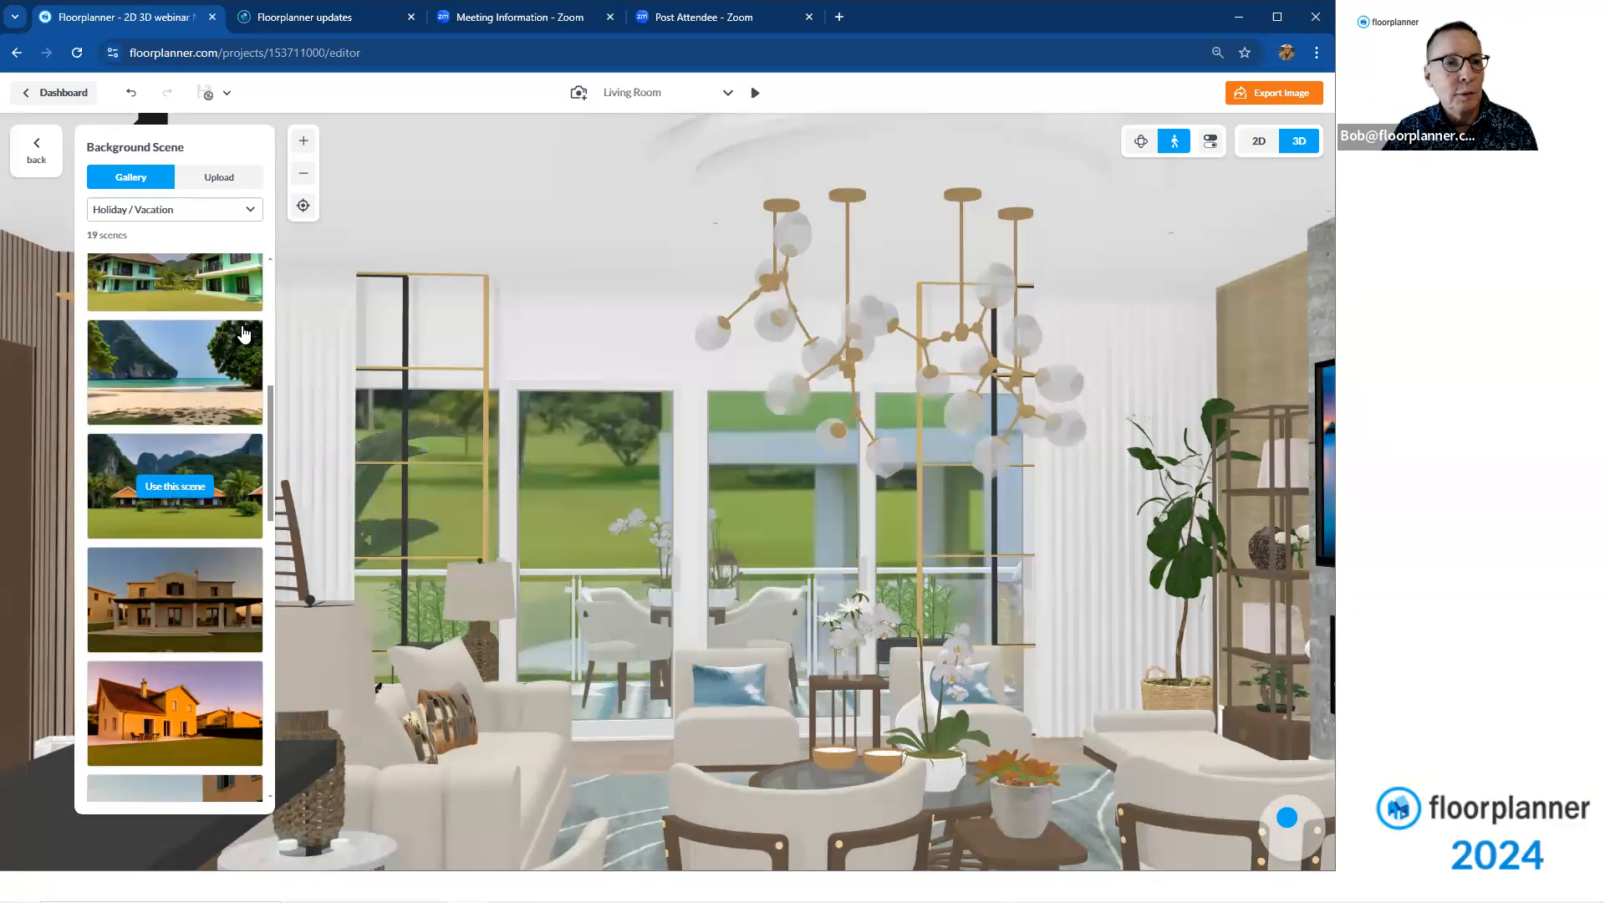
Apply a Big City scene and rotate it with the sun dial to shift the sunlight
{"action": "left_click", "coordinate": [174, 209]}
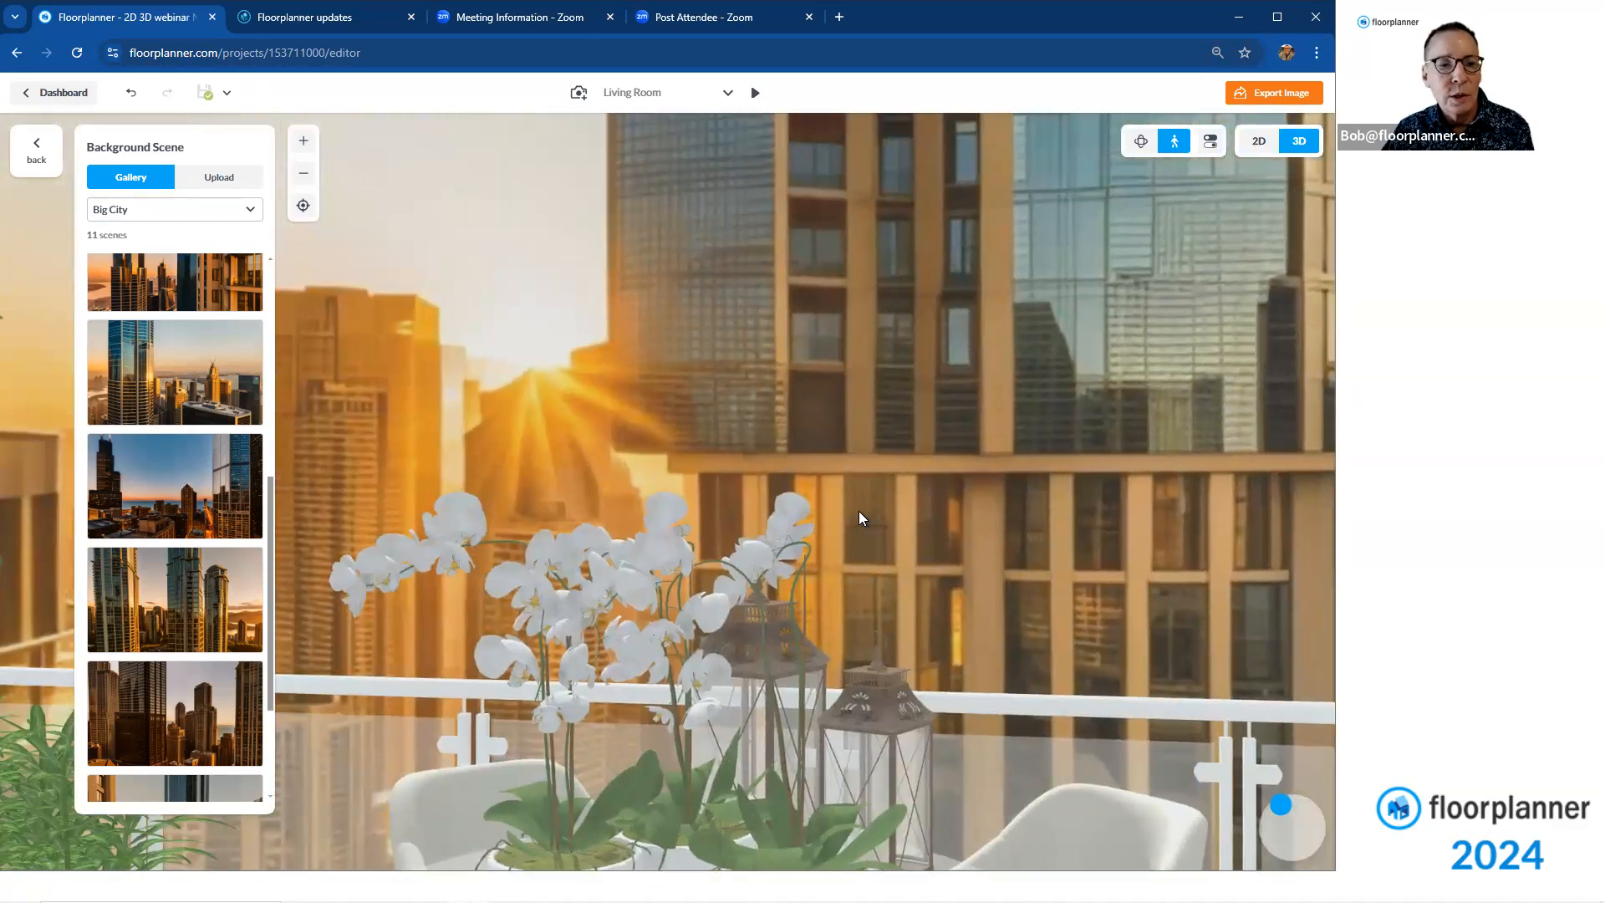
{"action": "mouse_move", "coordinate": [1294, 819]}
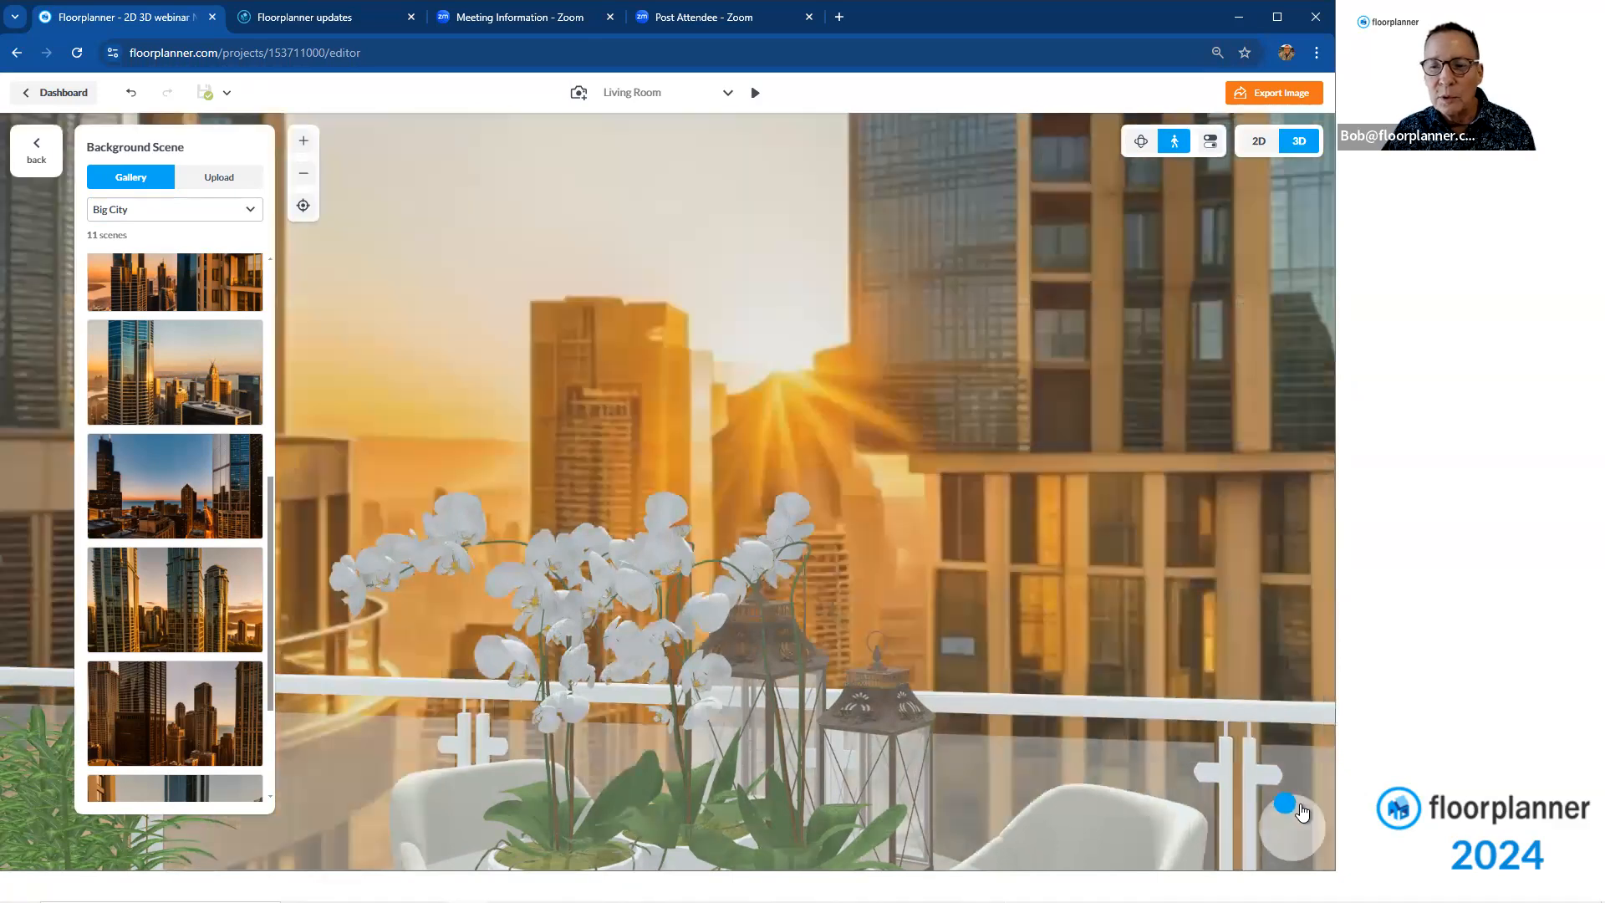
{"action": "left_click_drag", "start_coordinate": [1284, 802], "coordinate": [1292, 814]}
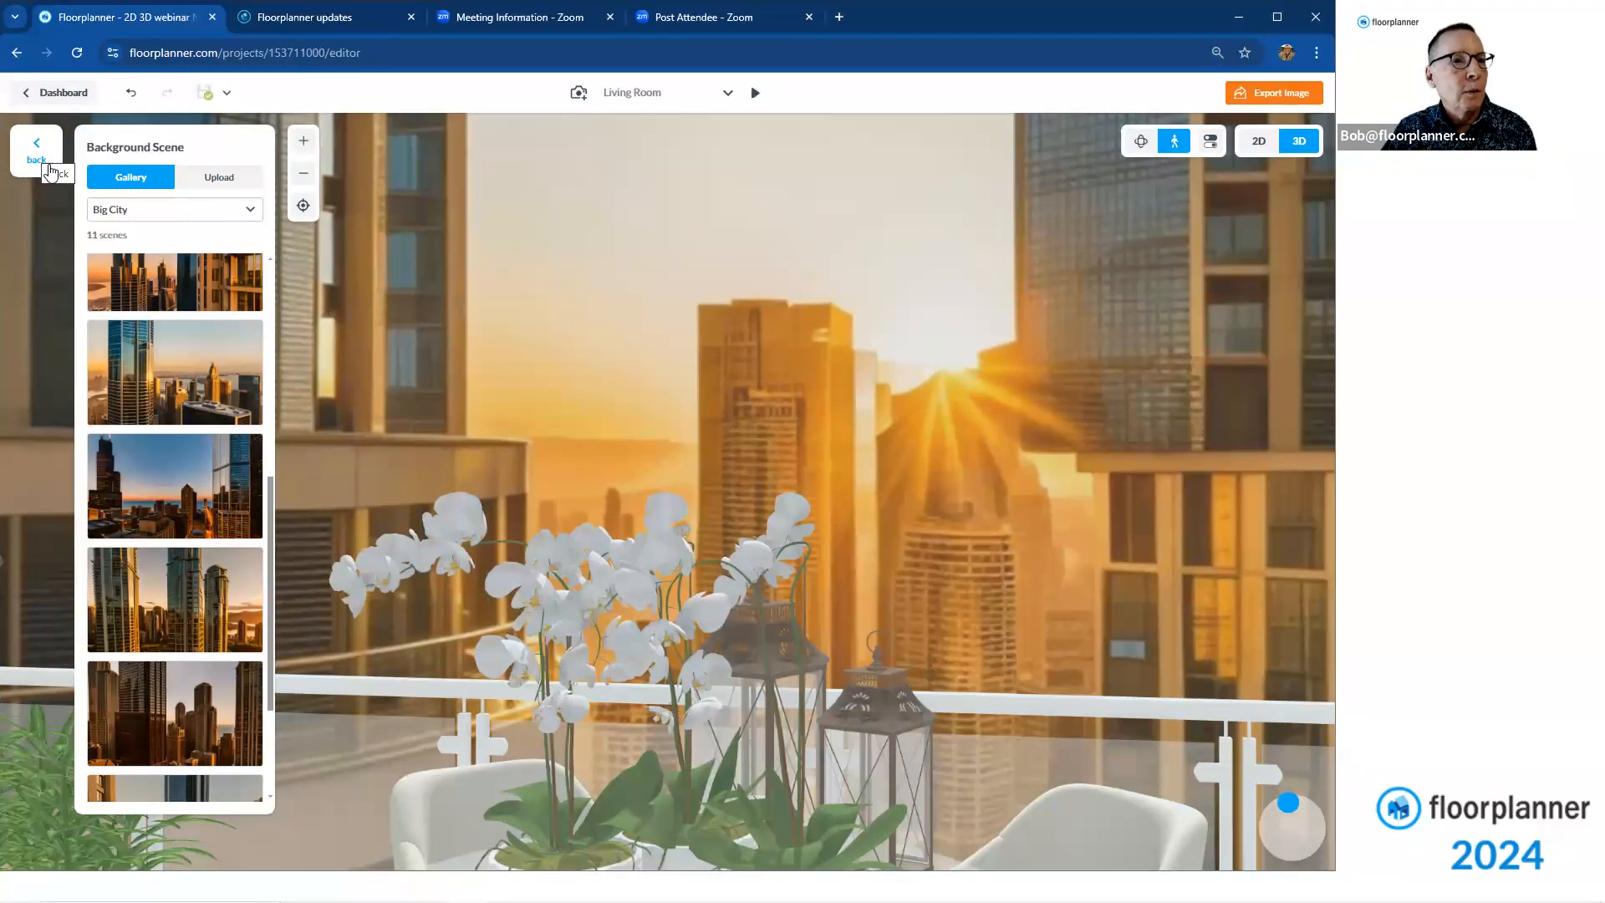
Replace the city skyline with the hazy grey sky Dynamic Scene
{"action": "left_click", "coordinate": [174, 209]}
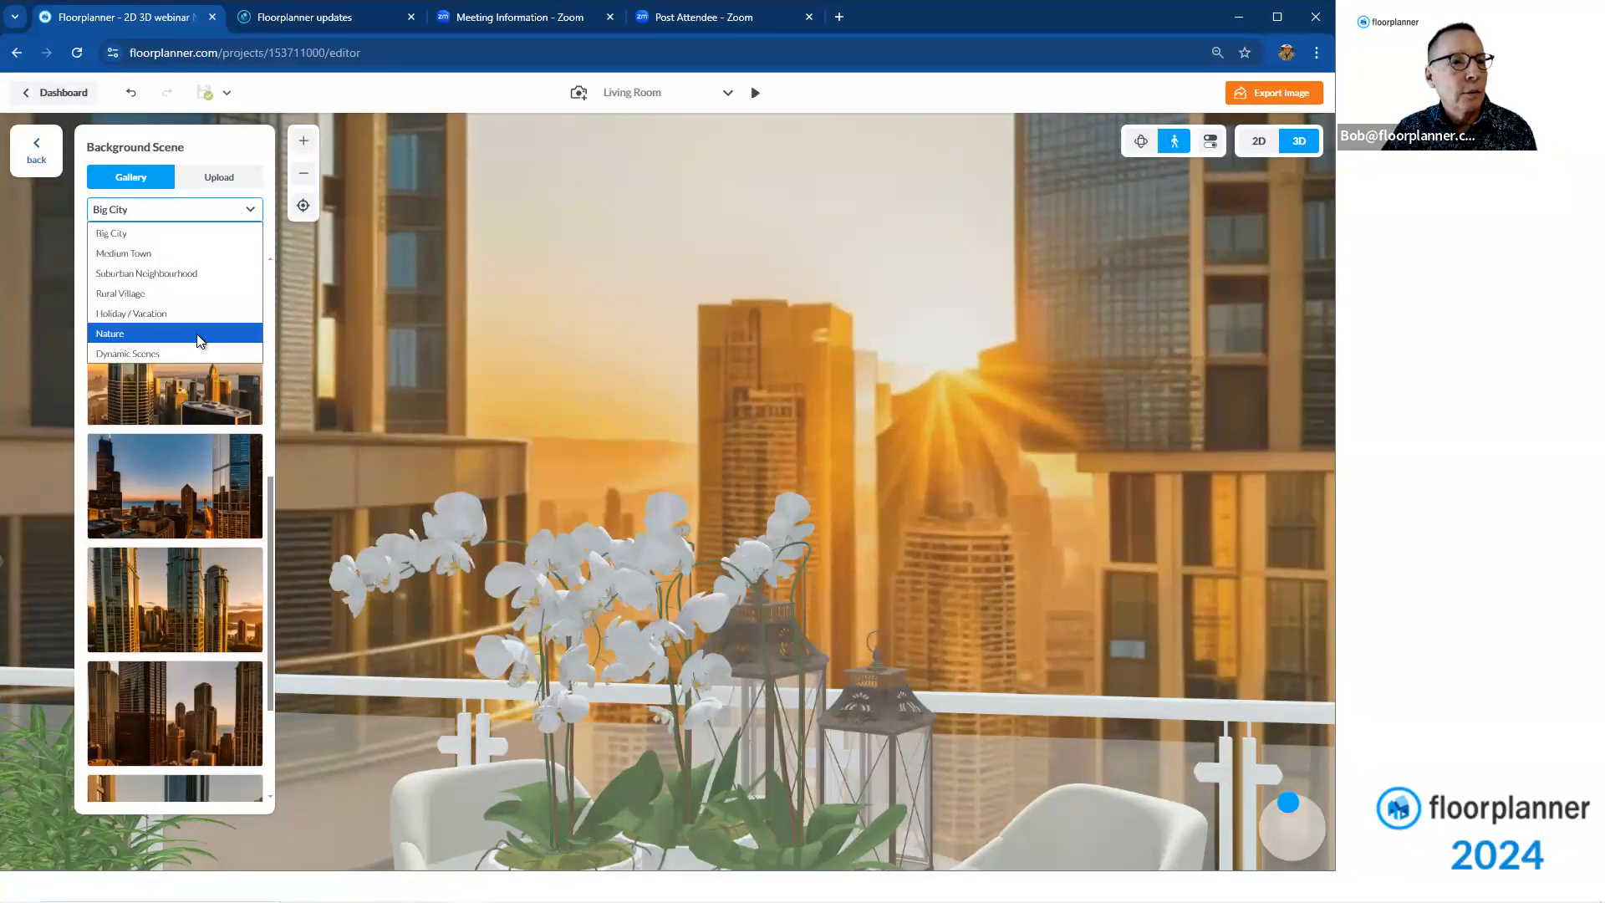
{"action": "left_click", "coordinate": [127, 353]}
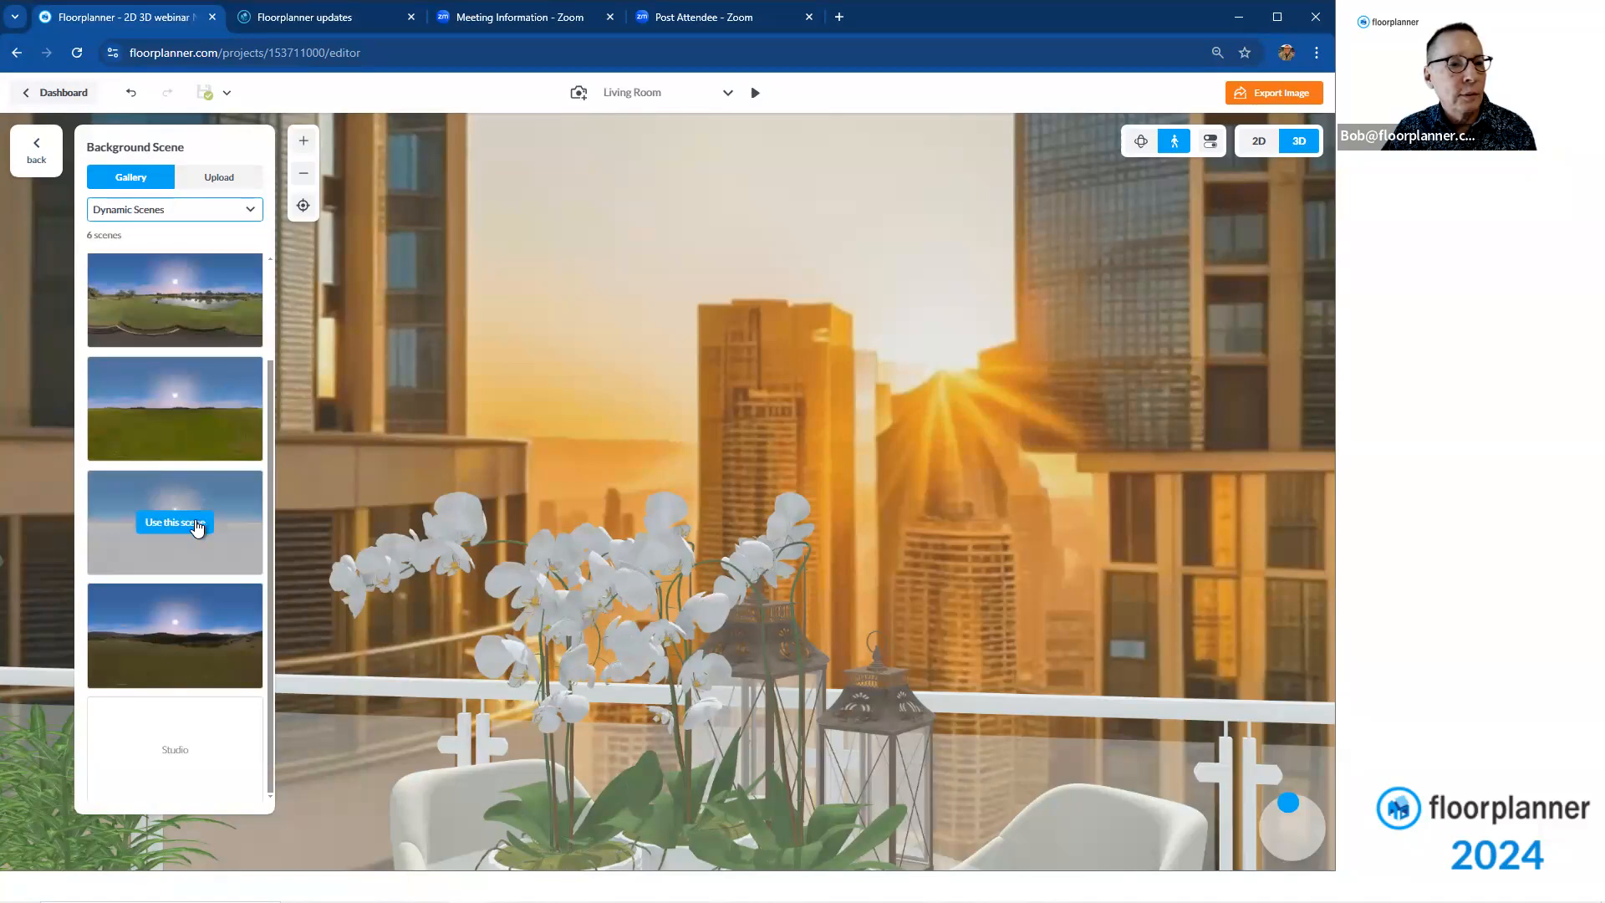
{"action": "left_click", "coordinate": [174, 522]}
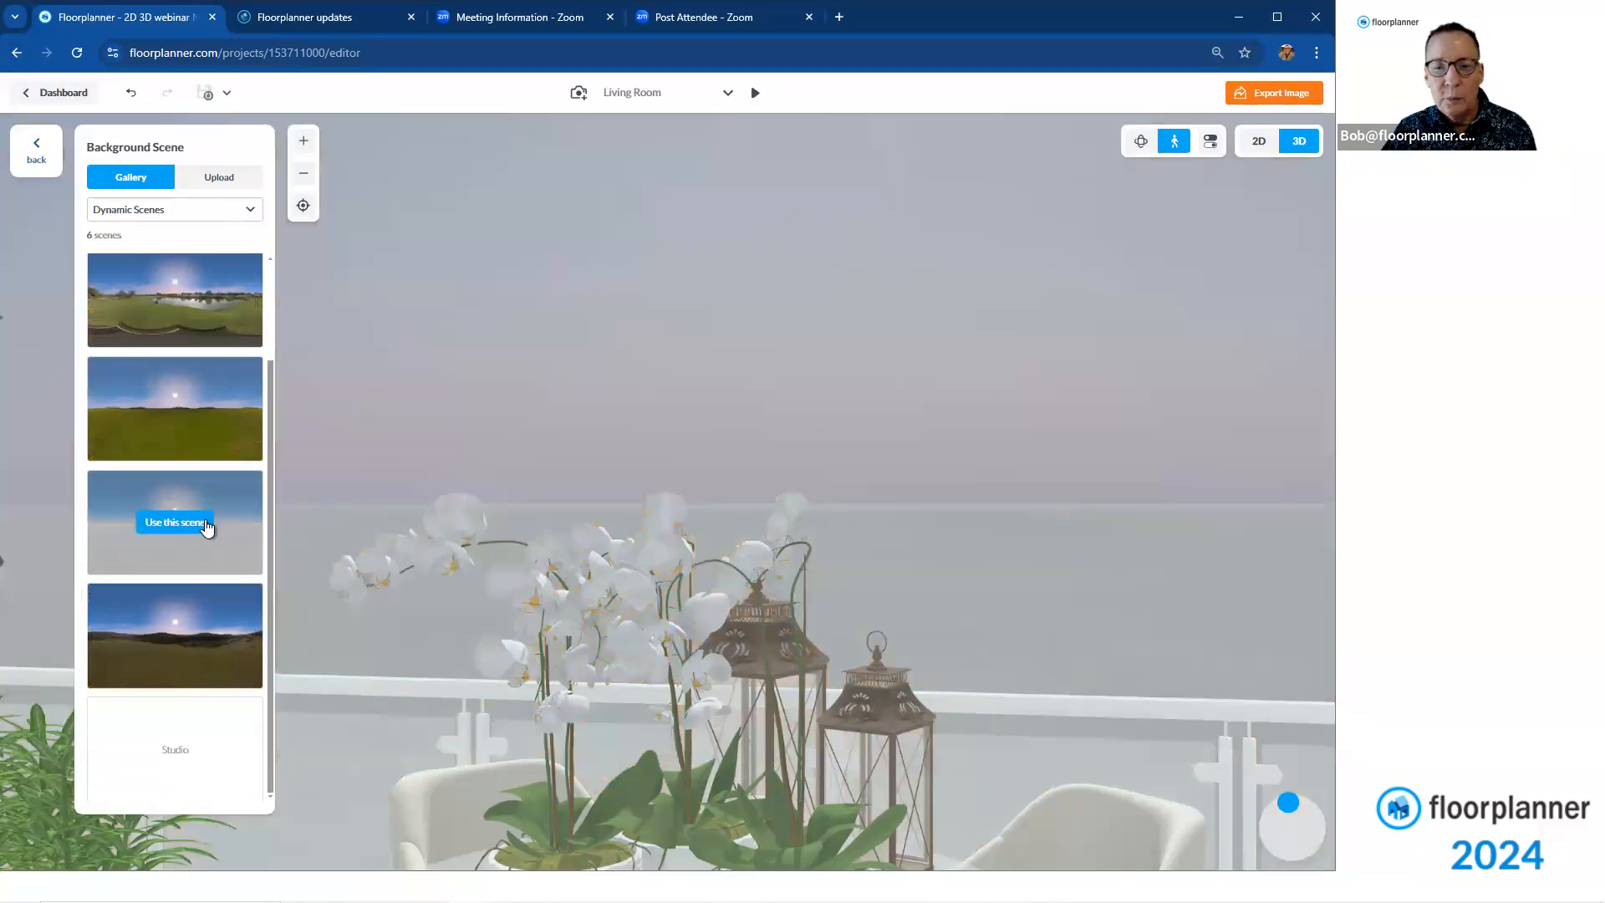
{"action": "left_click", "coordinate": [176, 522]}
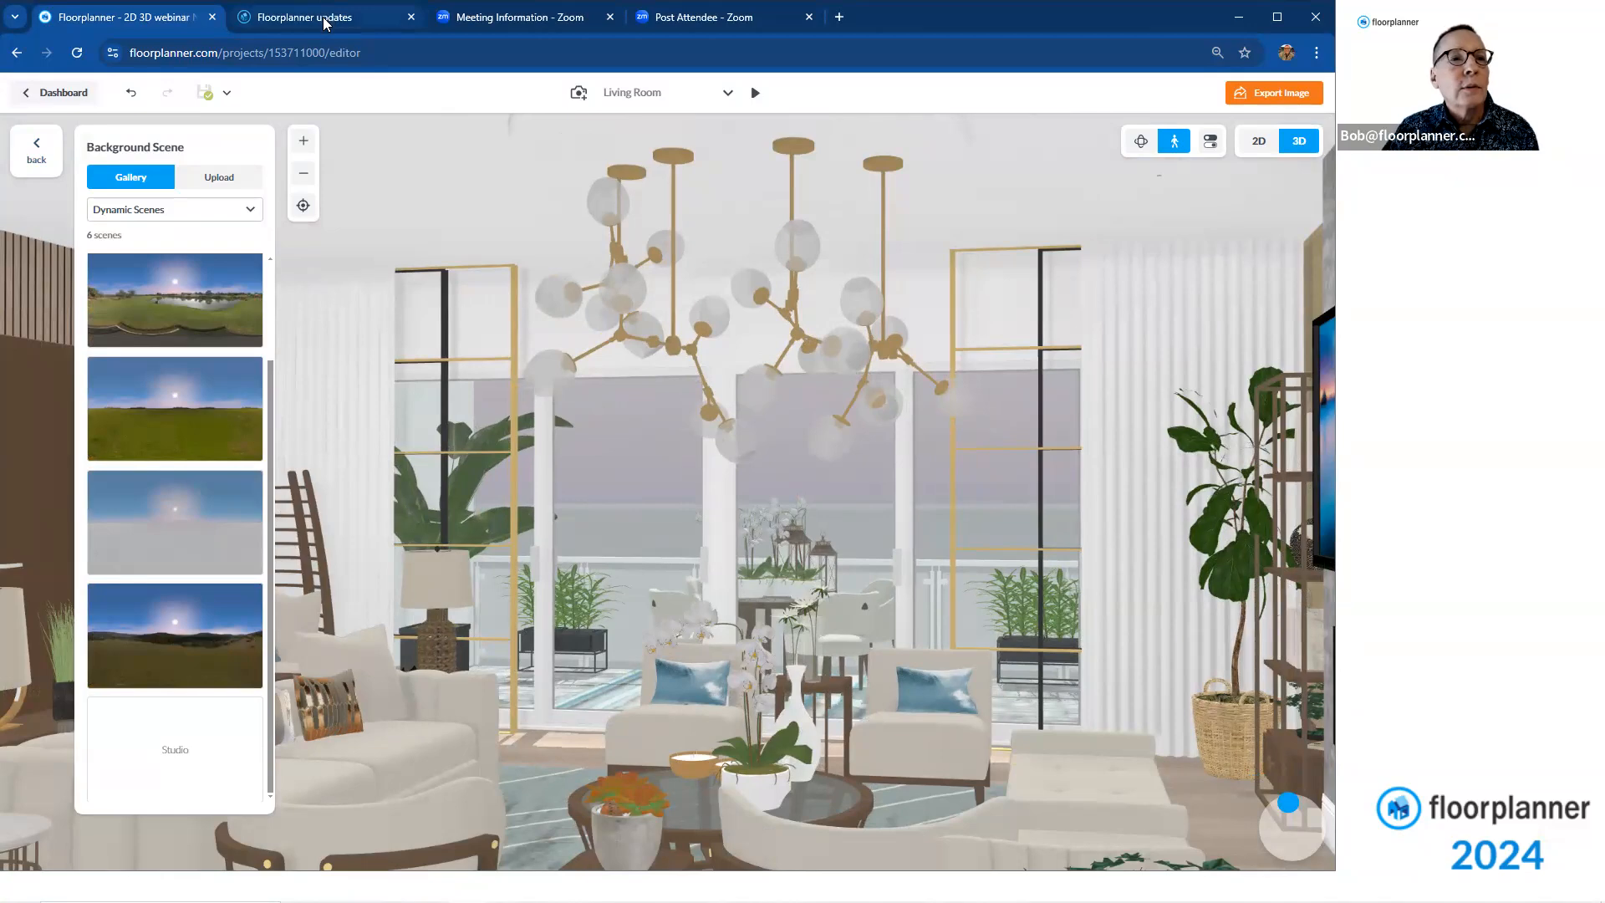
Show the Groups! announcement with its how-to video in the updates page
{"action": "left_click", "coordinate": [299, 16]}
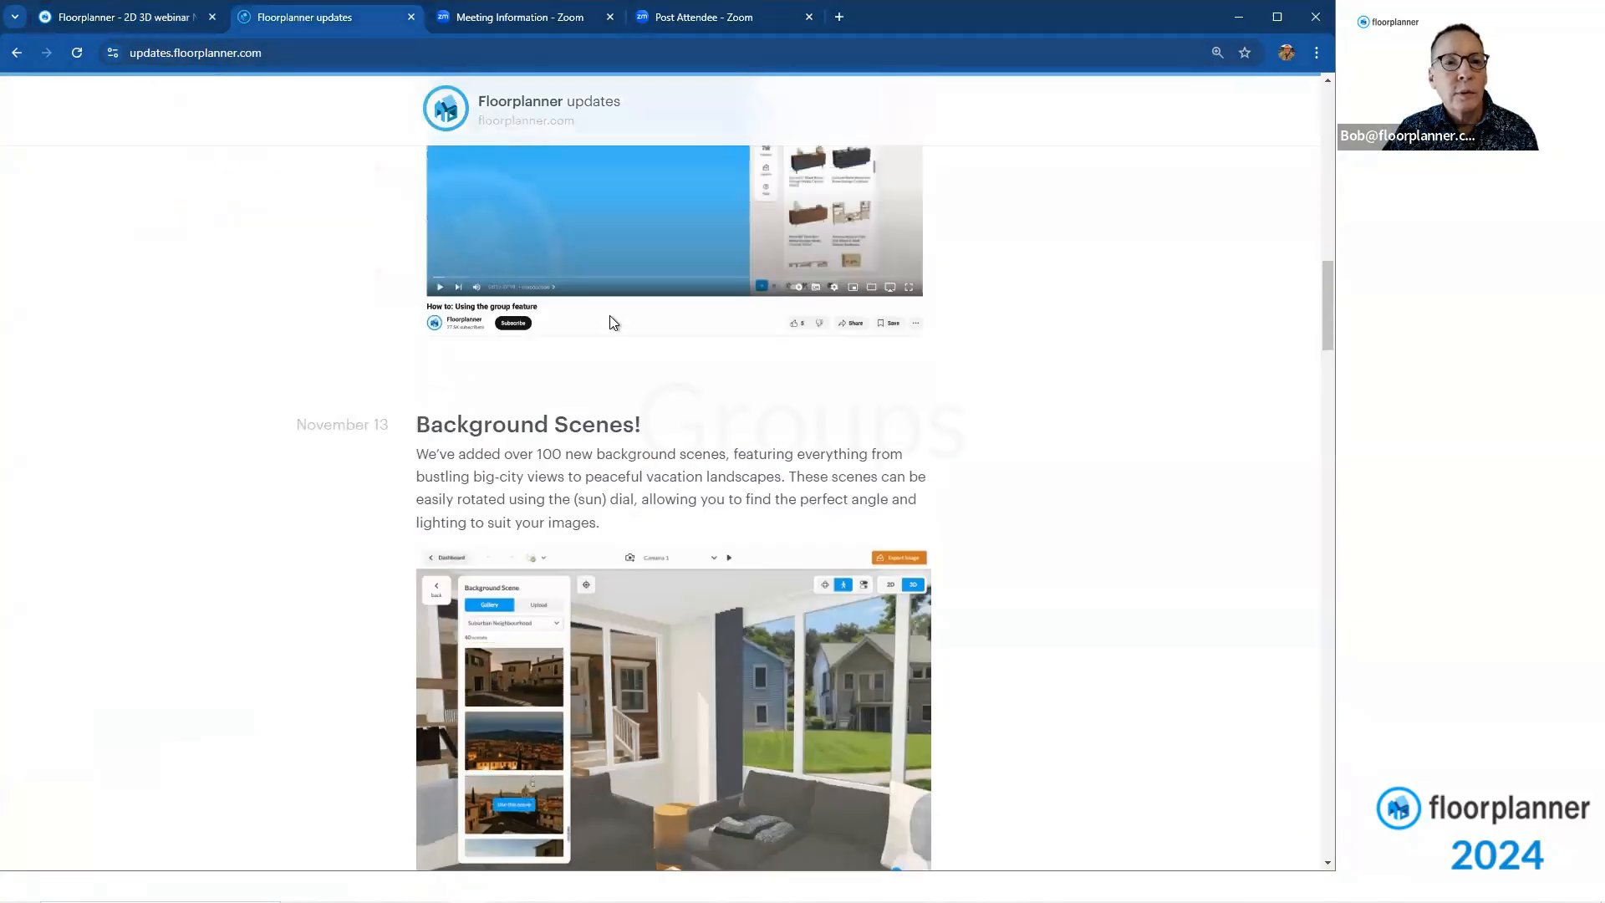
{"action": "scroll", "scroll_direction": "up", "scroll_amount": 3}
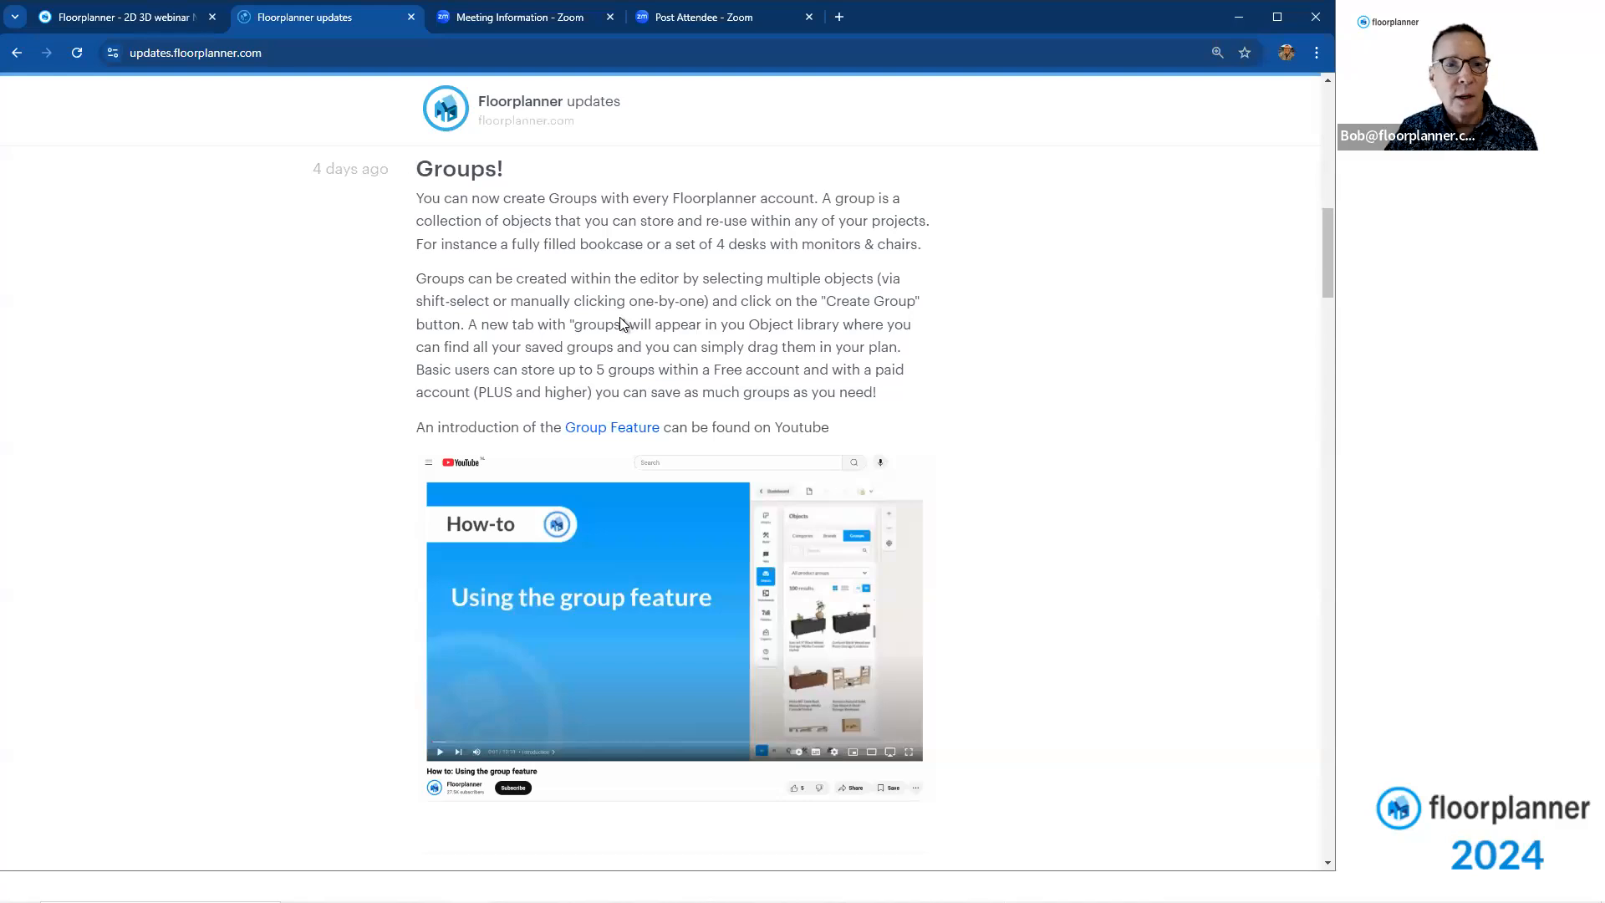
{"action": "mouse_move", "coordinate": [1040, 373]}
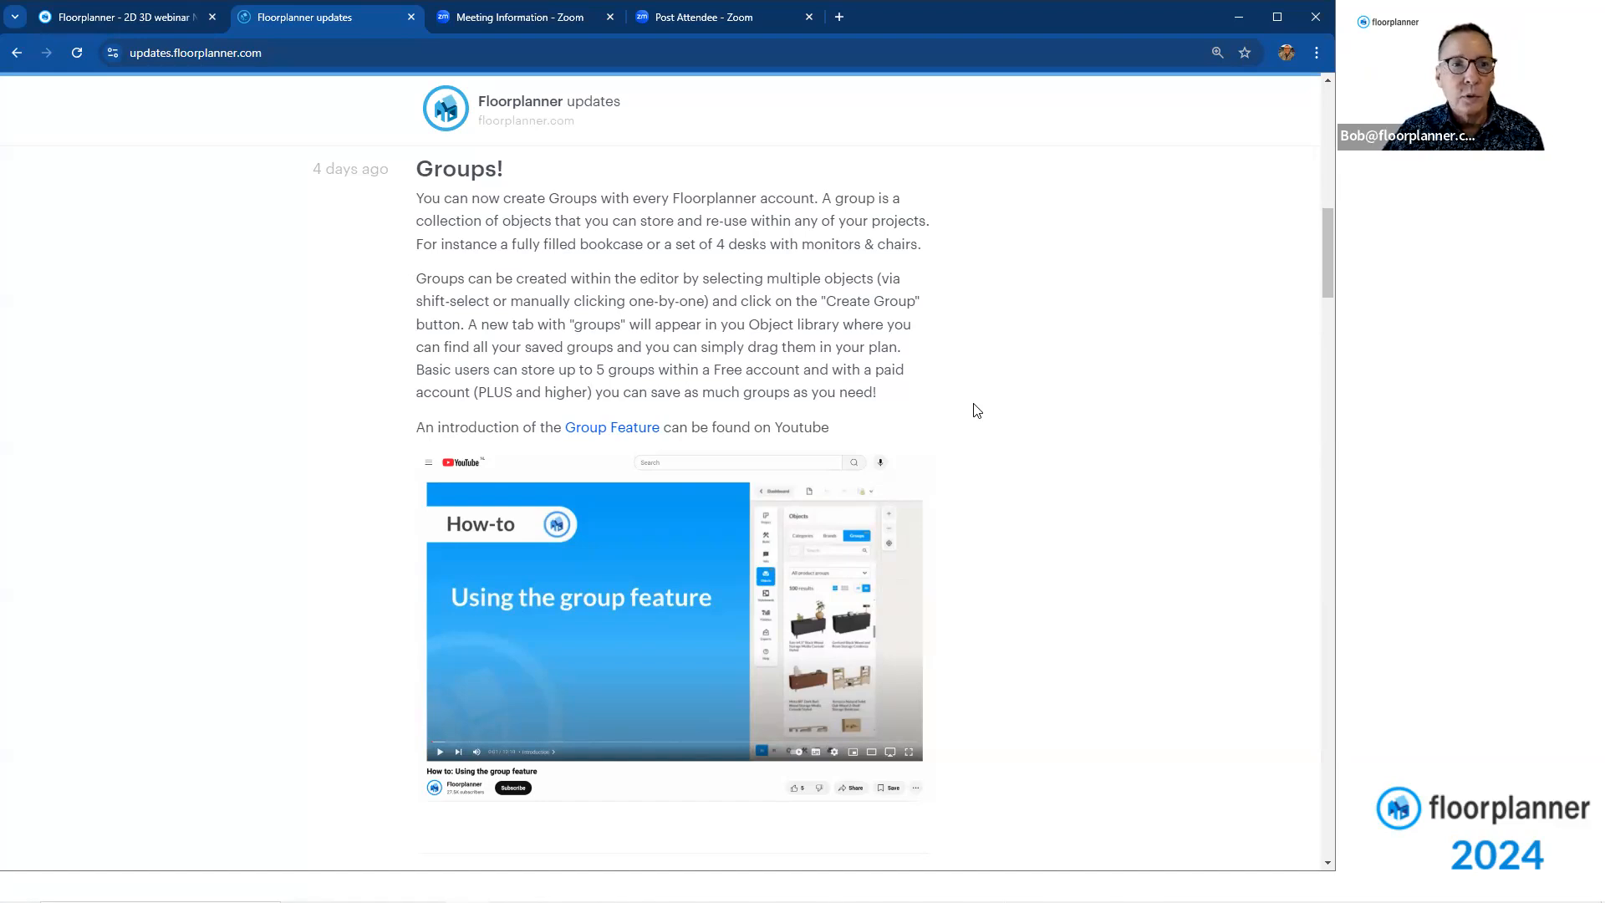
{"action": "mouse_move", "coordinate": [839, 368]}
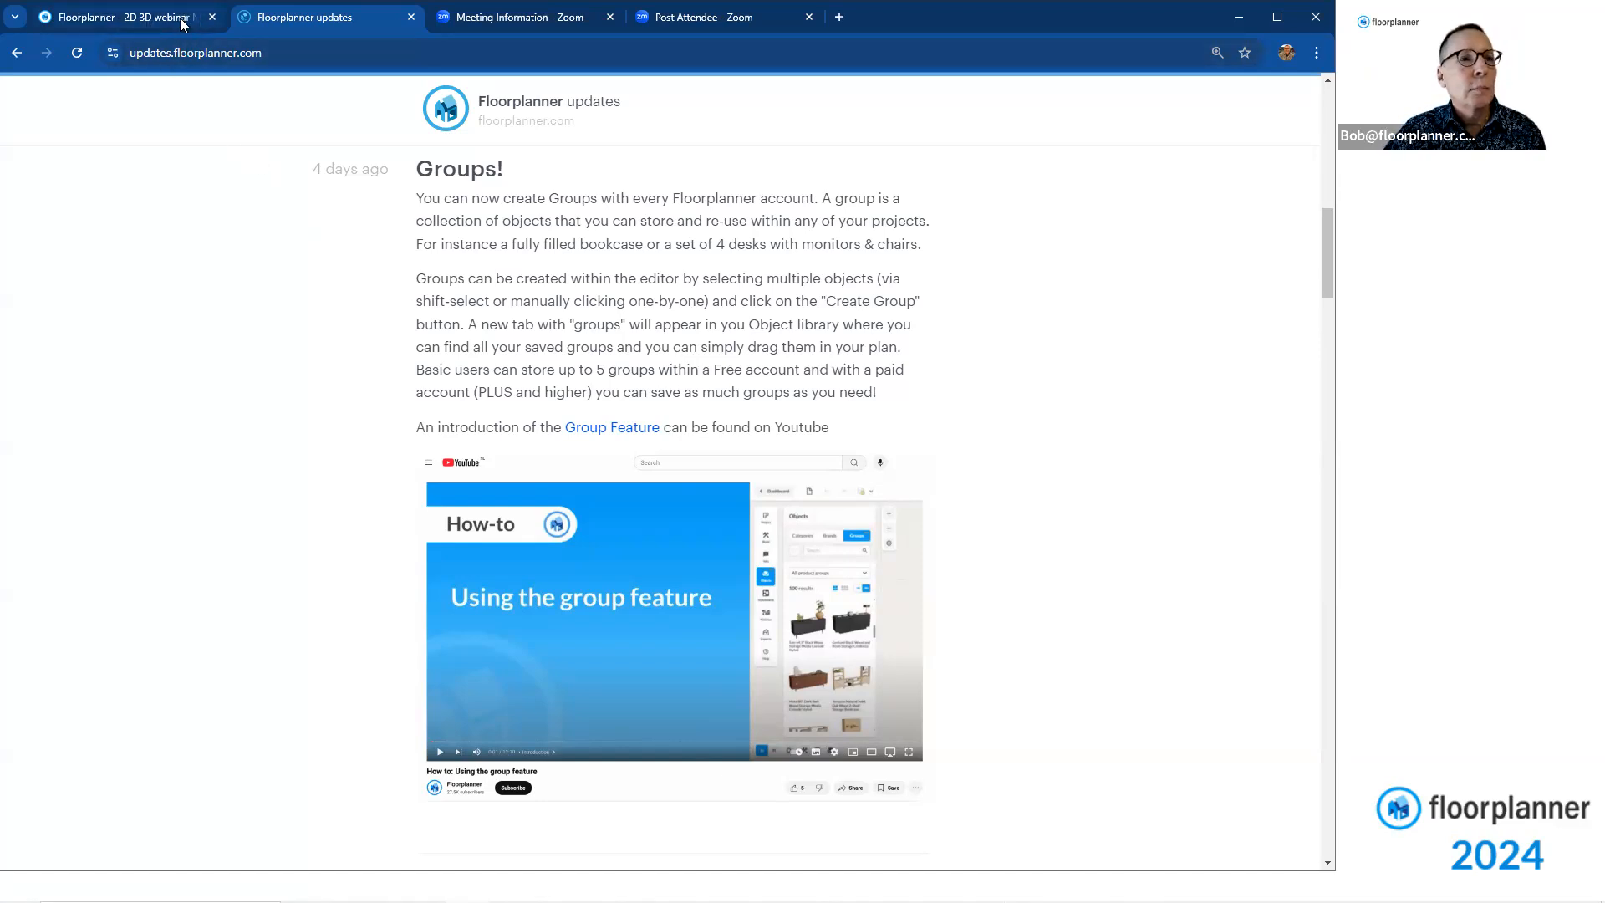
Select the dining table and its six chairs in the webinar project's 2D plan
{"action": "left_click", "coordinate": [117, 17]}
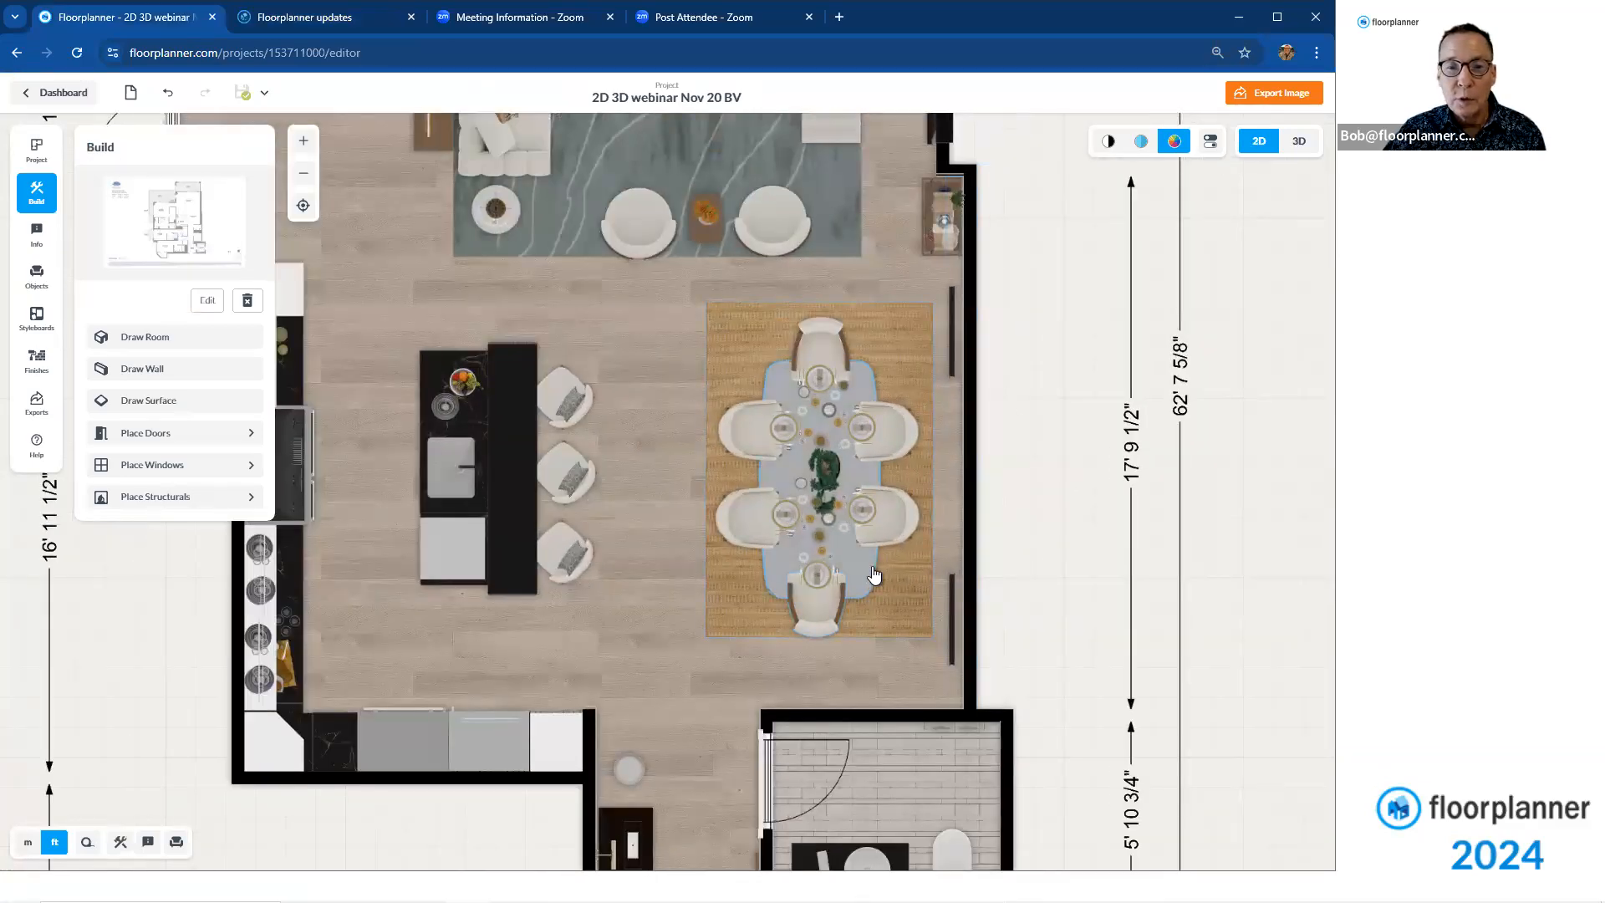
{"action": "left_click", "coordinate": [874, 572]}
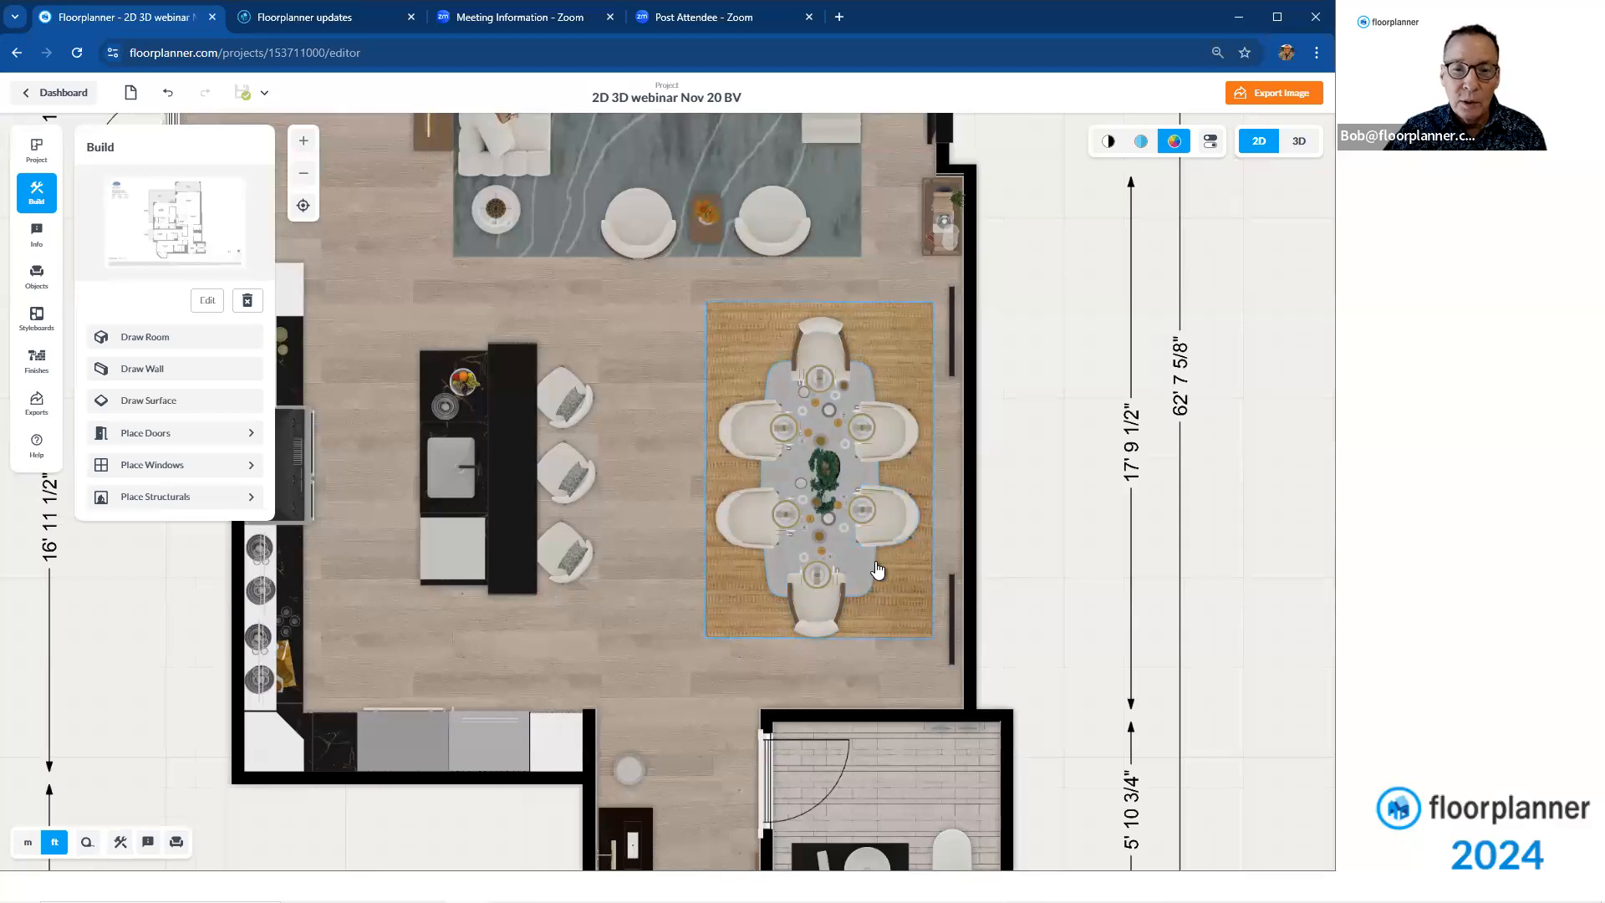
{"action": "left_click", "coordinate": [816, 574]}
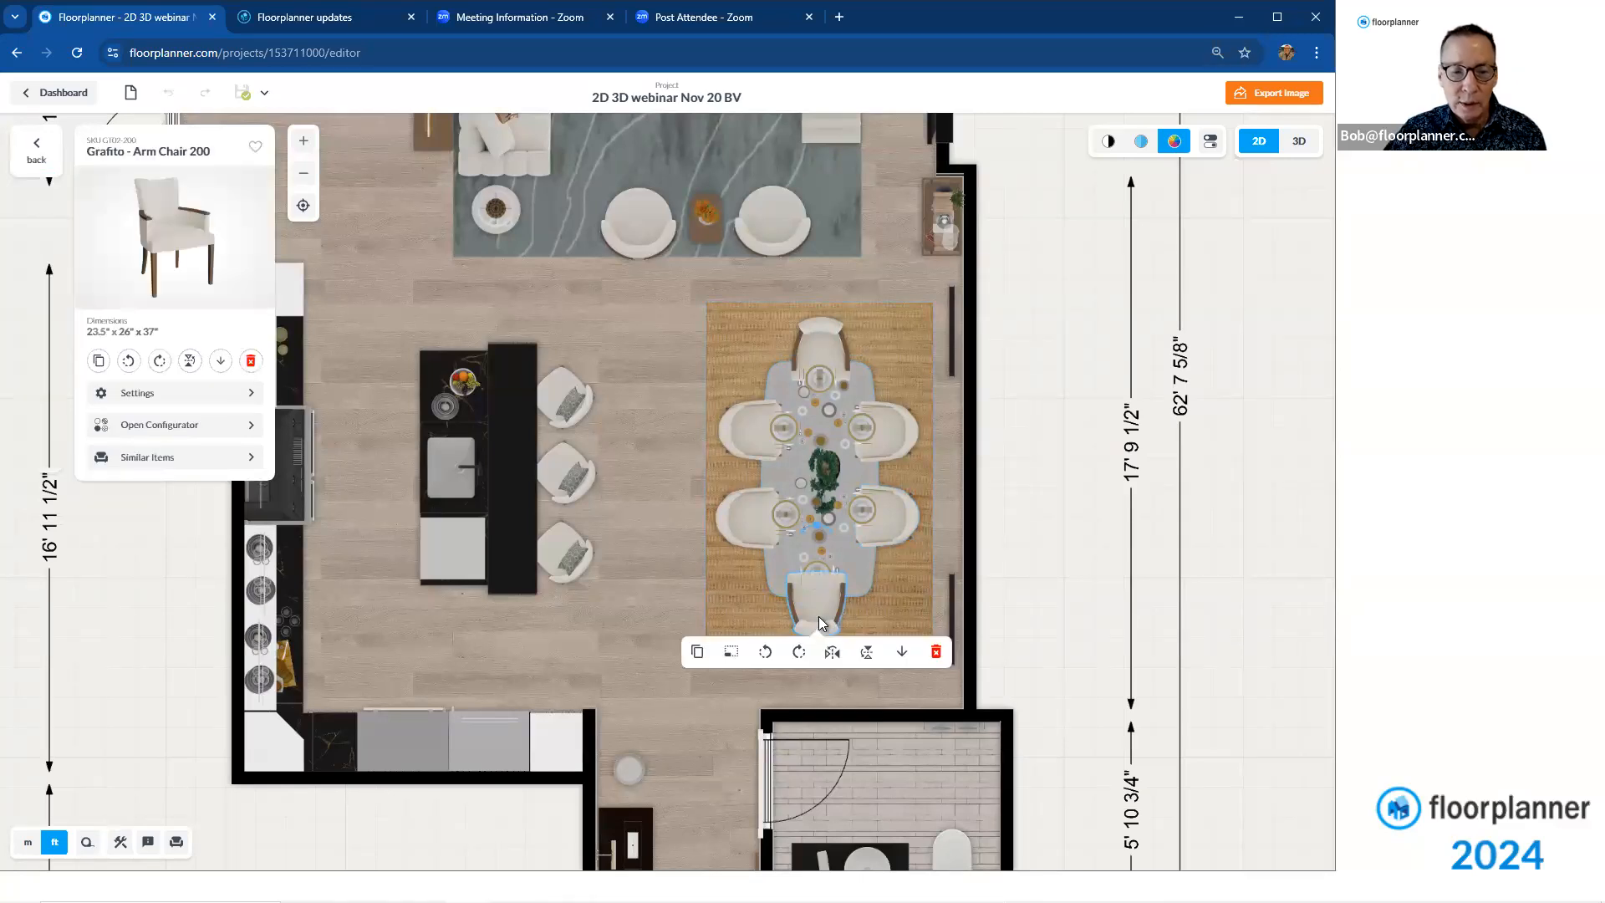
{"action": "mouse_move", "coordinate": [906, 530]}
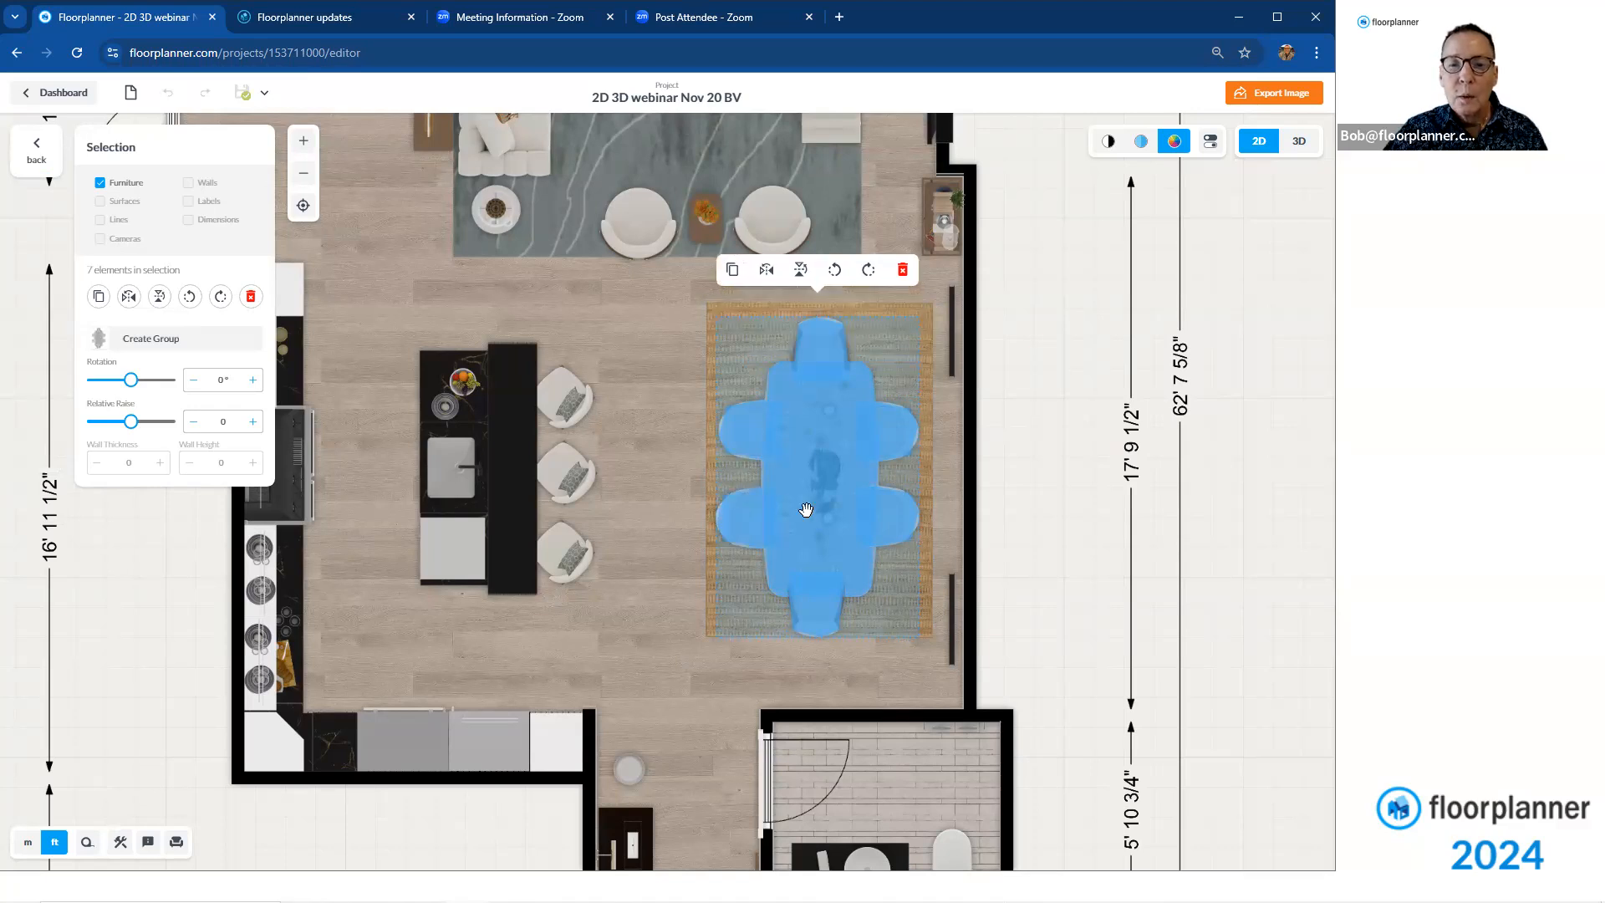
{"action": "mouse_move", "coordinate": [814, 436]}
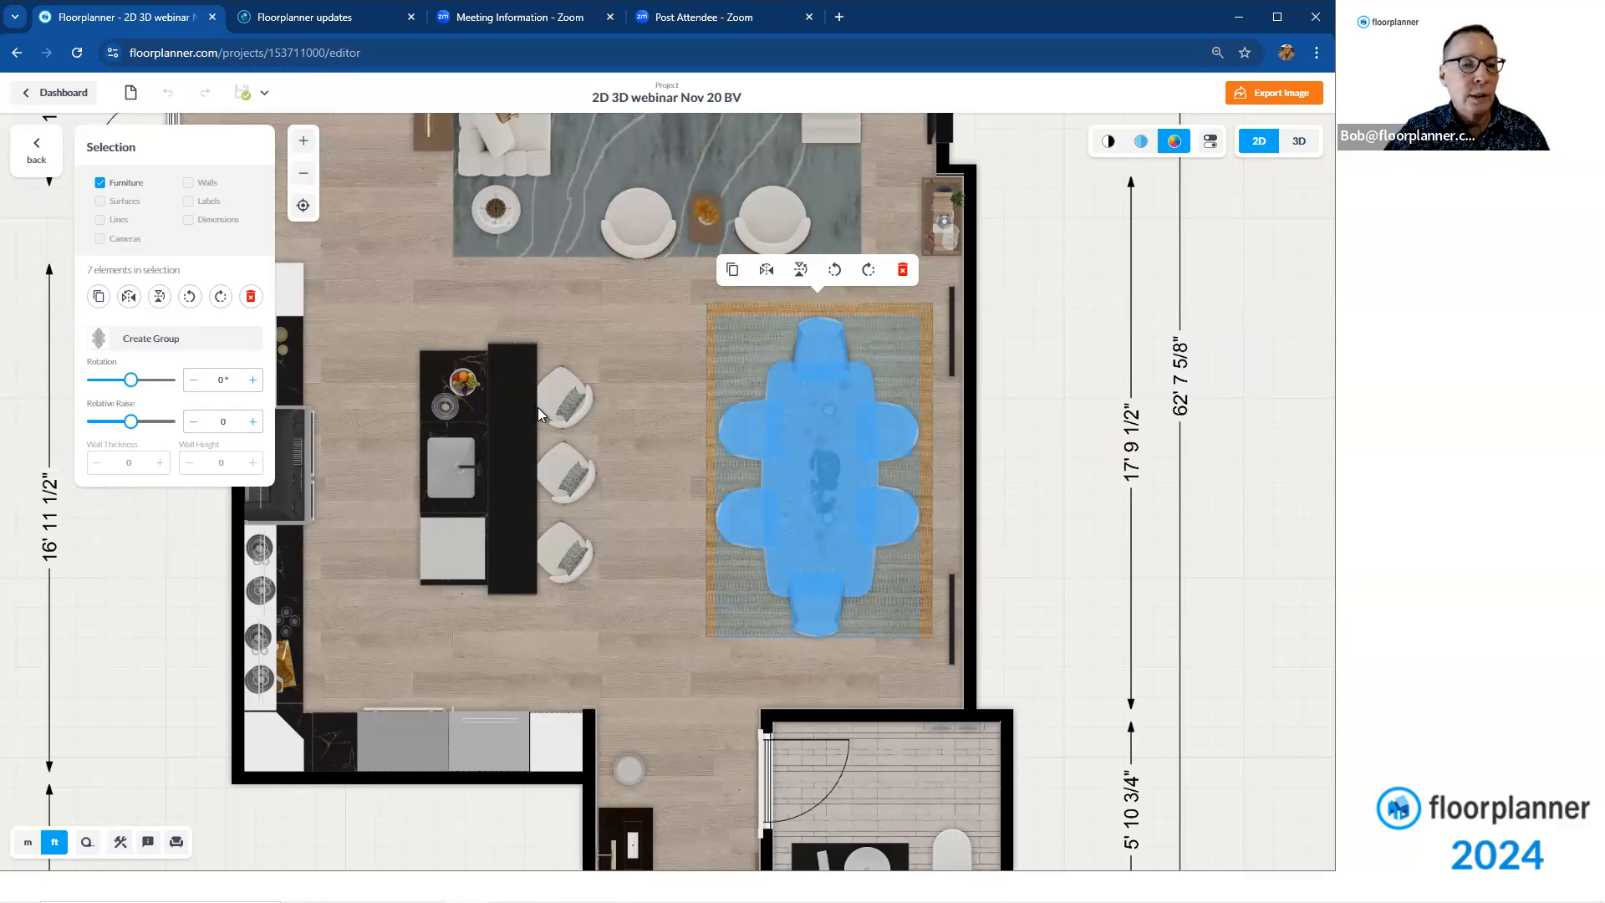
{"action": "mouse_move", "coordinate": [212, 274]}
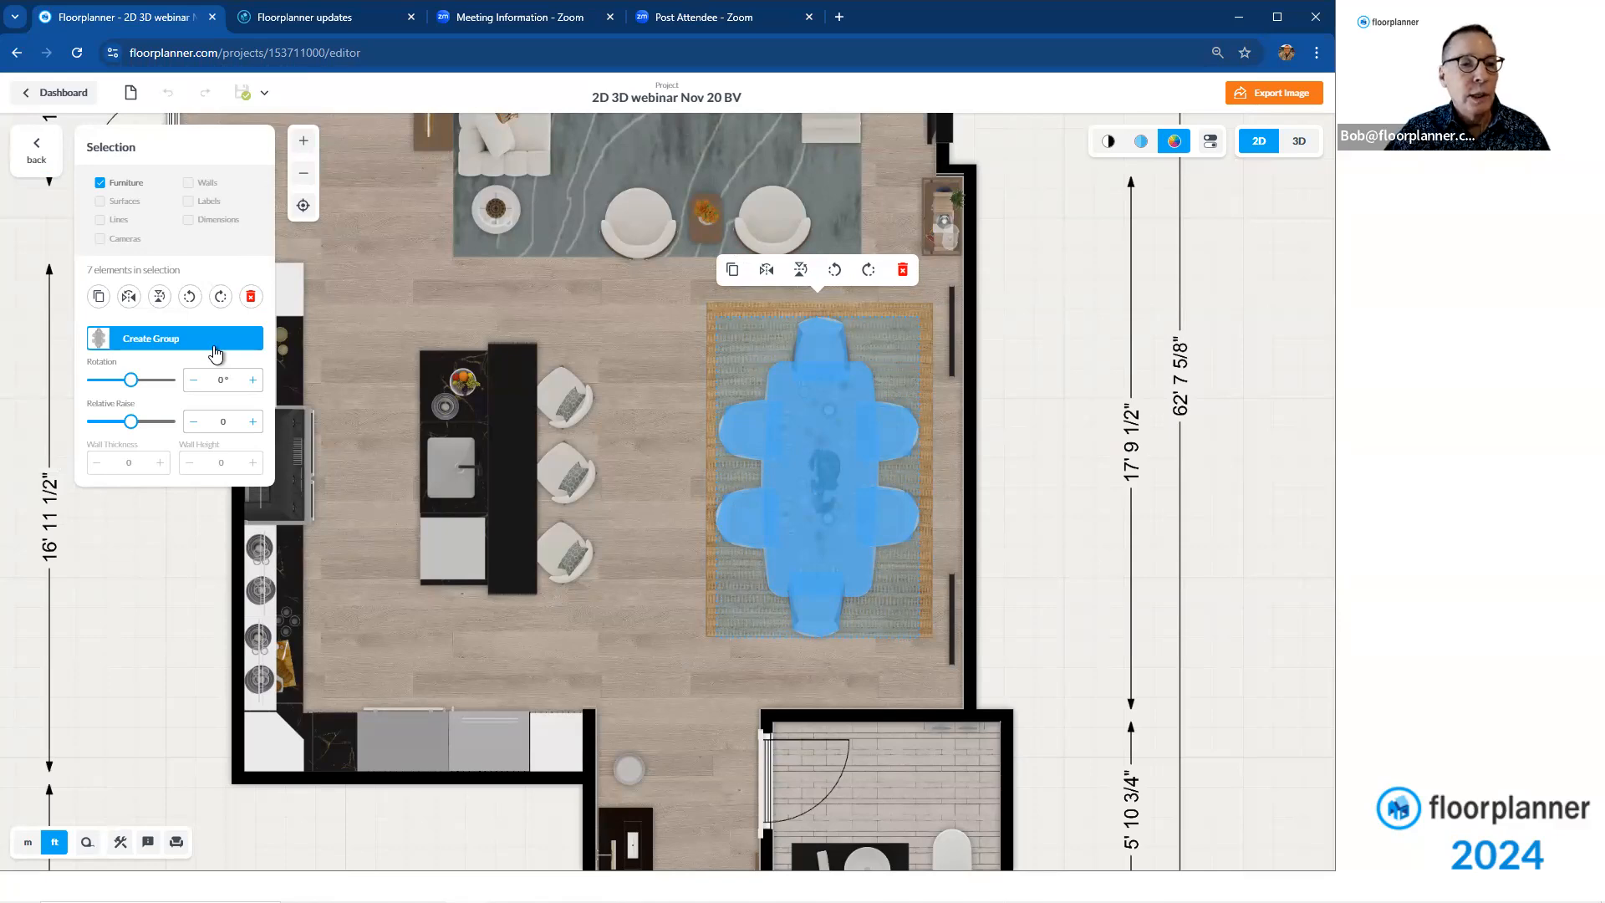
Save the selected seven-piece dining set as a group named Bob Dining
{"action": "left_click", "coordinate": [149, 338]}
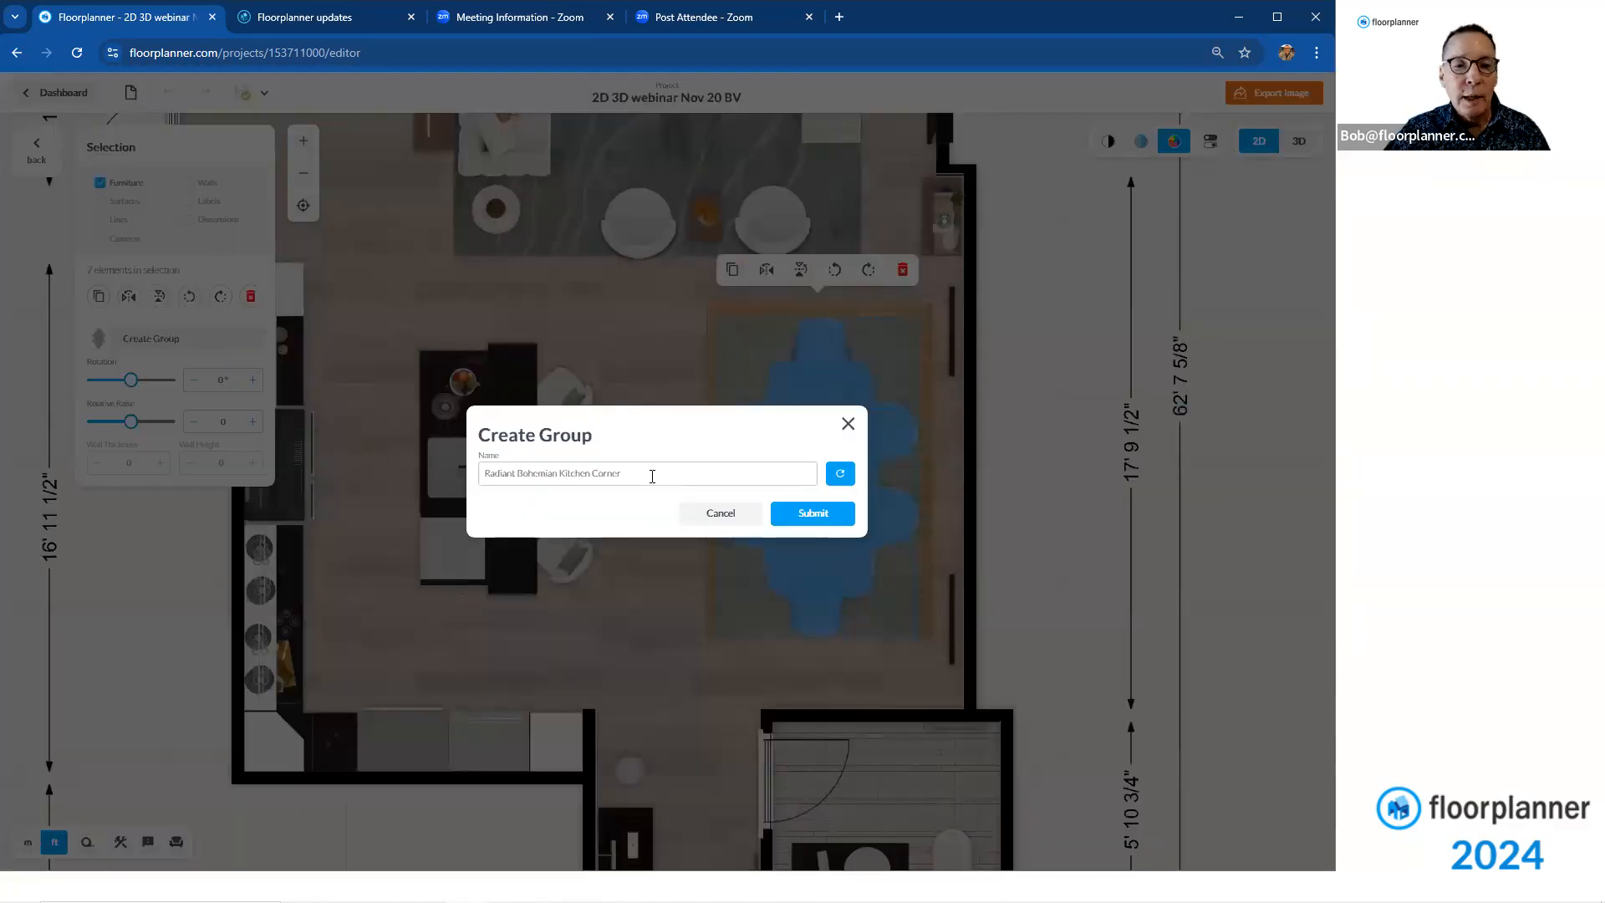
{"action": "triple_click", "coordinate": [647, 473]}
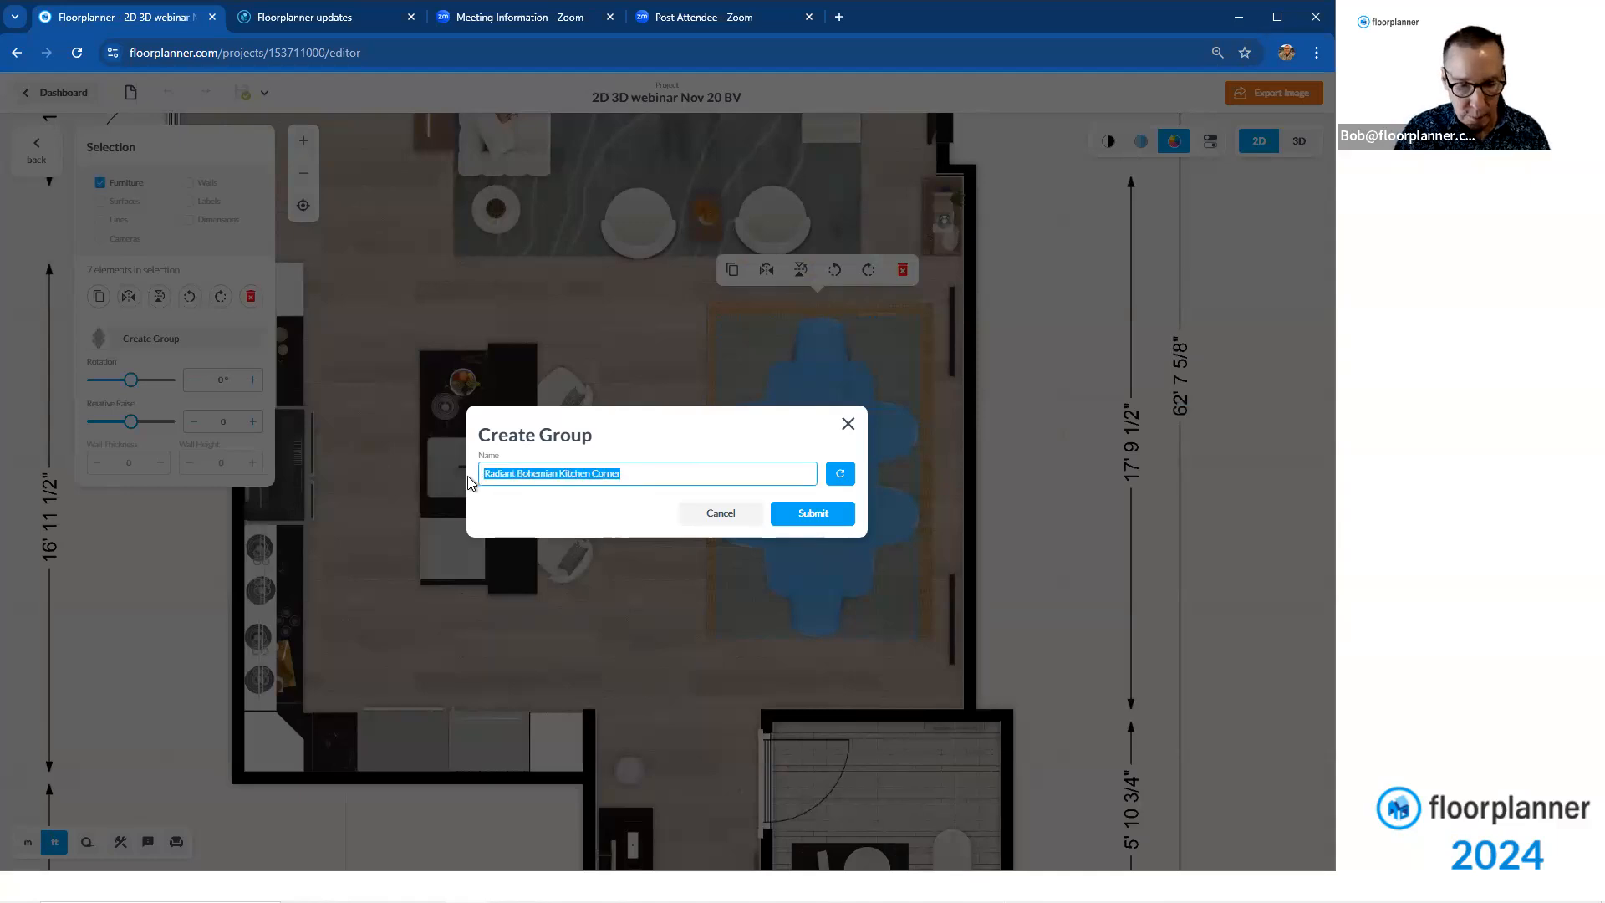
{"action": "type", "text": "Bob Dir"}
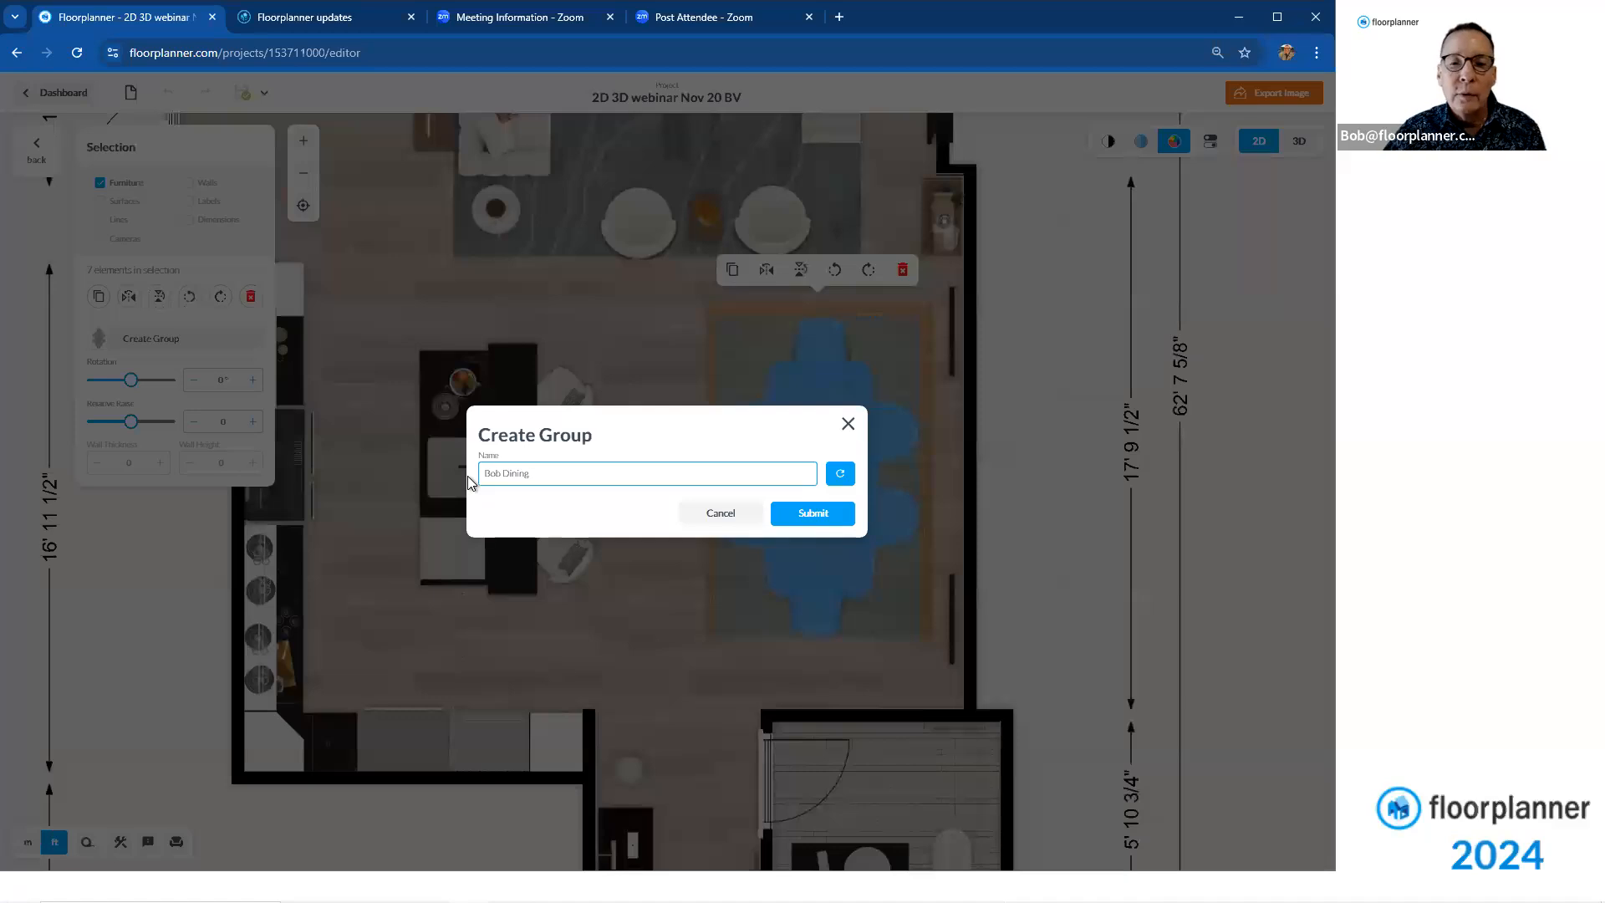
{"action": "left_click", "coordinate": [813, 513]}
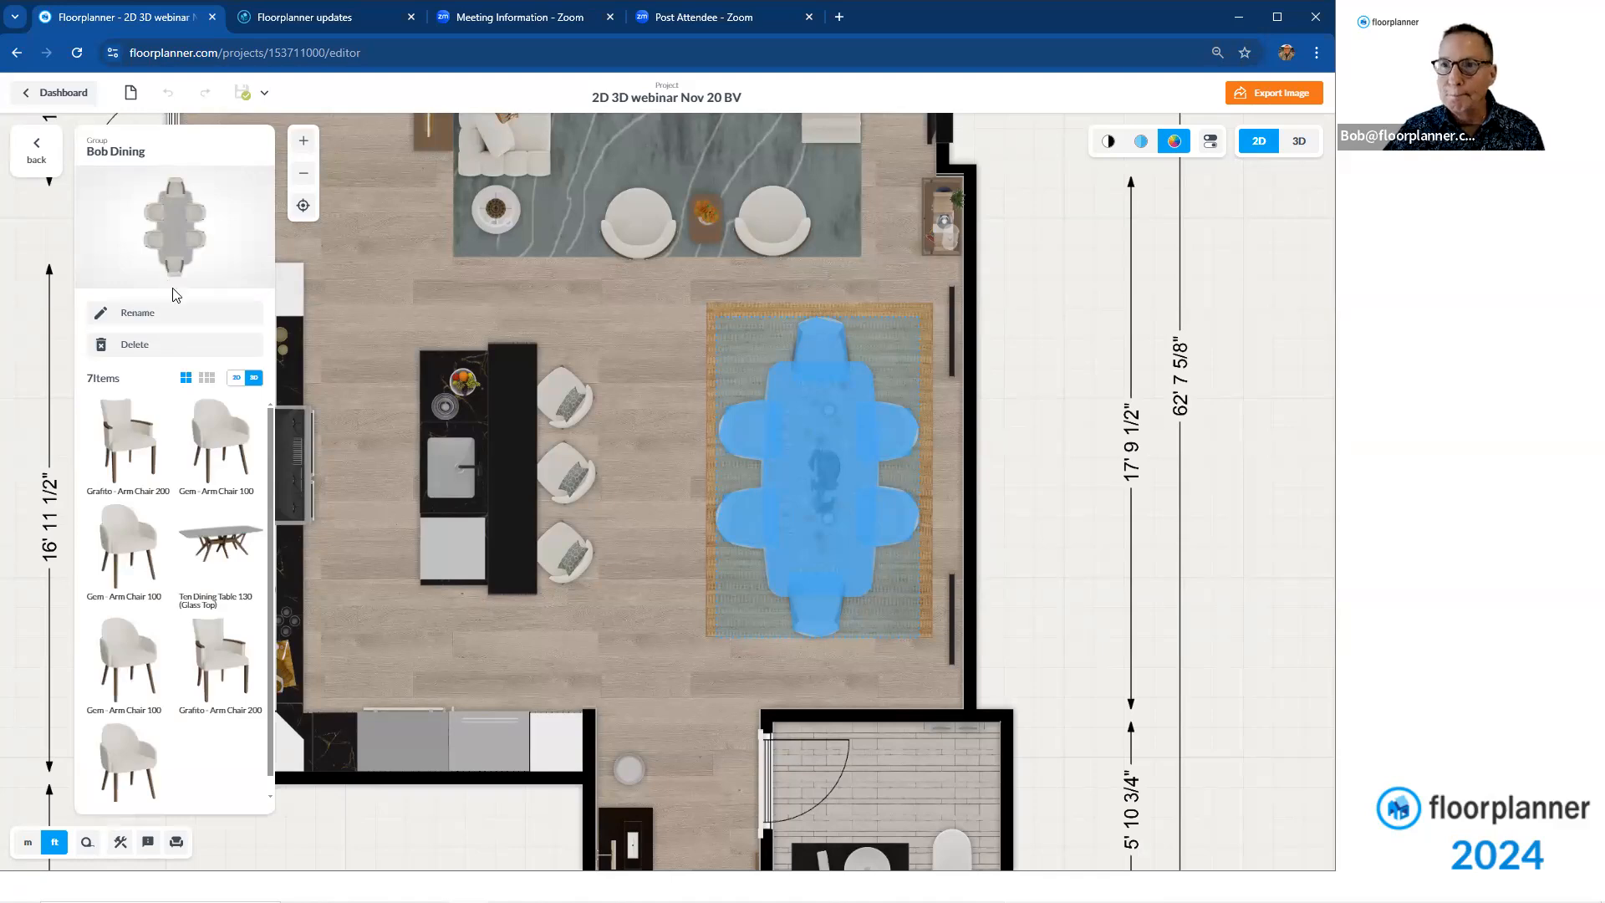
{"action": "left_click", "coordinate": [35, 192]}
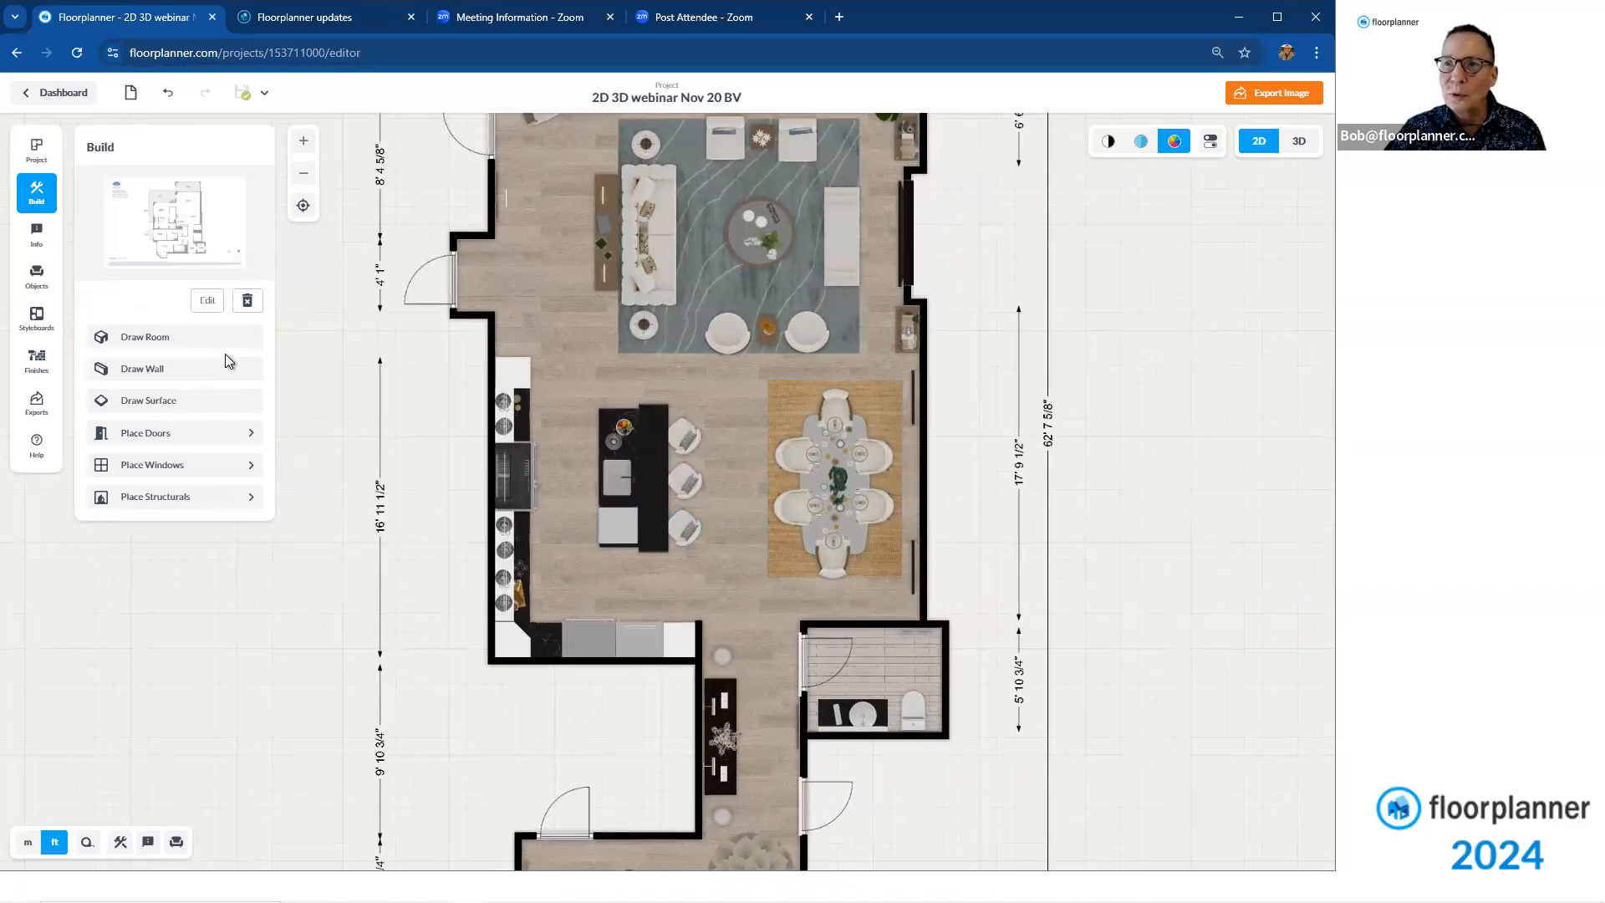
Find Bob Dining in the Objects Groups library and place it beside the floor plan
{"action": "left_click", "coordinate": [146, 336]}
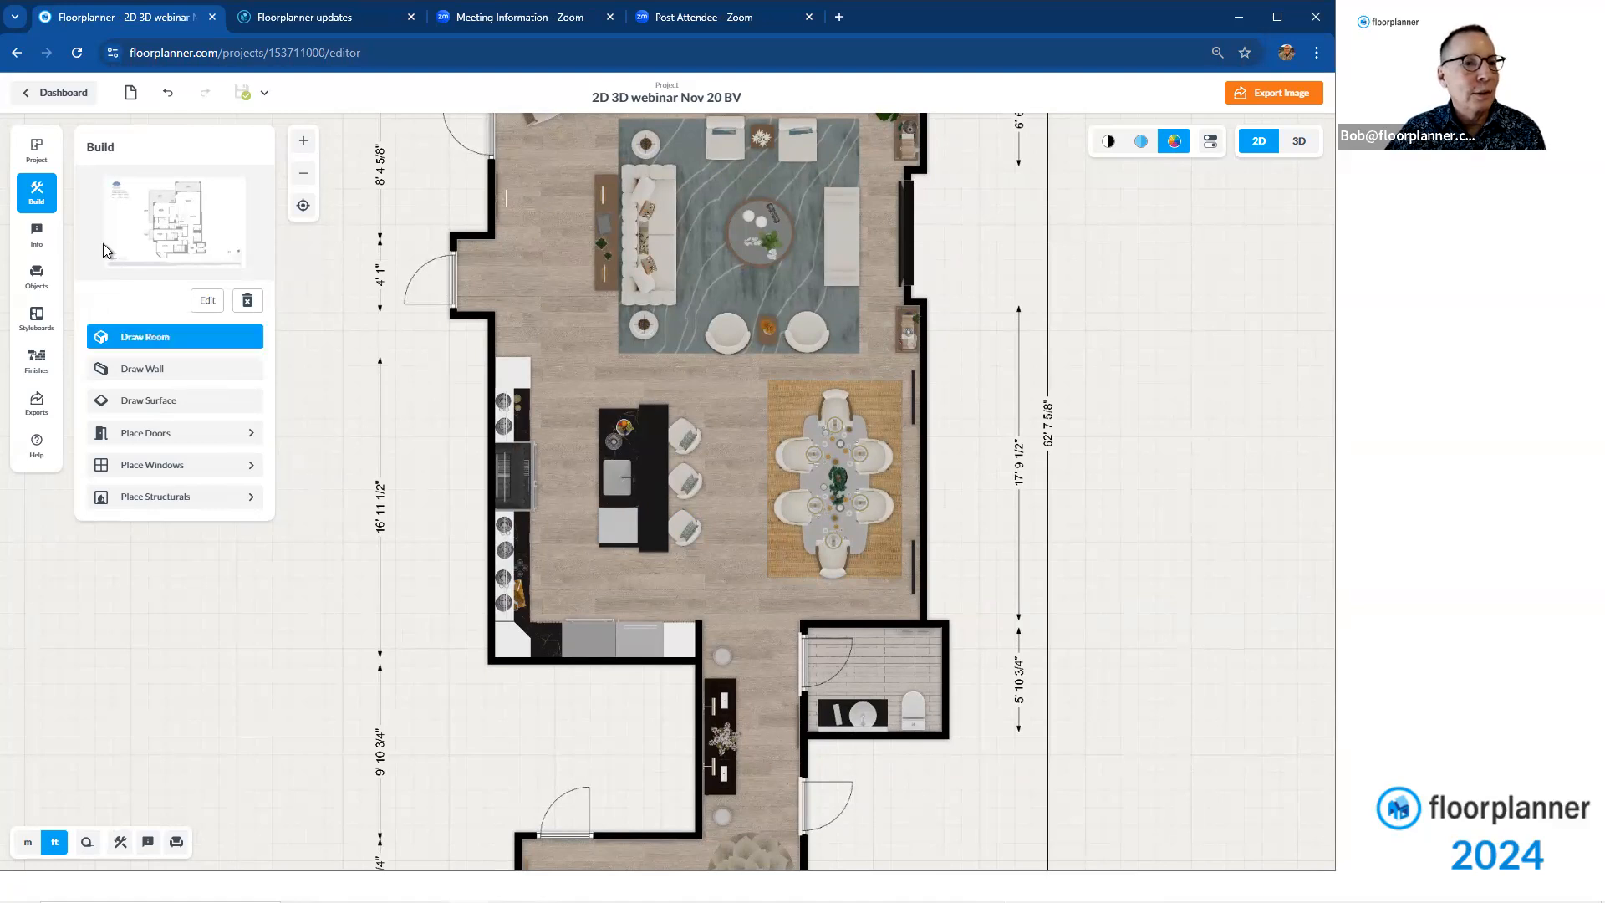
{"action": "left_click", "coordinate": [35, 276]}
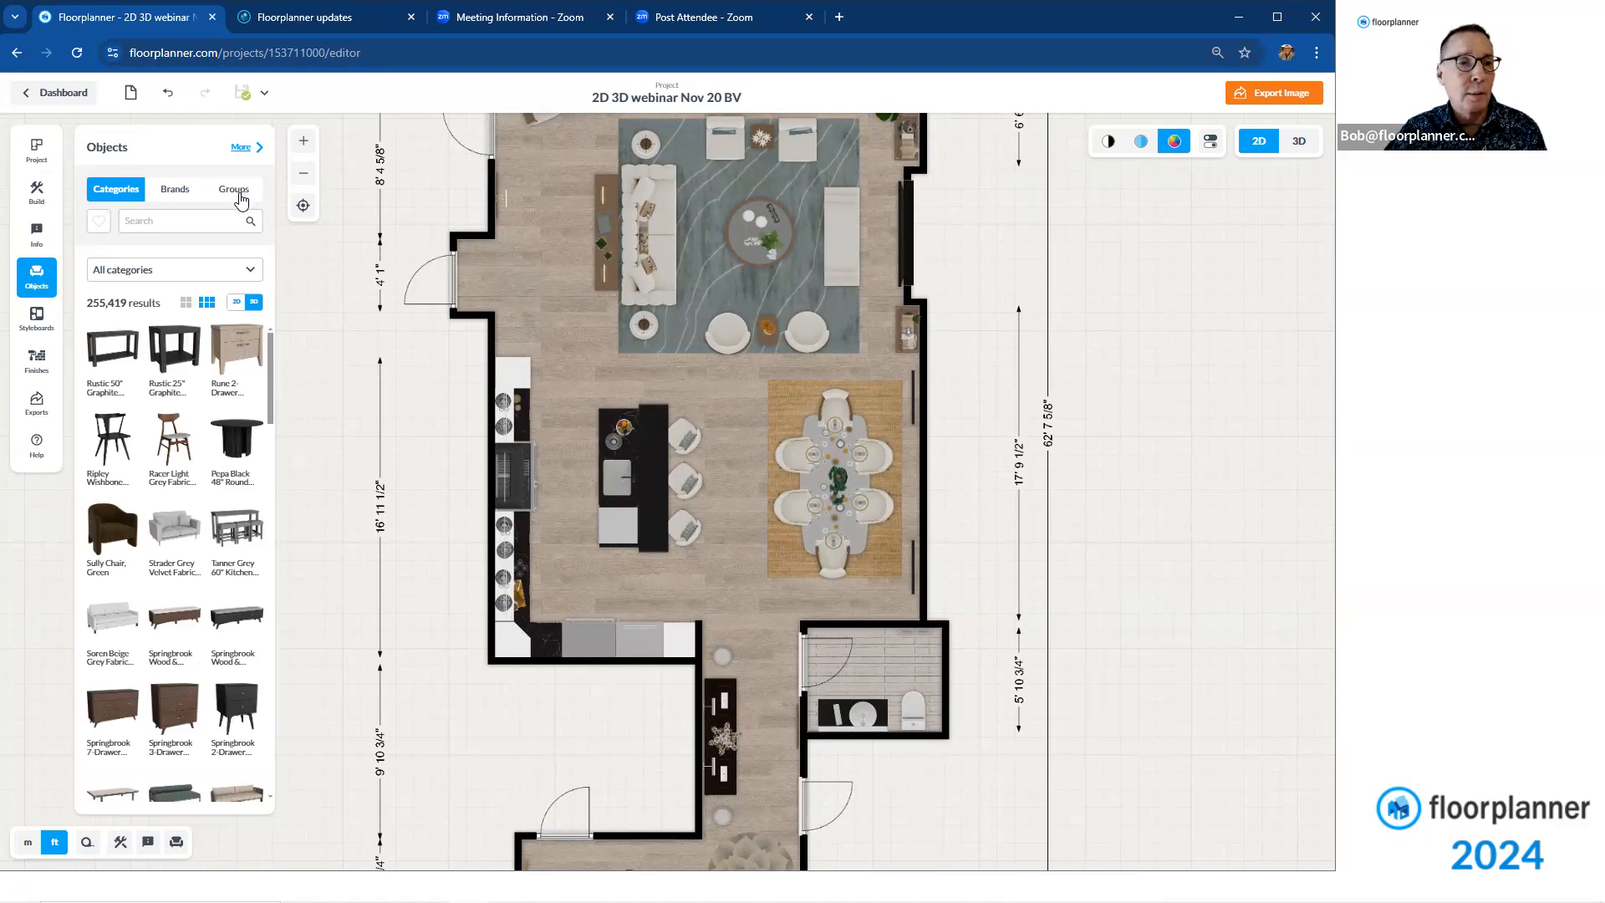
{"action": "left_click", "coordinate": [234, 189]}
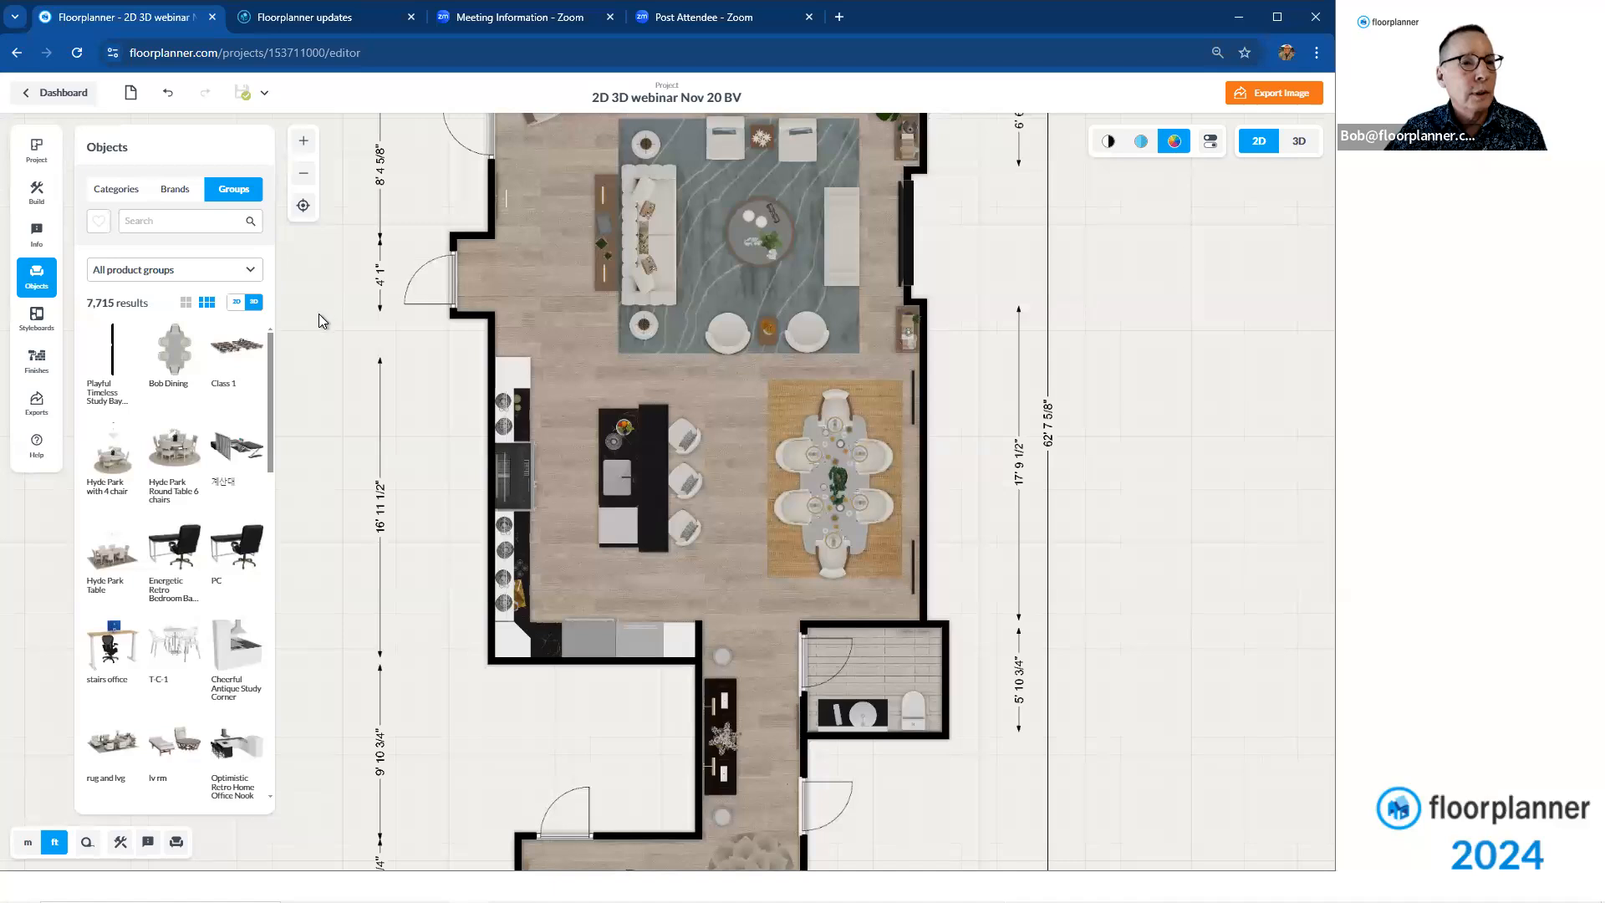
{"action": "mouse_move", "coordinate": [149, 346]}
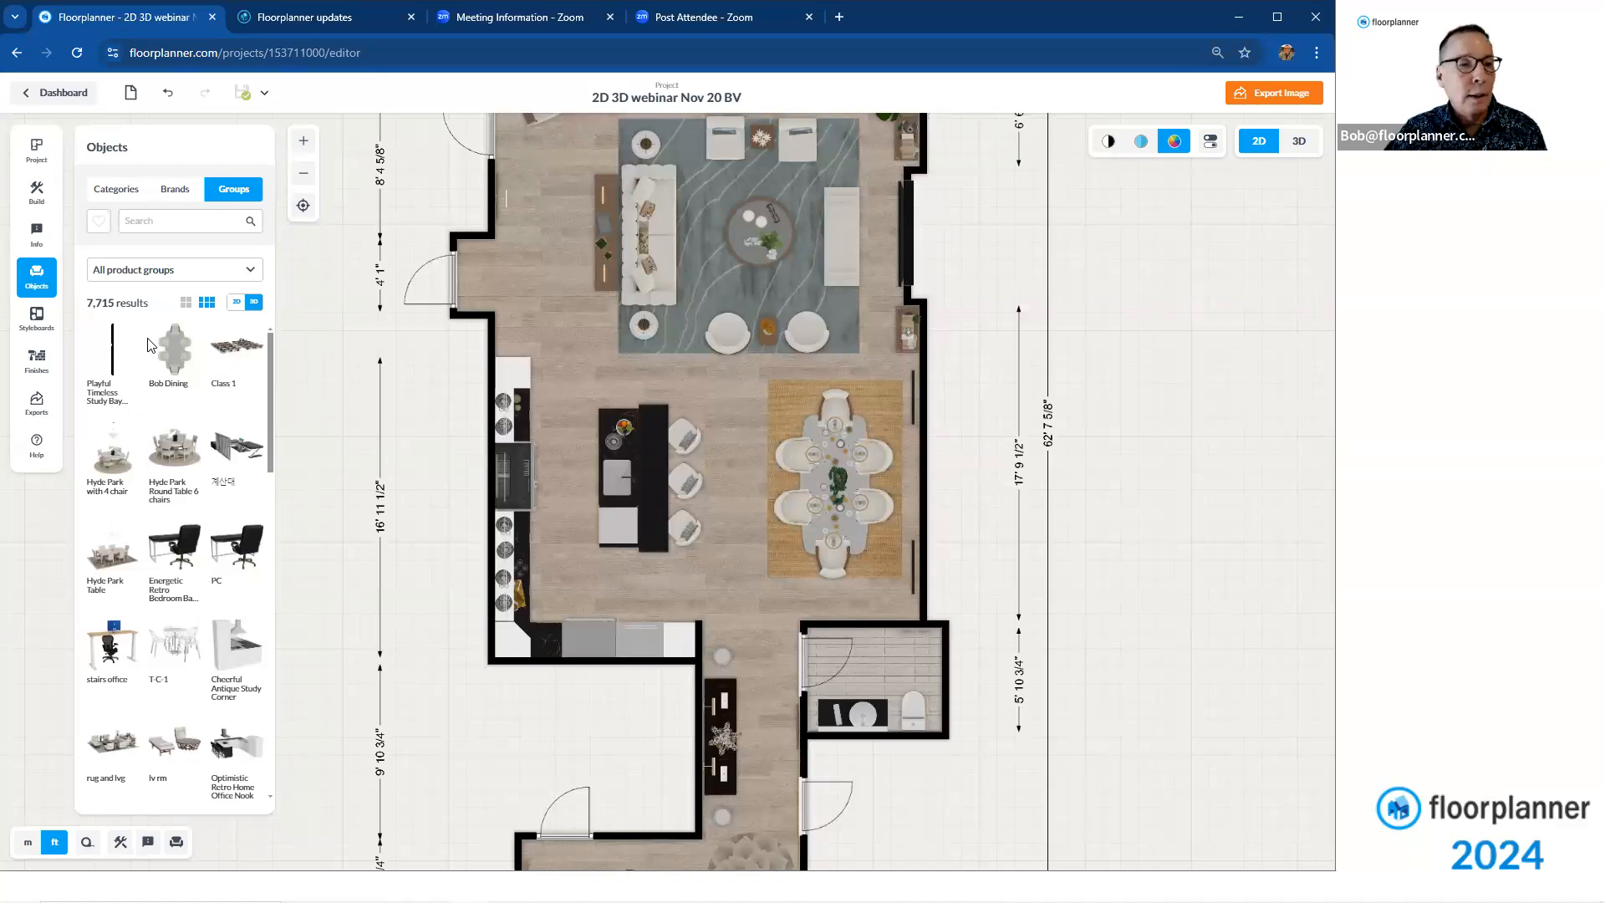
{"action": "mouse_move", "coordinate": [609, 390]}
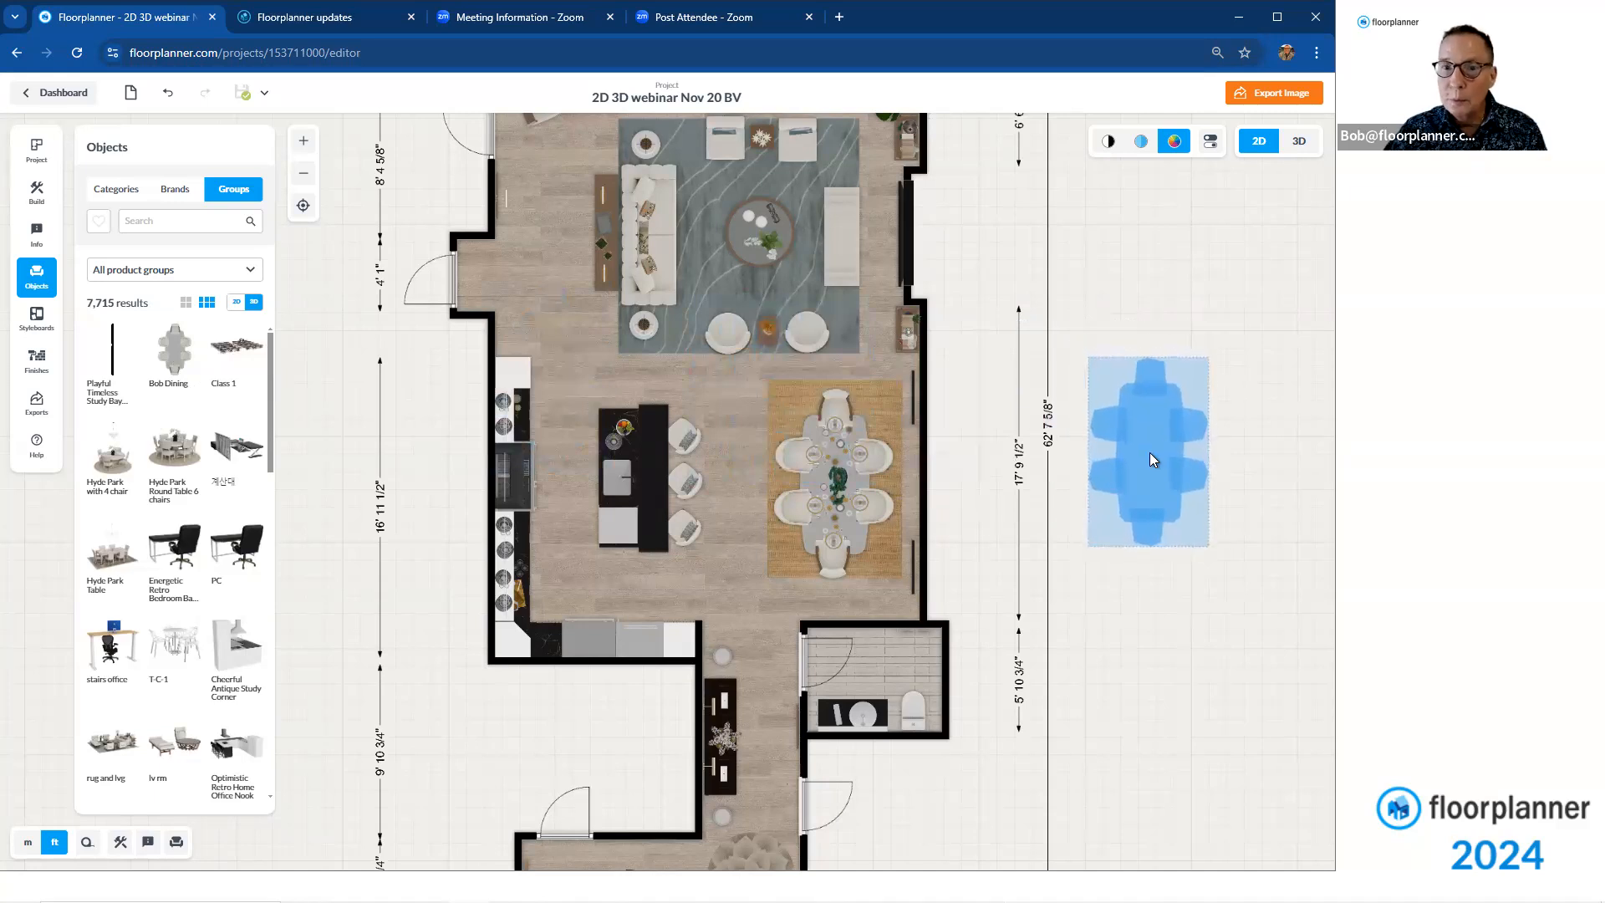
{"action": "left_click", "coordinate": [1147, 450]}
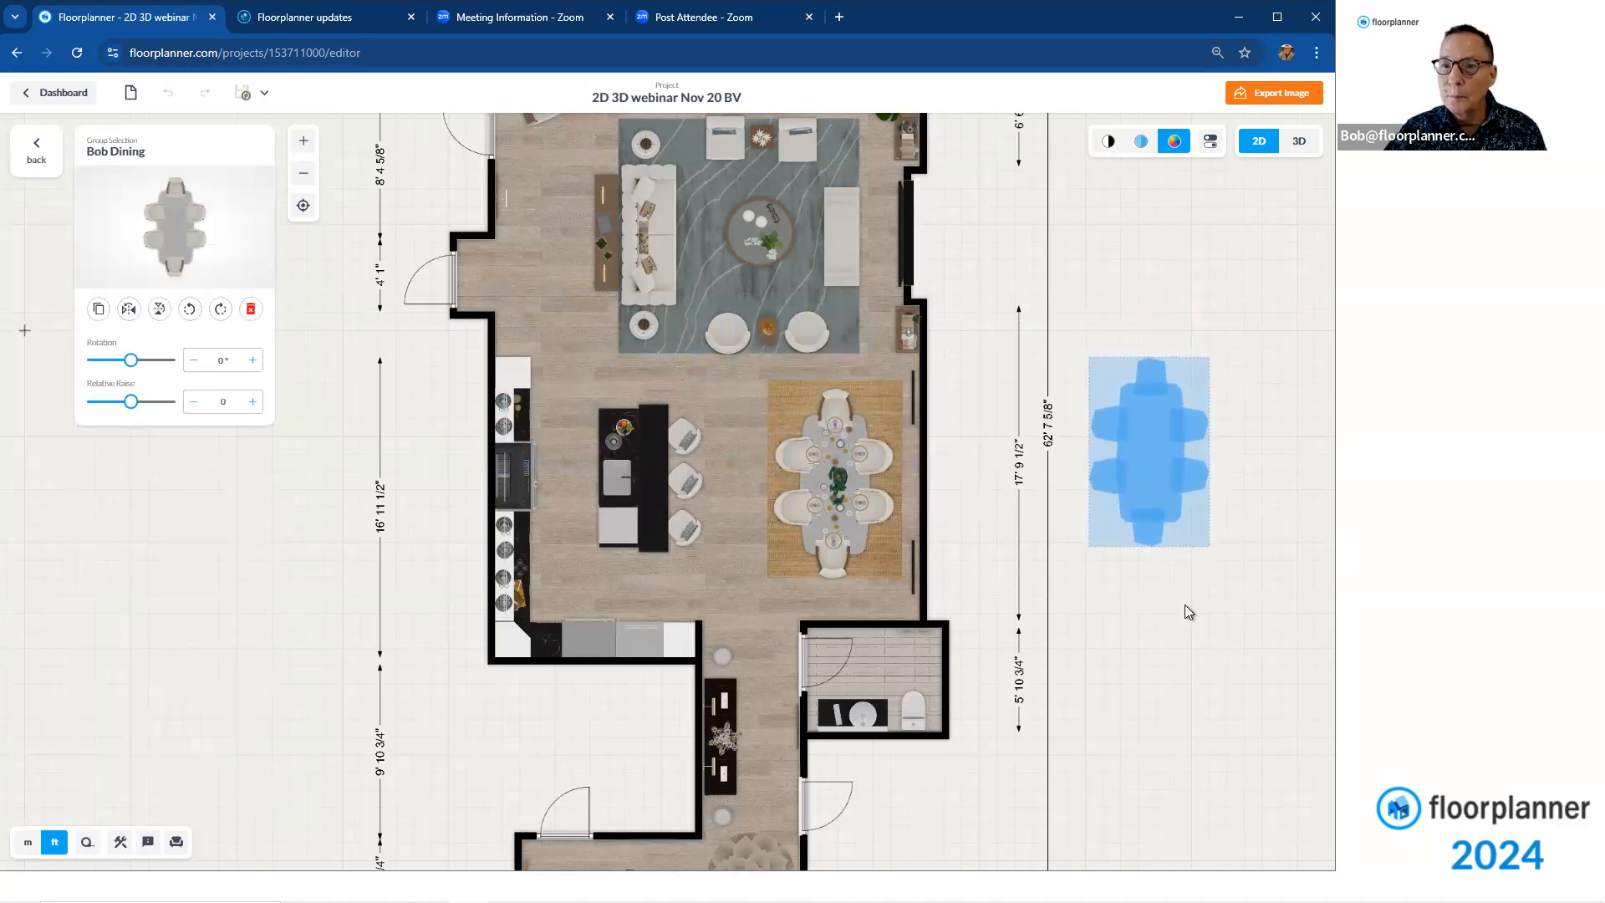
{"action": "left_click", "coordinate": [37, 276]}
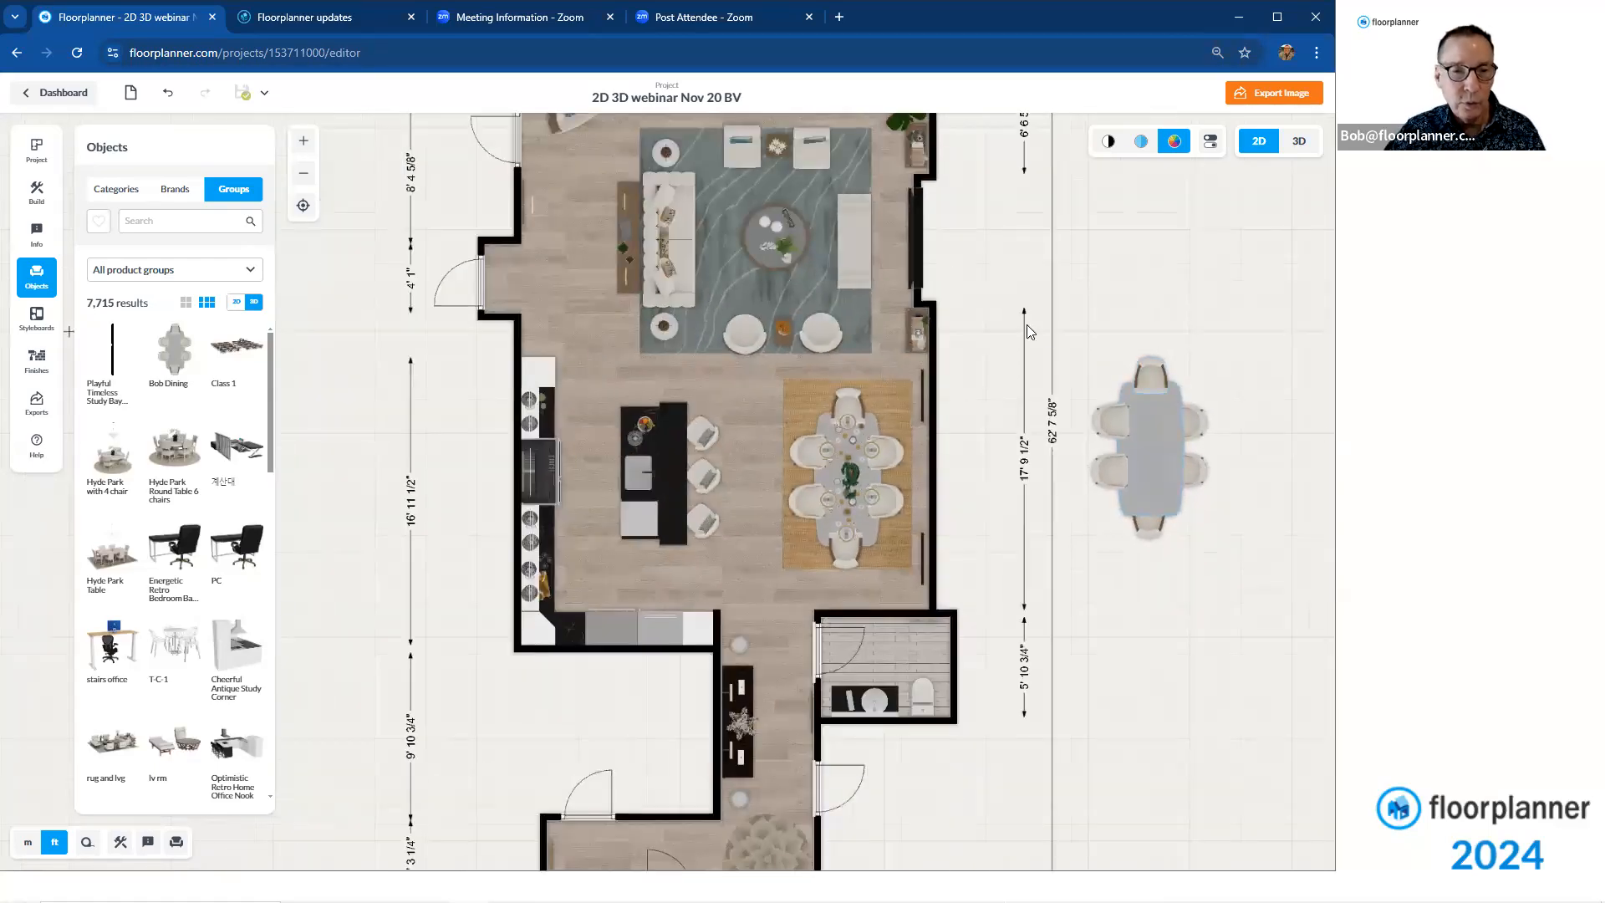
{"action": "left_click", "coordinate": [1149, 450]}
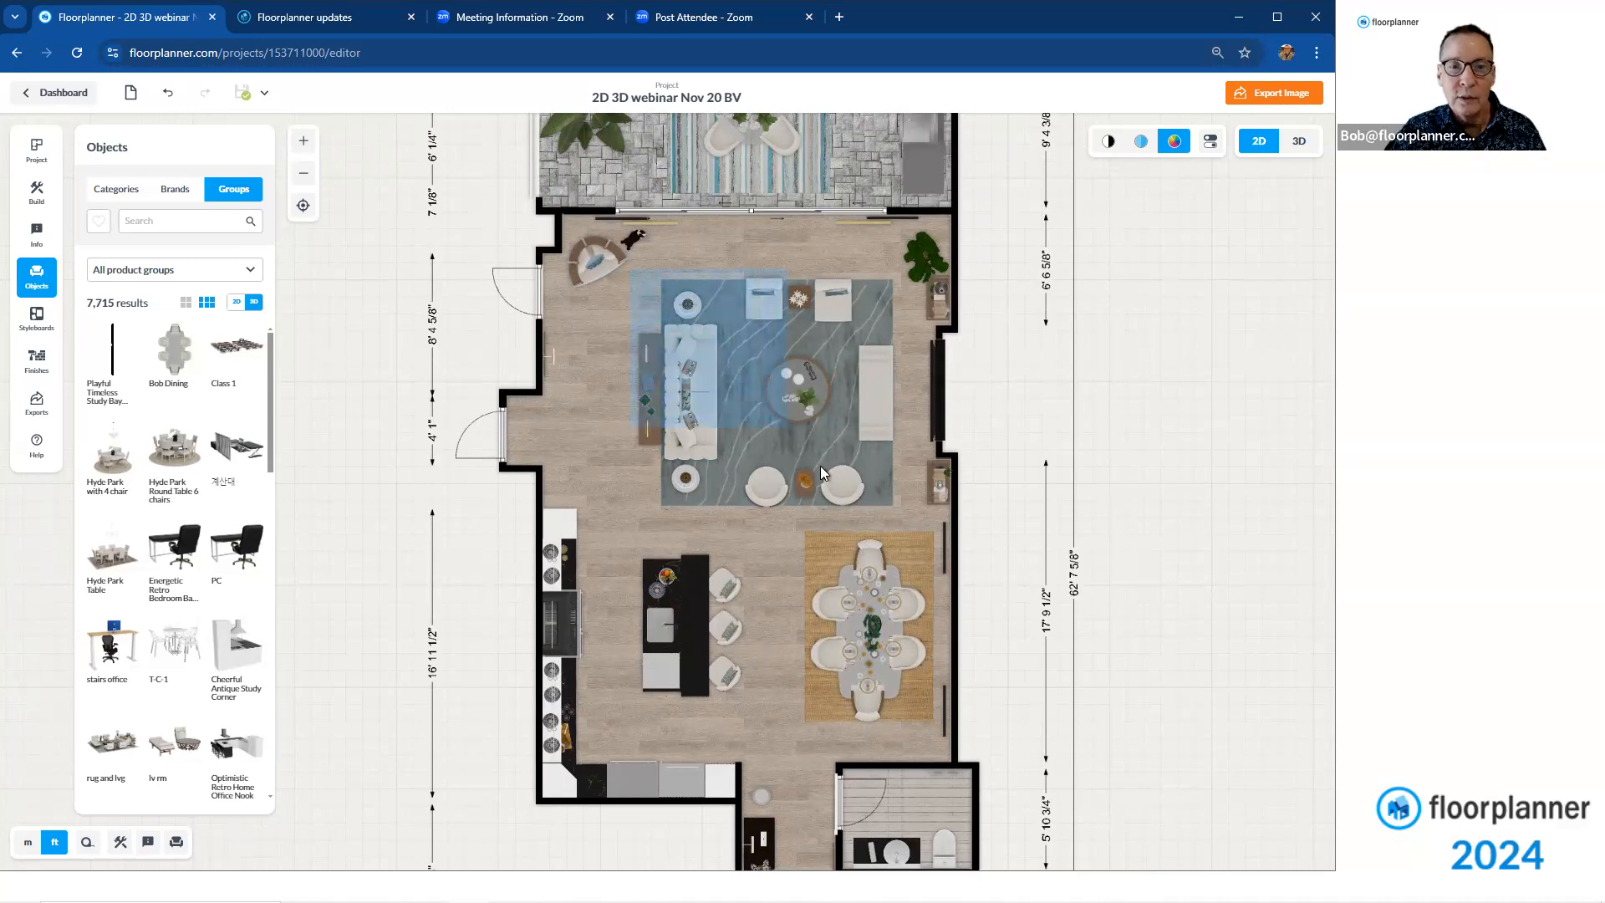
{"action": "left_click_drag", "start_coordinate": [635, 266], "coordinate": [896, 512]}
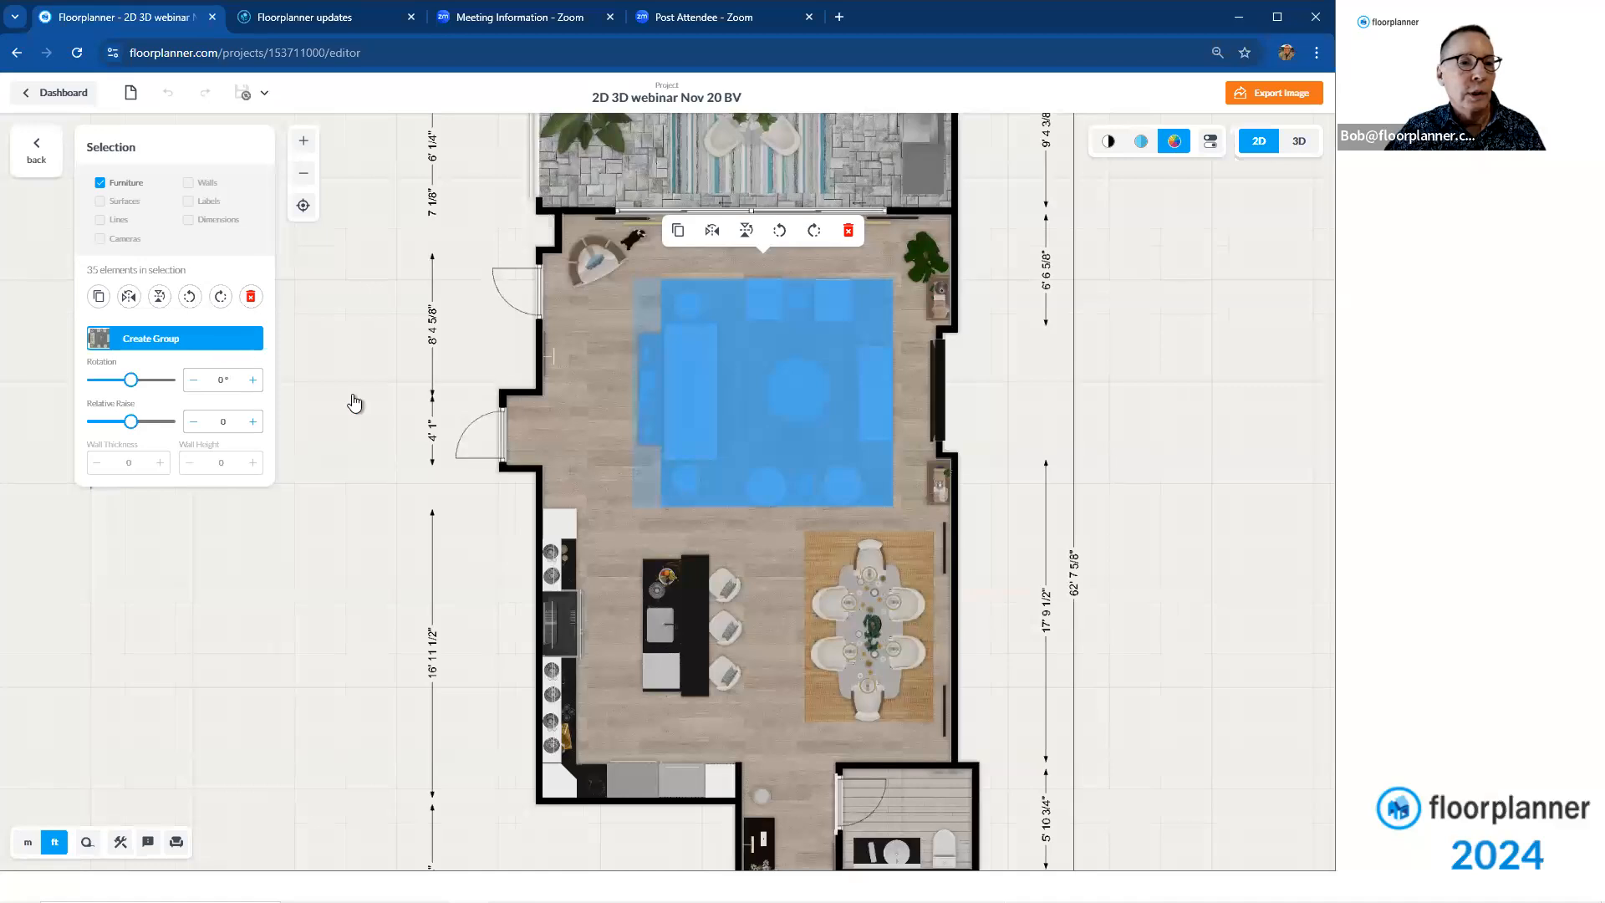
{"action": "left_click", "coordinate": [149, 338]}
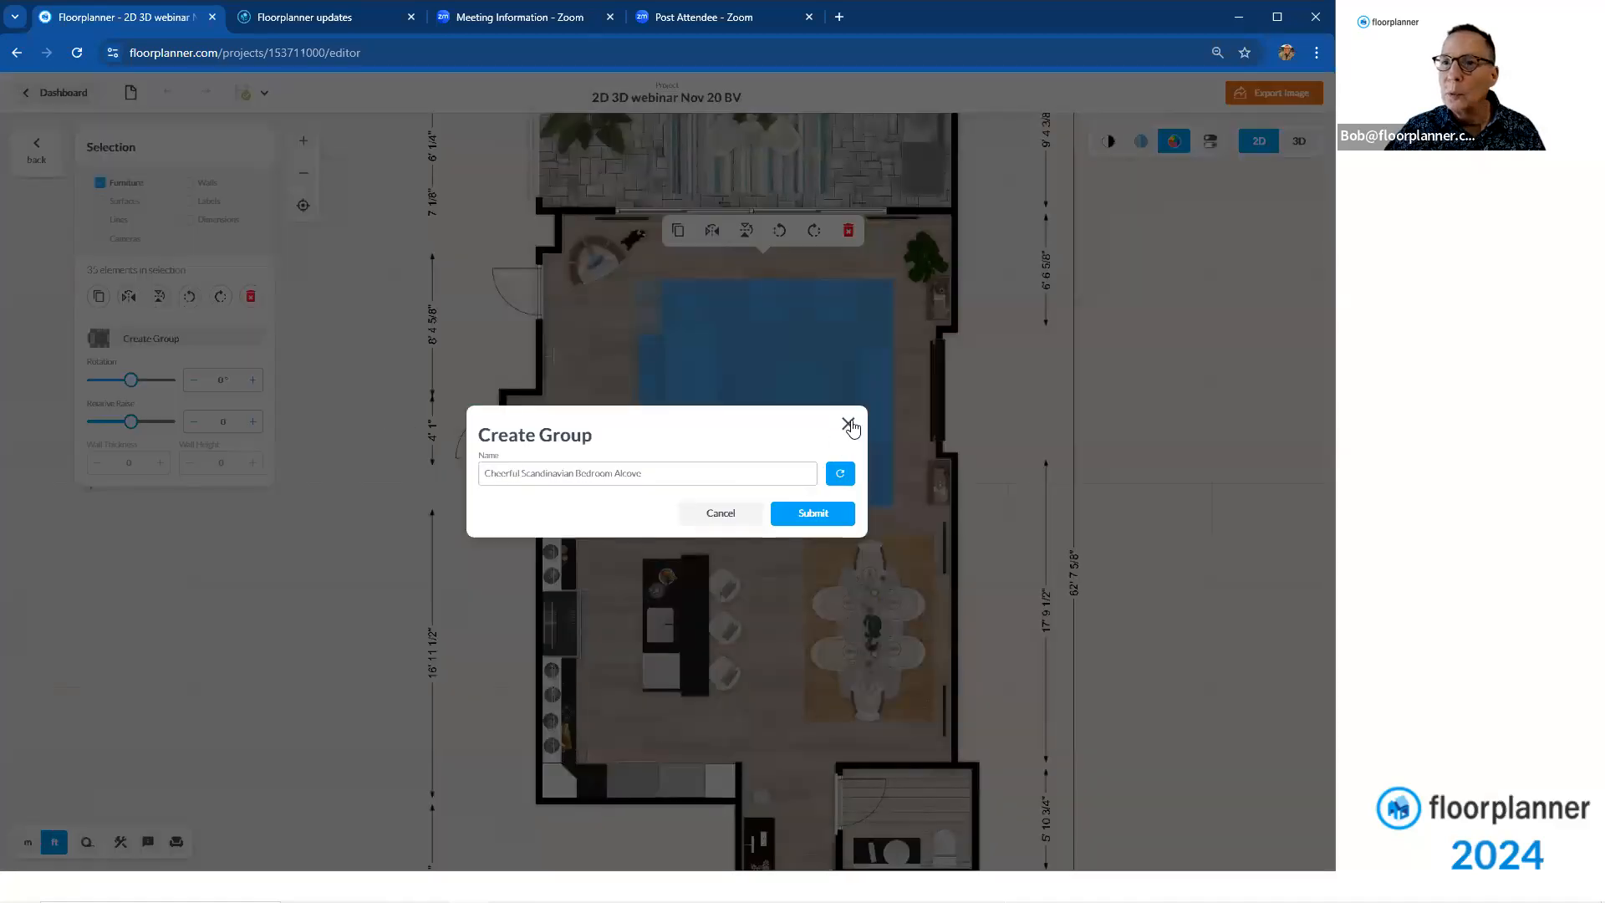
{"action": "left_click", "coordinate": [849, 424]}
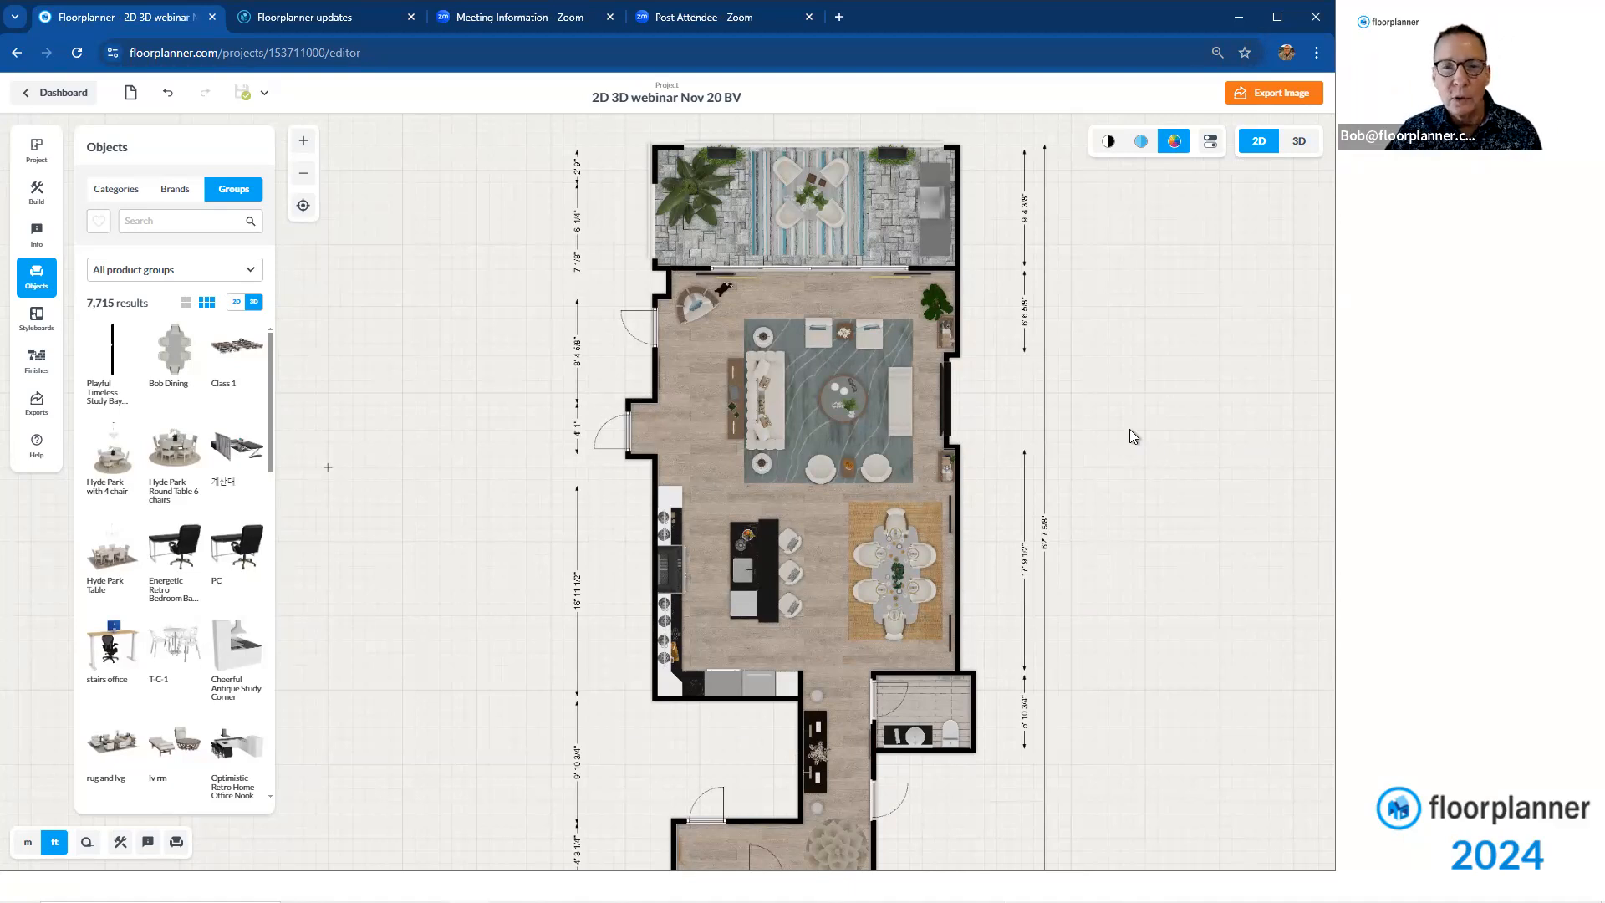
{"action": "mouse_move", "coordinate": [540, 291]}
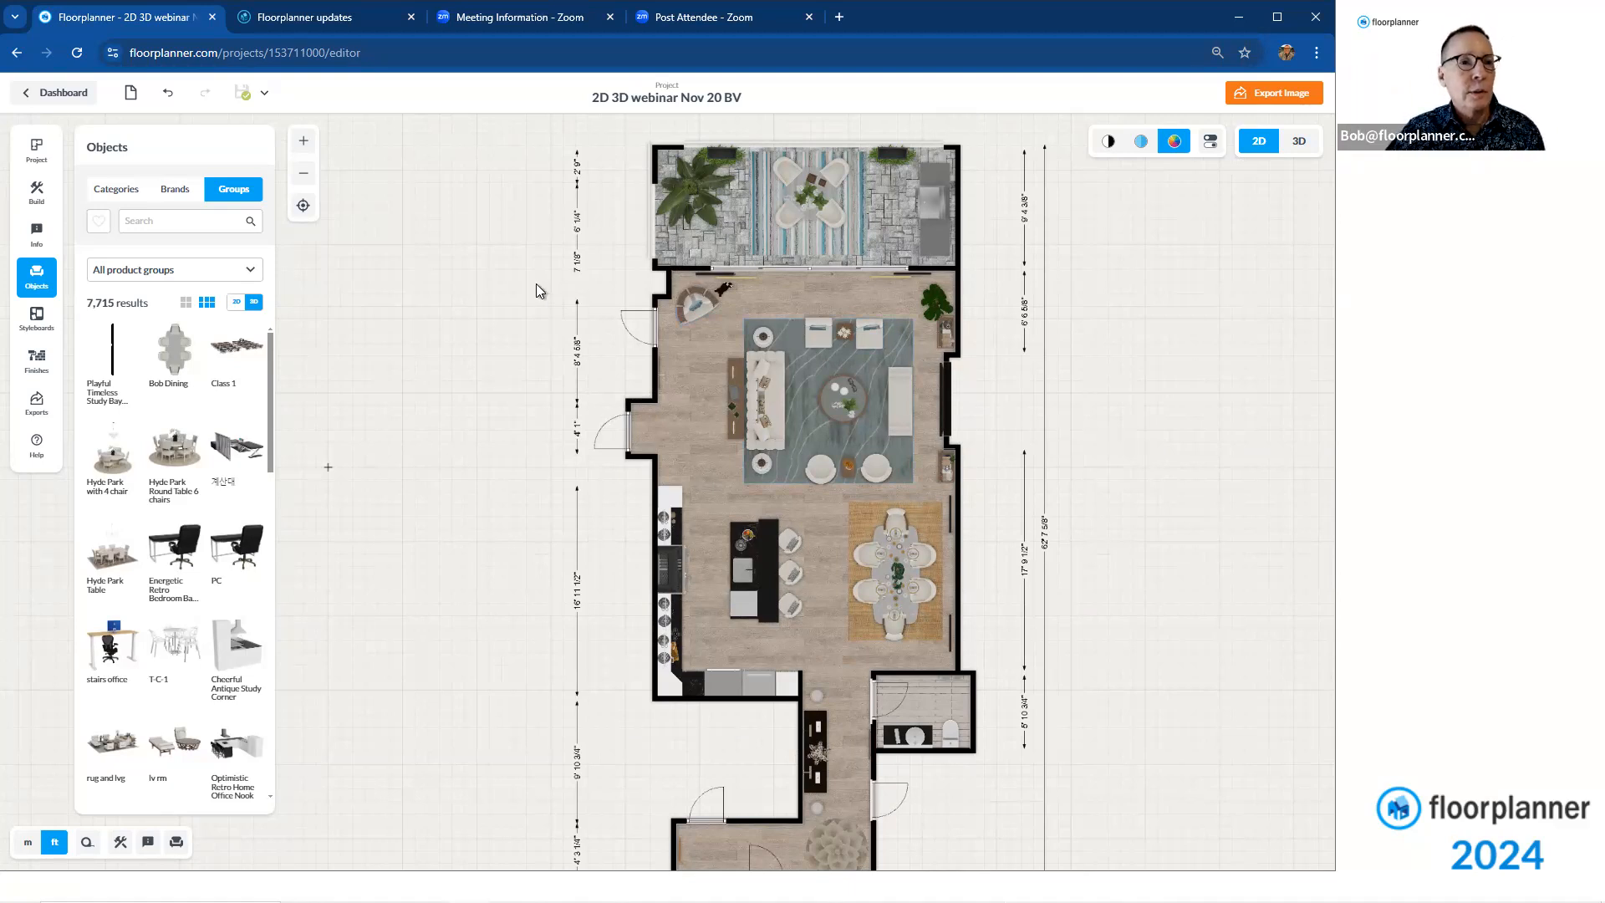
{"action": "mouse_move", "coordinate": [545, 286]}
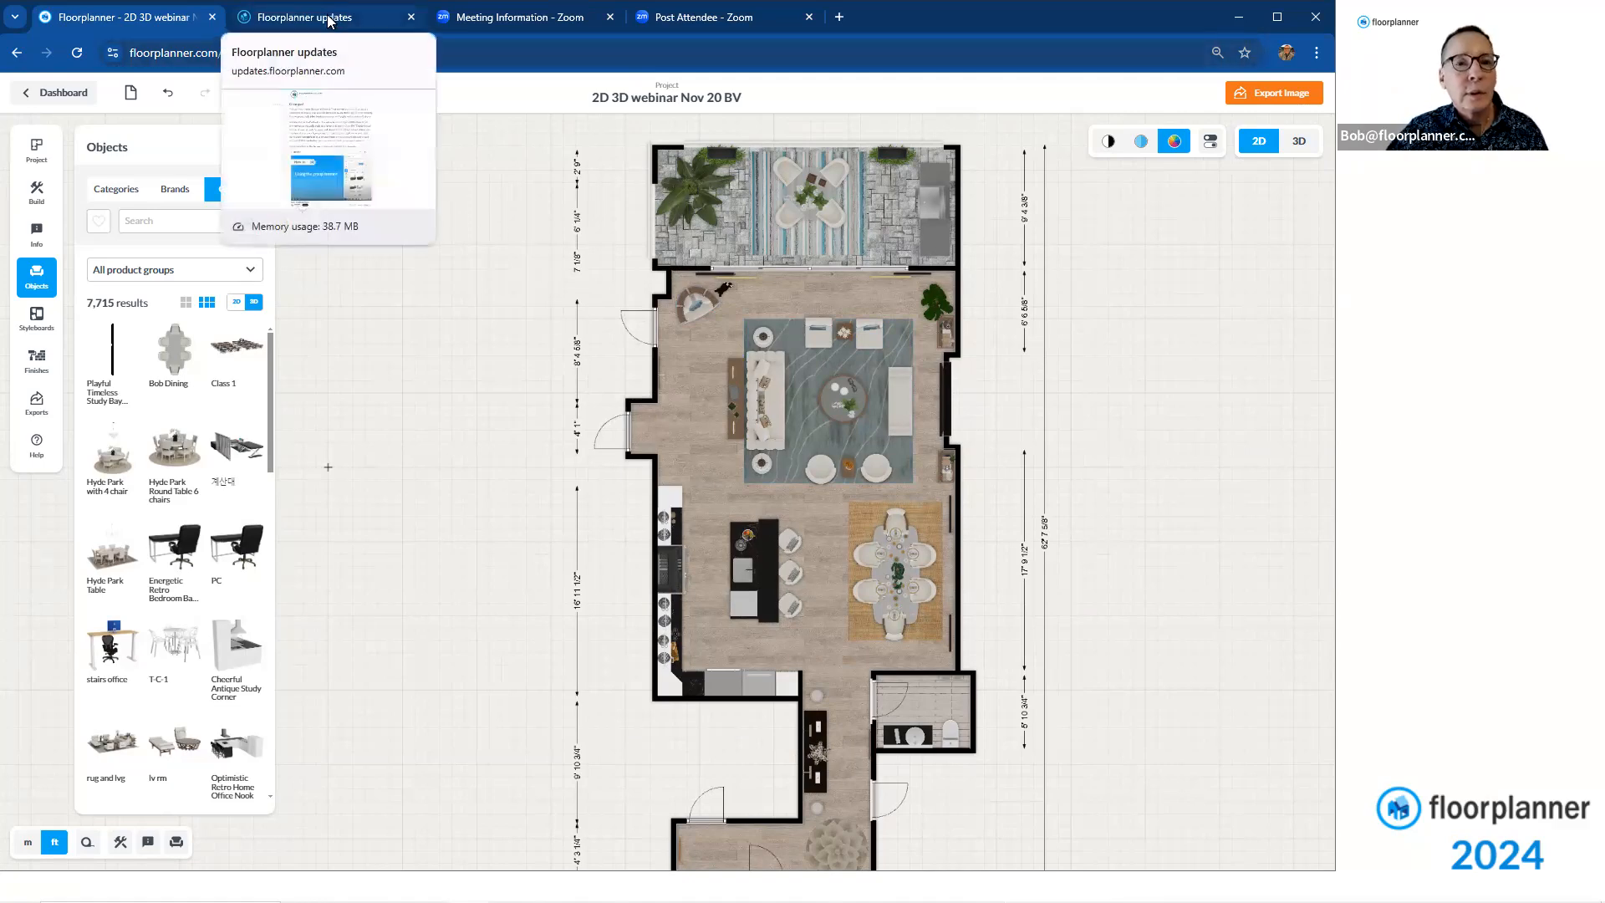
Return to the Floorplanner updates page and read through the Big December Update on Basic account limits toward Groups
{"action": "left_click", "coordinate": [308, 17]}
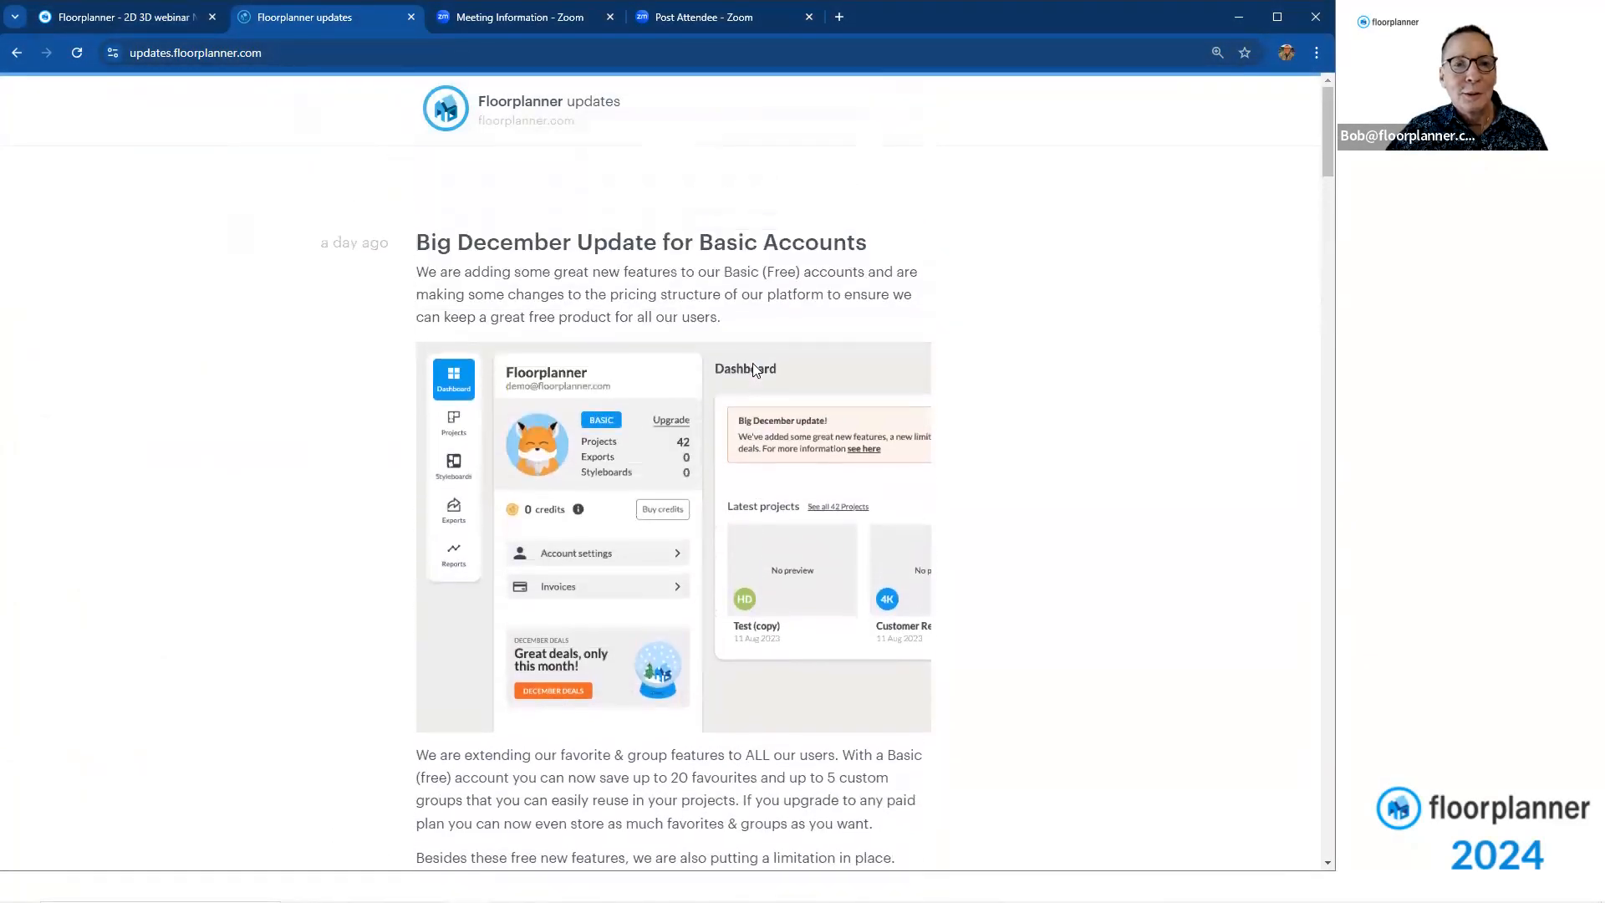
{"action": "scroll", "scroll_direction": "down", "scroll_amount": 3}
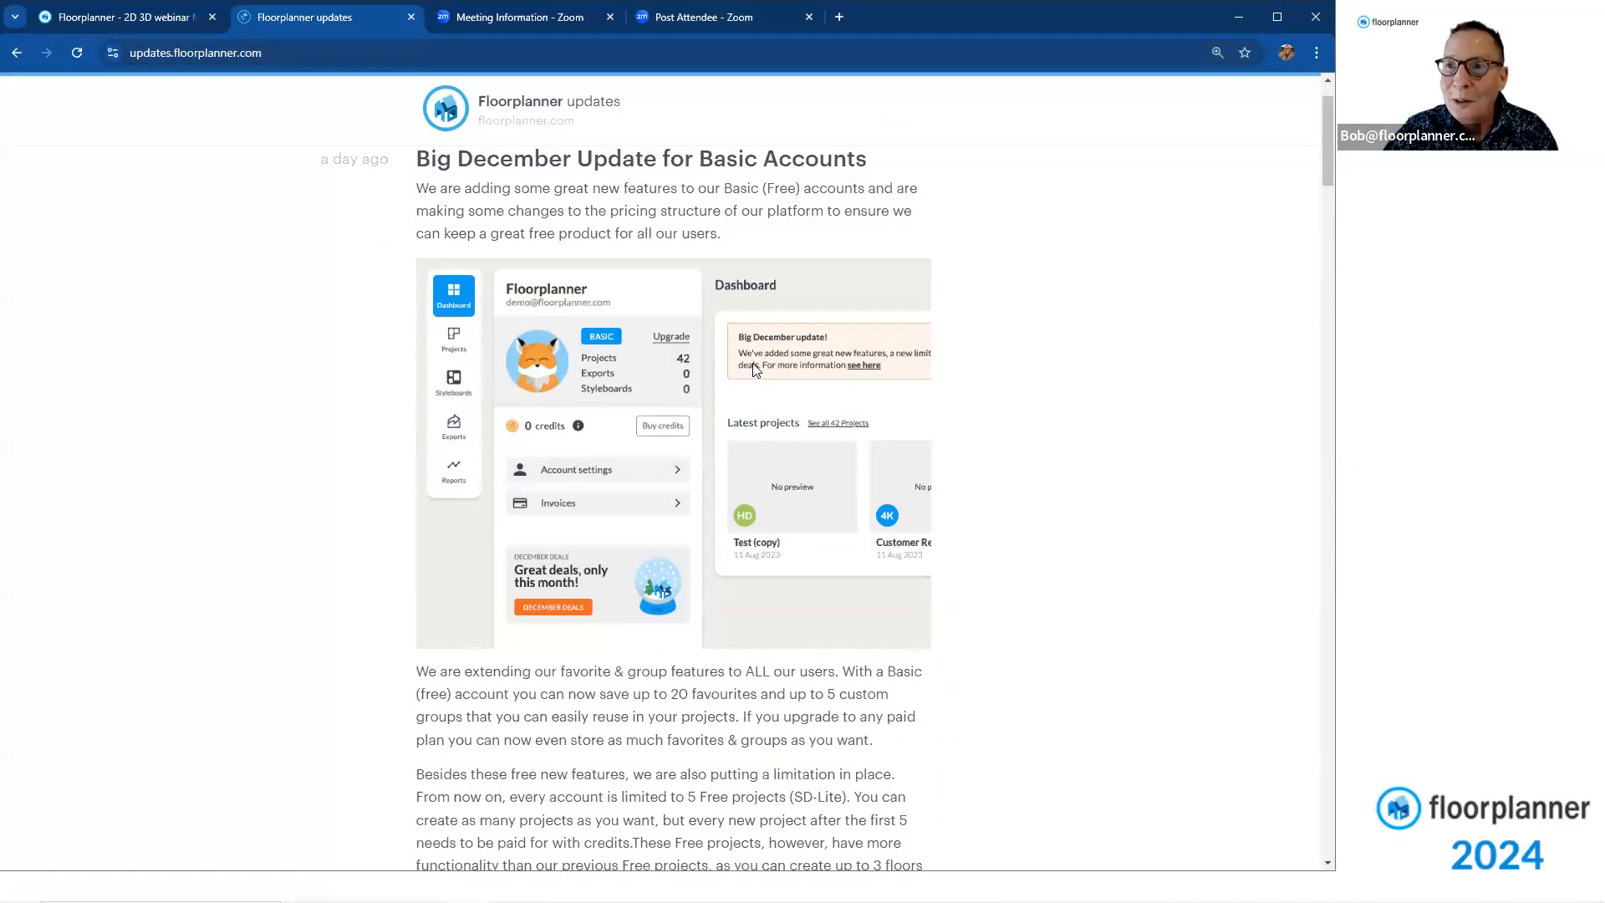
{"action": "mouse_move", "coordinate": [953, 408]}
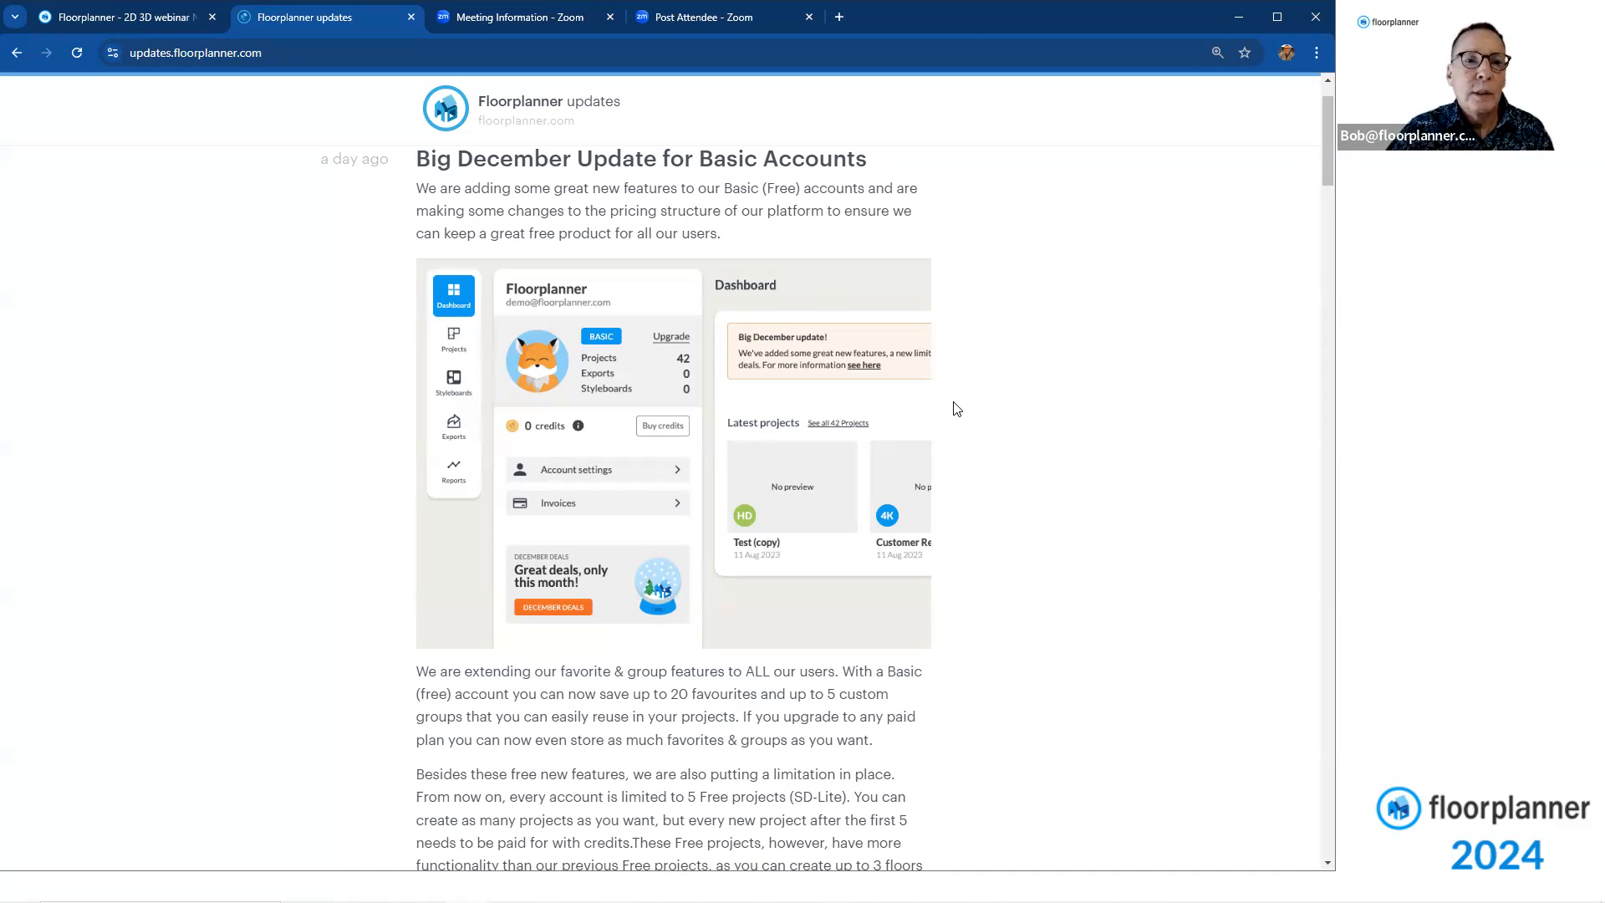
{"action": "mouse_move", "coordinate": [1035, 453]}
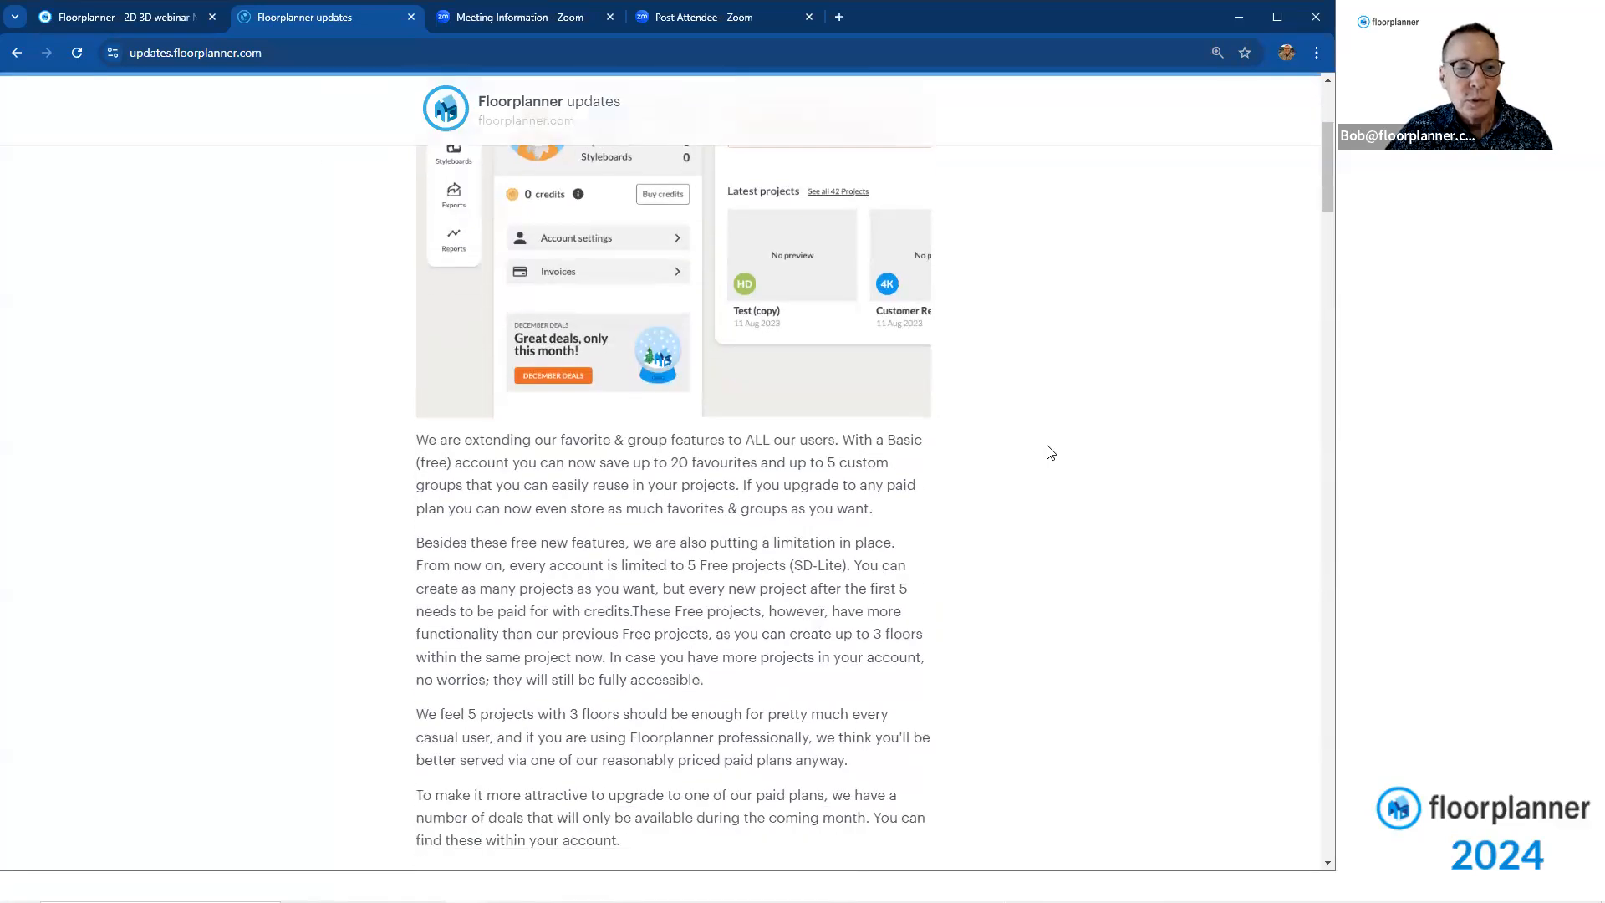
{"action": "scroll", "scroll_direction": "down", "scroll_amount": 3}
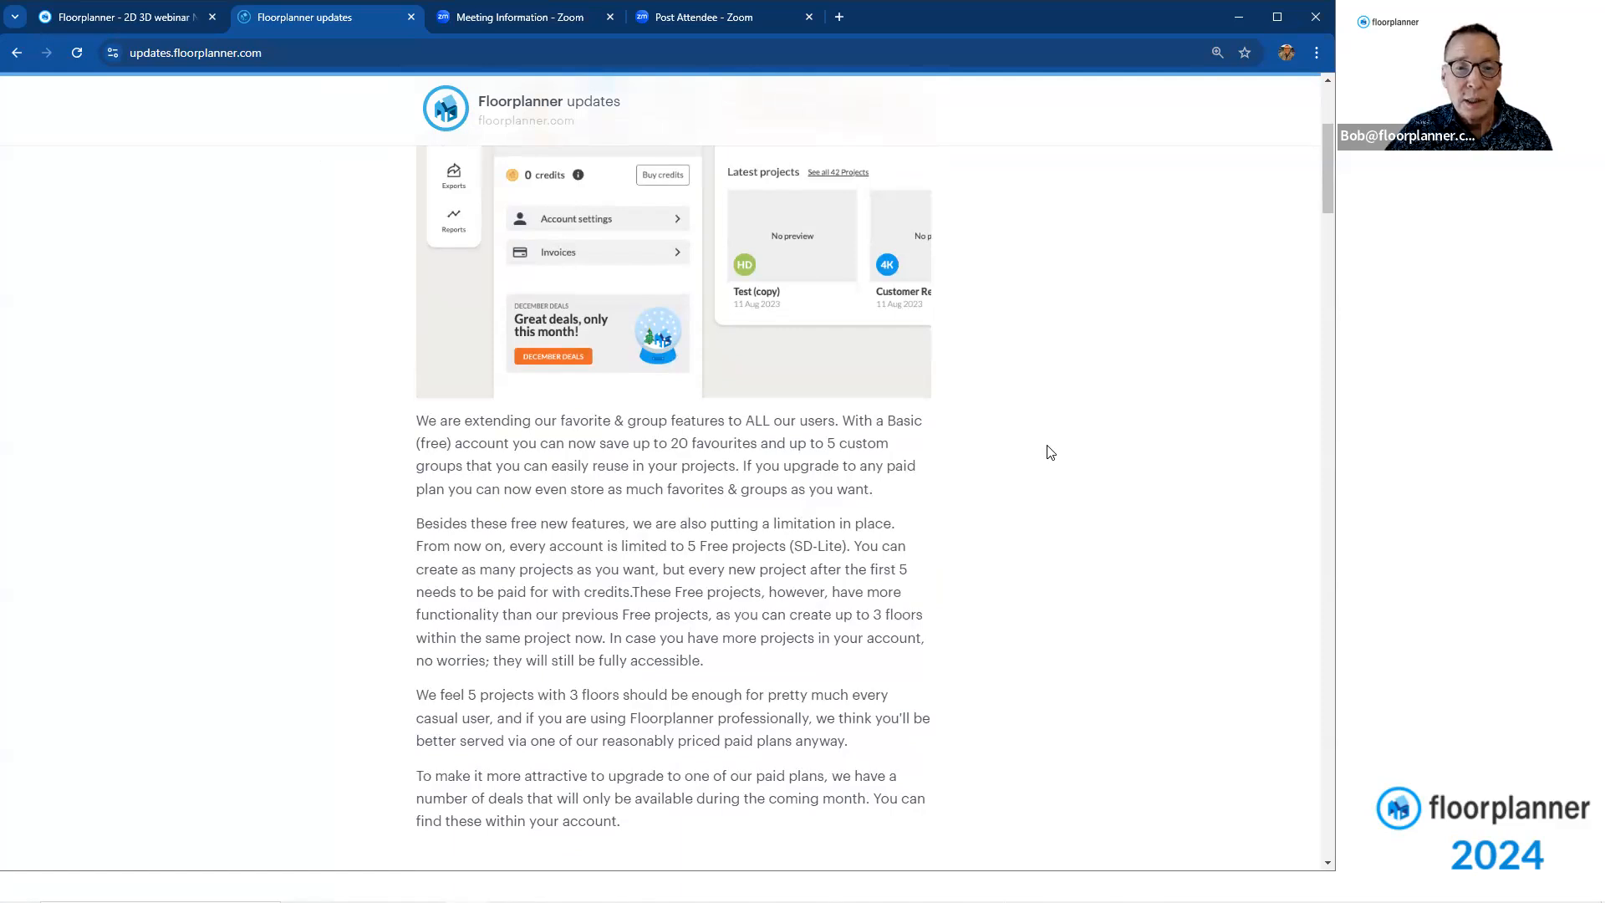
{"action": "mouse_move", "coordinate": [1055, 452]}
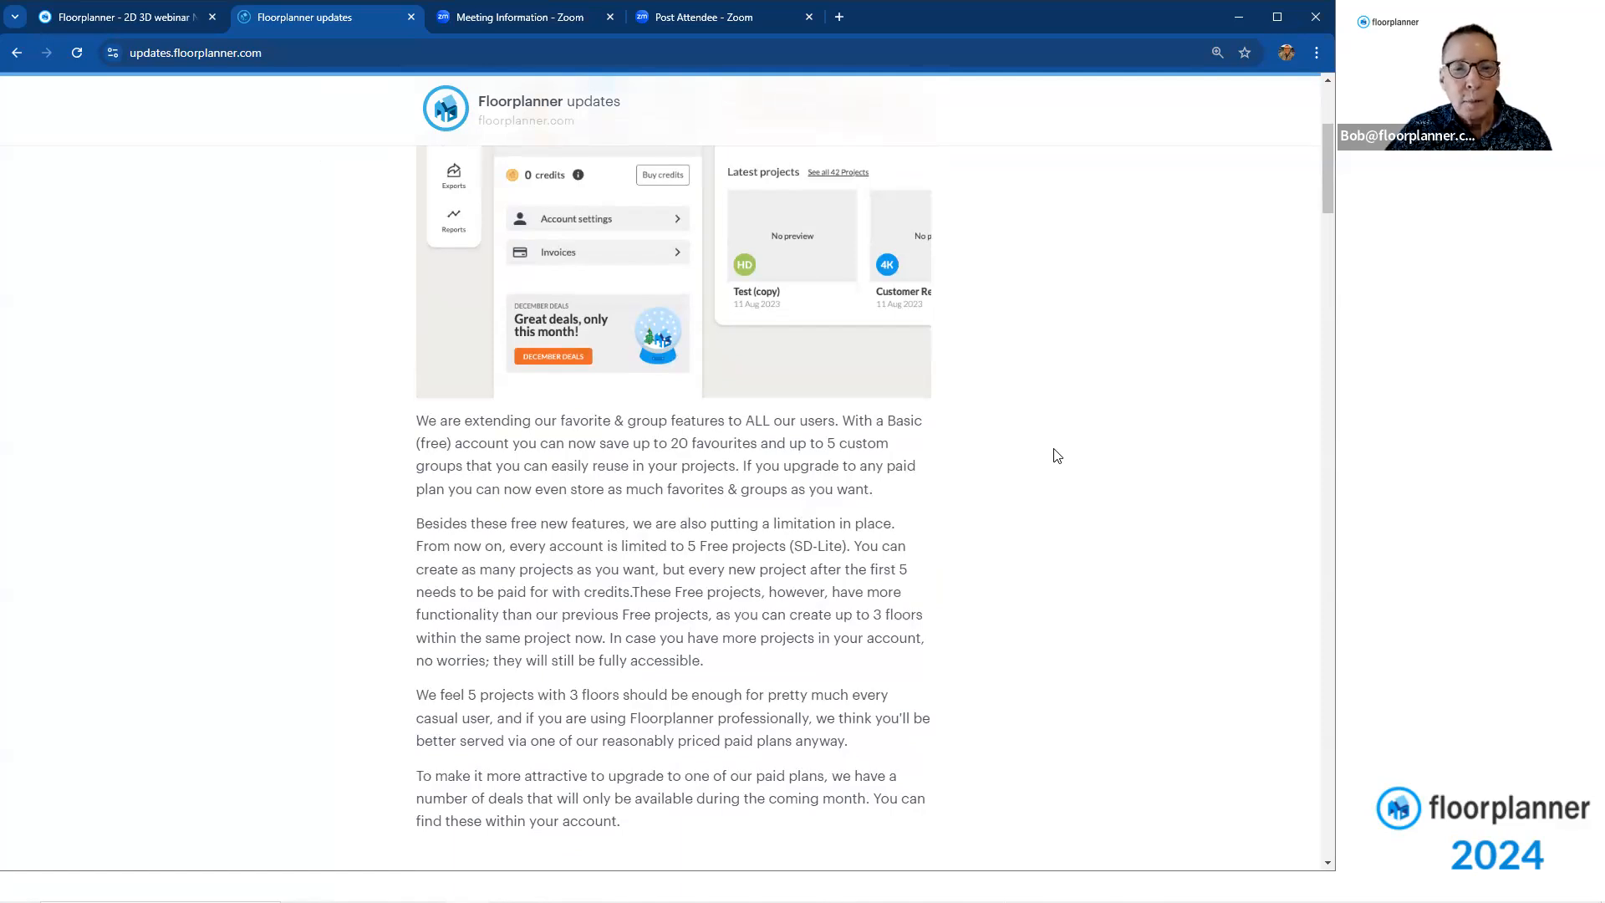
{"action": "scroll", "scroll_direction": "down", "scroll_amount": 3}
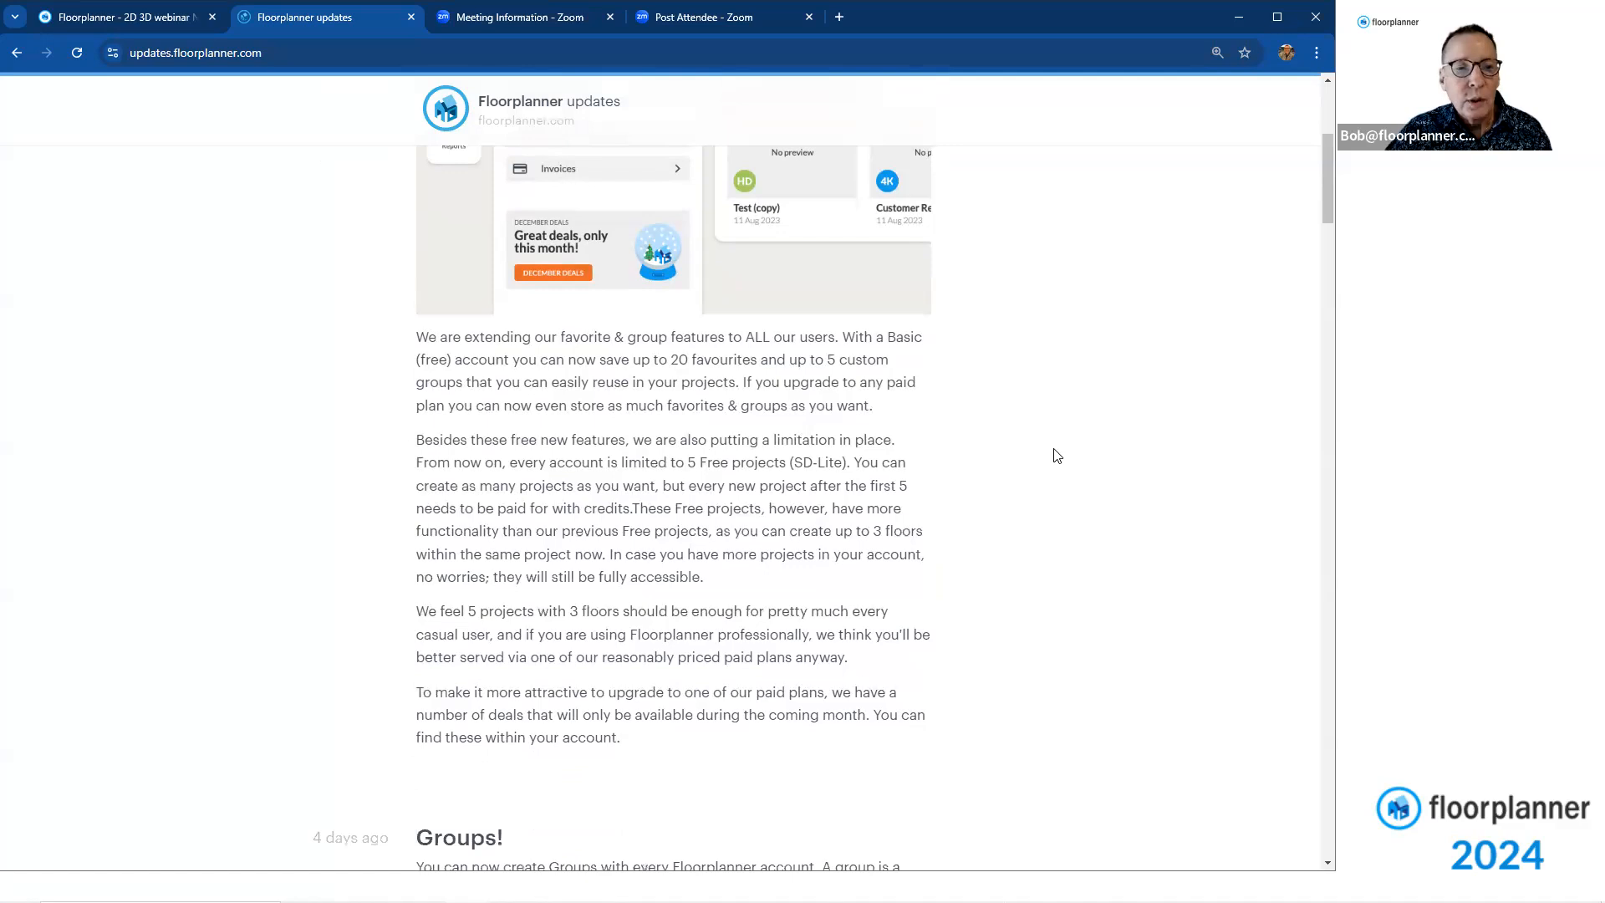